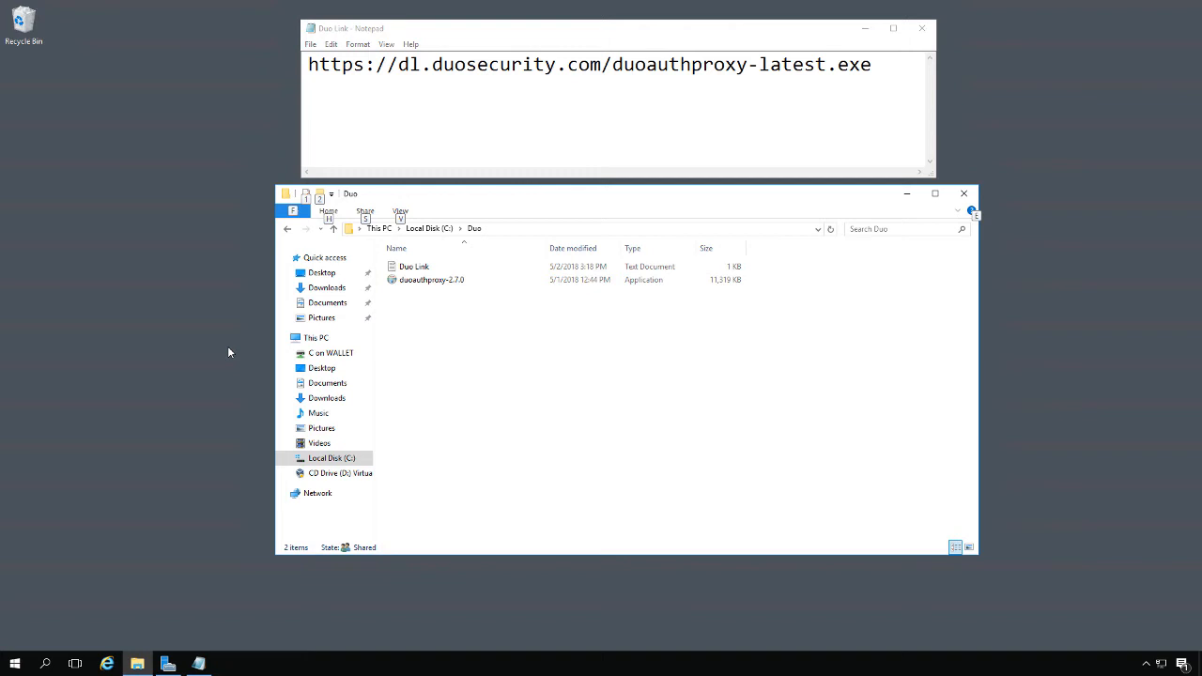
Bring Server Manager to the front and maximize its window to full screen.
click(167, 664)
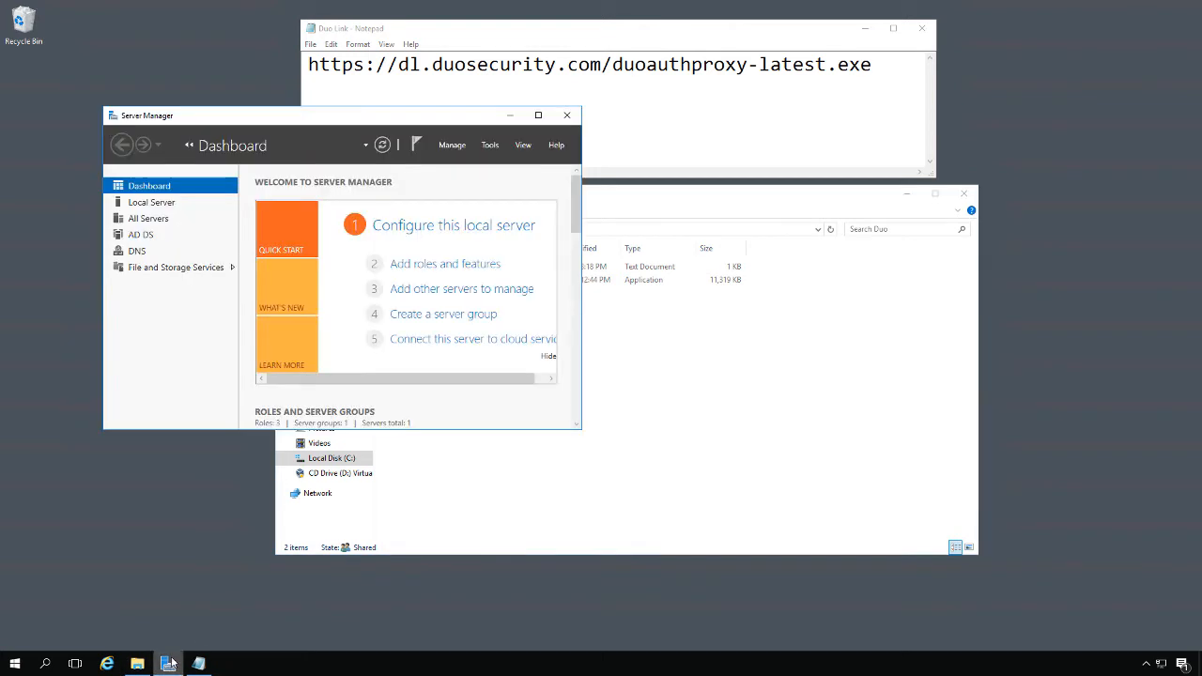
click(538, 114)
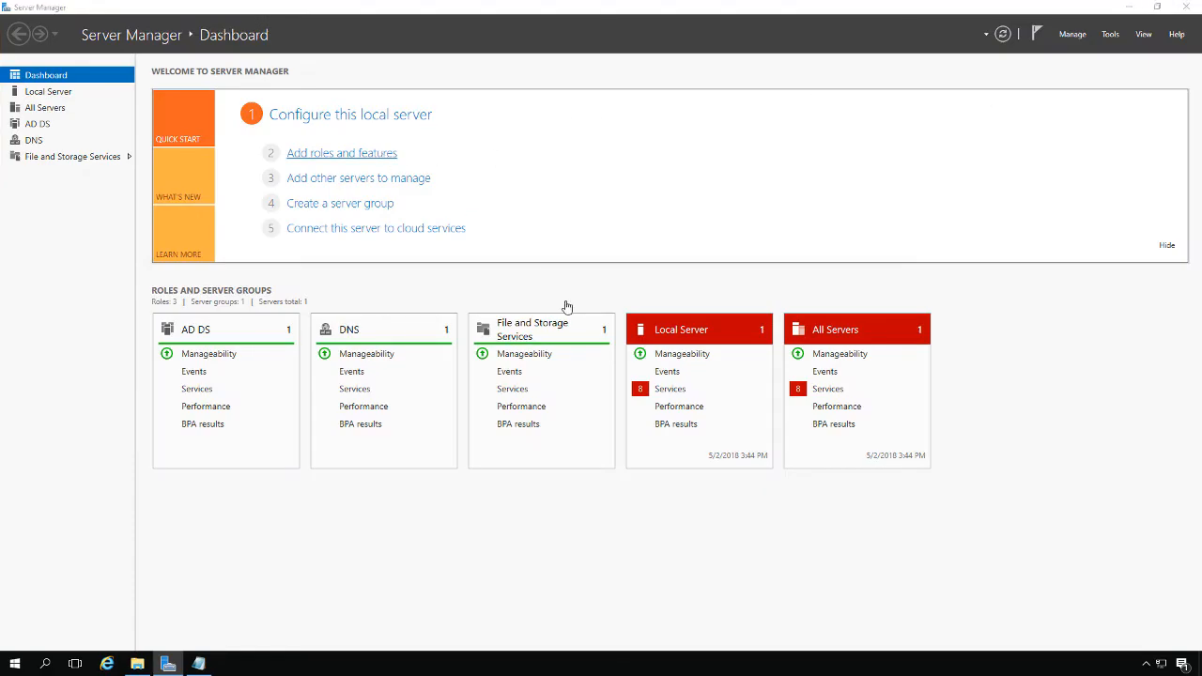
Start a role-based installation on this server and select the Remote Access role.
click(341, 152)
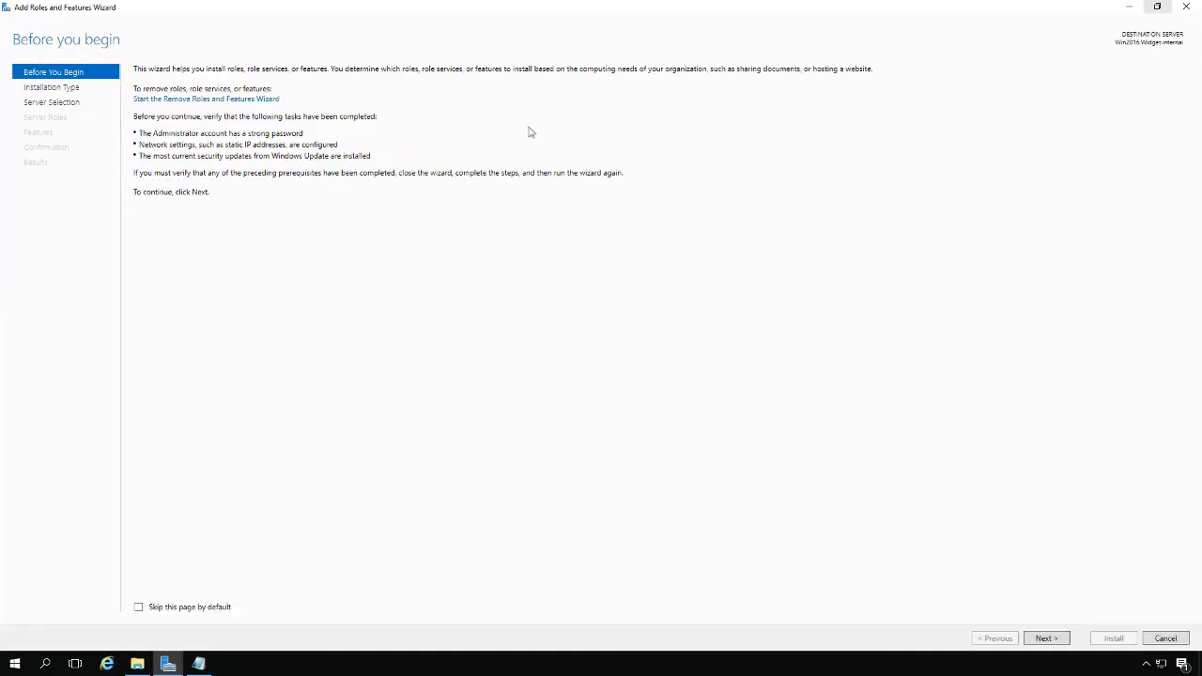
click(1046, 639)
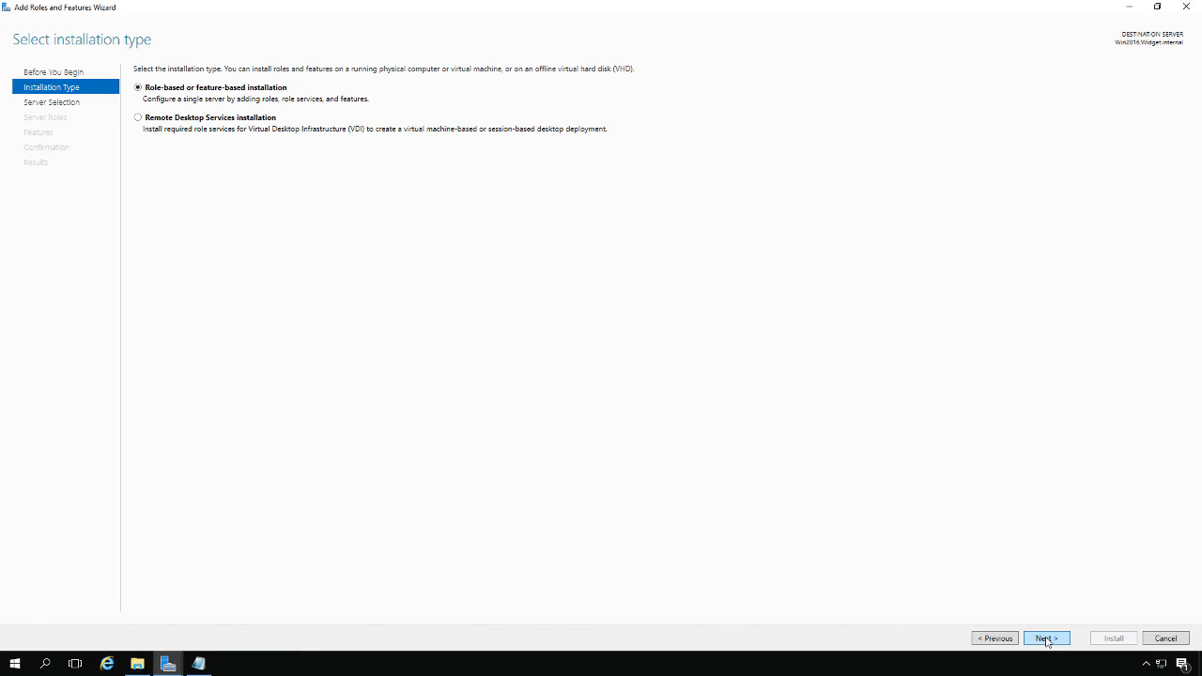
click(1045, 638)
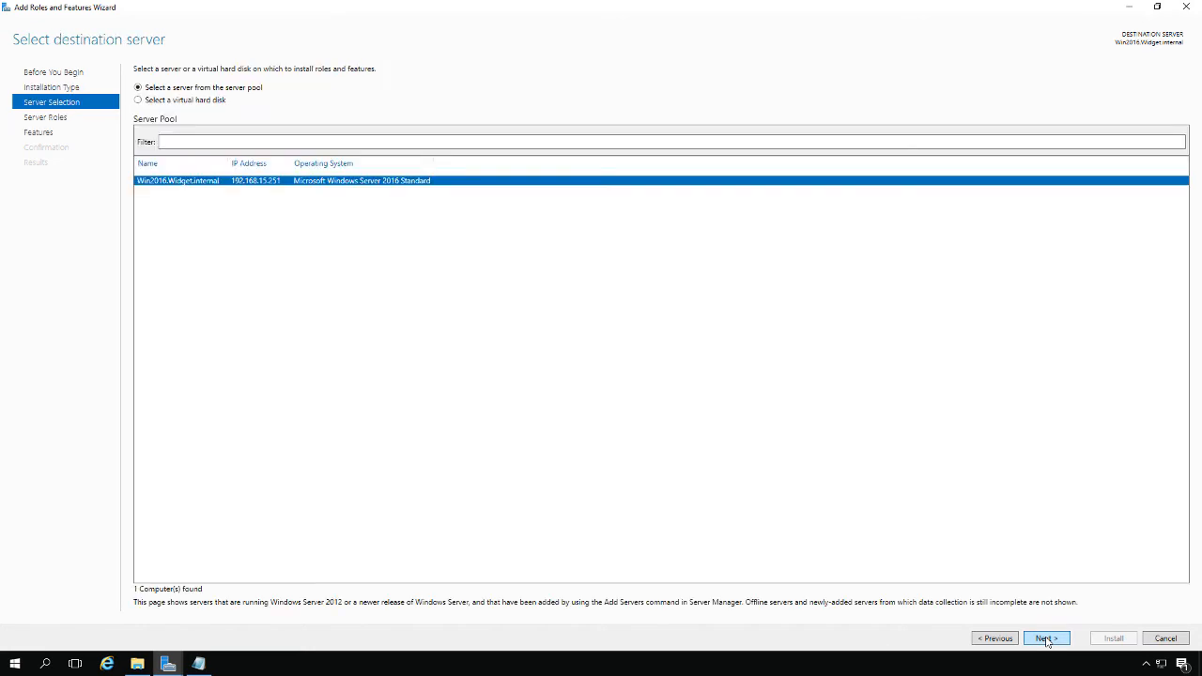
click(1046, 639)
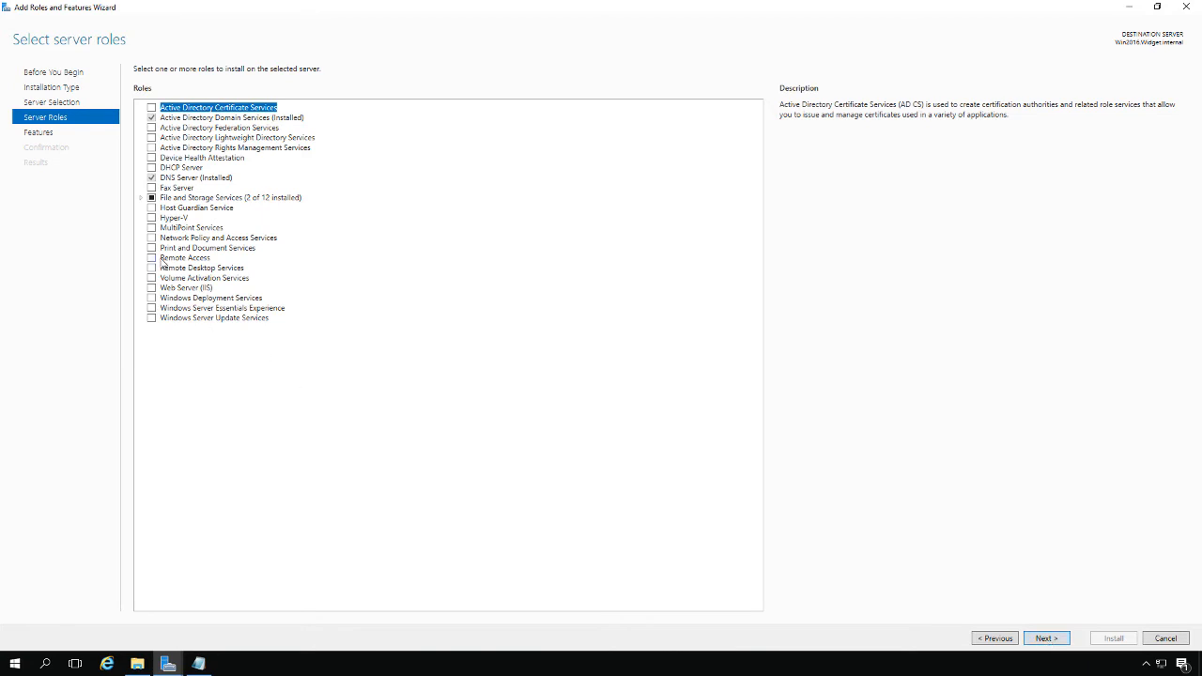
click(185, 258)
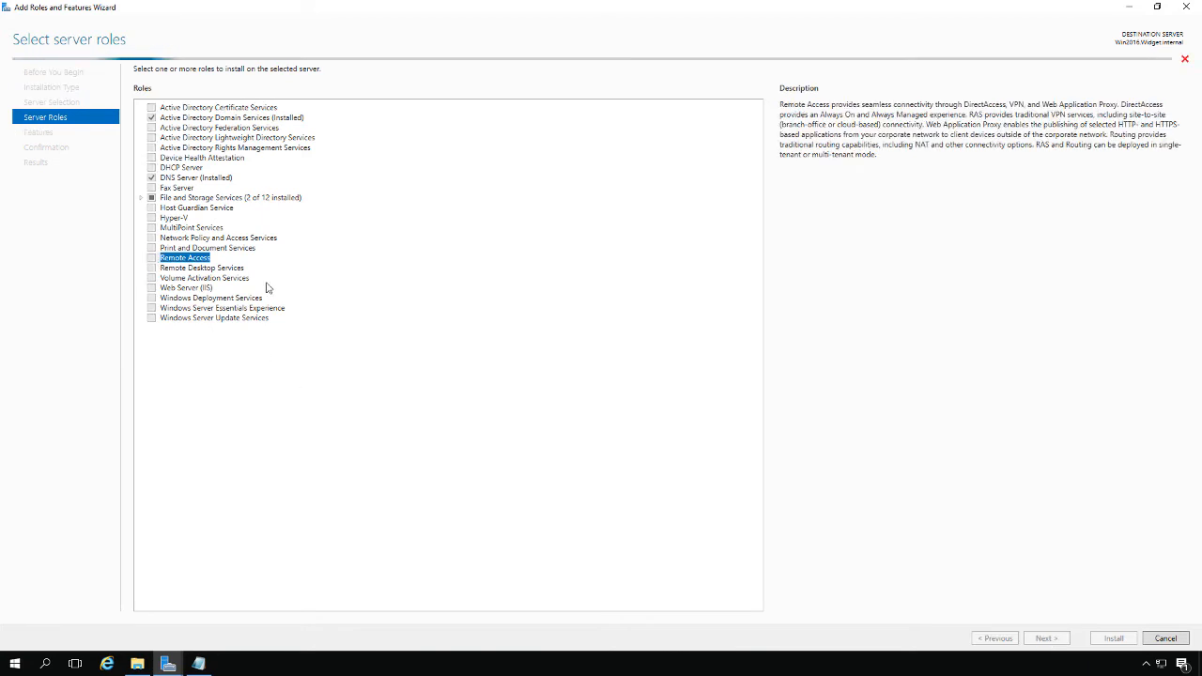
click(152, 258)
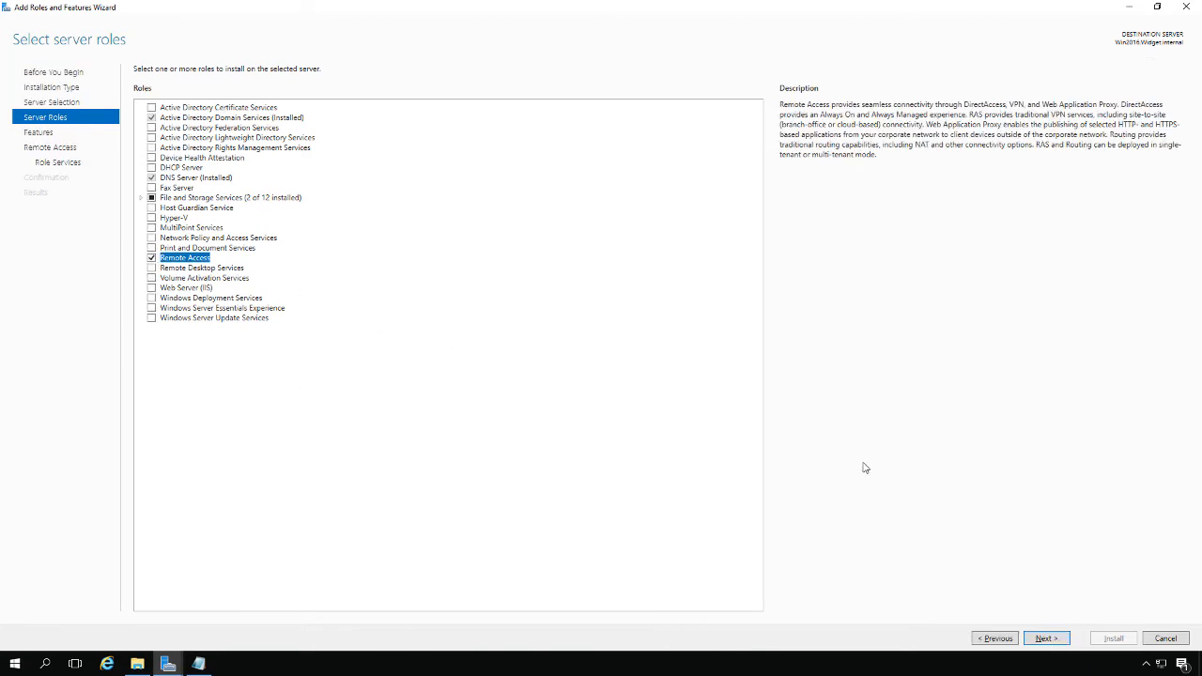
Add the DirectAccess and VPN (RAS) role service with its required features and install.
click(1046, 639)
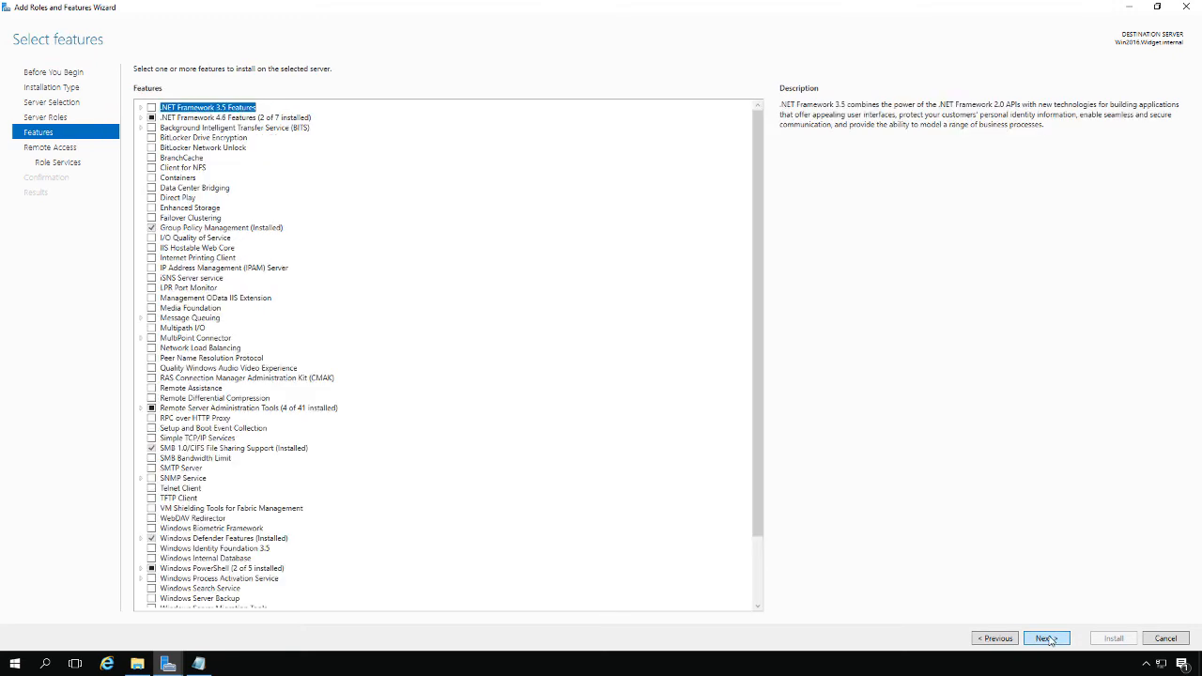
click(1046, 639)
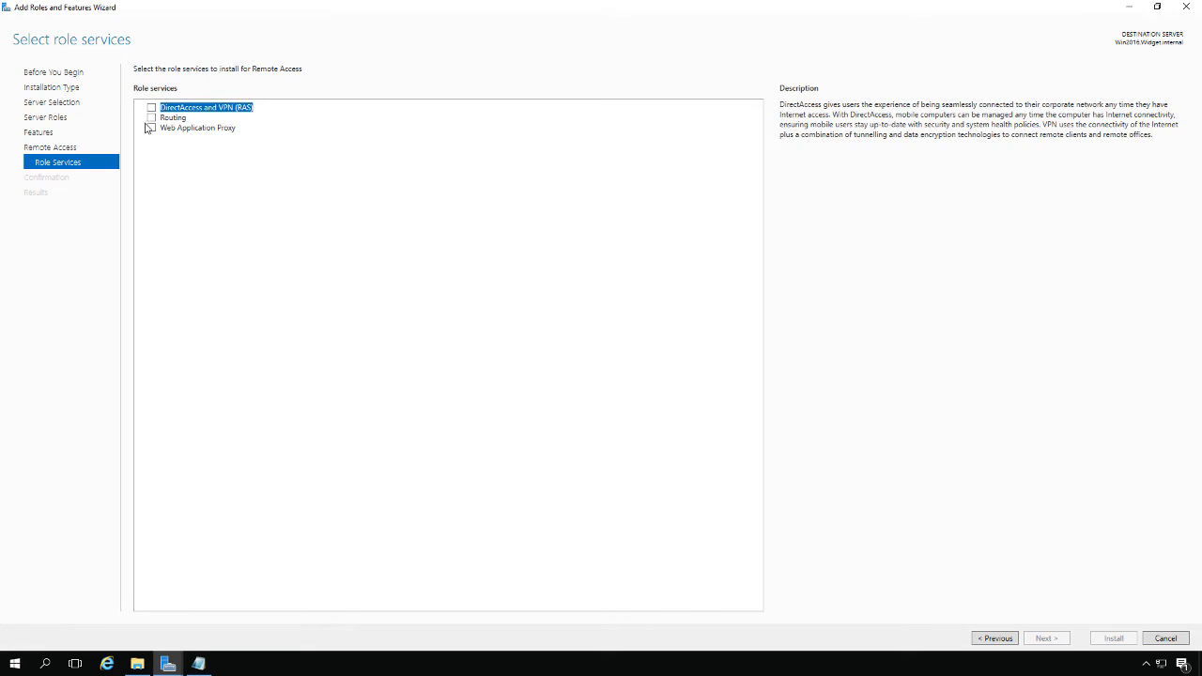
click(152, 107)
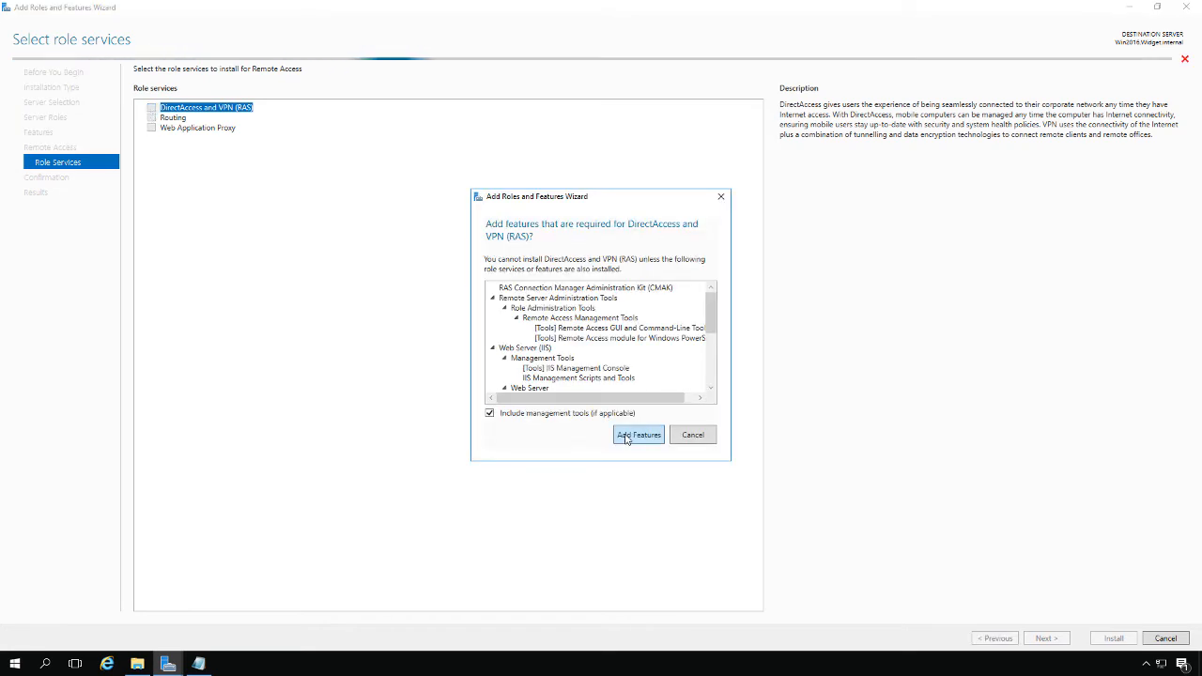
click(639, 434)
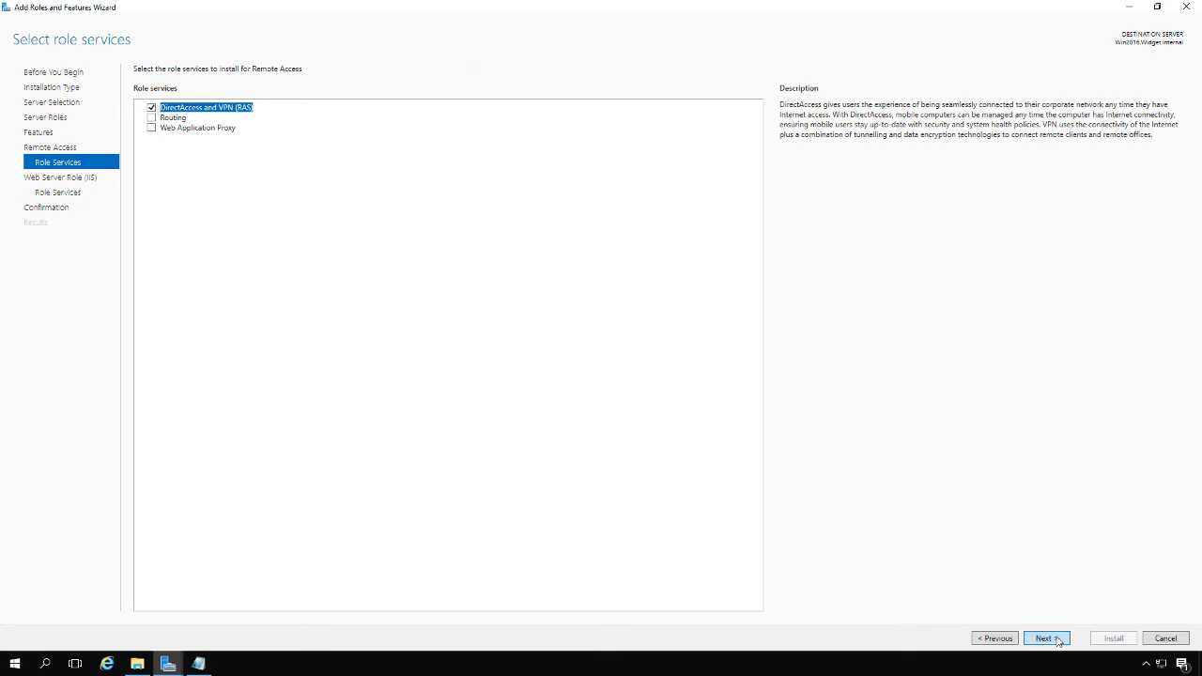
click(1048, 638)
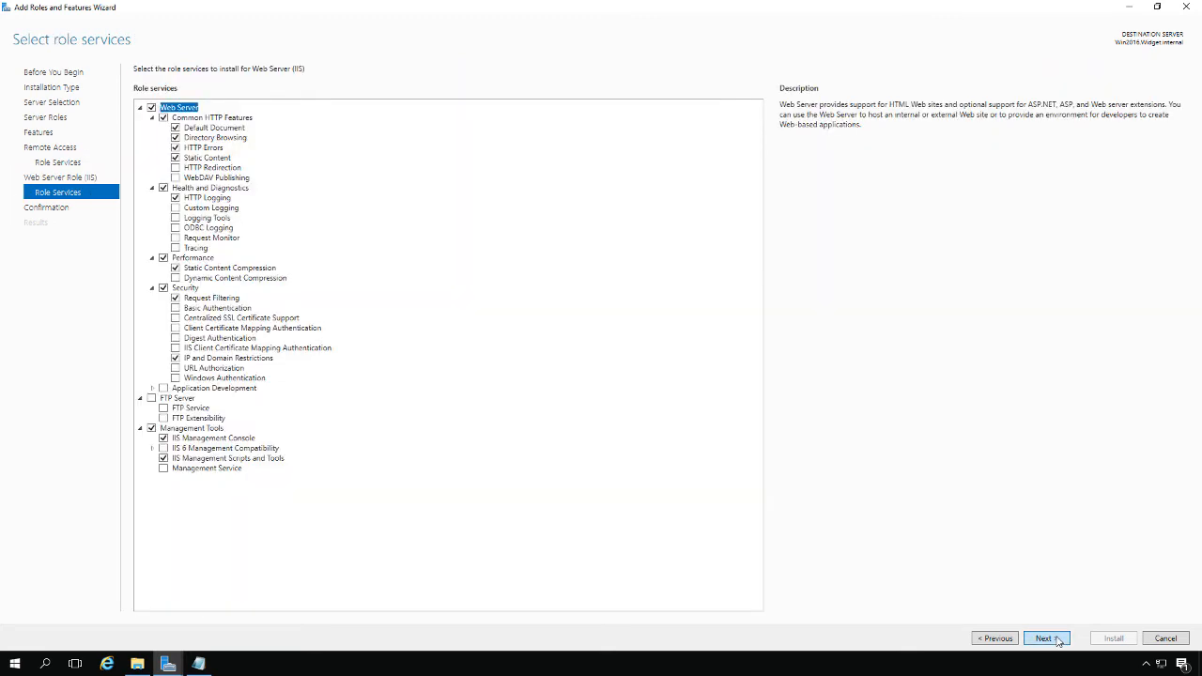
click(1047, 639)
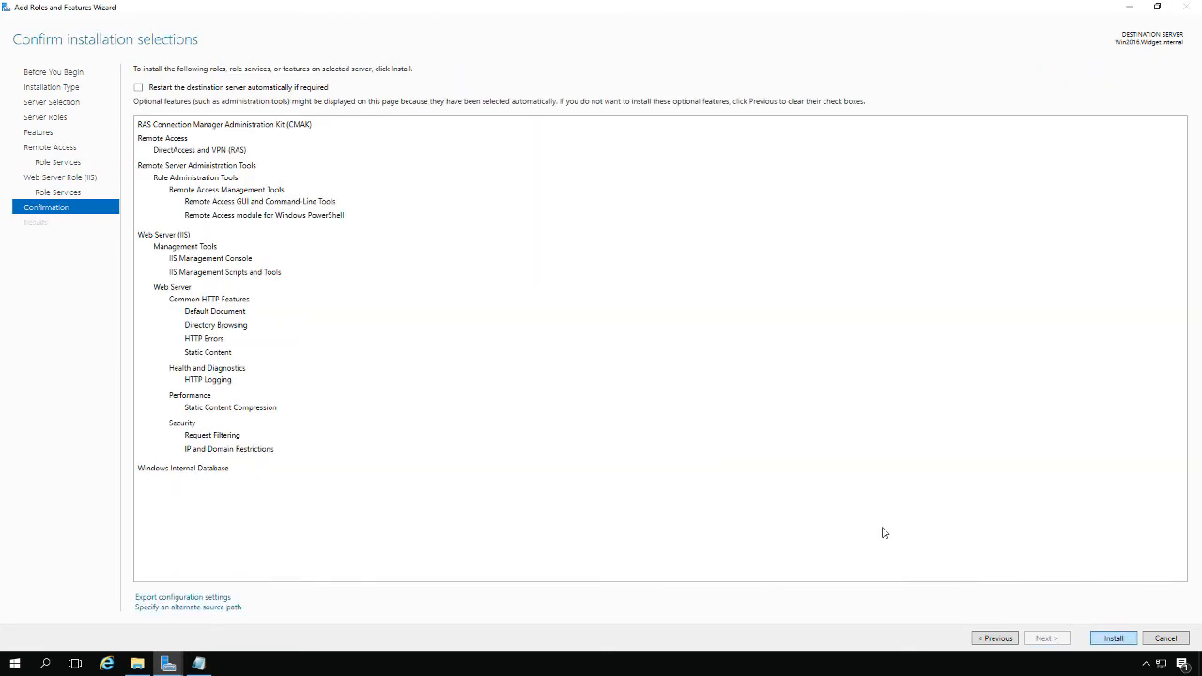
click(1112, 639)
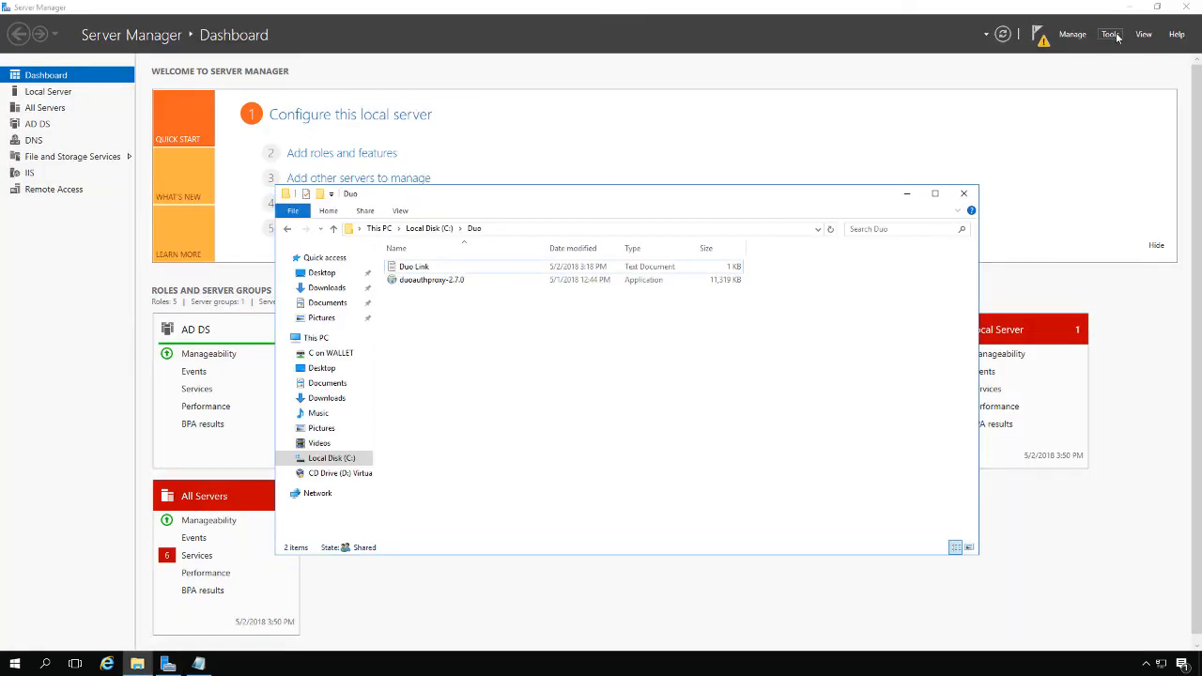
Launch the Routing and Remote Access setup wizard for WIN2016 and choose Custom configuration.
click(1111, 34)
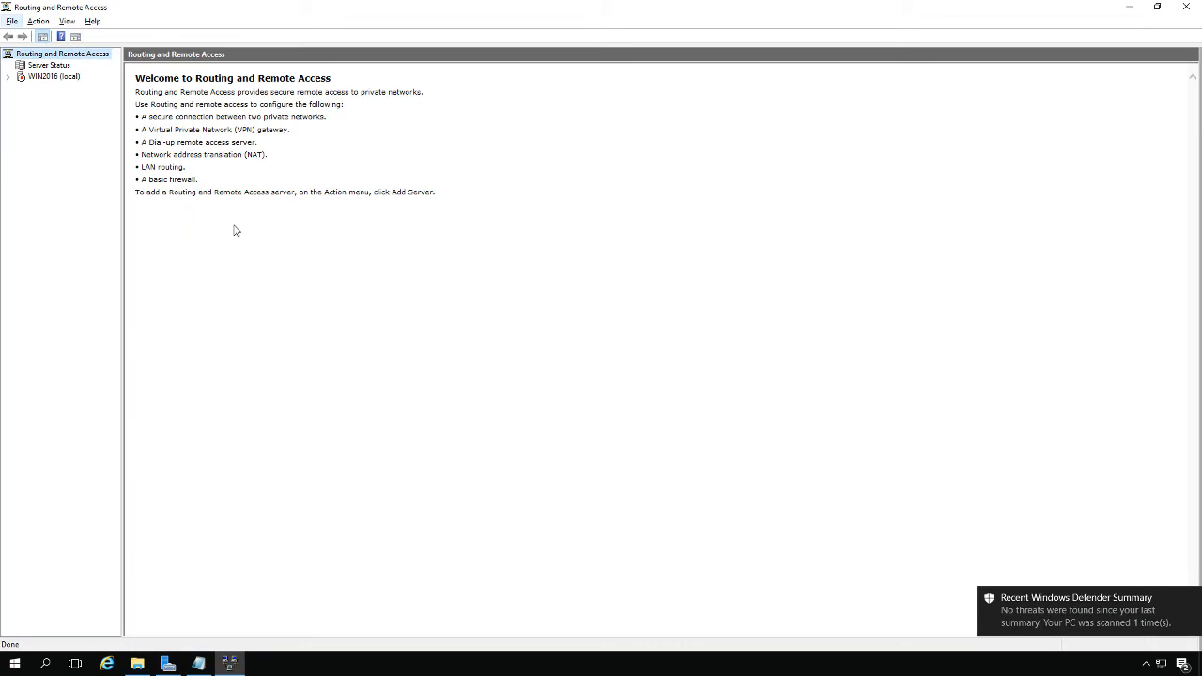
right_click(54, 76)
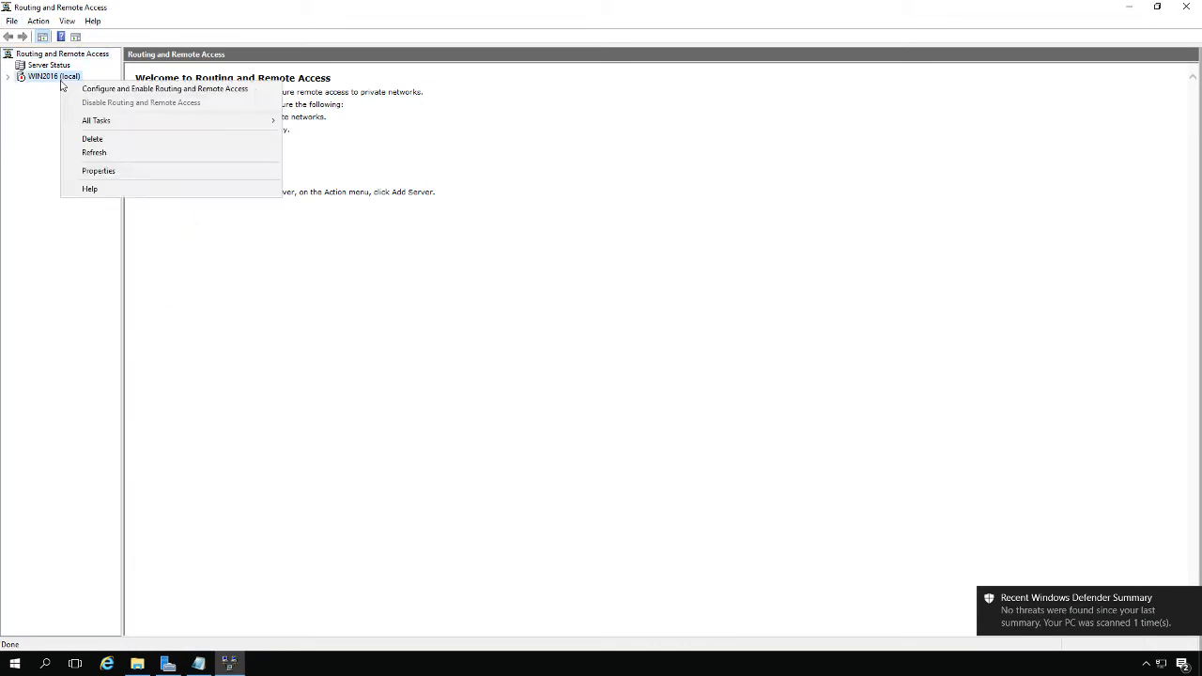
mouse_move(164, 88)
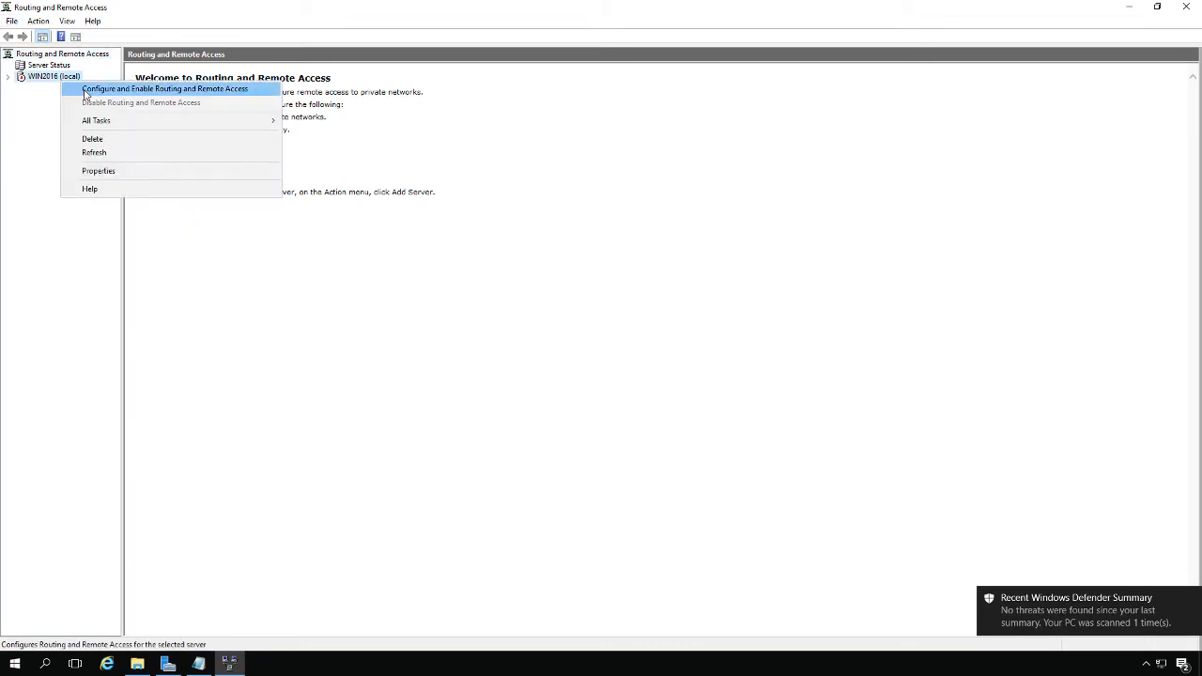
click(164, 88)
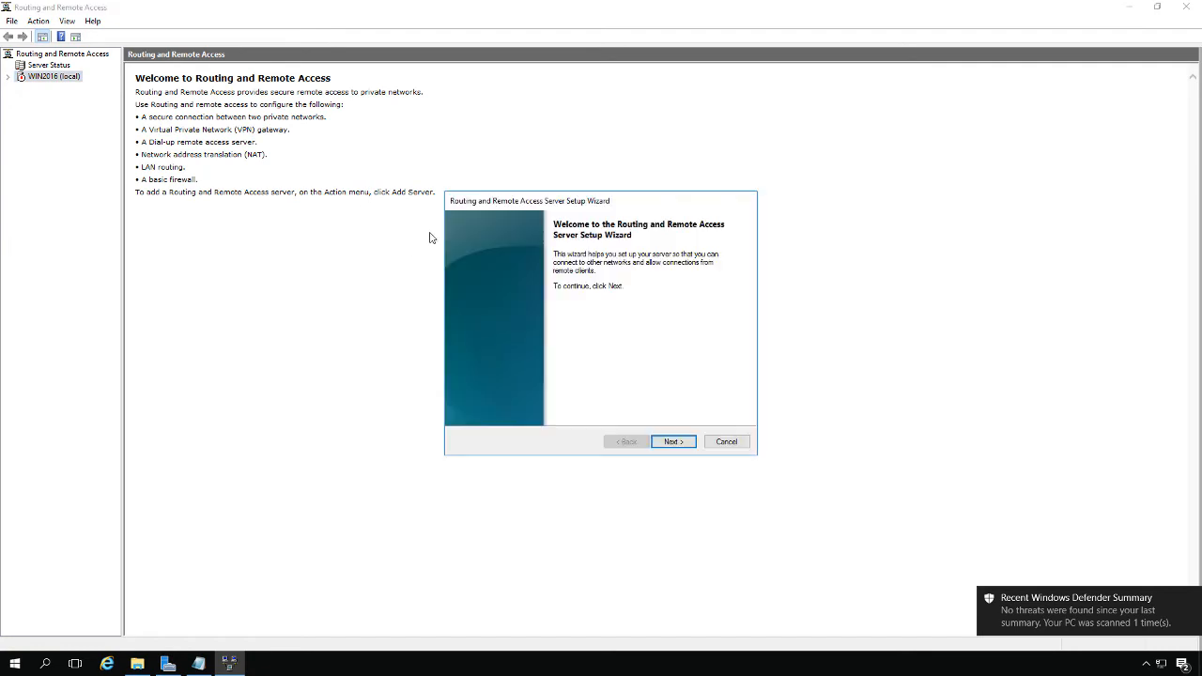
click(673, 441)
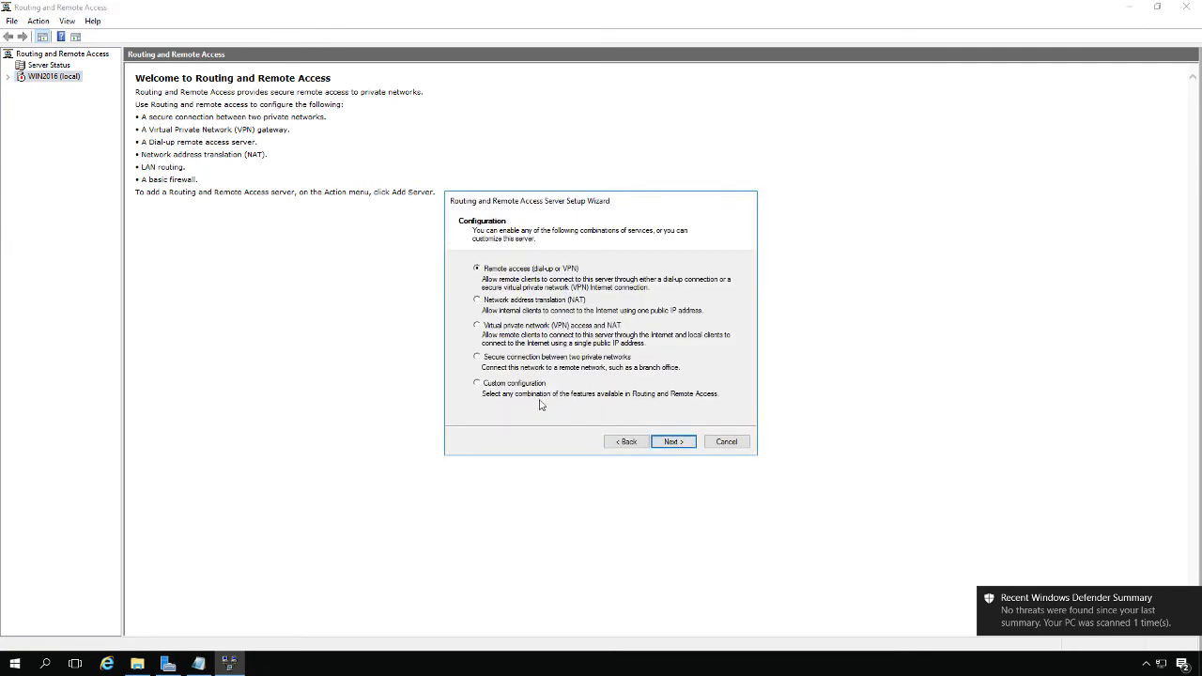
click(478, 383)
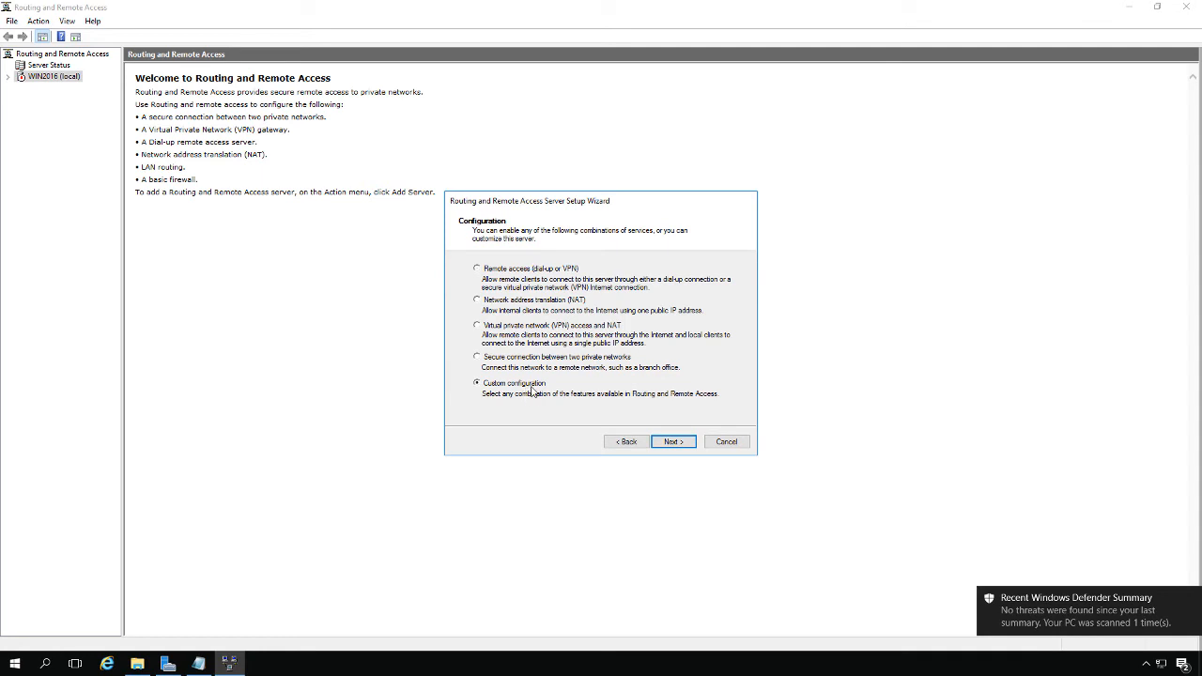
mouse_move(629, 412)
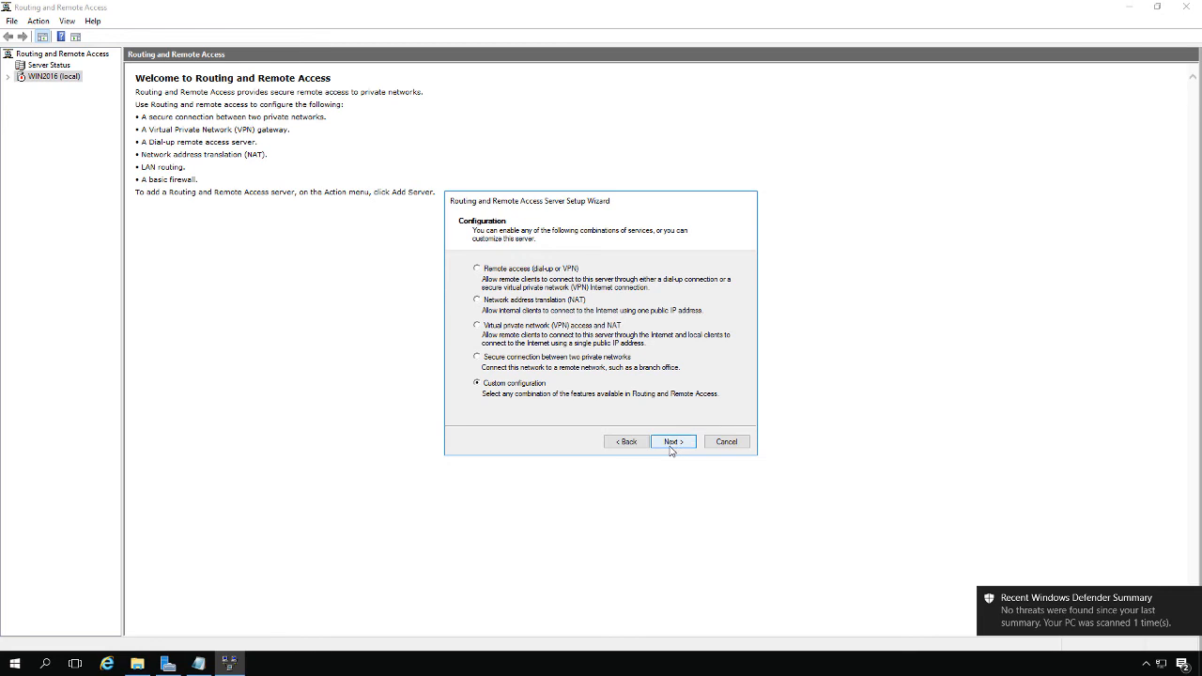
click(672, 442)
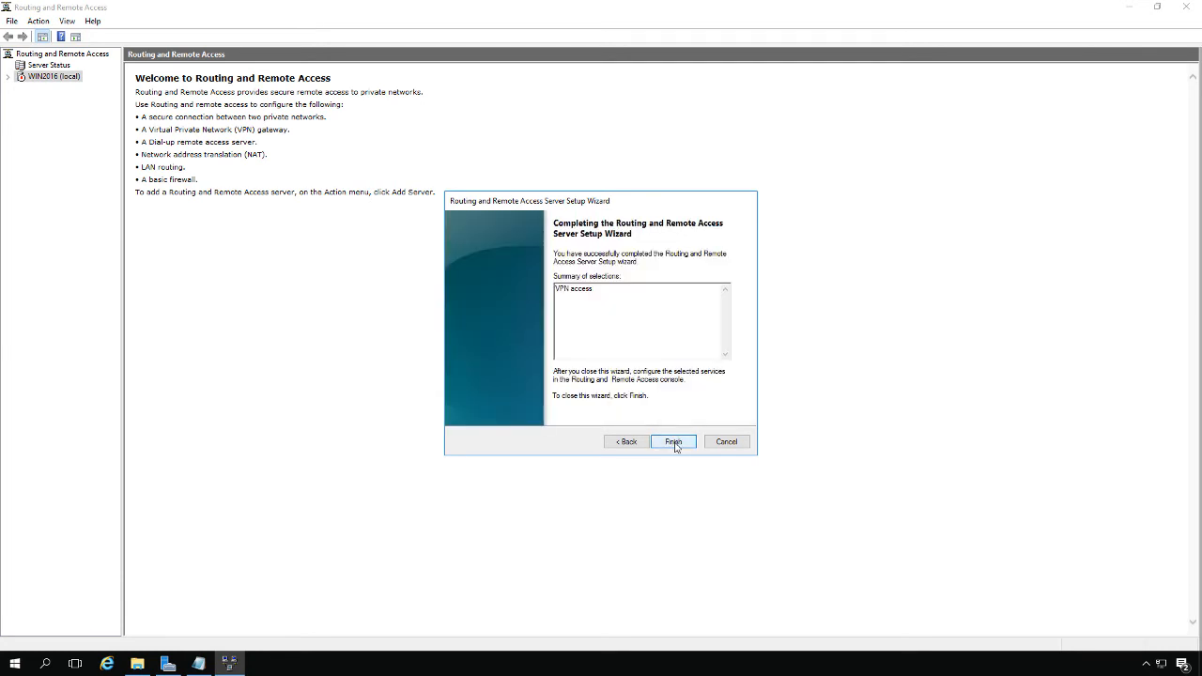
Finish setup with VPN access, start the service, and expand the server node.
click(672, 441)
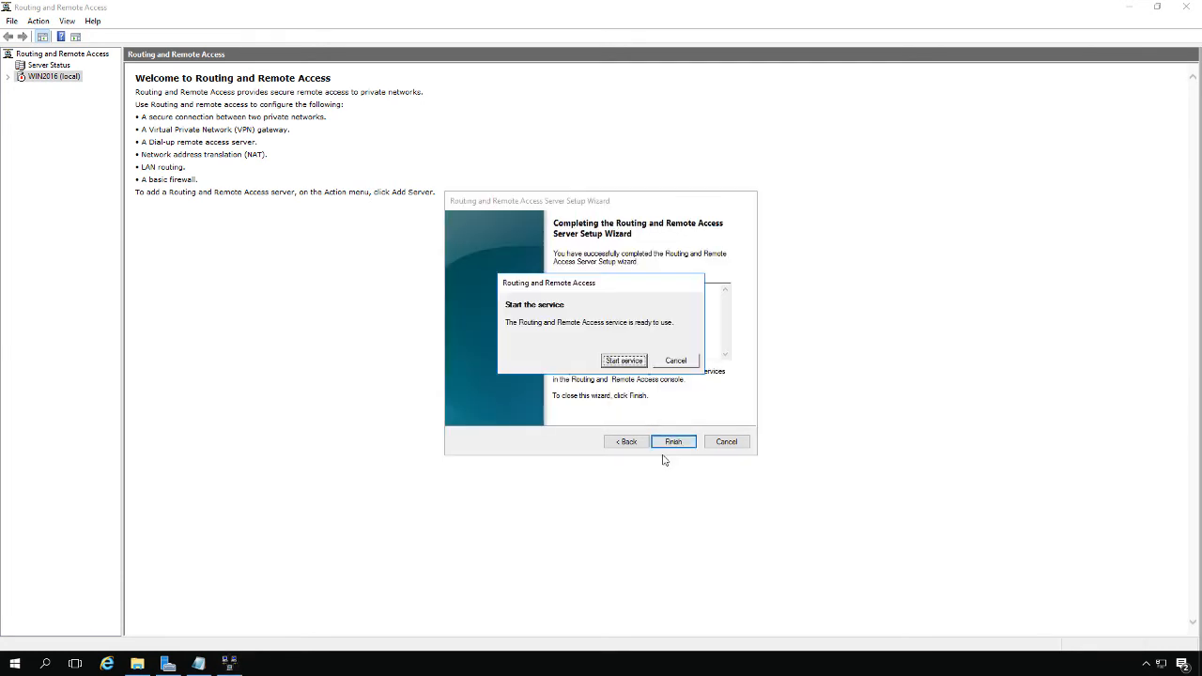
click(625, 361)
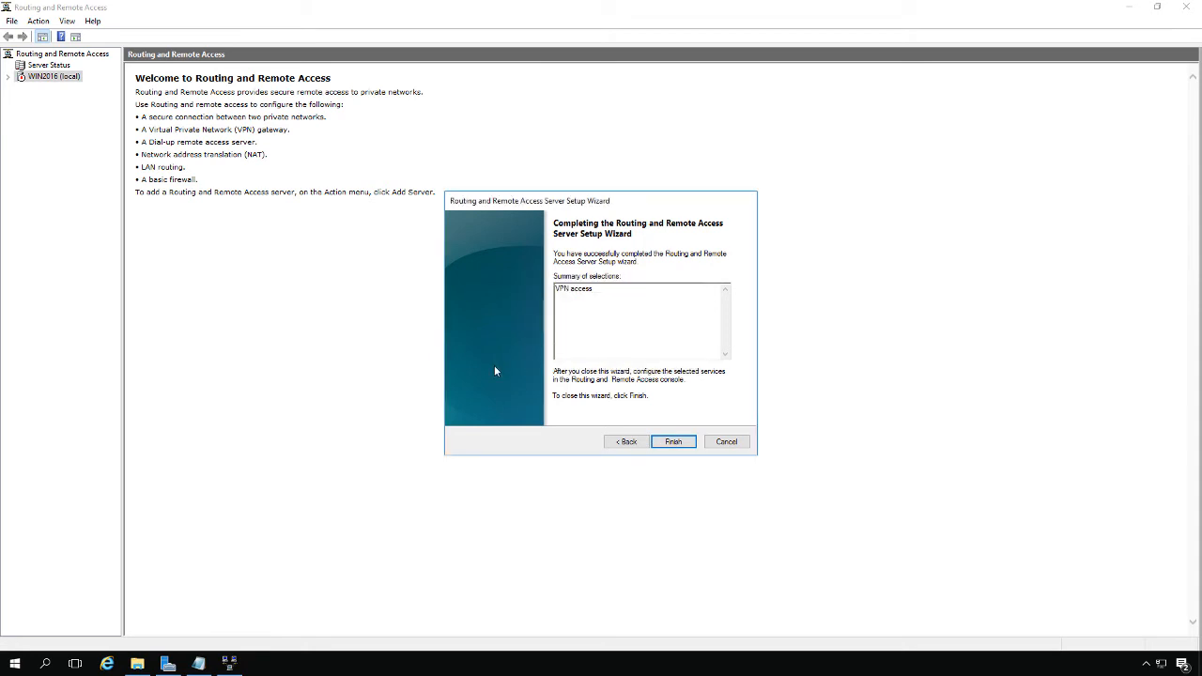
click(673, 442)
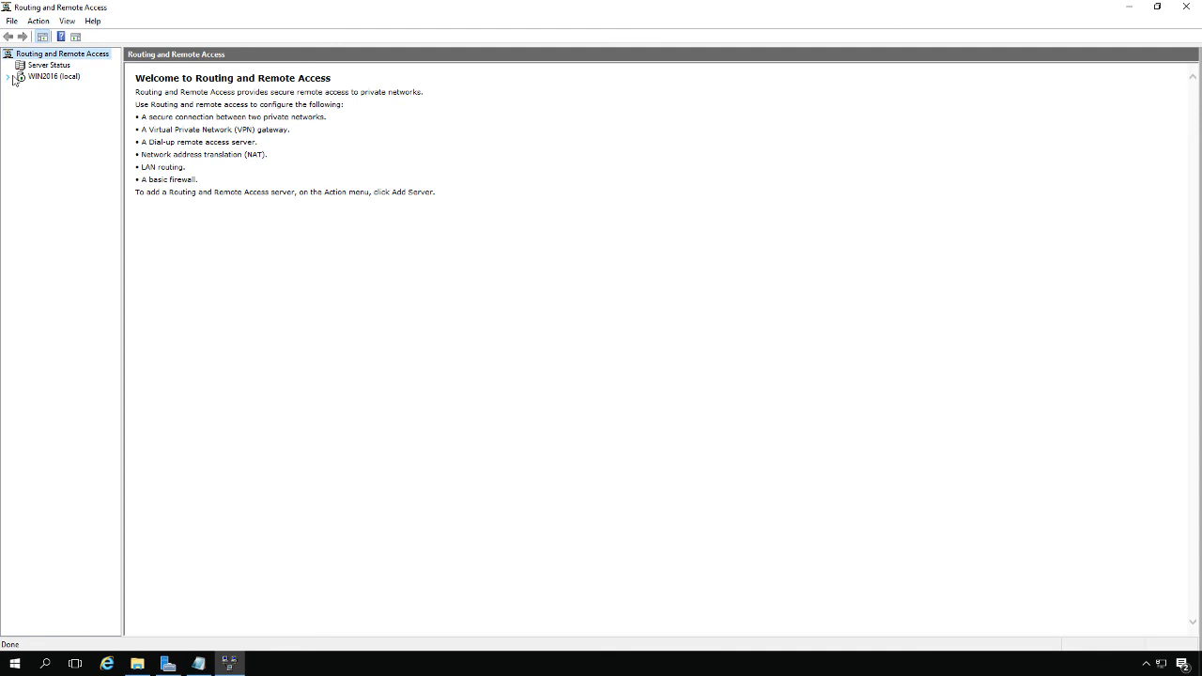
click(8, 76)
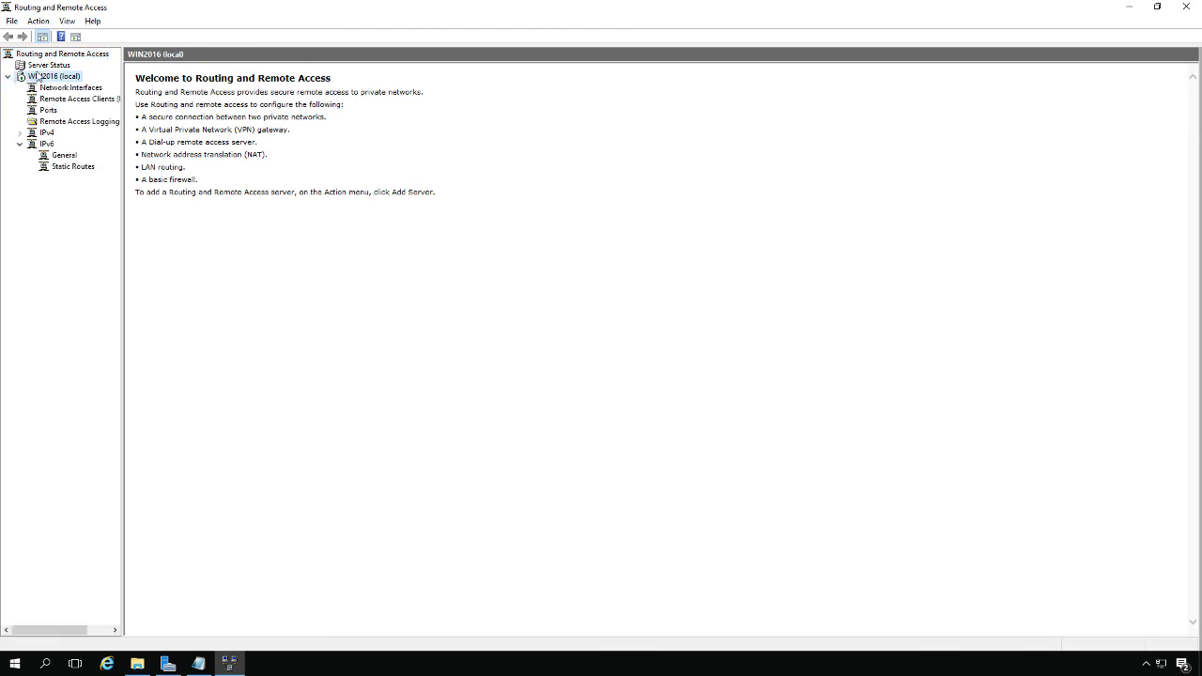
right_click(53, 75)
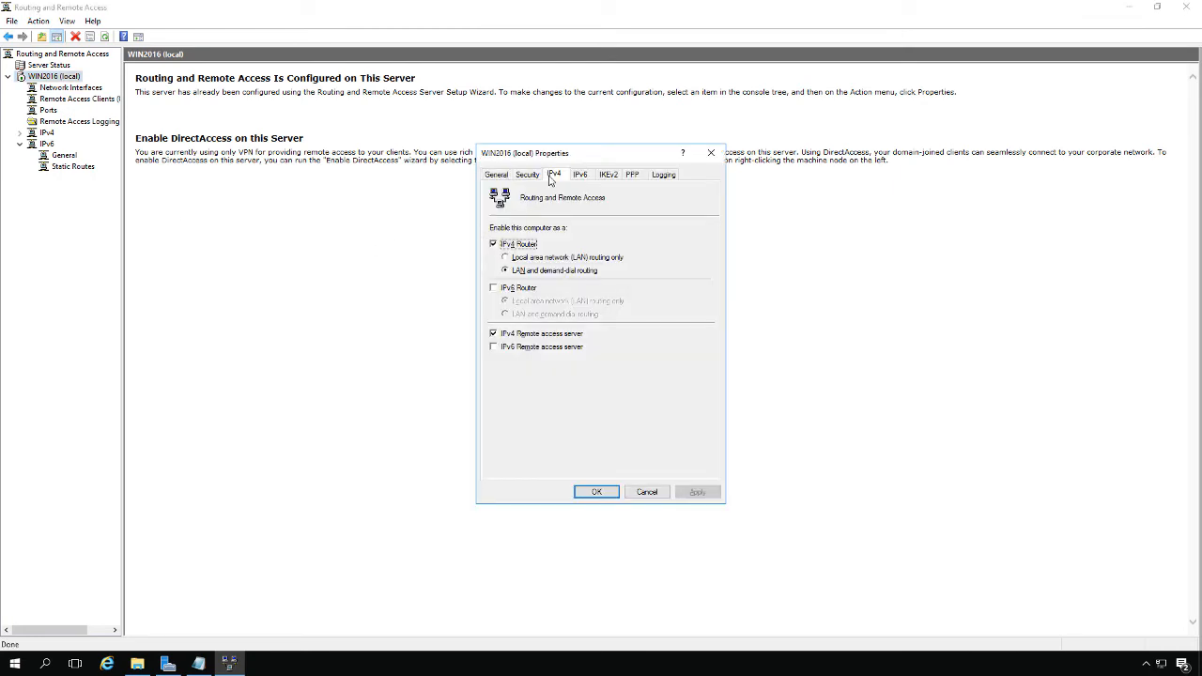
mouse_move(618, 245)
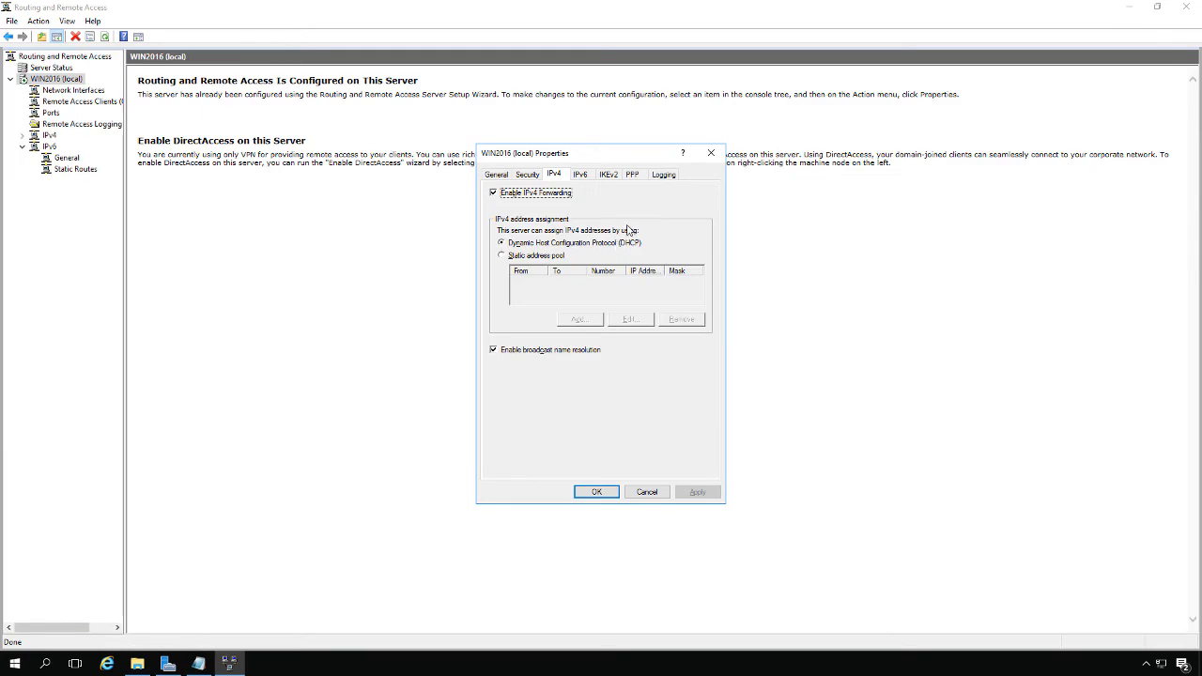
mouse_move(627, 214)
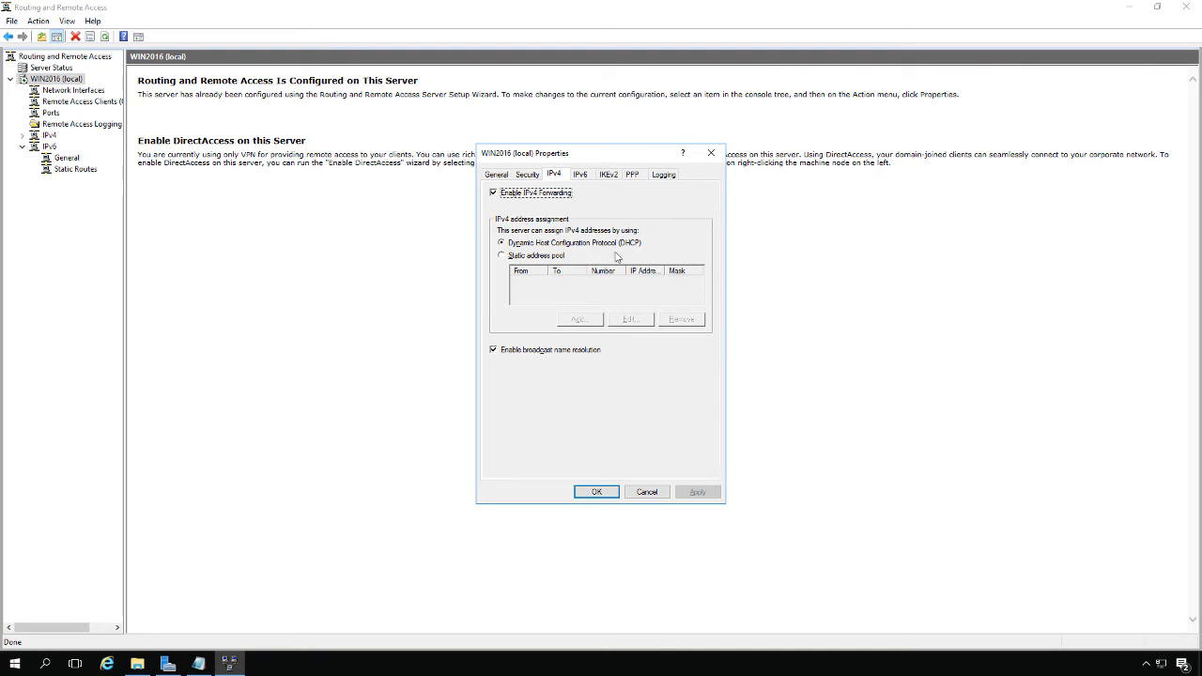
mouse_move(606, 256)
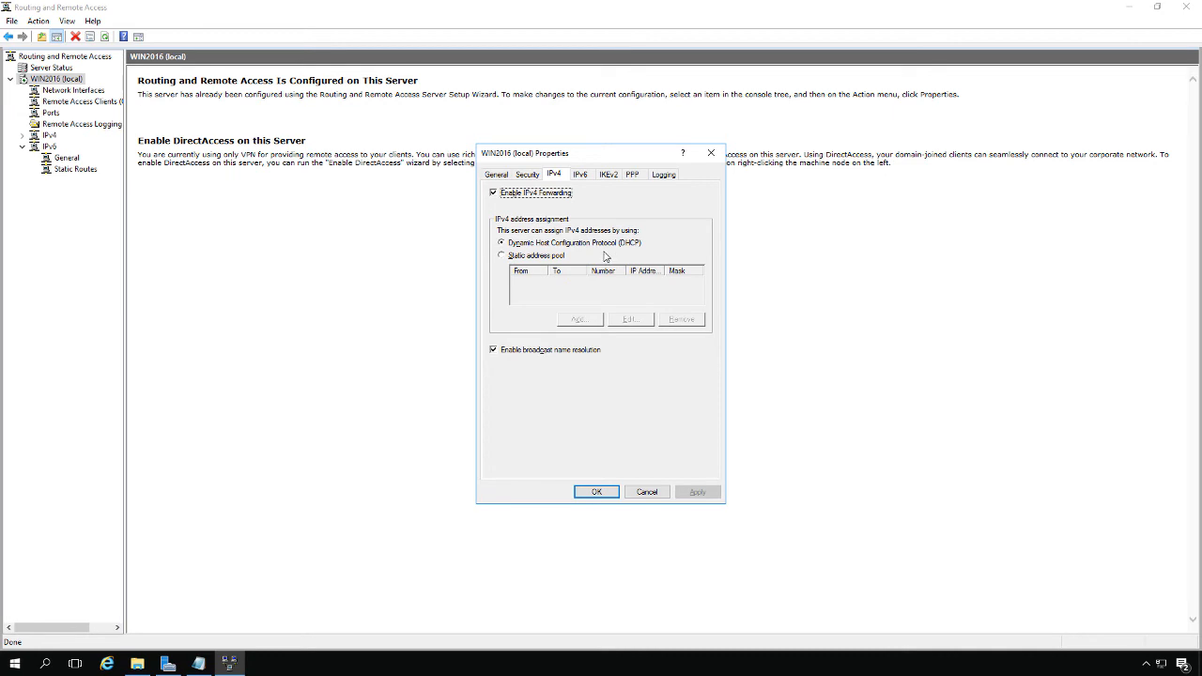
click(502, 256)
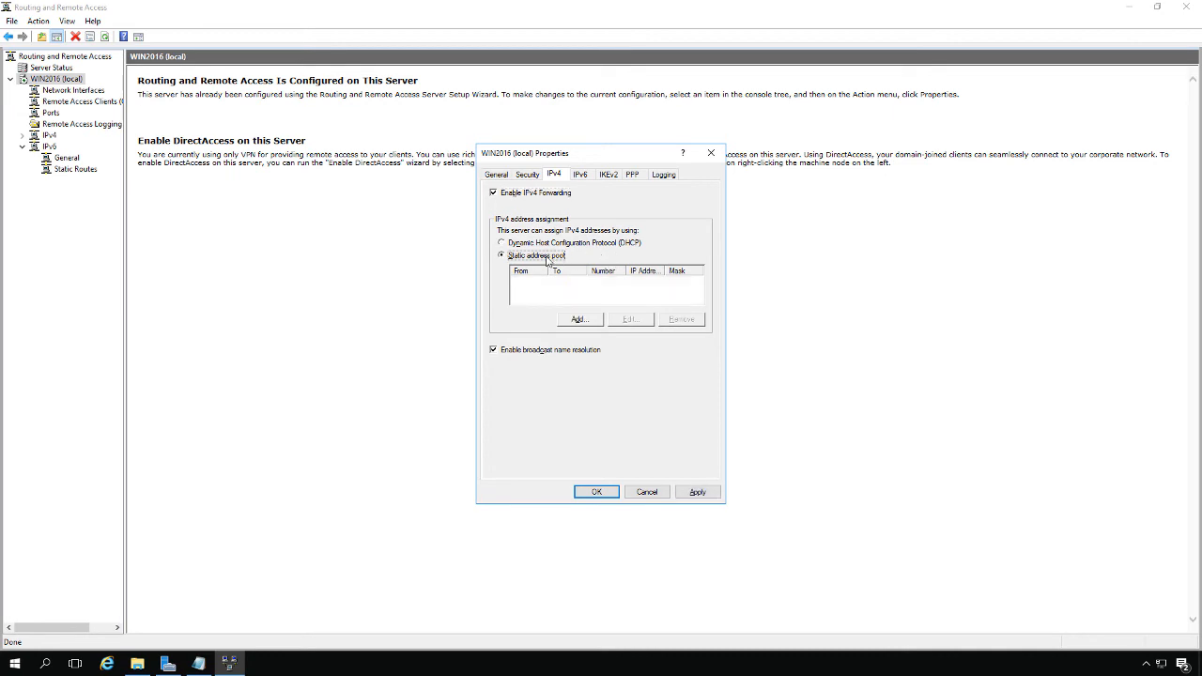
double_click(554, 256)
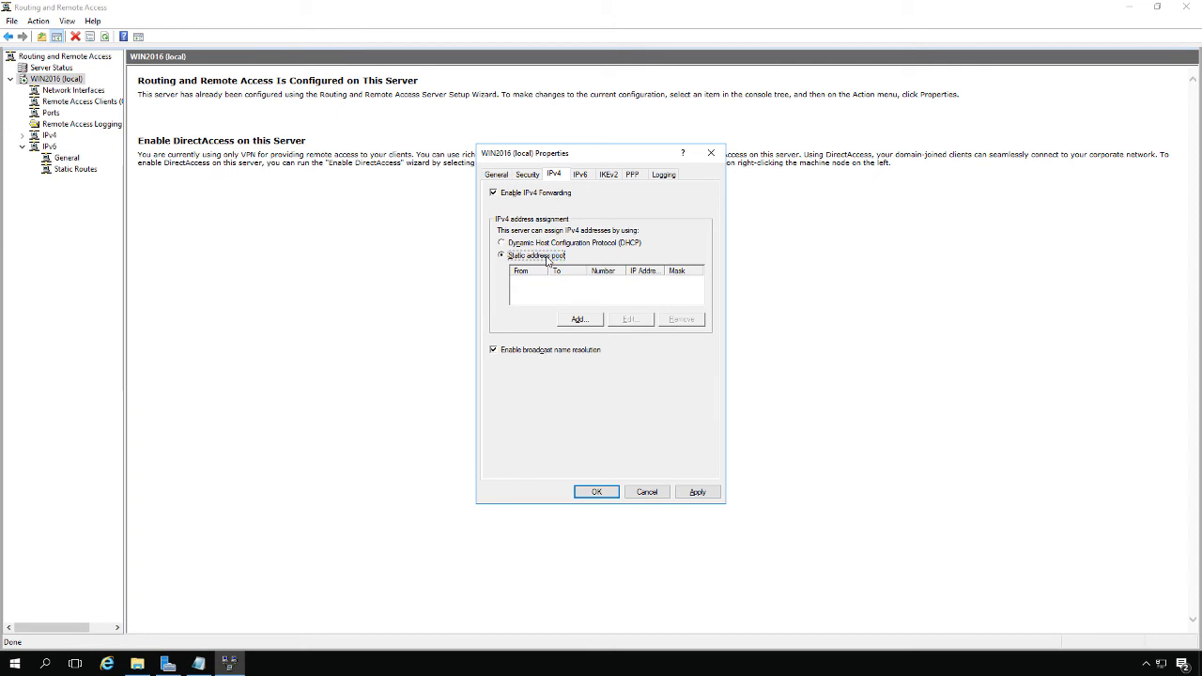
mouse_move(528, 249)
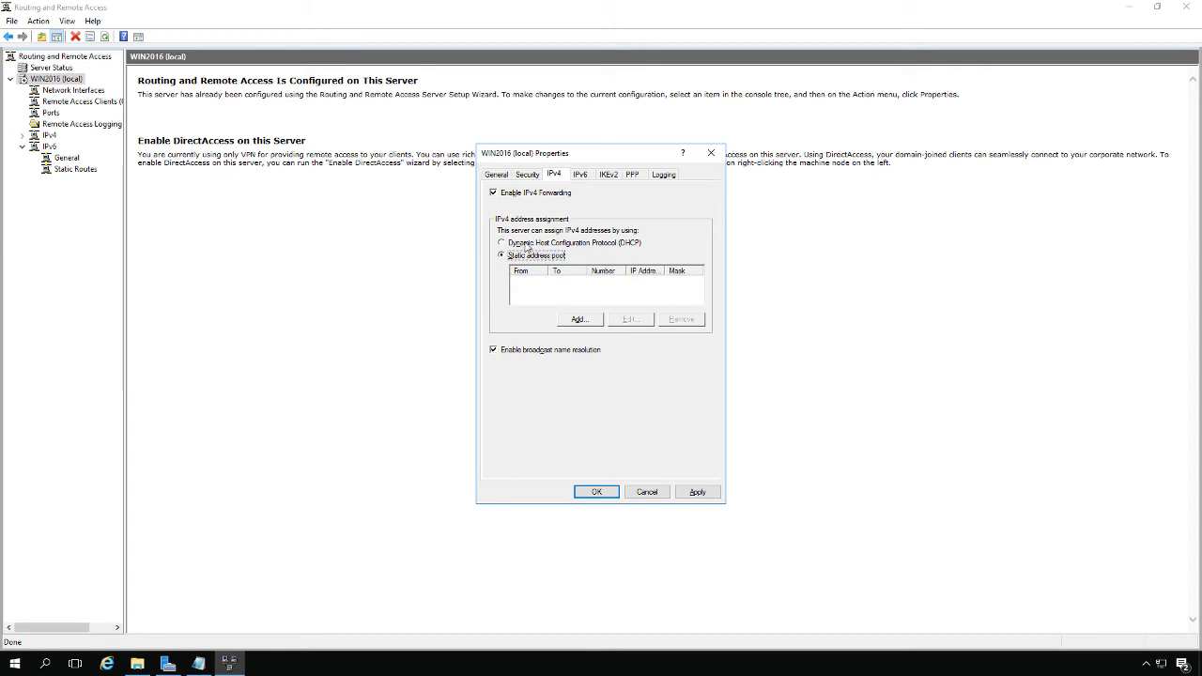
click(501, 242)
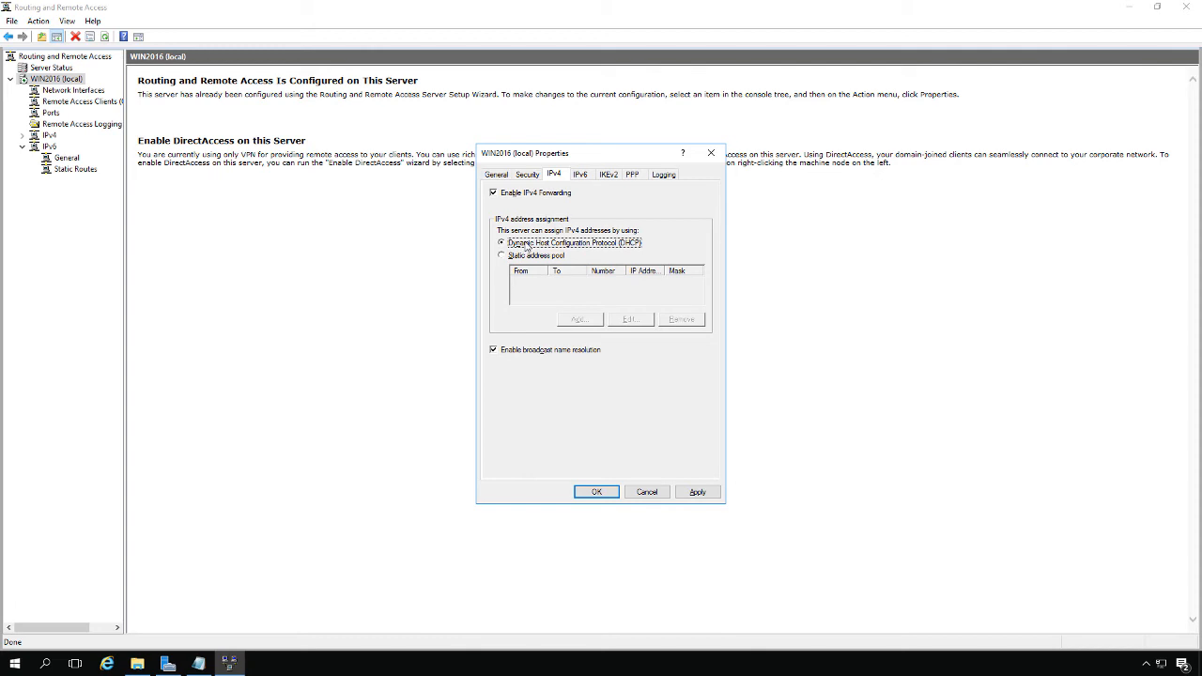
On Security settings, keep the Default SSL certificate and custom IPsec policy off, then apply.
click(527, 174)
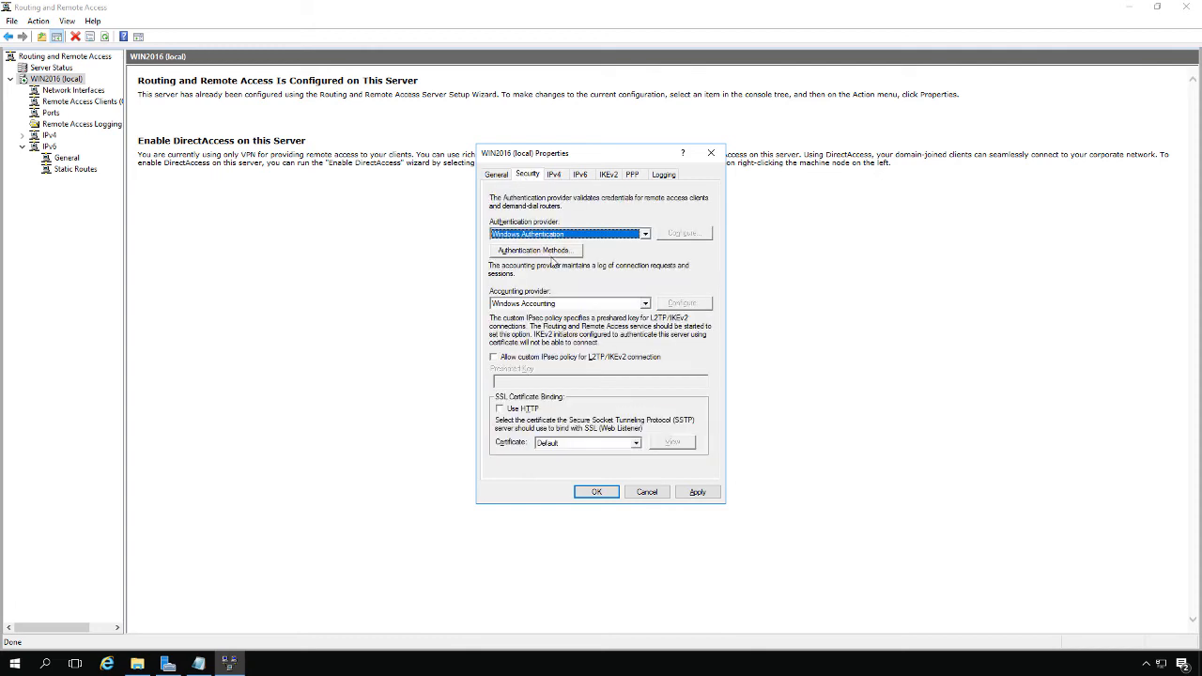
mouse_move(598, 390)
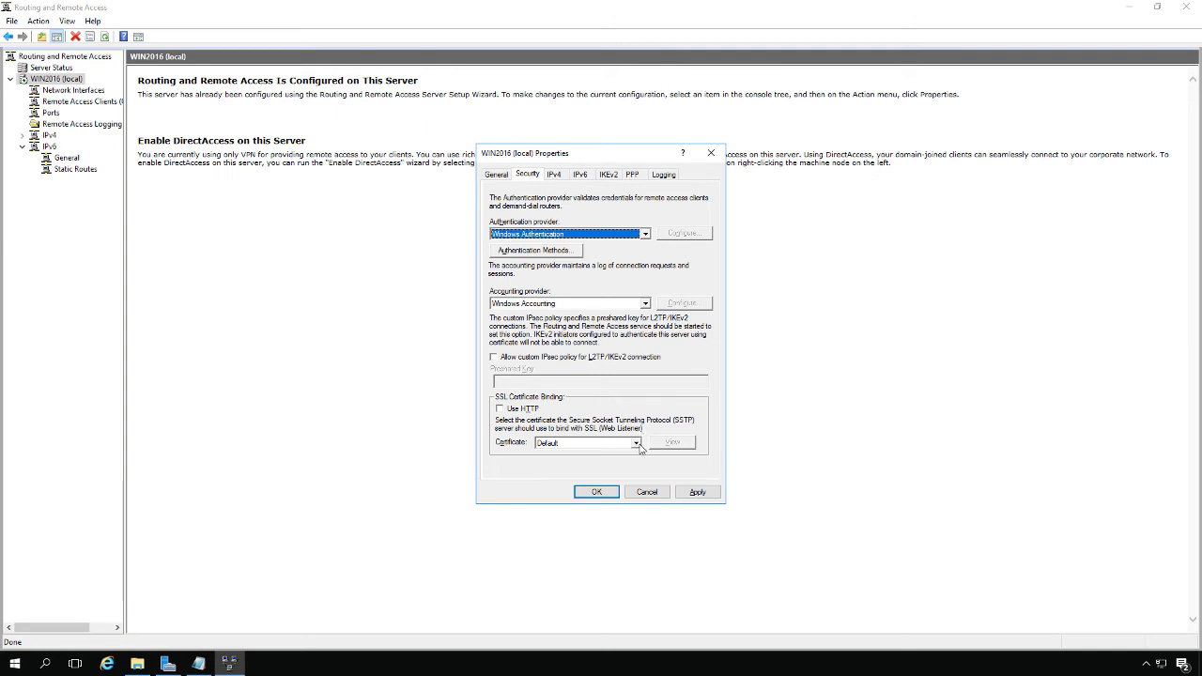
click(637, 443)
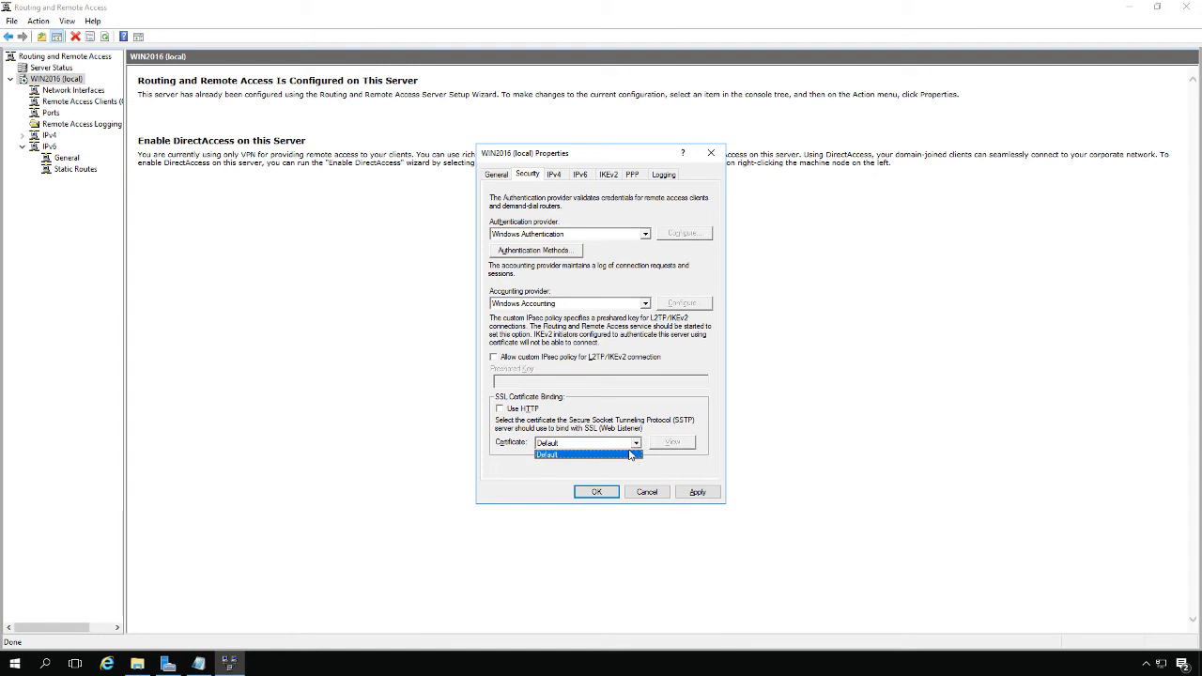
mouse_move(631, 456)
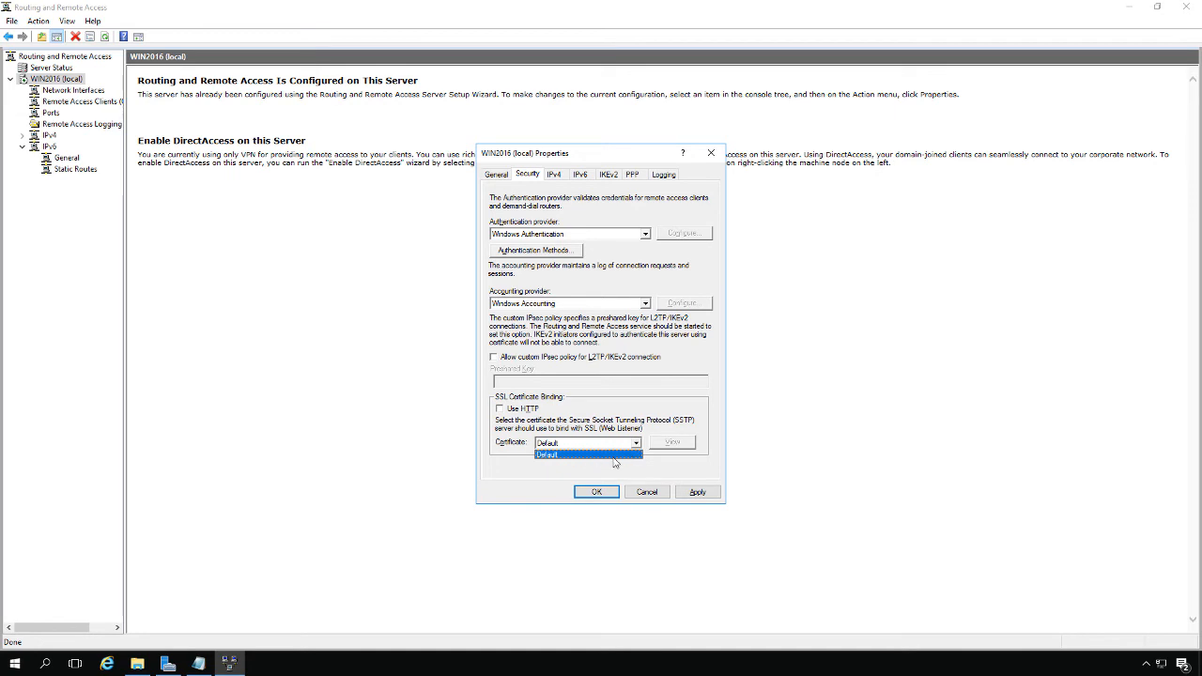
click(545, 454)
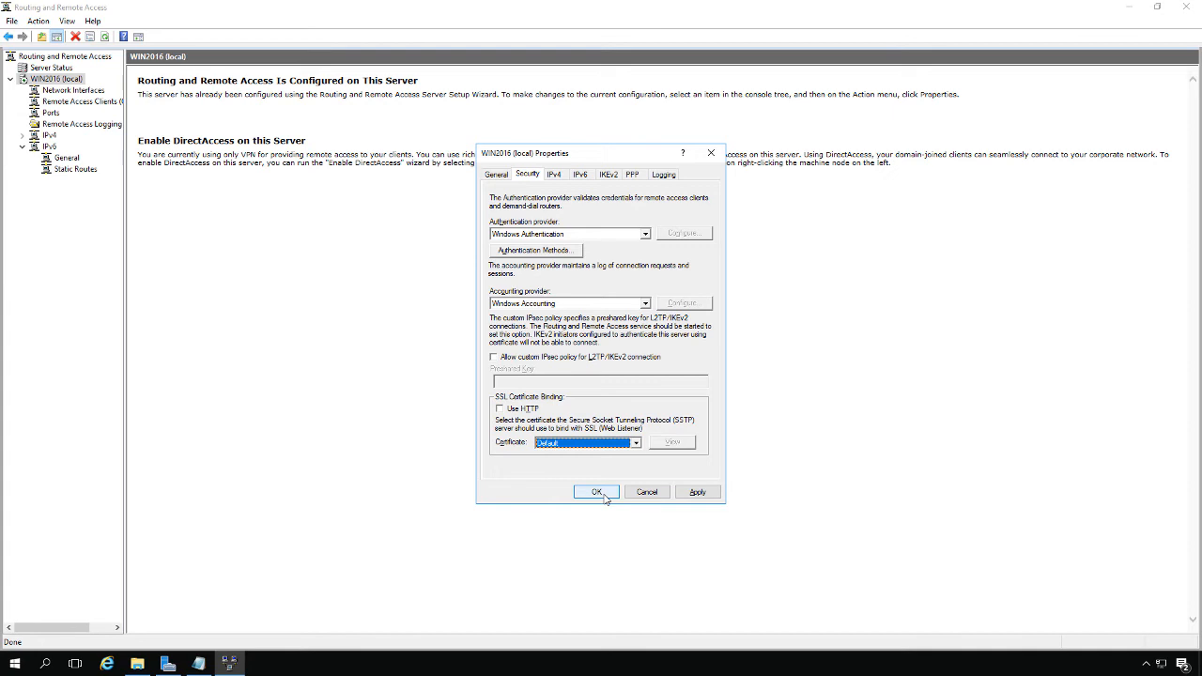
mouse_move(562, 407)
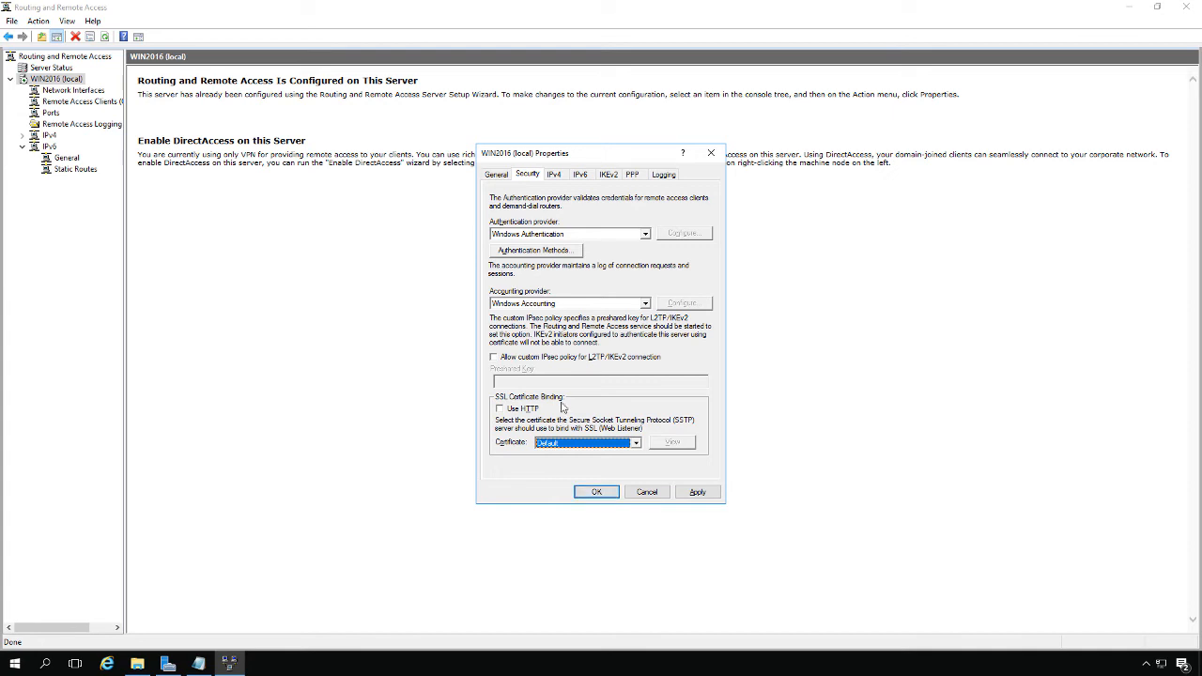
click(493, 357)
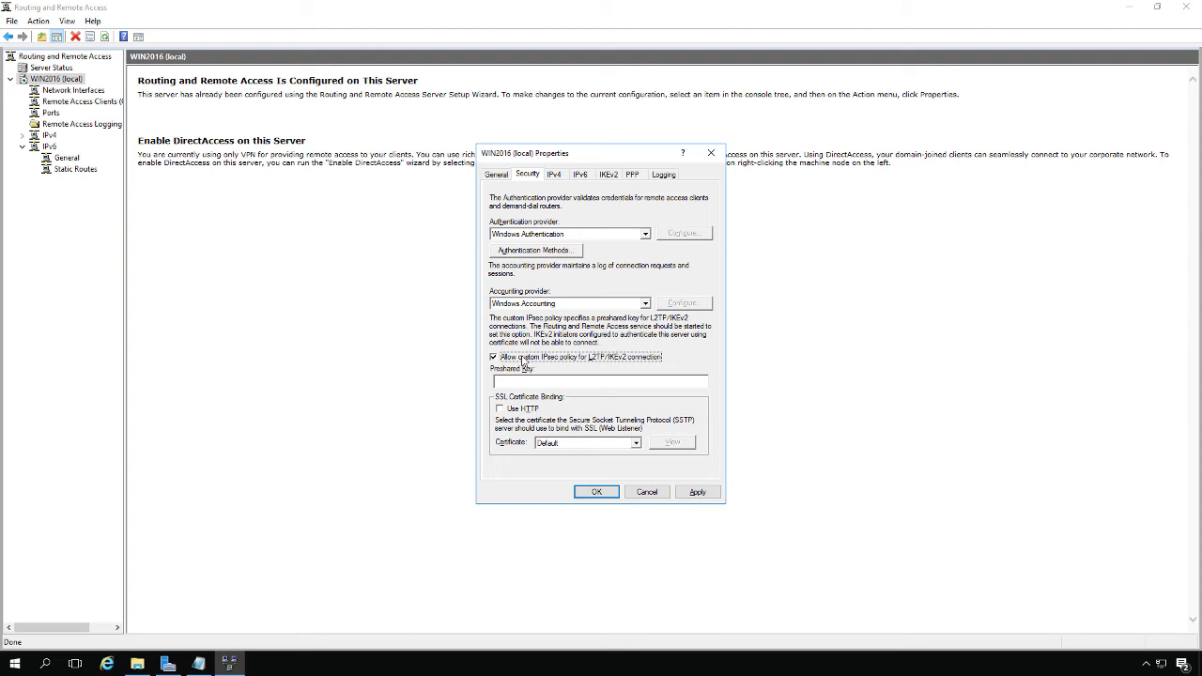
click(492, 357)
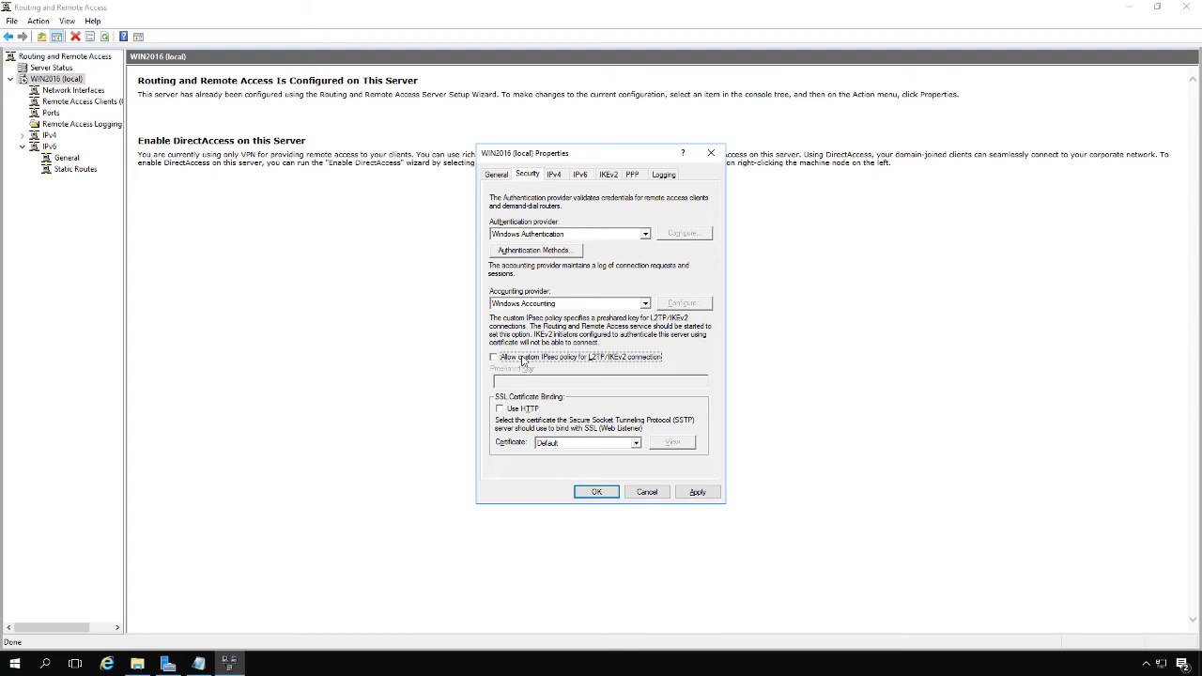
mouse_move(520, 396)
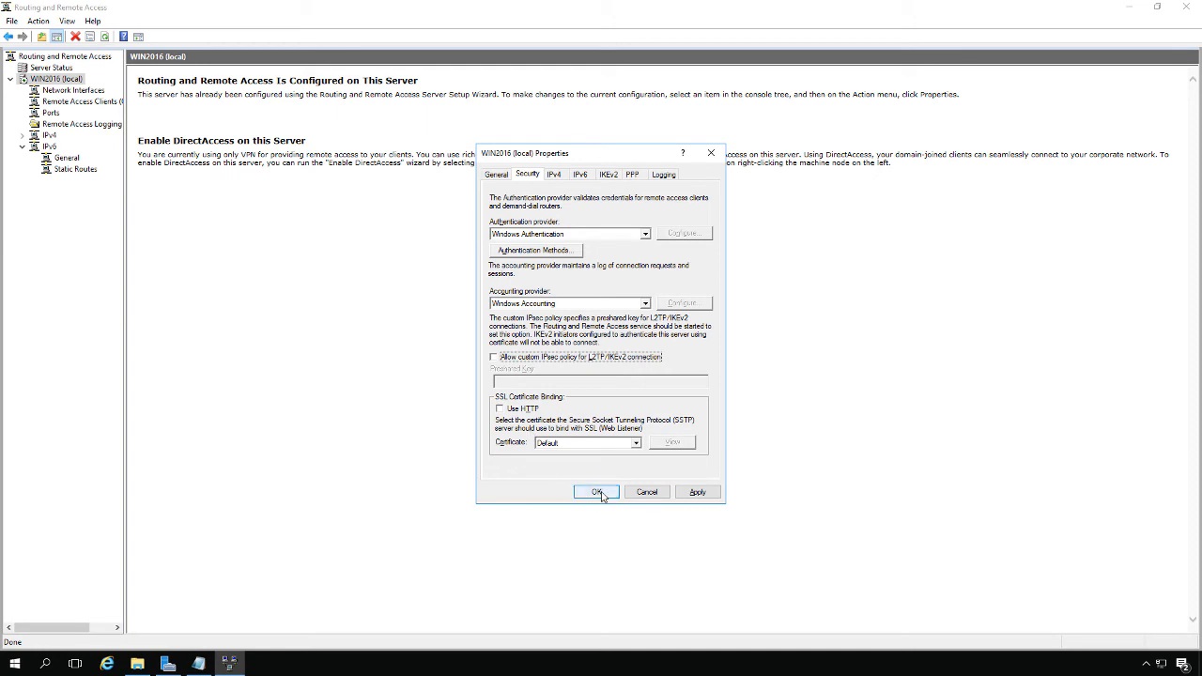
click(597, 493)
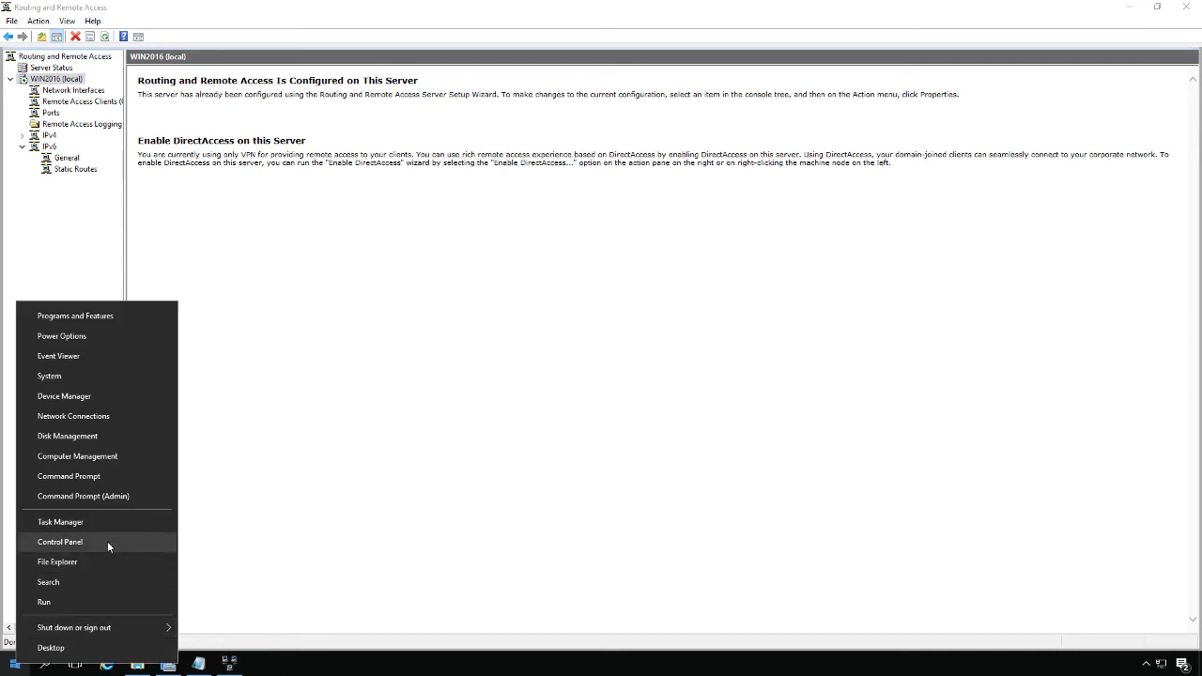
Open Control Panel and maximize its window.
click(563, 366)
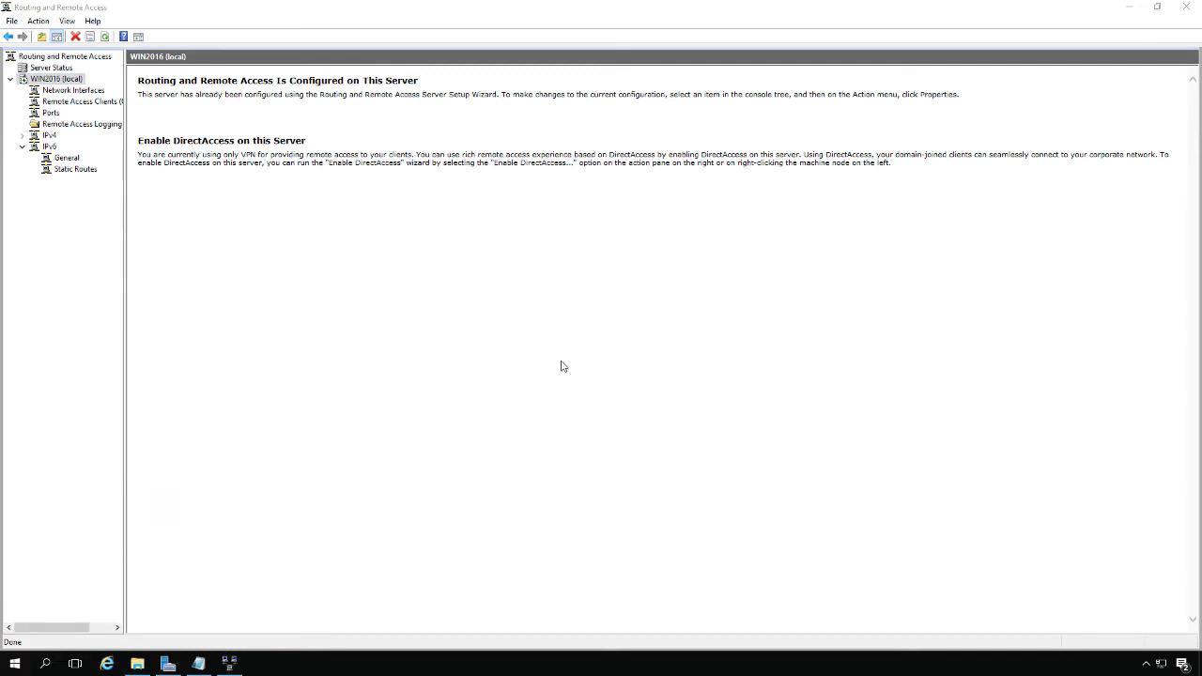
mouse_move(543, 344)
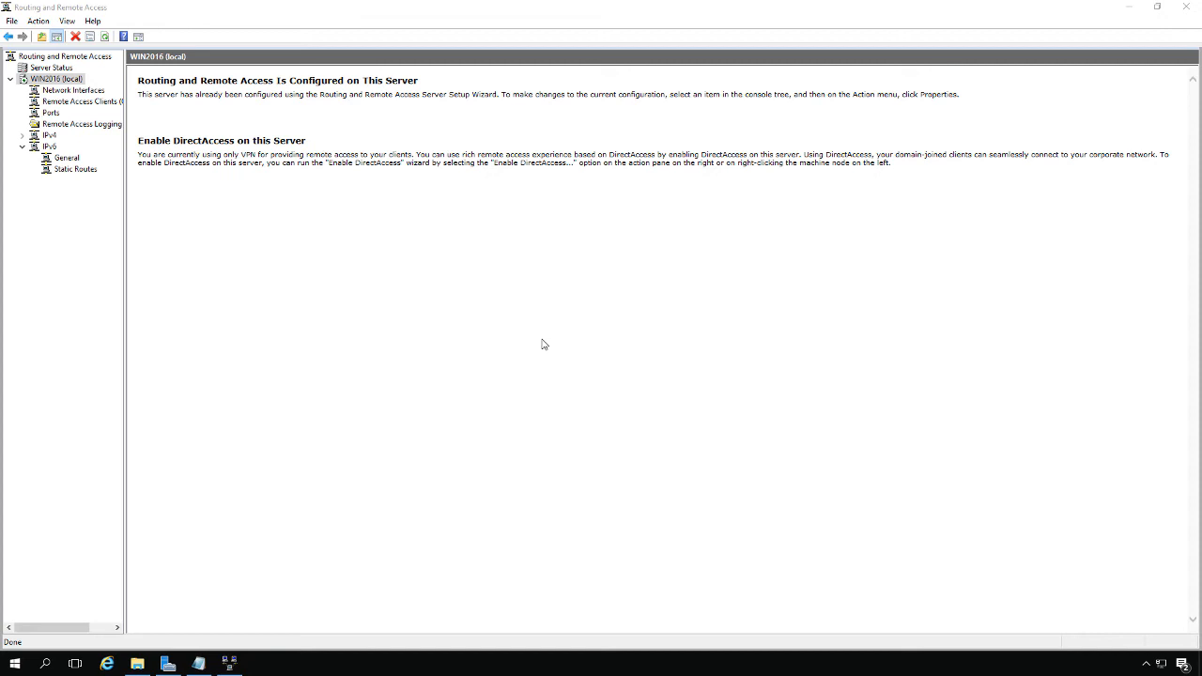
mouse_move(539, 353)
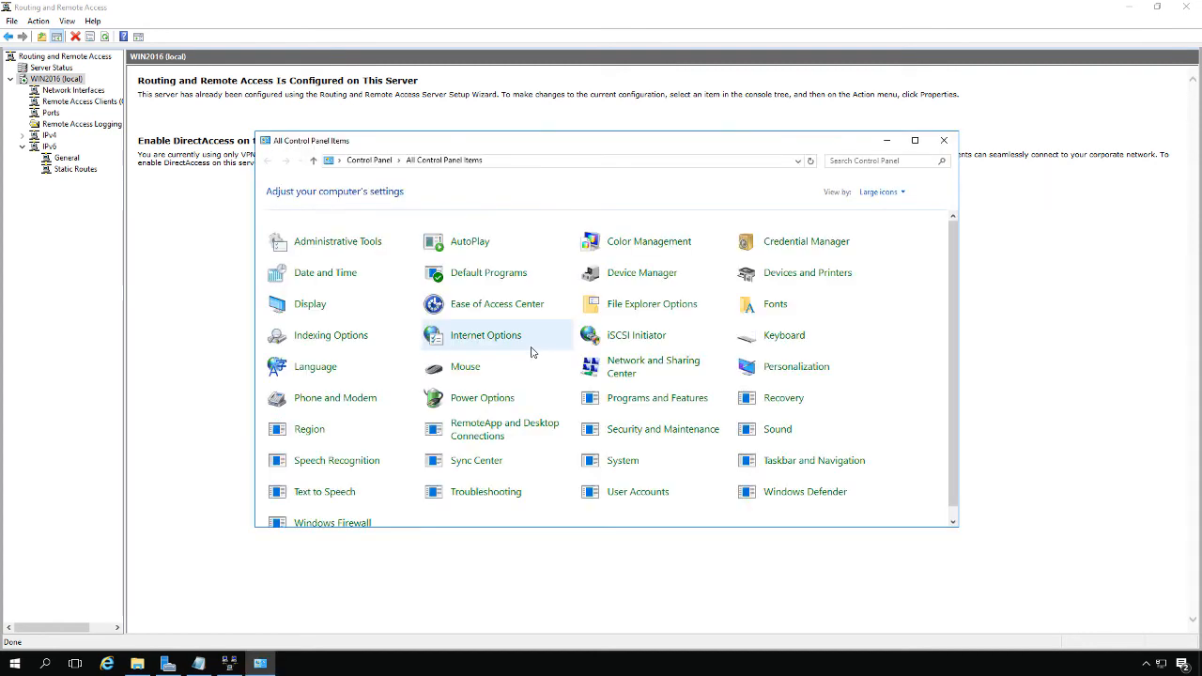
click(914, 140)
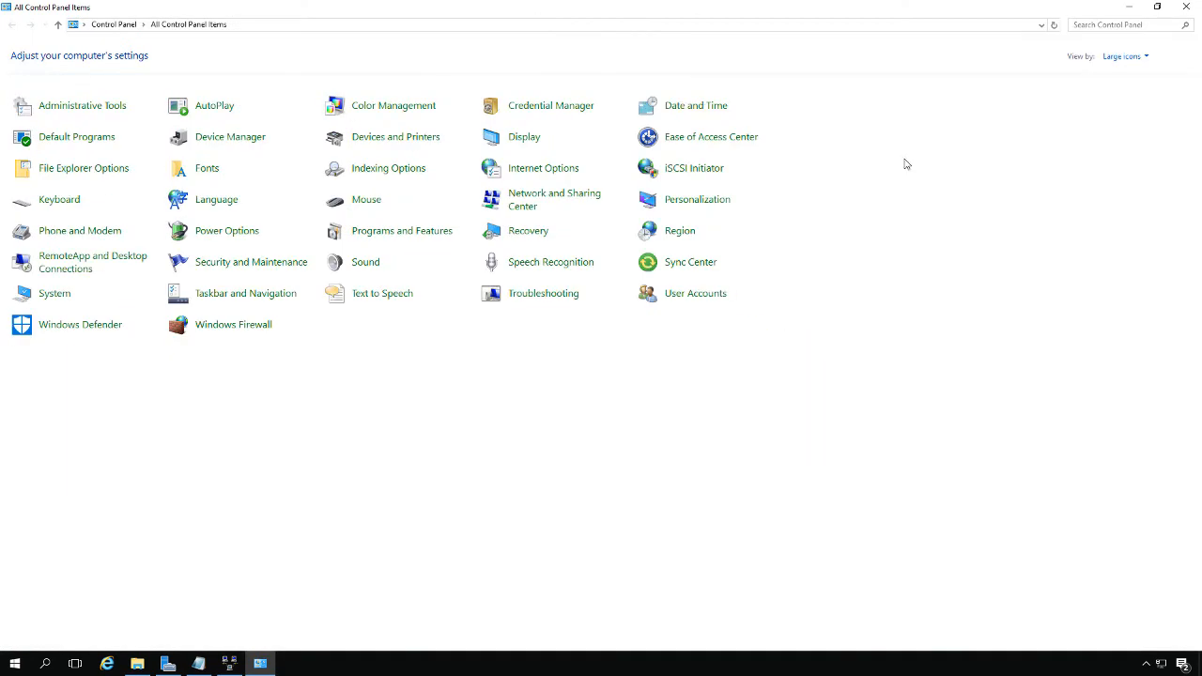
mouse_move(233, 324)
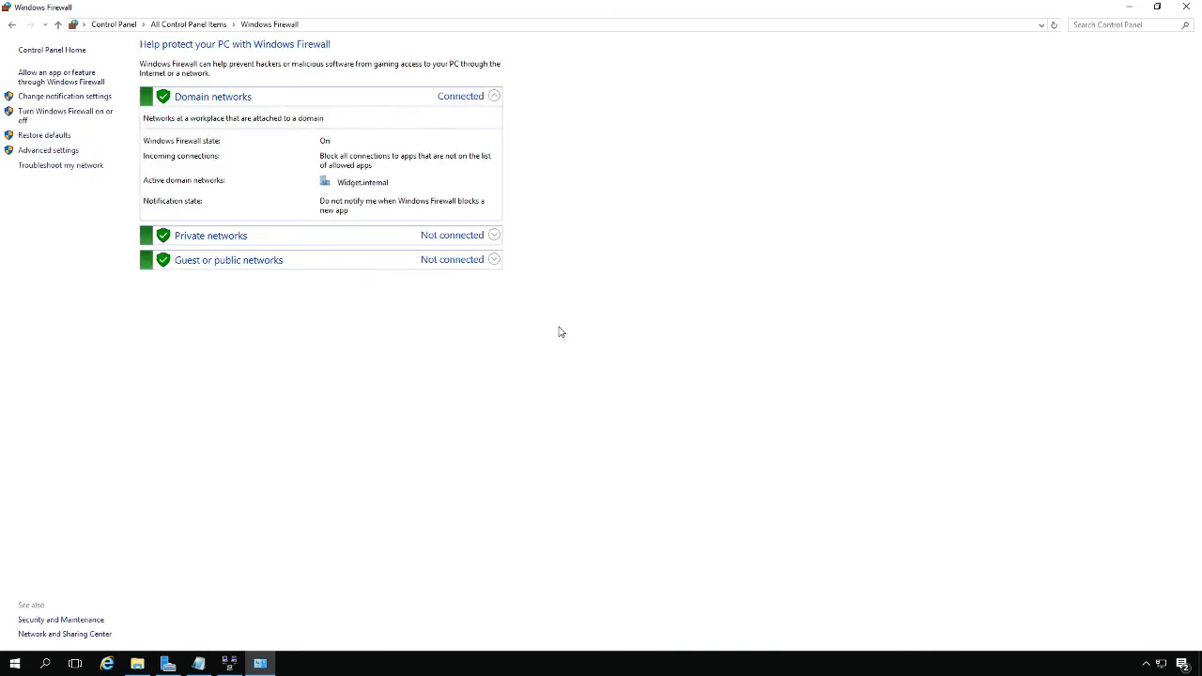
mouse_move(242, 231)
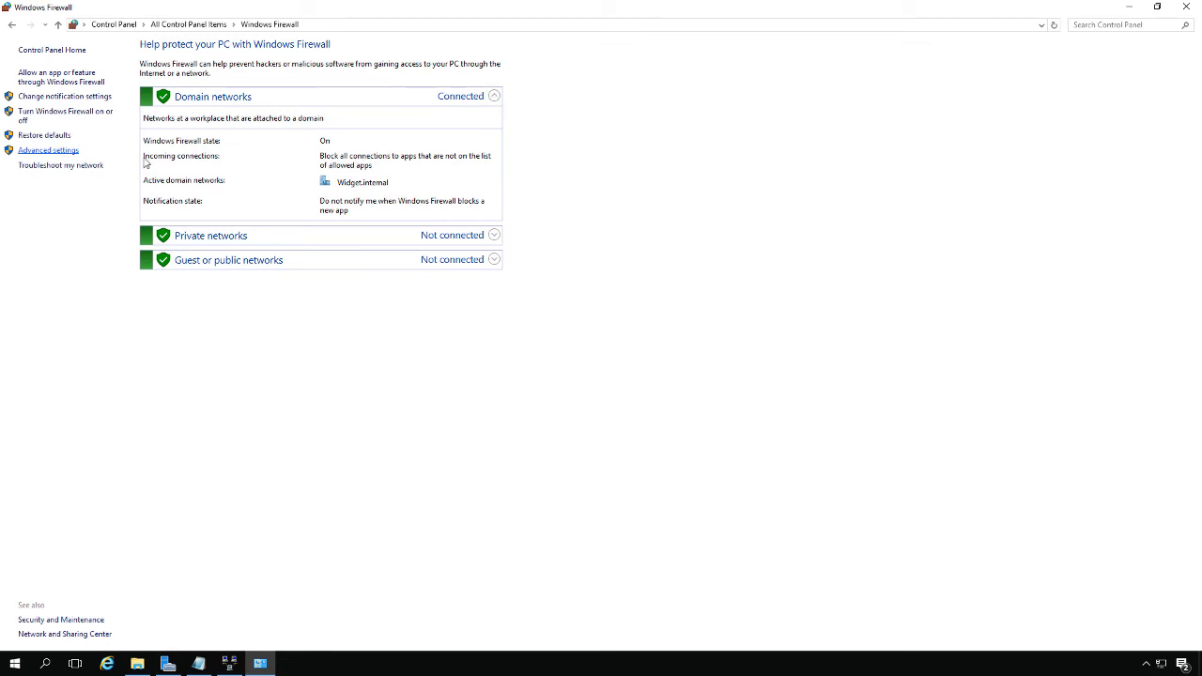
mouse_move(152, 158)
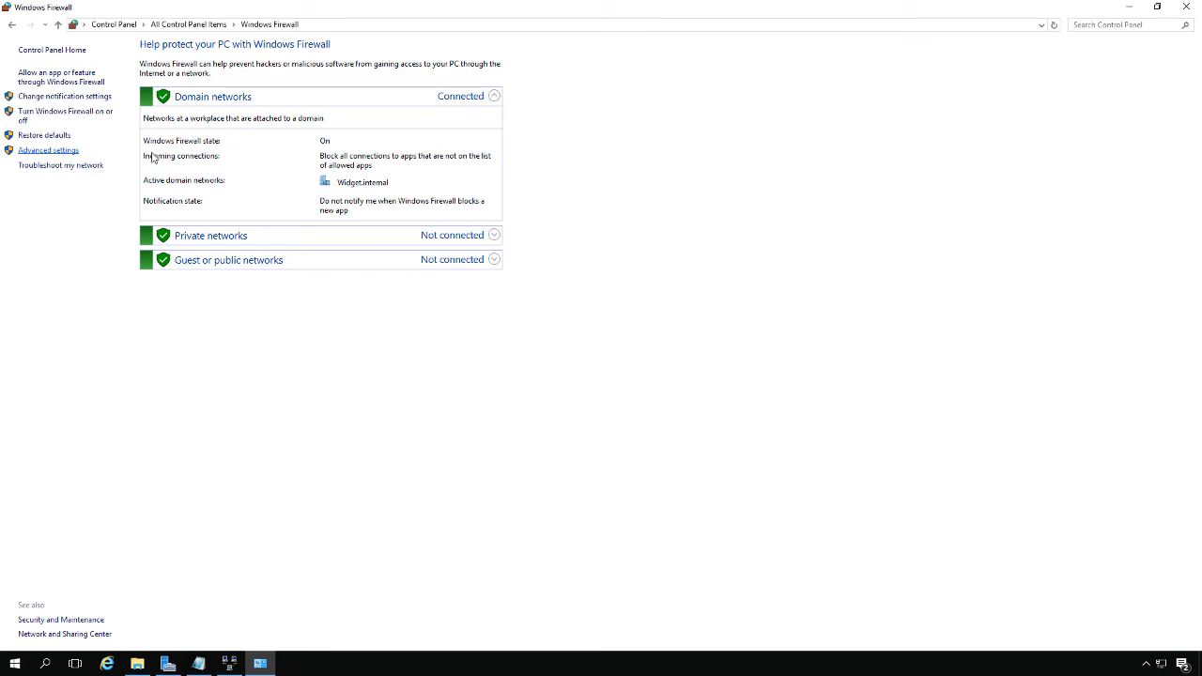
mouse_move(82, 157)
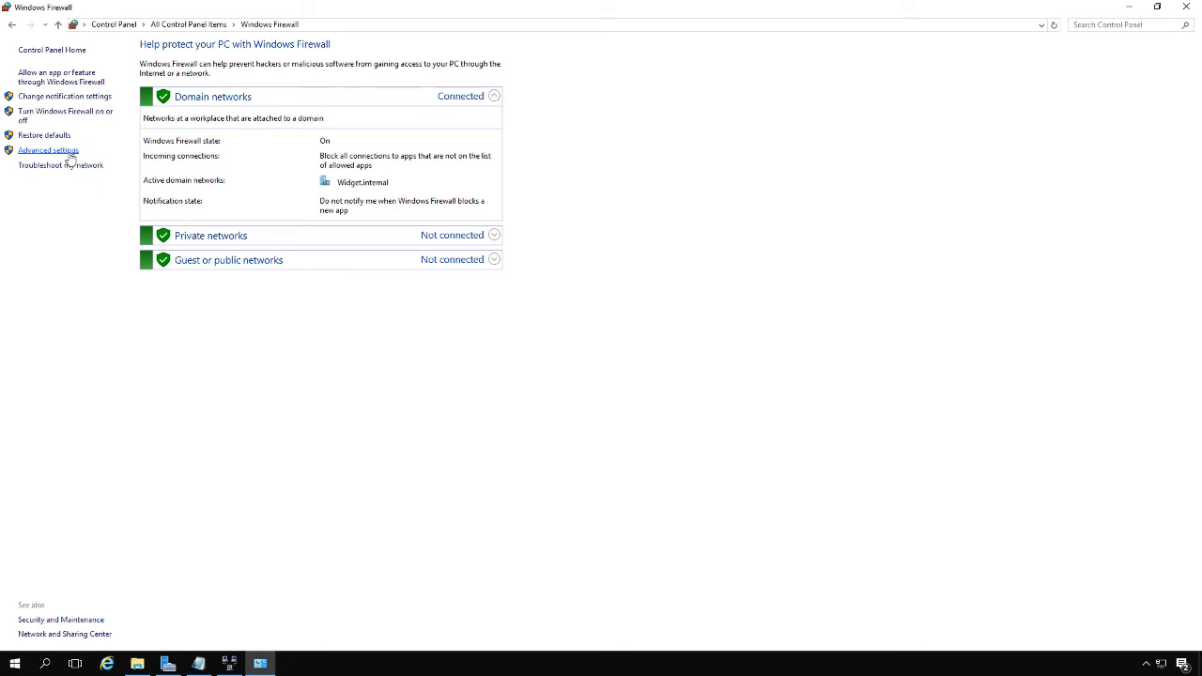
Open the advanced firewall settings maximized and select Inbound Rules.
click(48, 151)
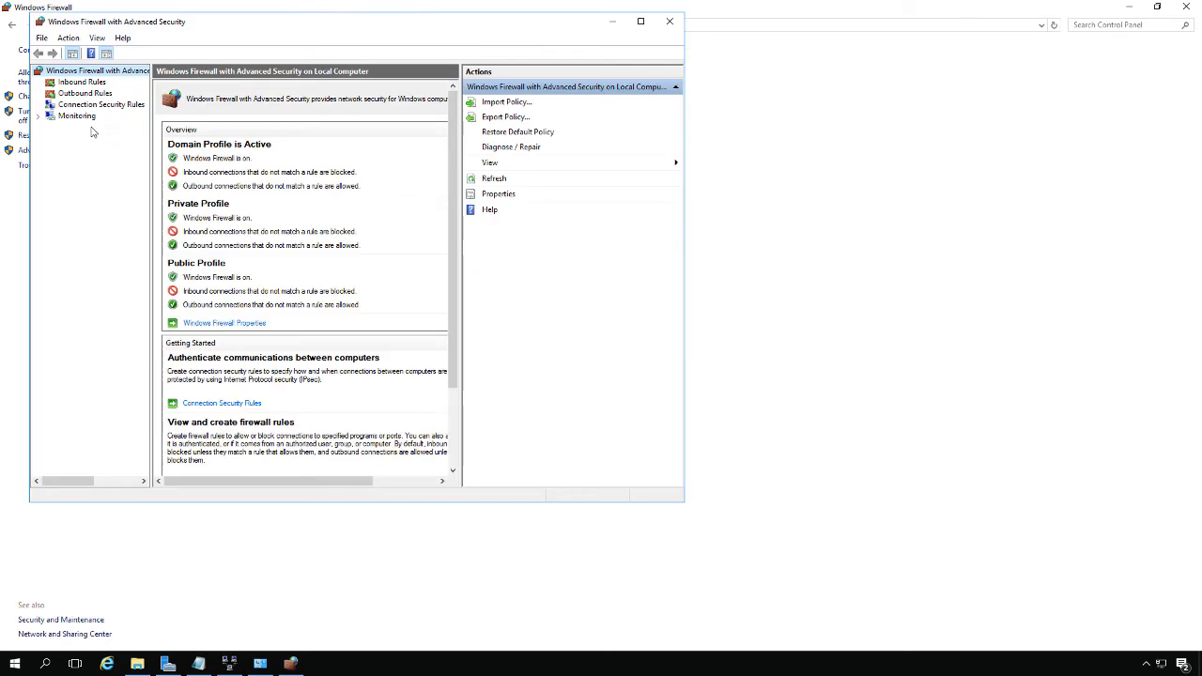
click(641, 21)
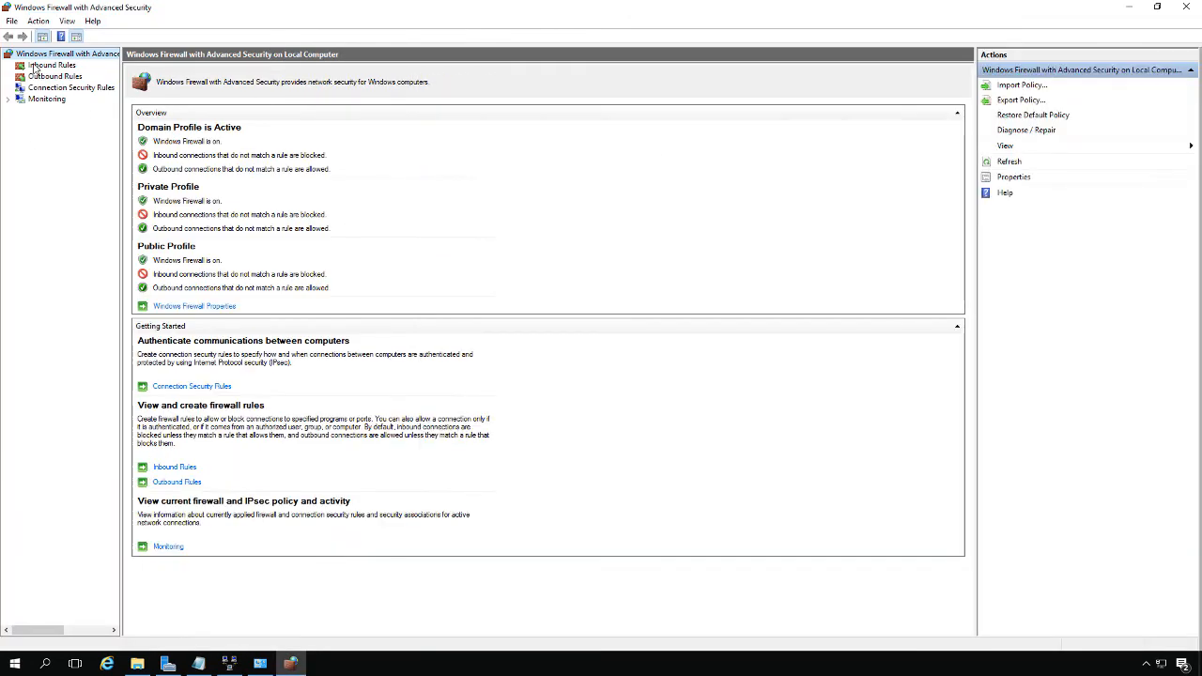
click(52, 65)
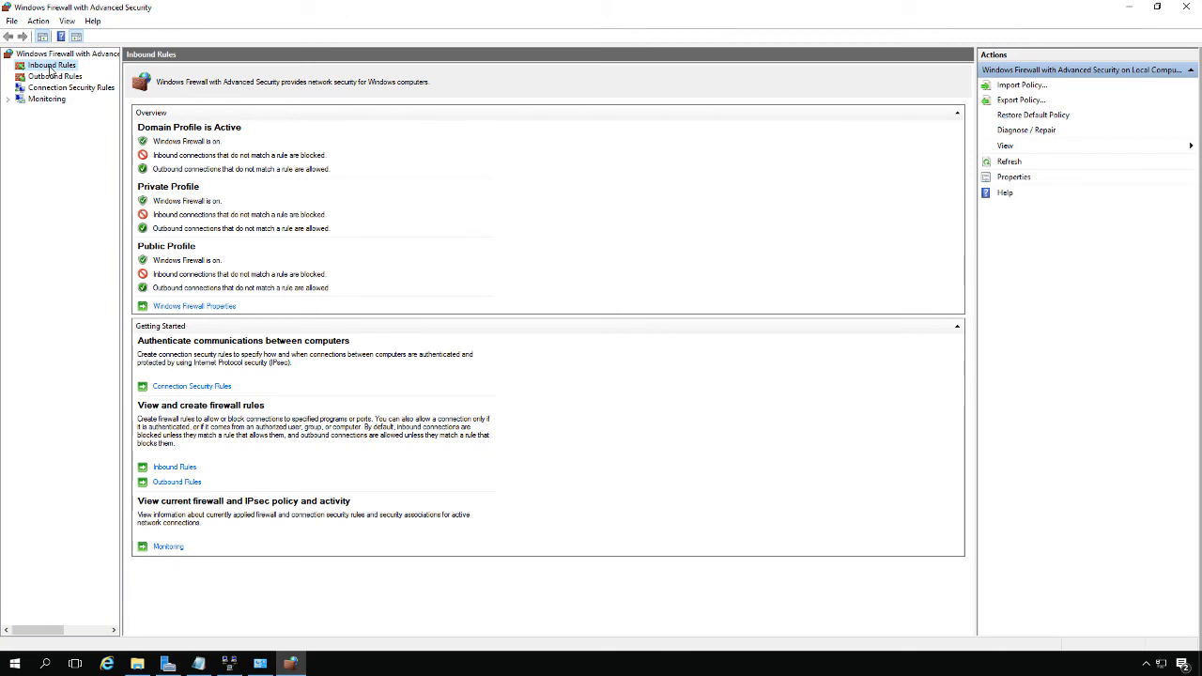
click(52, 65)
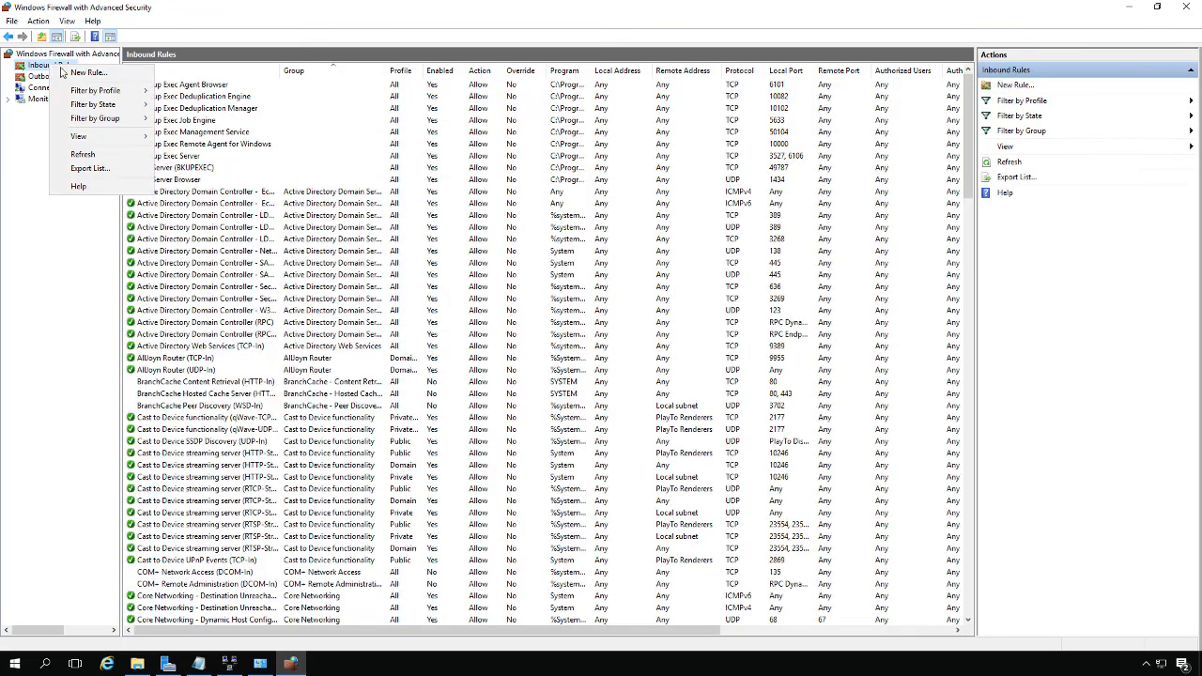
Create a port rule allowing TCP 80,443 on all profiles named DUO Ports, then select it.
click(87, 72)
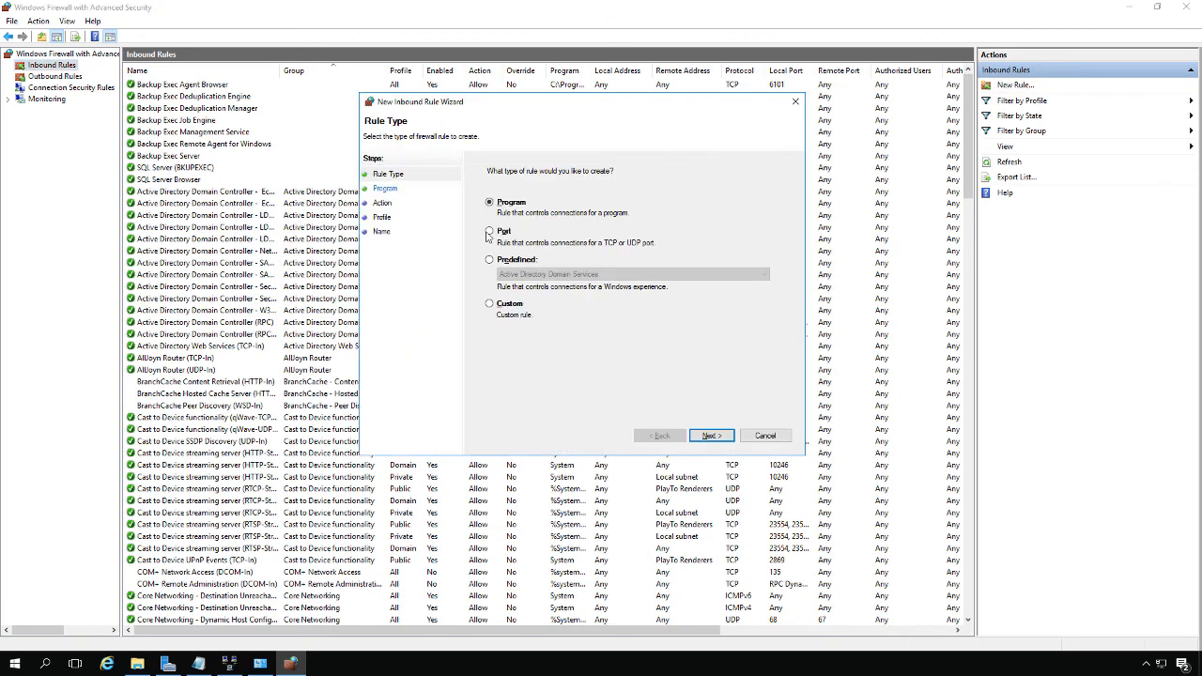
click(711, 435)
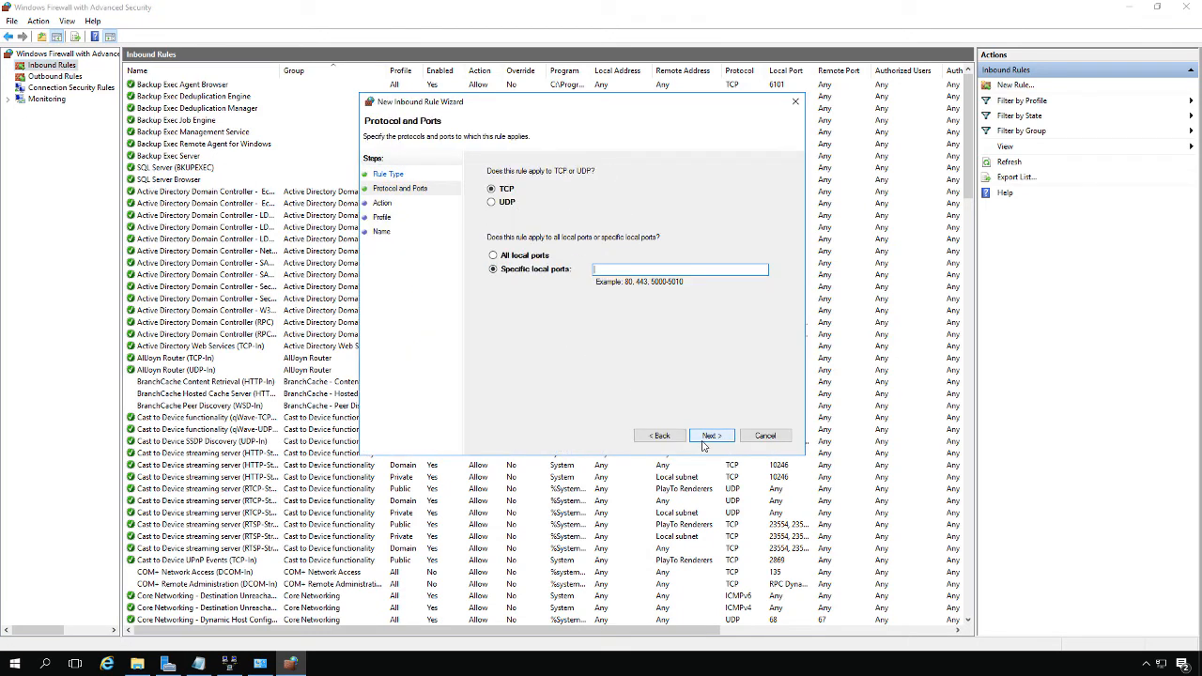
text(80)
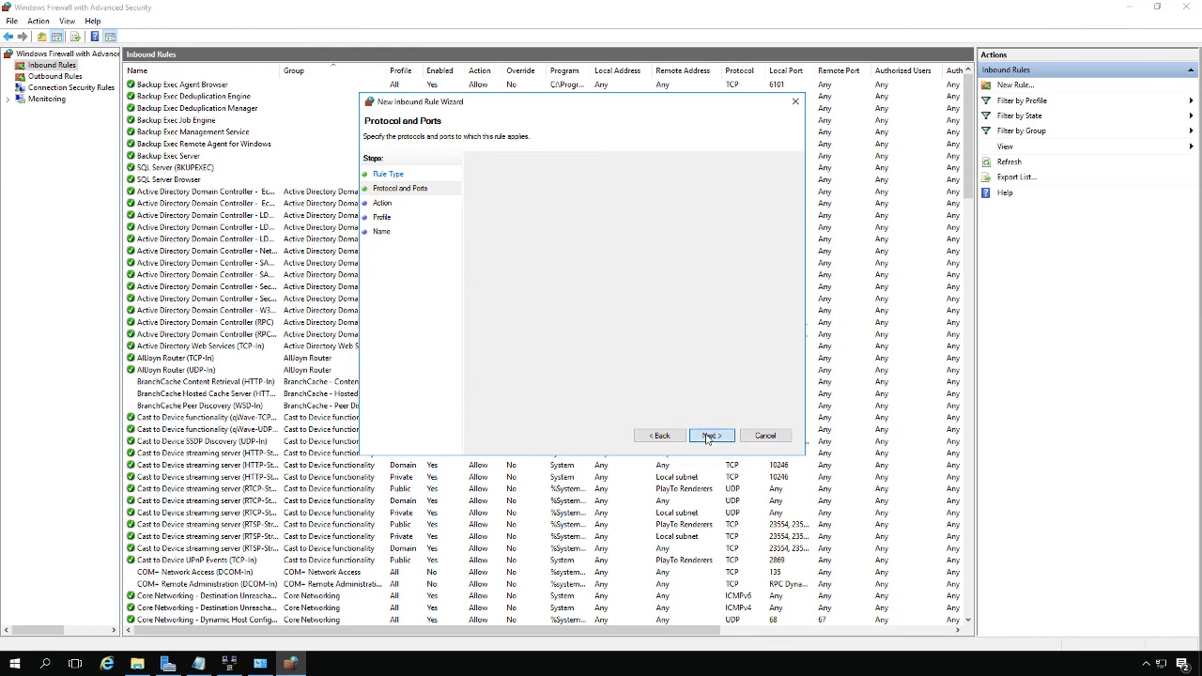
click(712, 435)
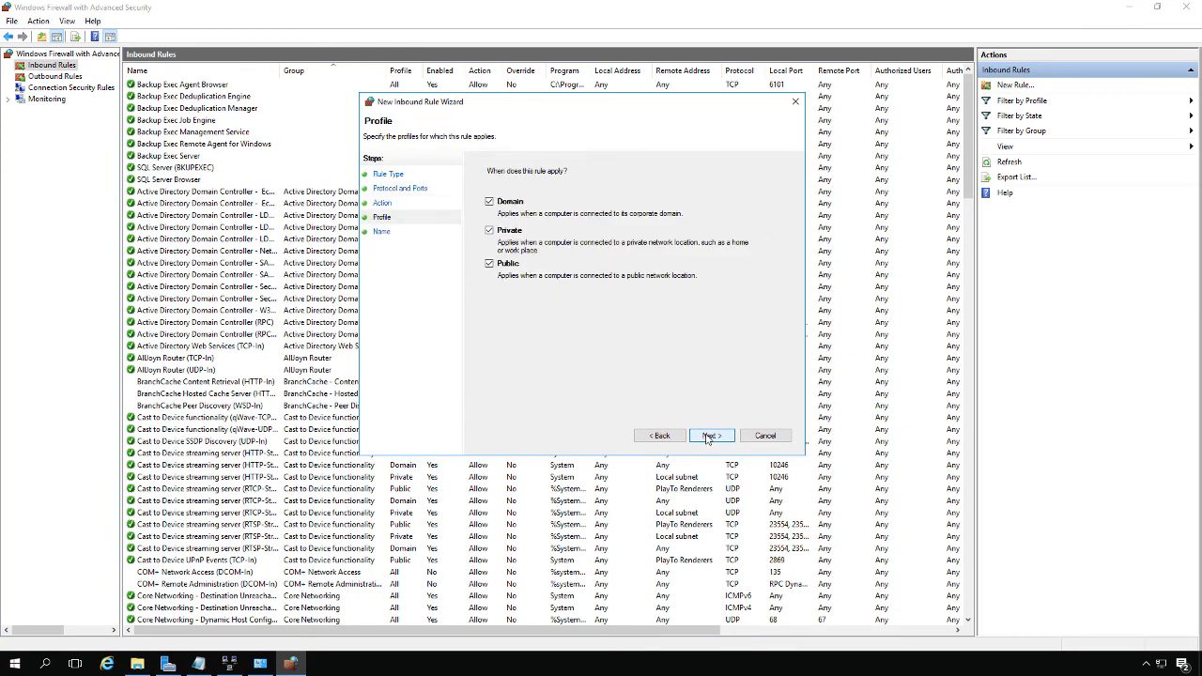
click(711, 435)
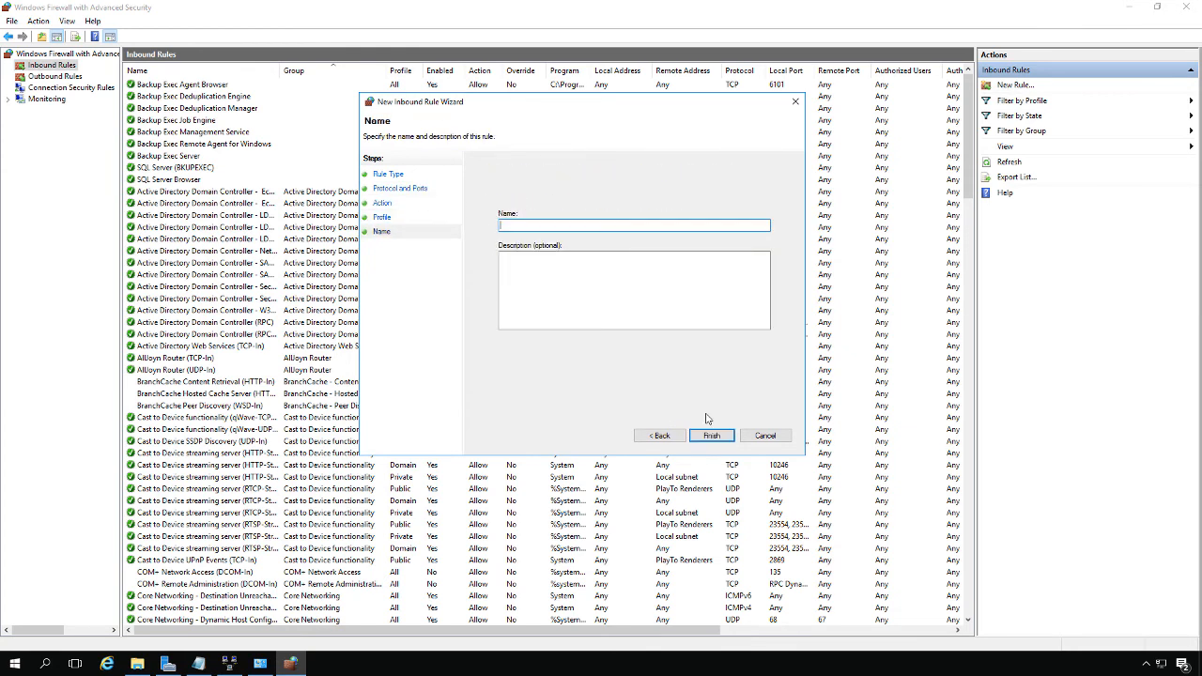
text(DUO Po)
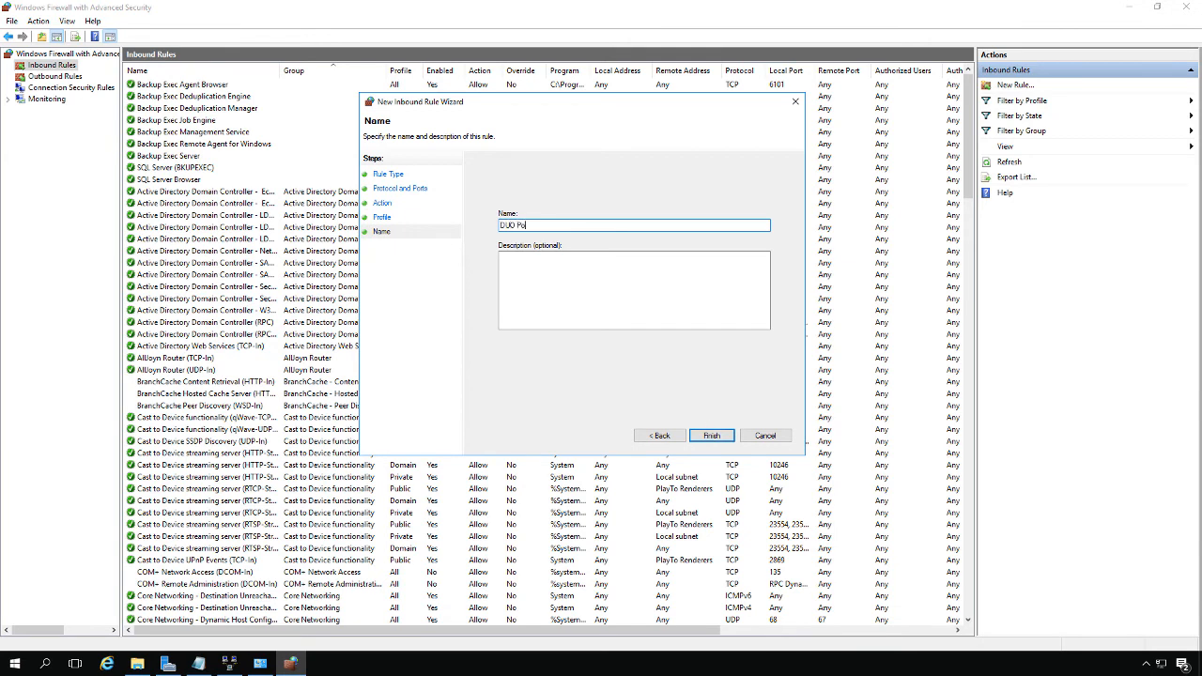
click(711, 435)
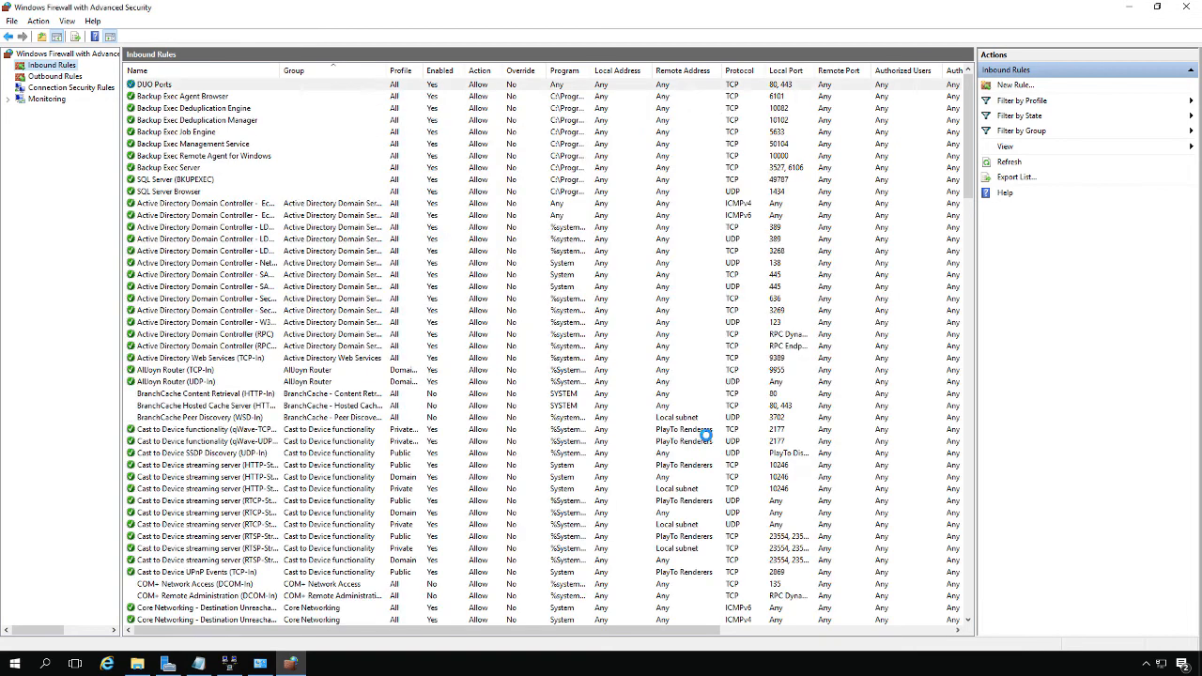
click(155, 83)
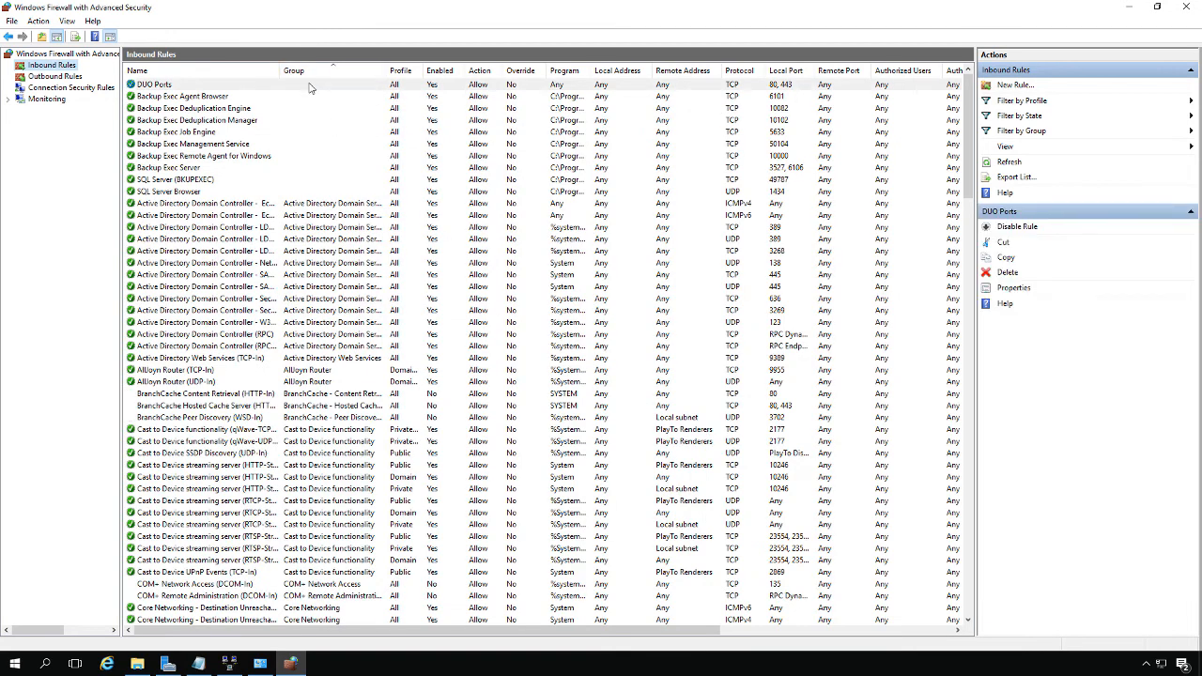
click(155, 84)
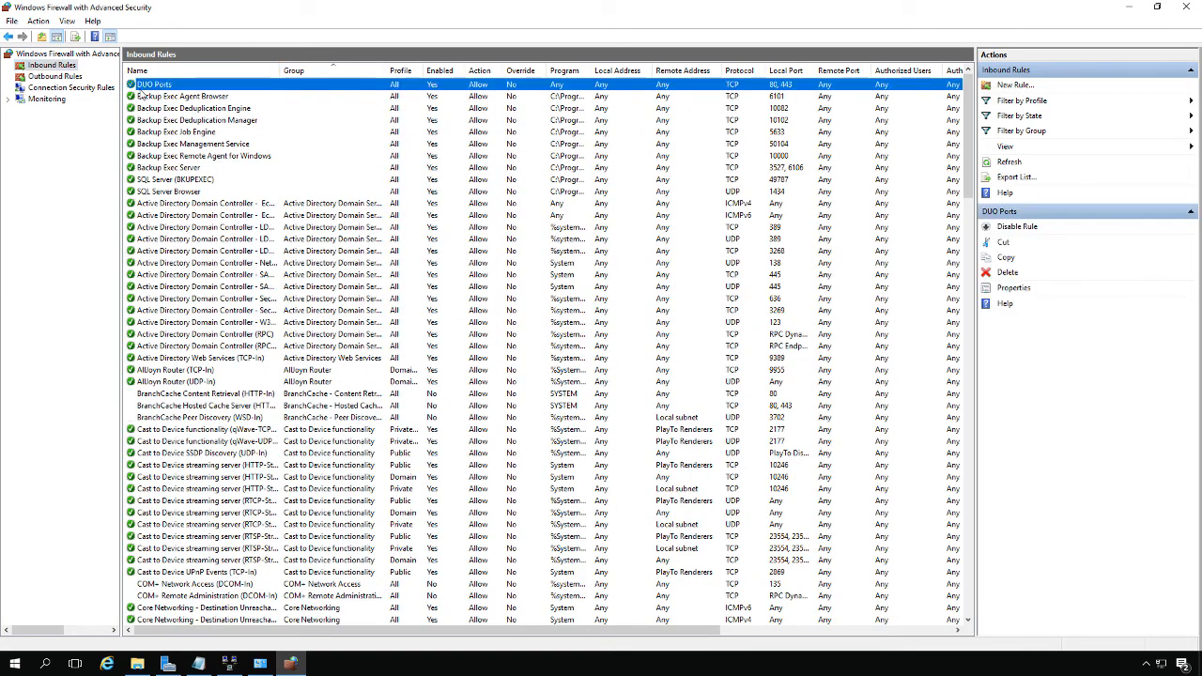
mouse_move(1143, 41)
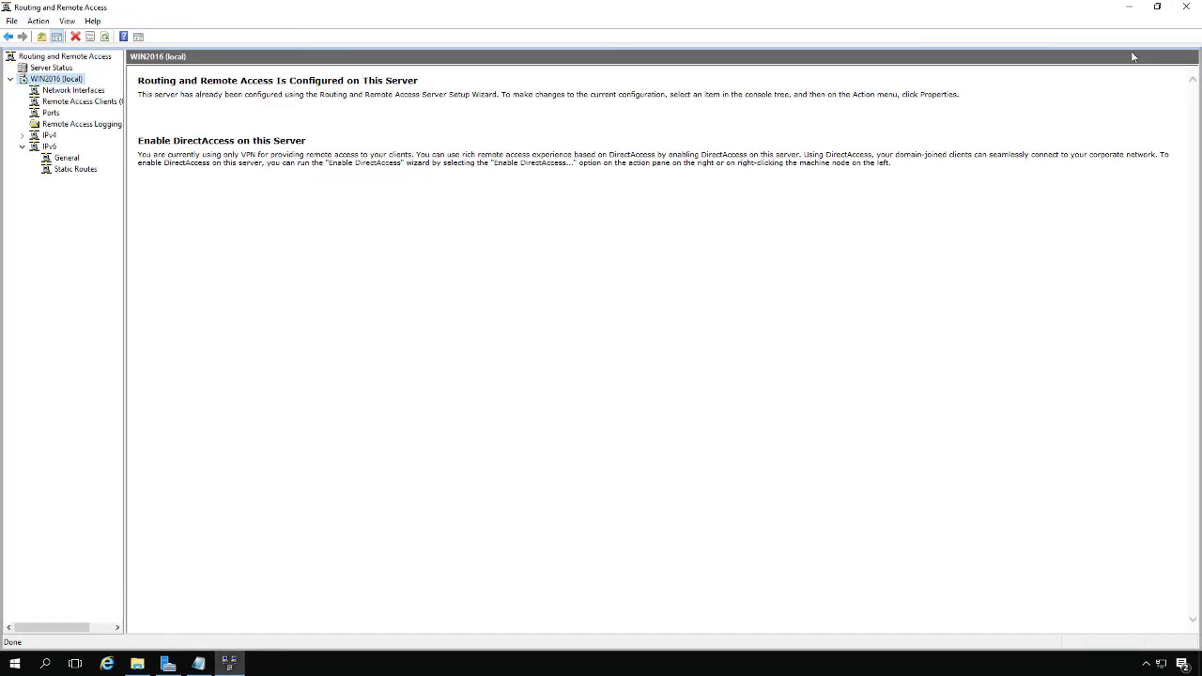
mouse_move(82, 268)
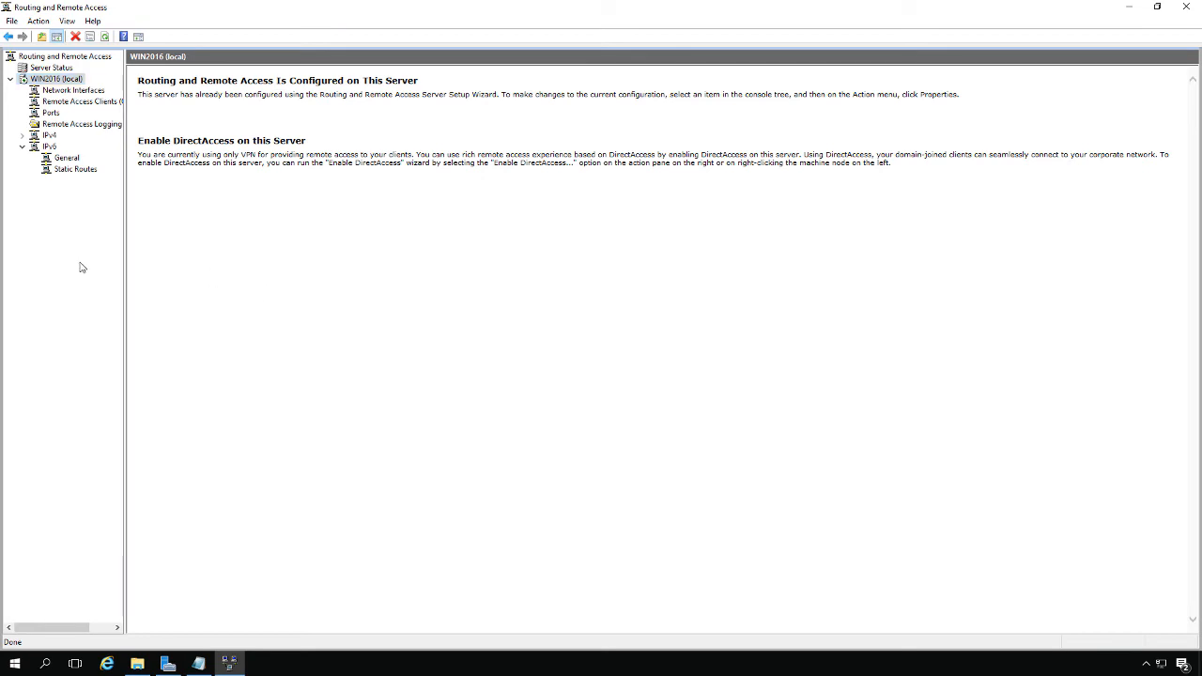
Show the C:\Duo folder in File Explorer and select the Duo Link text file.
click(136, 664)
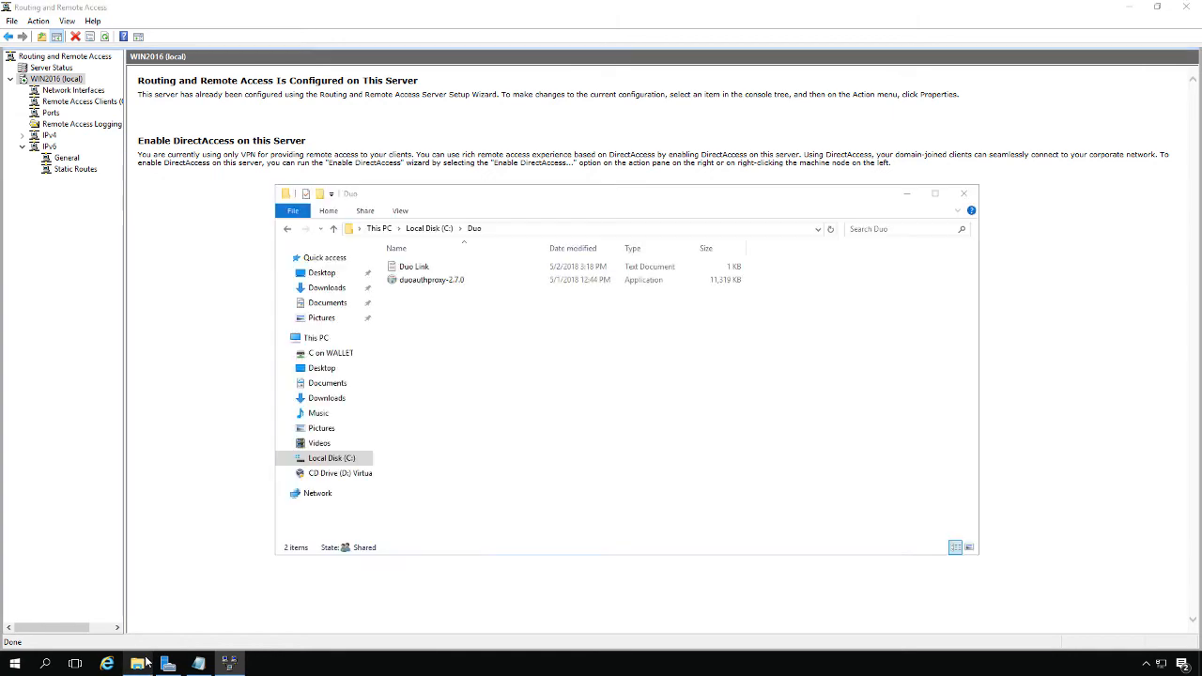
click(431, 280)
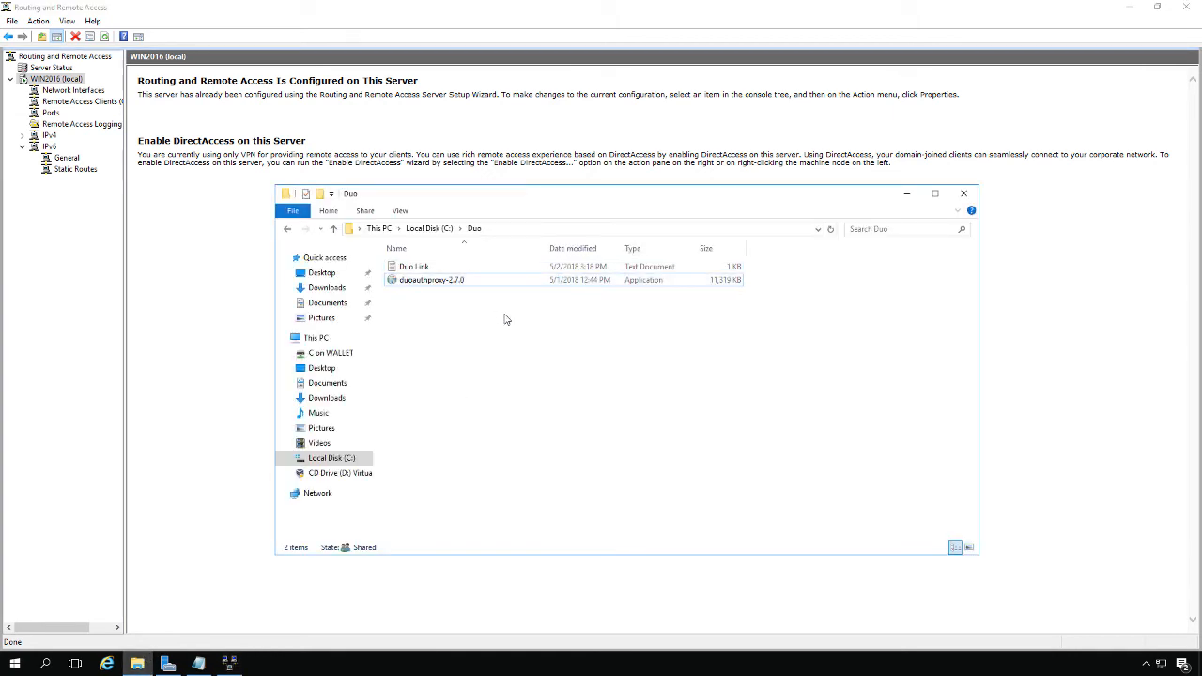
mouse_move(474, 266)
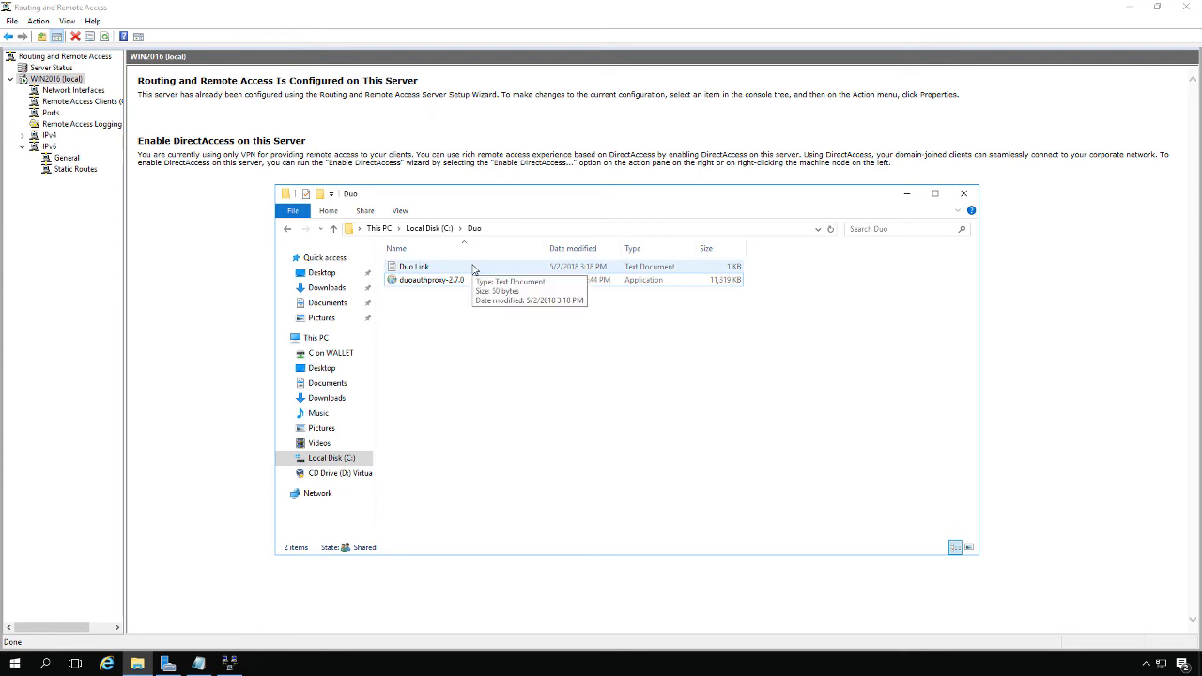
click(414, 265)
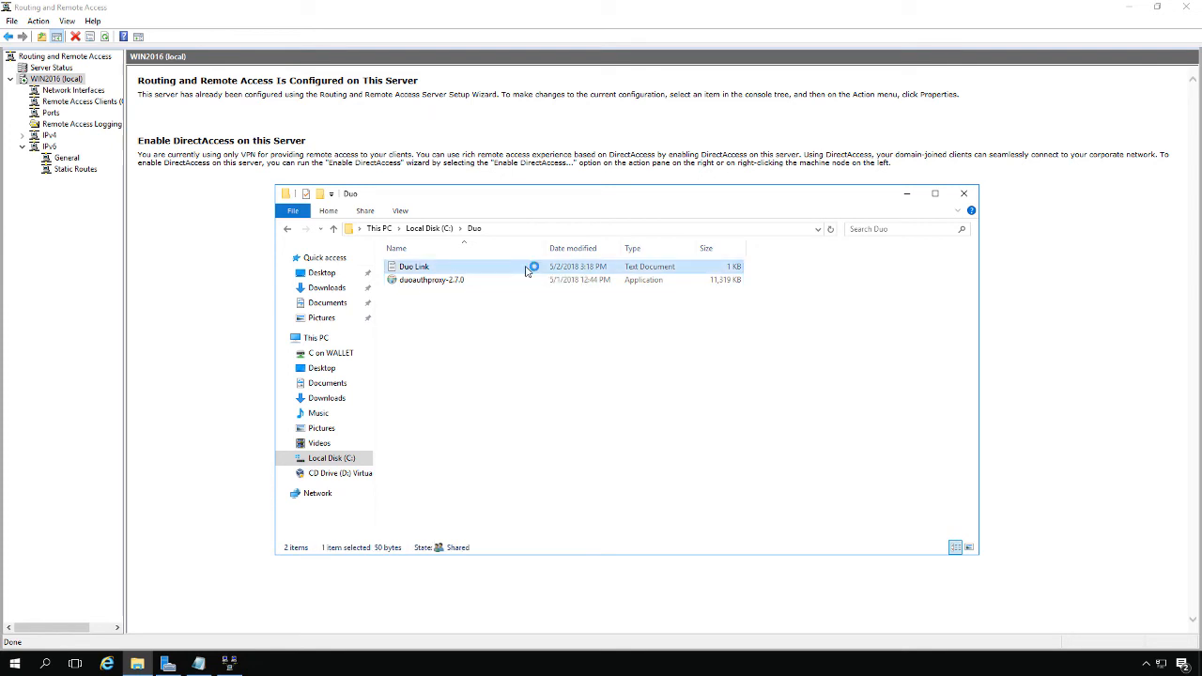
mouse_move(467, 457)
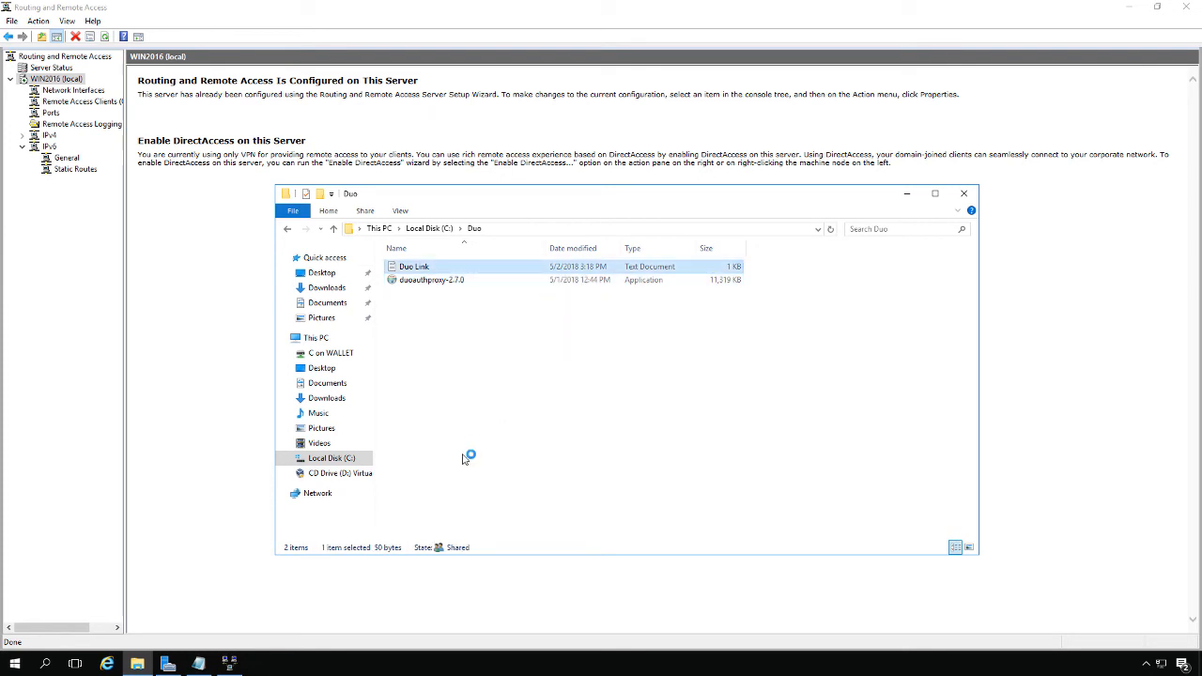
double_click(414, 266)
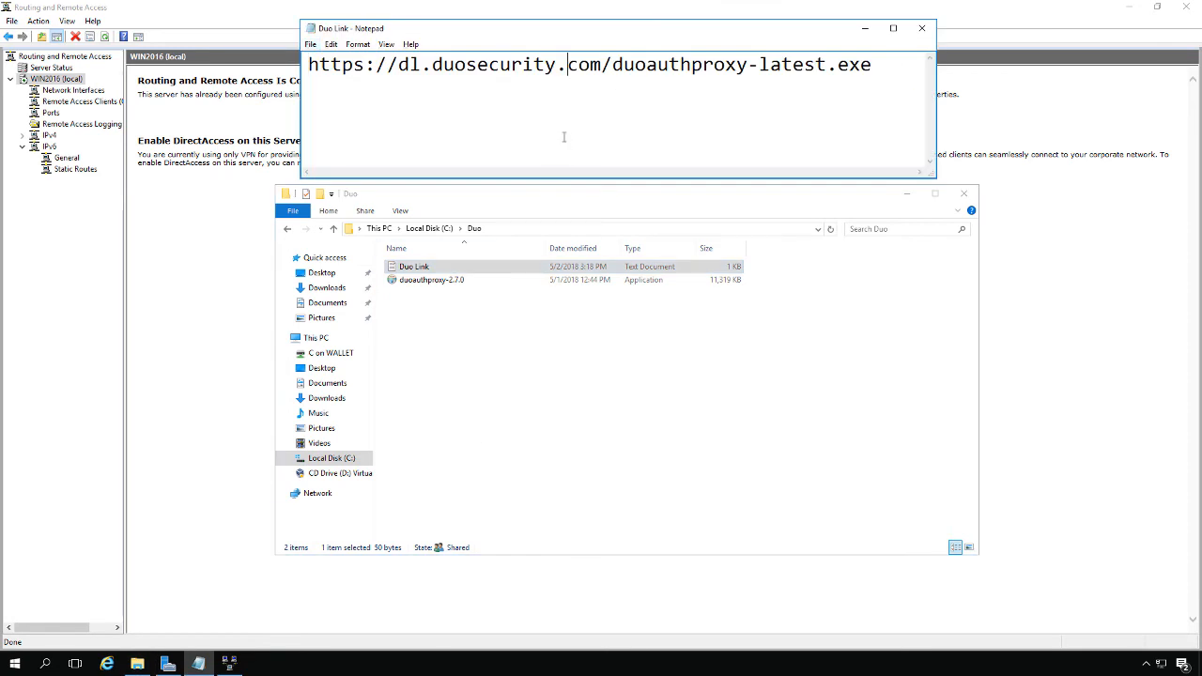
mouse_move(595, 122)
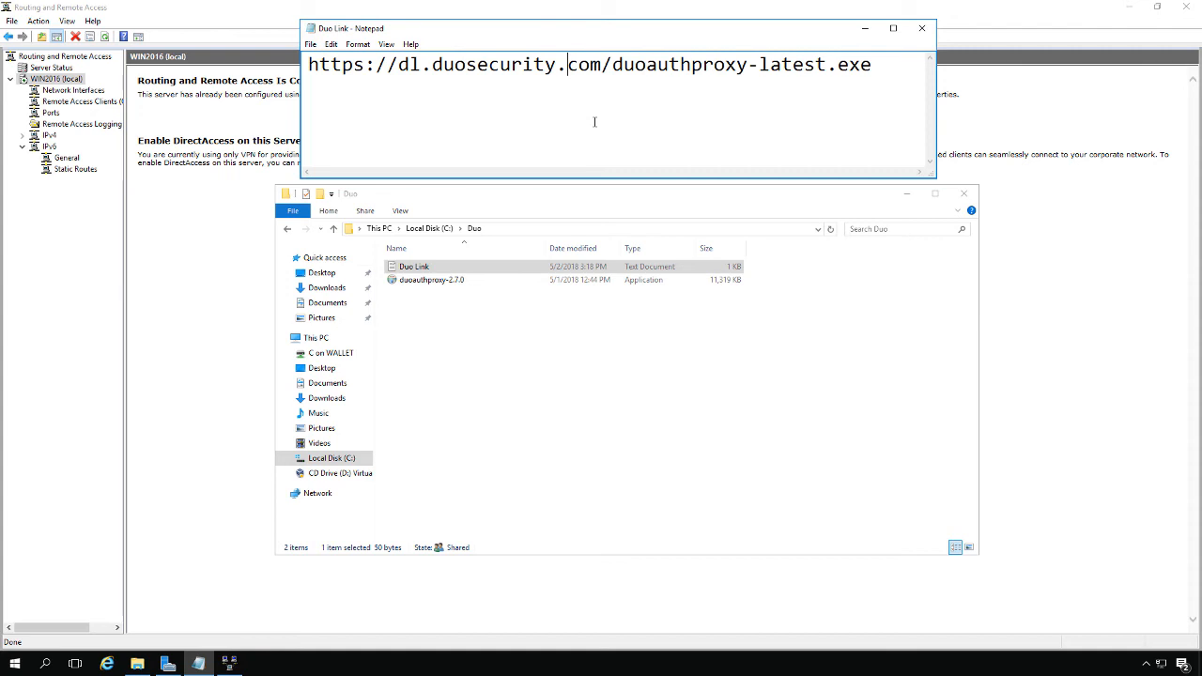
mouse_move(817, 101)
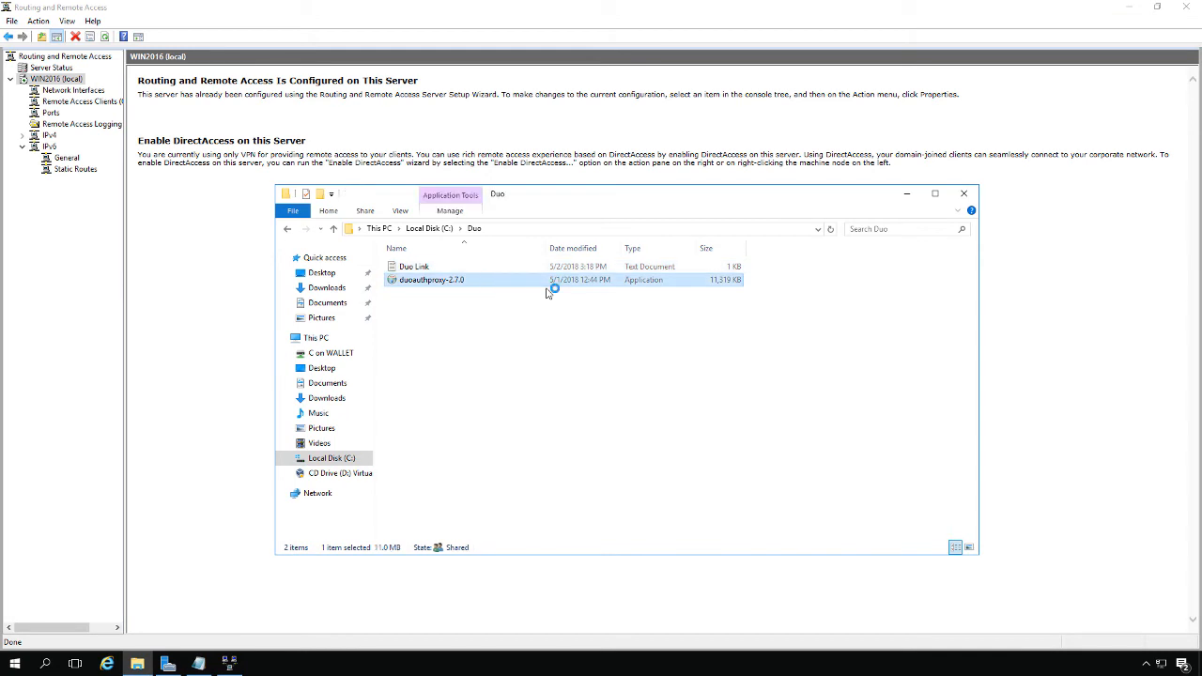
Run duoauthproxy-2.7.0, accept the license agreement, and close the installer once finished.
double_click(431, 279)
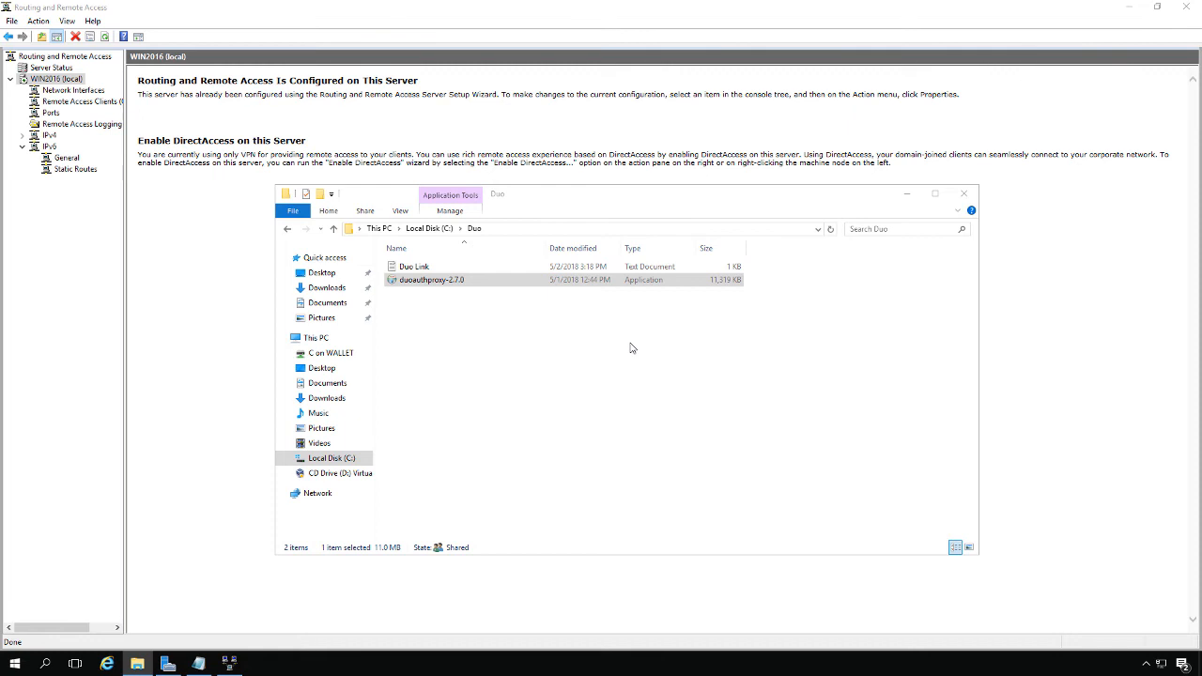
double_click(431, 280)
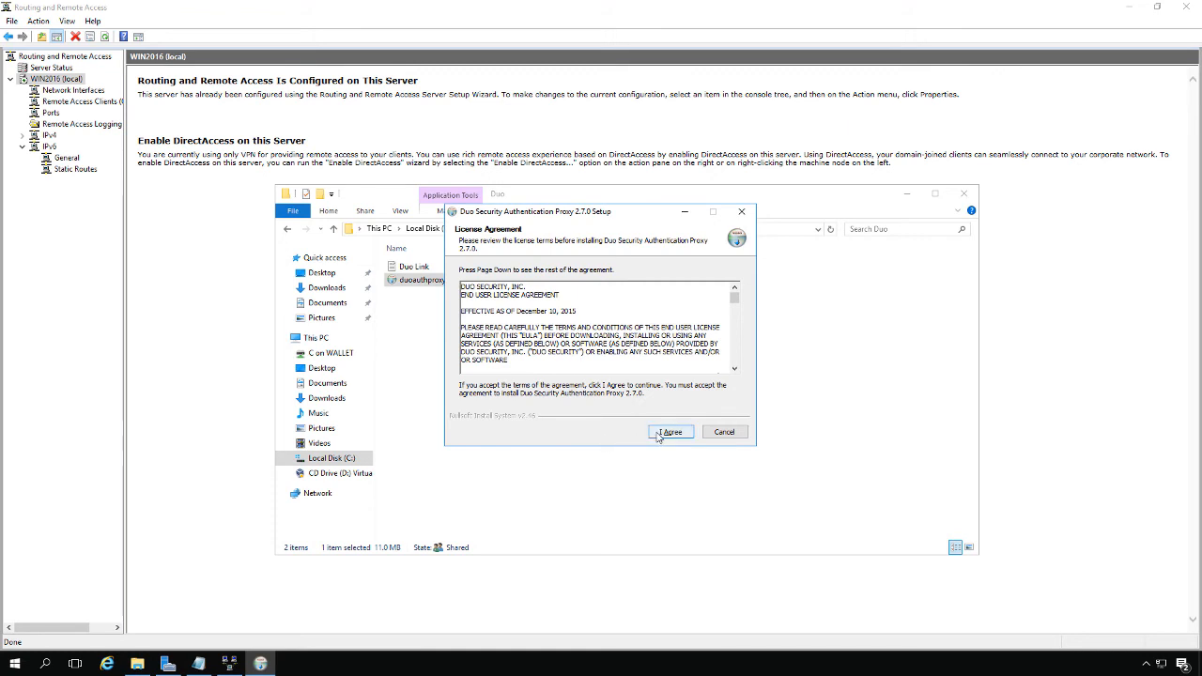
click(671, 432)
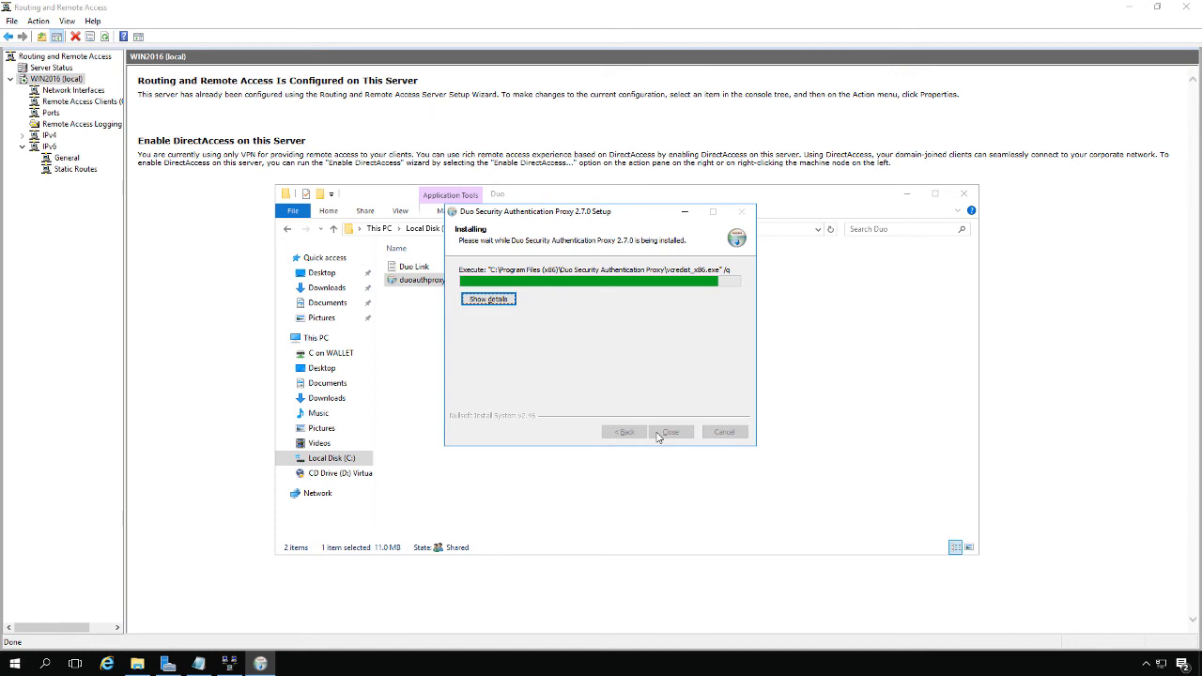
click(671, 432)
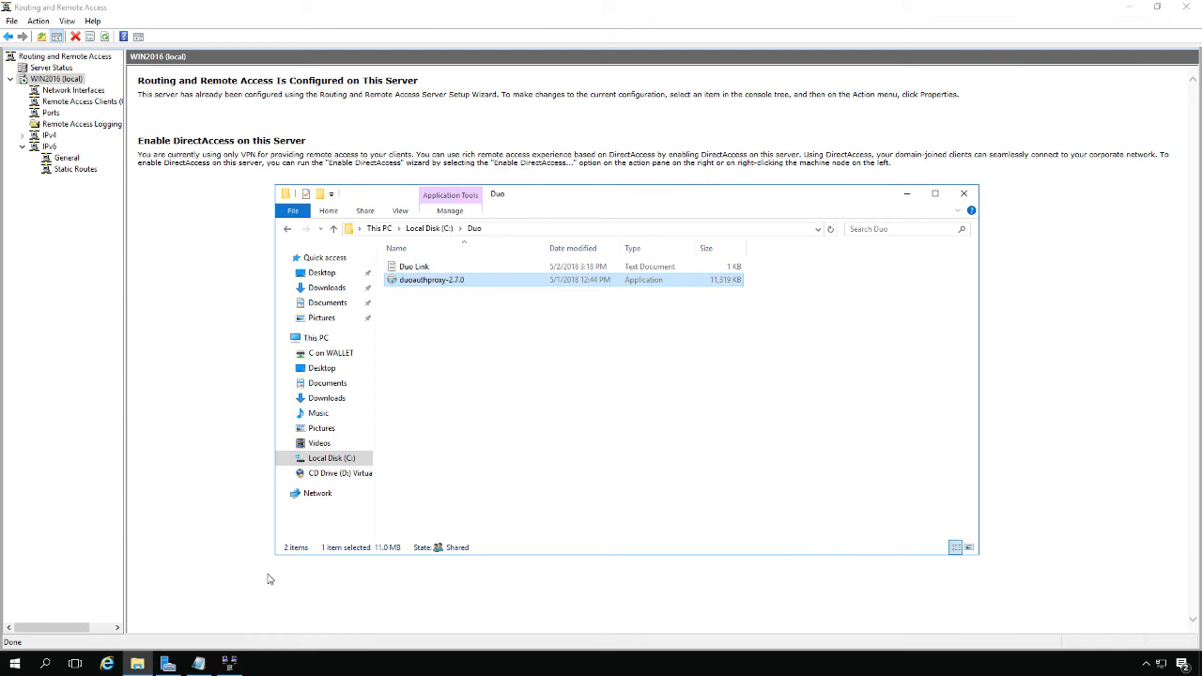
mouse_move(266, 600)
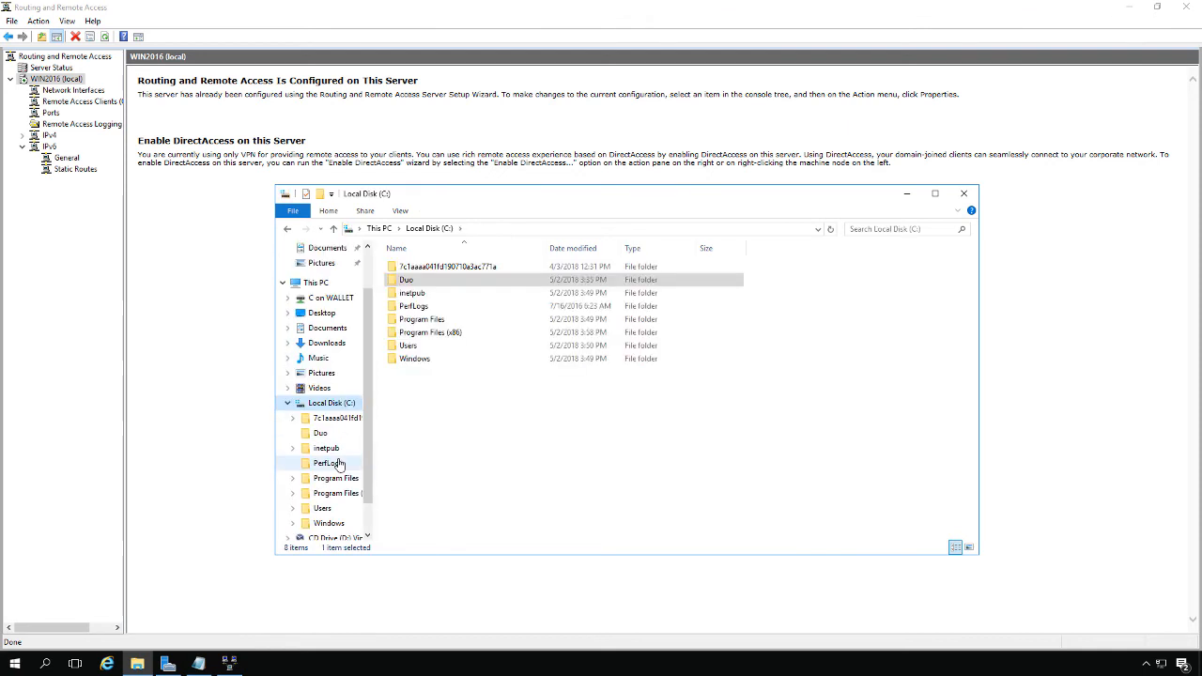
Navigate to Program Files (x86)\Duo Security Authentication Proxy\conf.
click(431, 332)
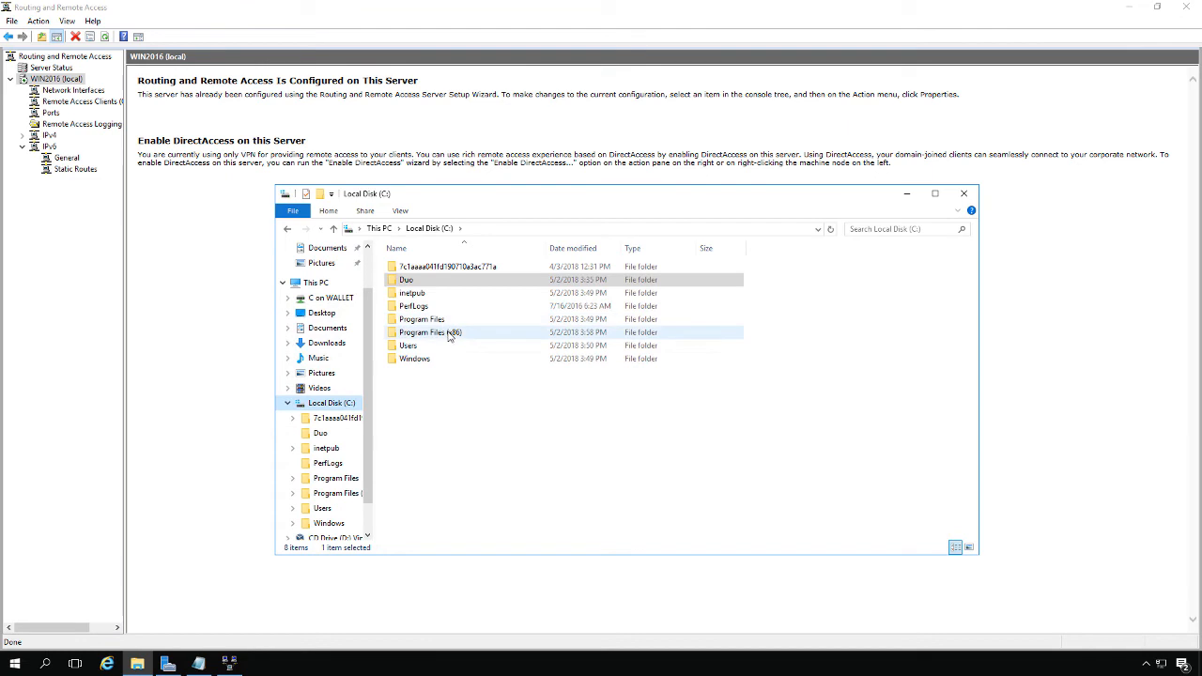
mouse_move(449, 336)
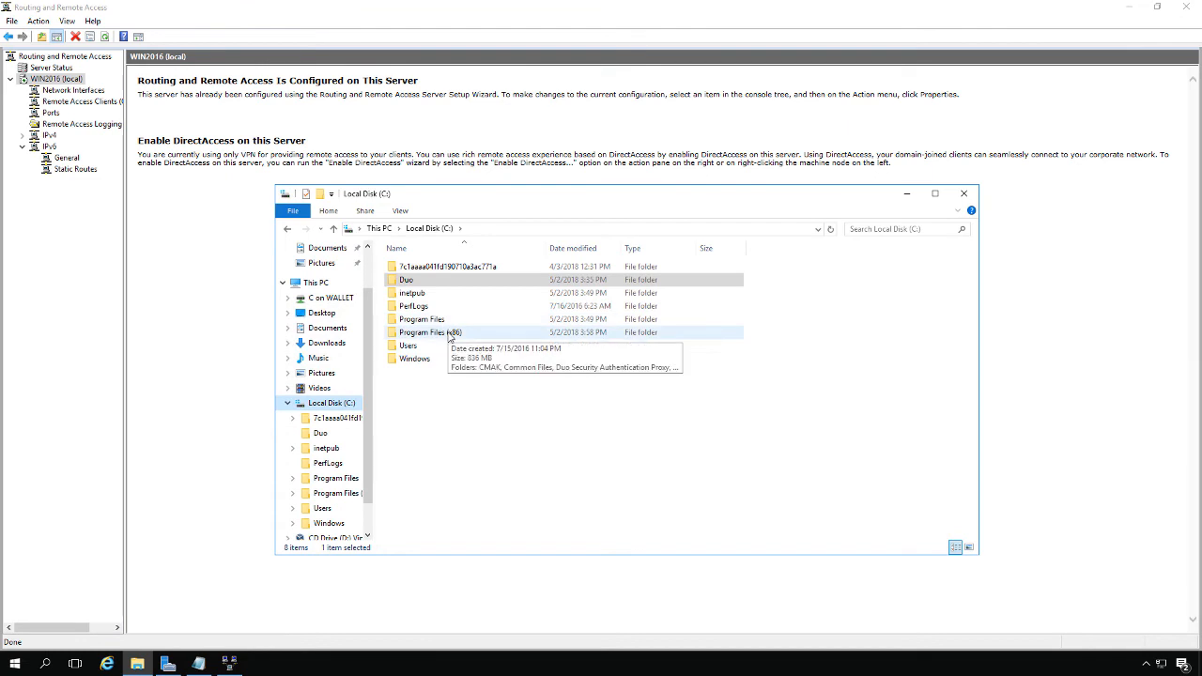
double_click(430, 333)
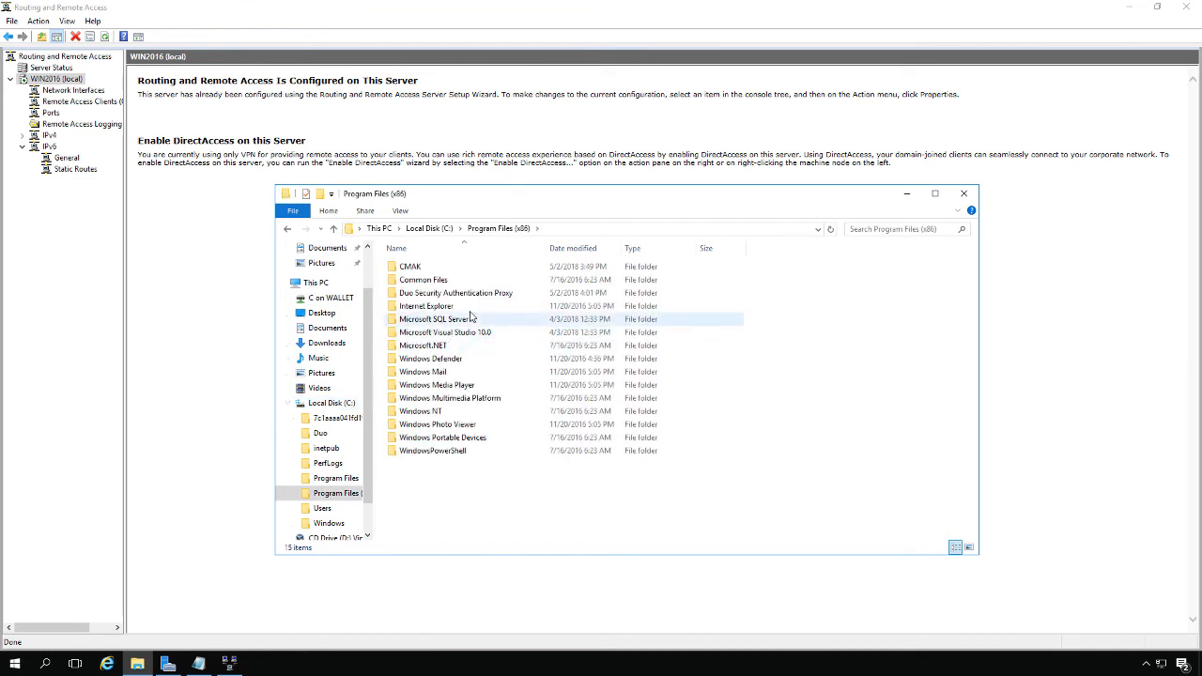
click(456, 293)
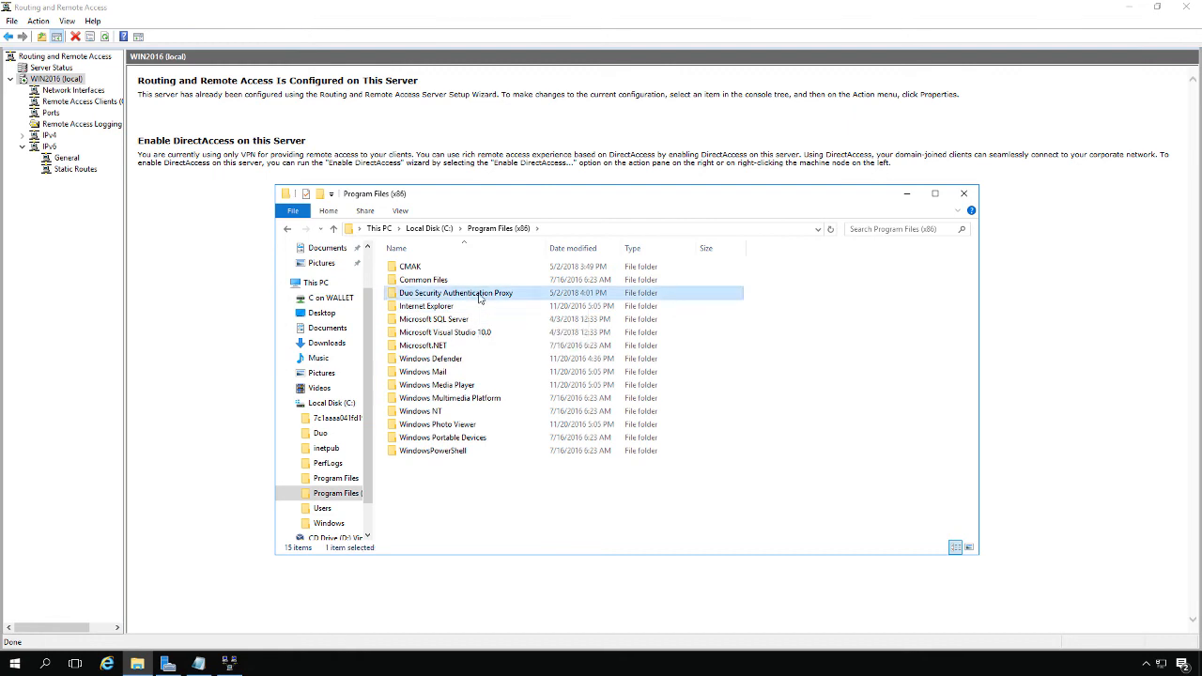
double_click(456, 293)
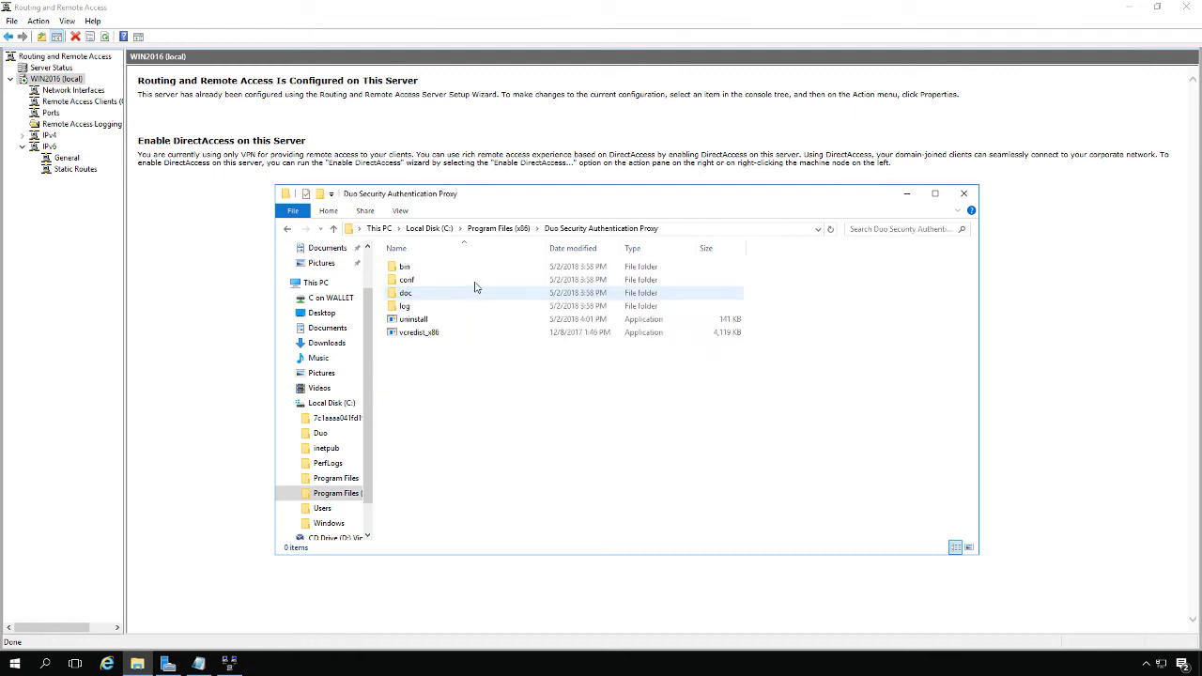
mouse_move(479, 309)
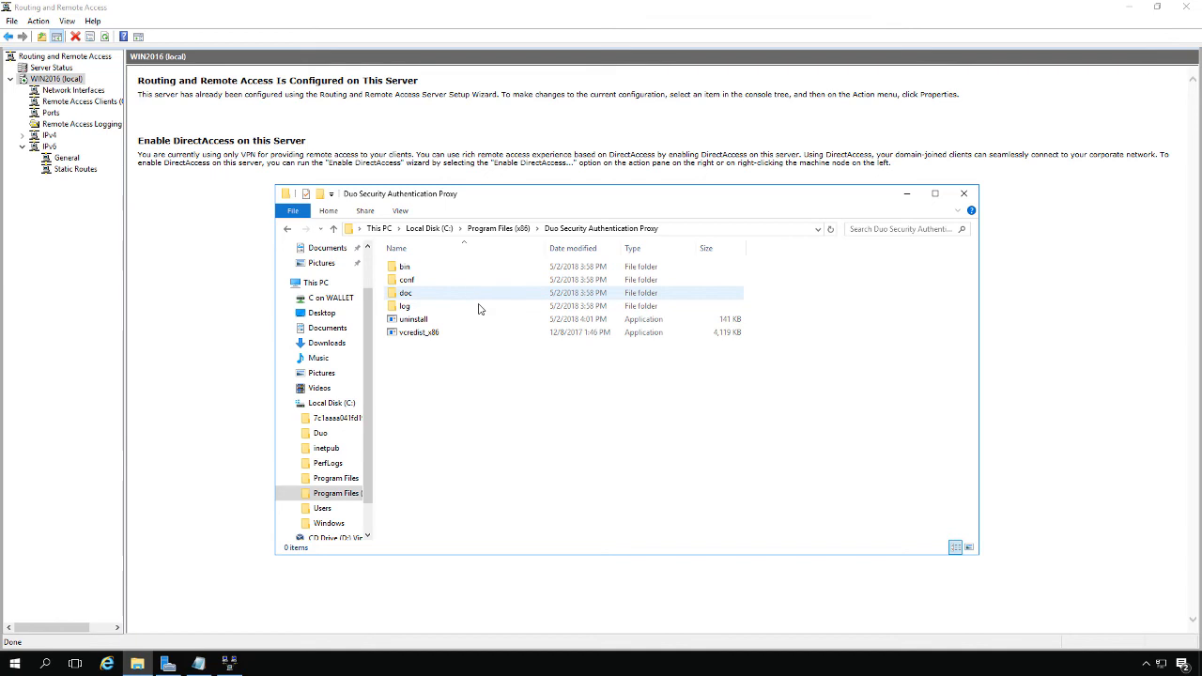
double_click(406, 280)
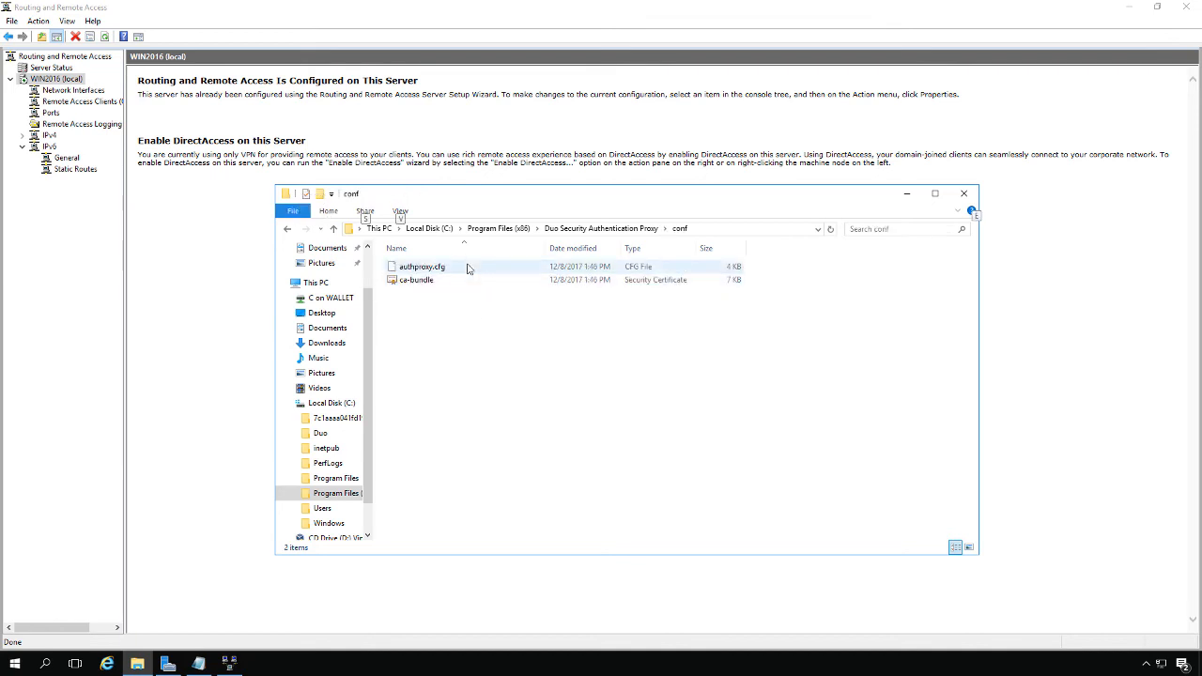
Open authproxy.cfg using WordPad from the available apps list.
click(422, 267)
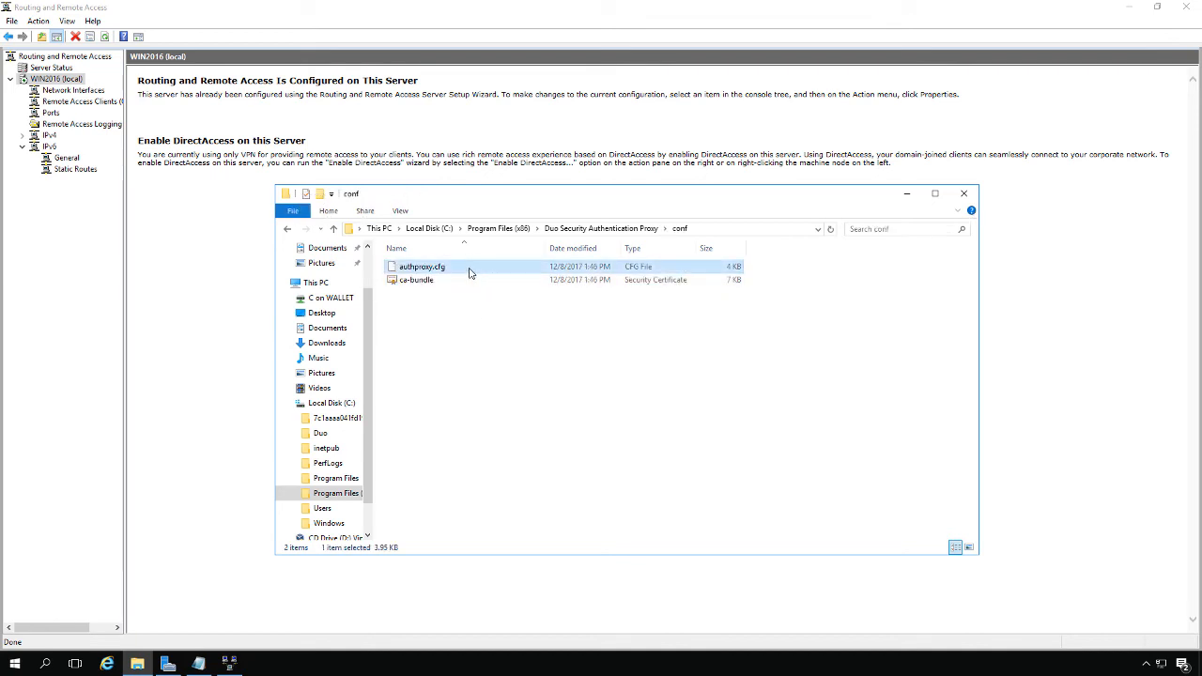
right_click(421, 266)
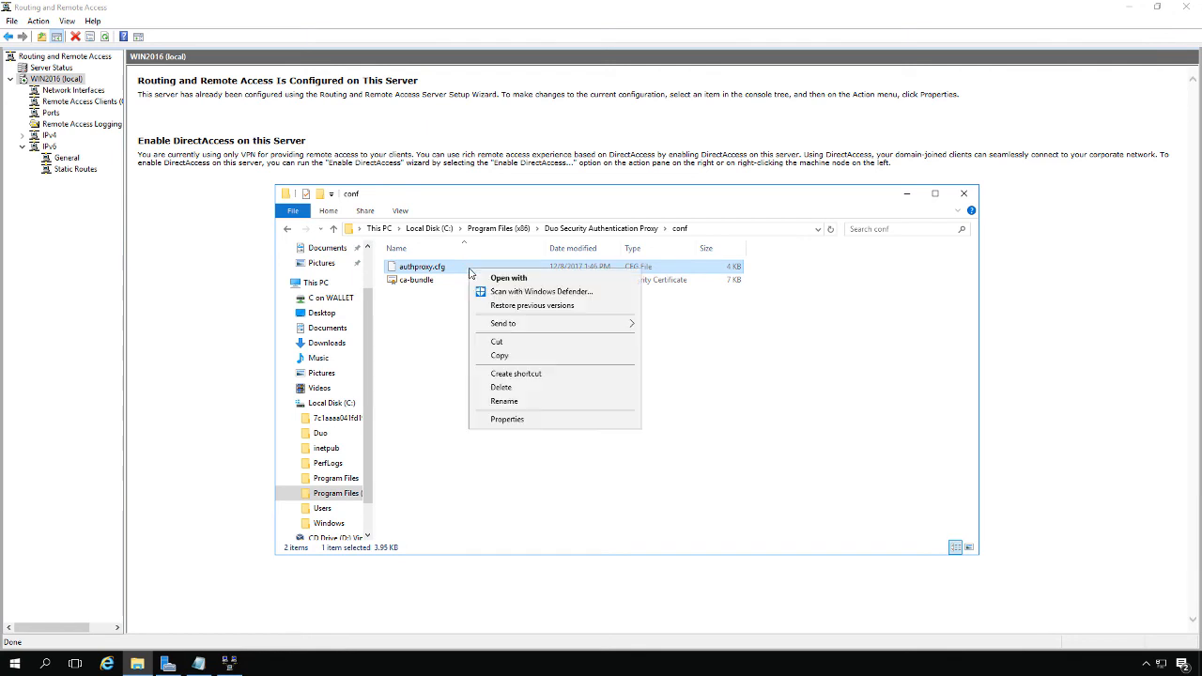
click(500, 282)
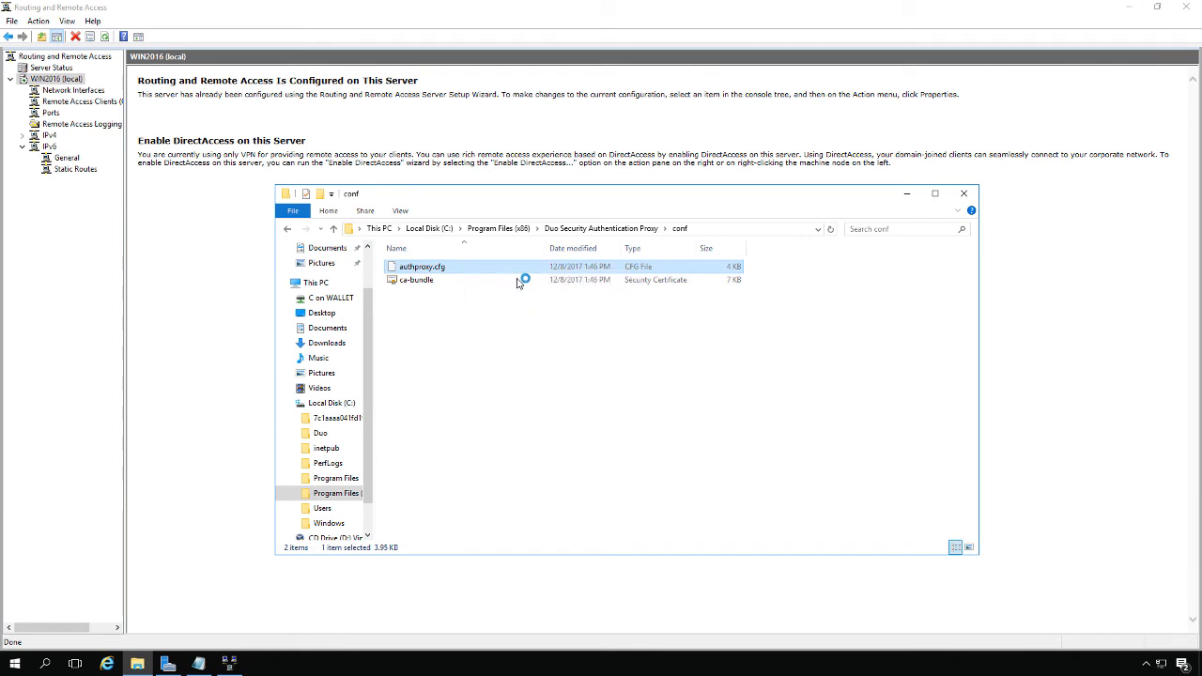
double_click(421, 267)
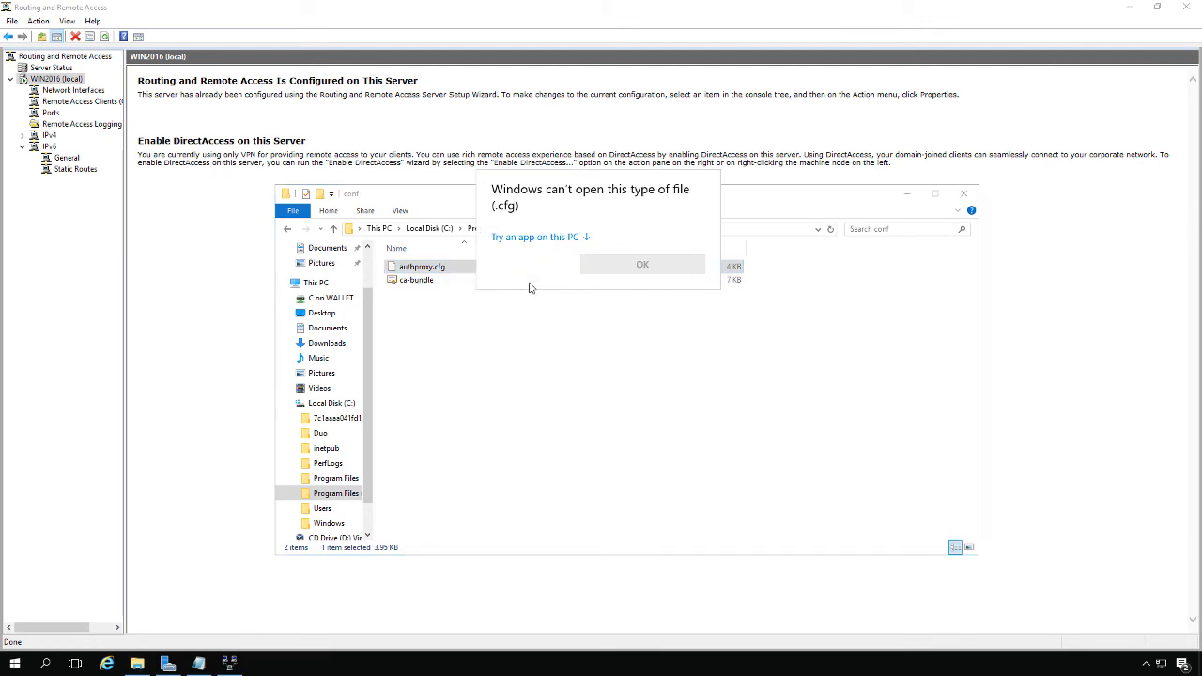
click(535, 237)
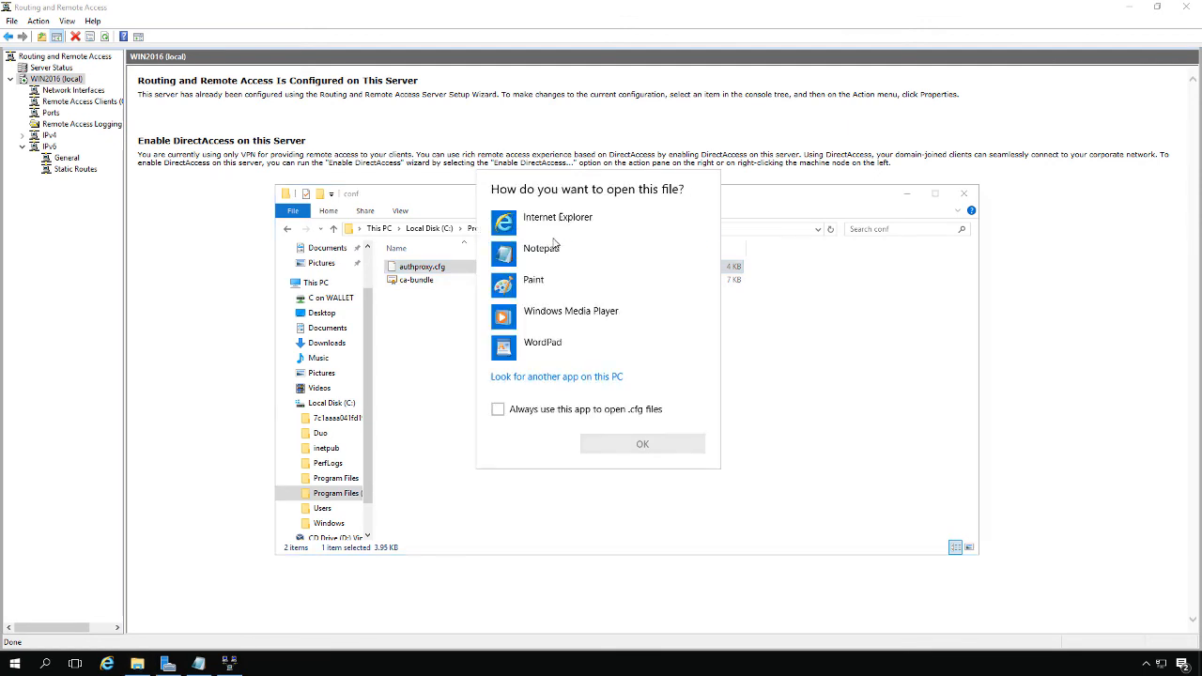
click(543, 342)
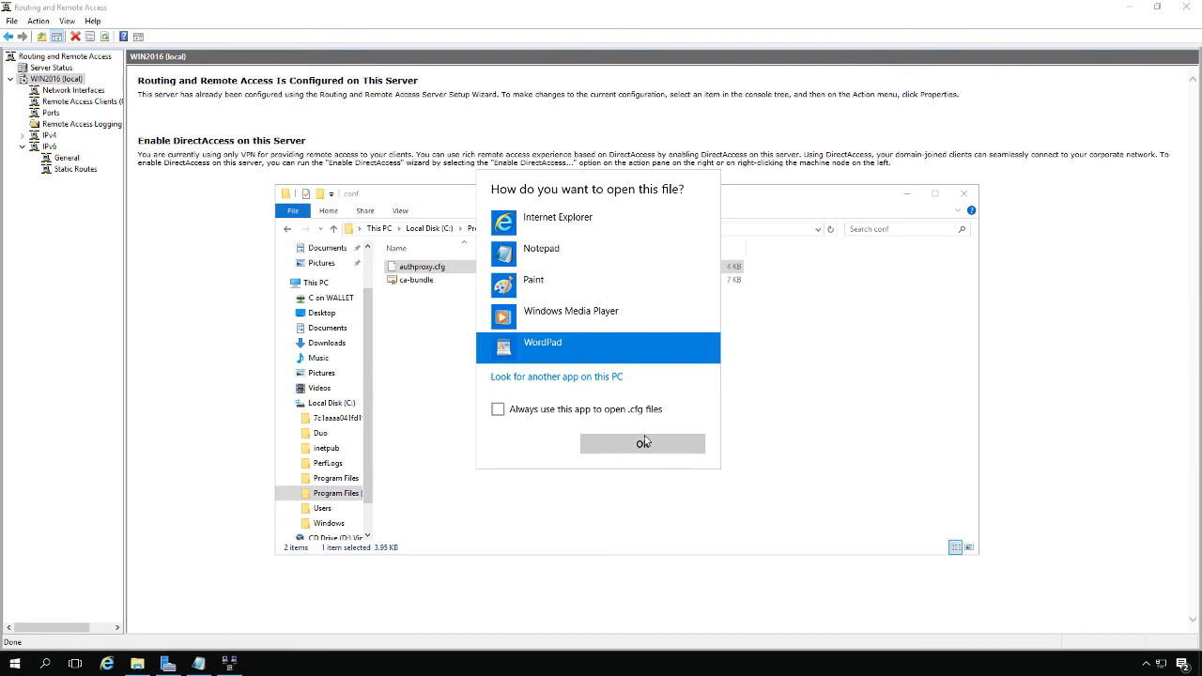
click(642, 443)
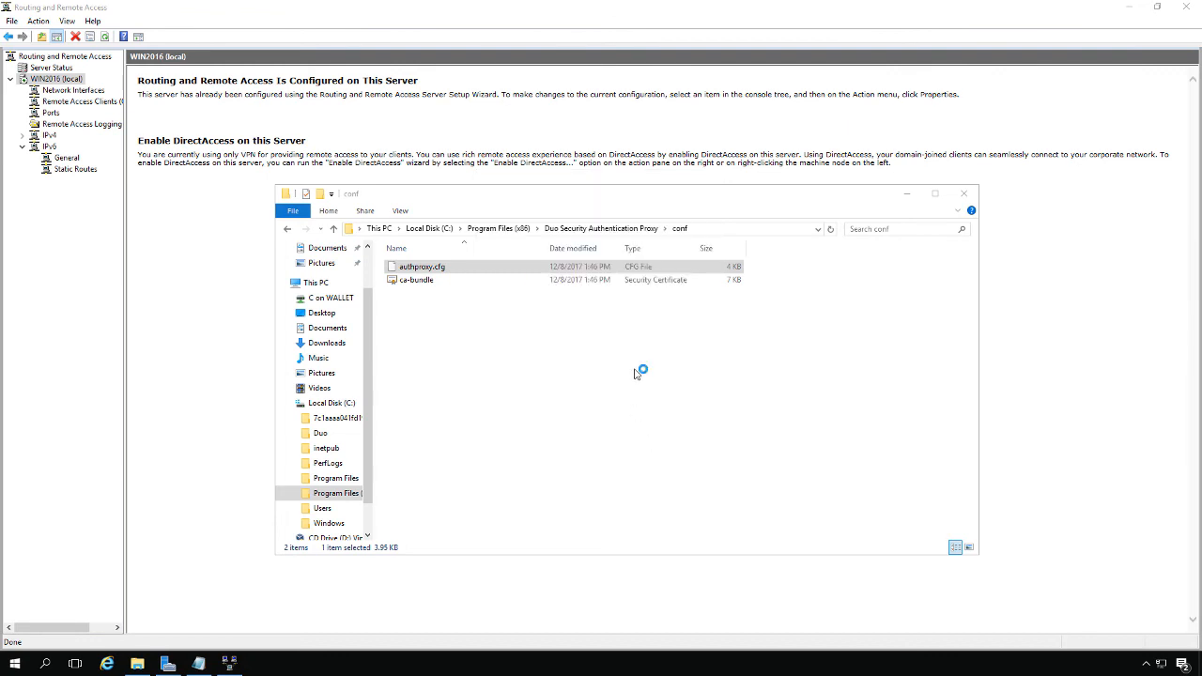
Maximize the authproxy.cfg WordPad window and type [main] with debug=true at the top.
double_click(420, 266)
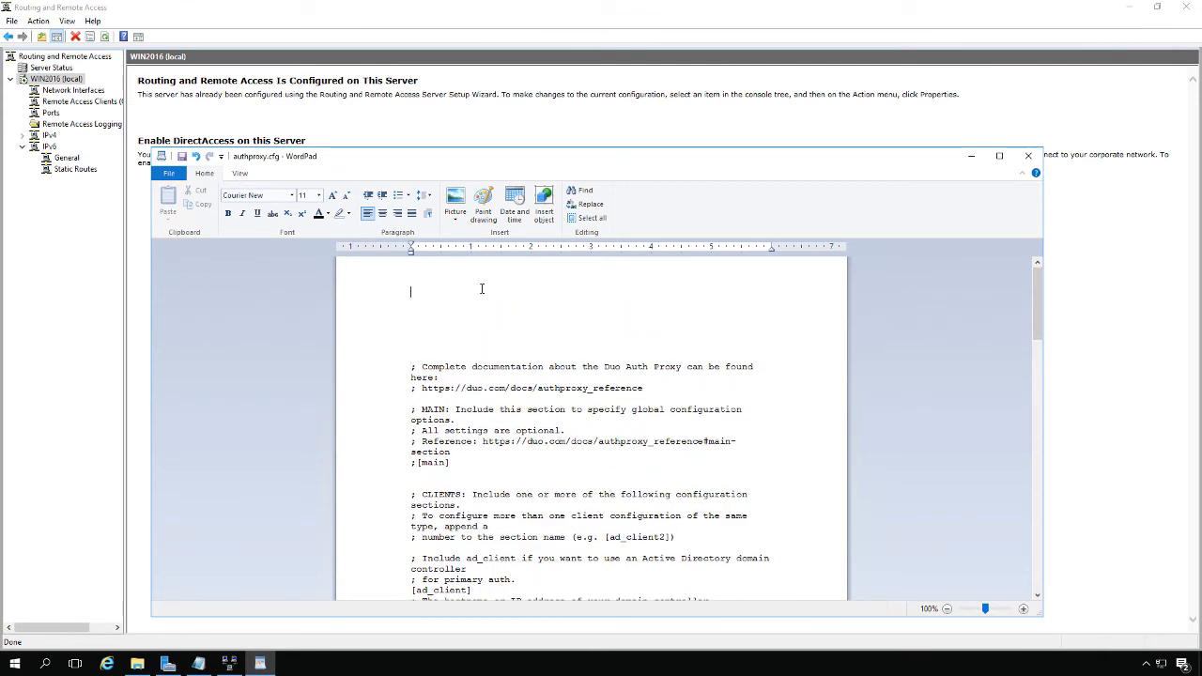
mouse_move(607, 374)
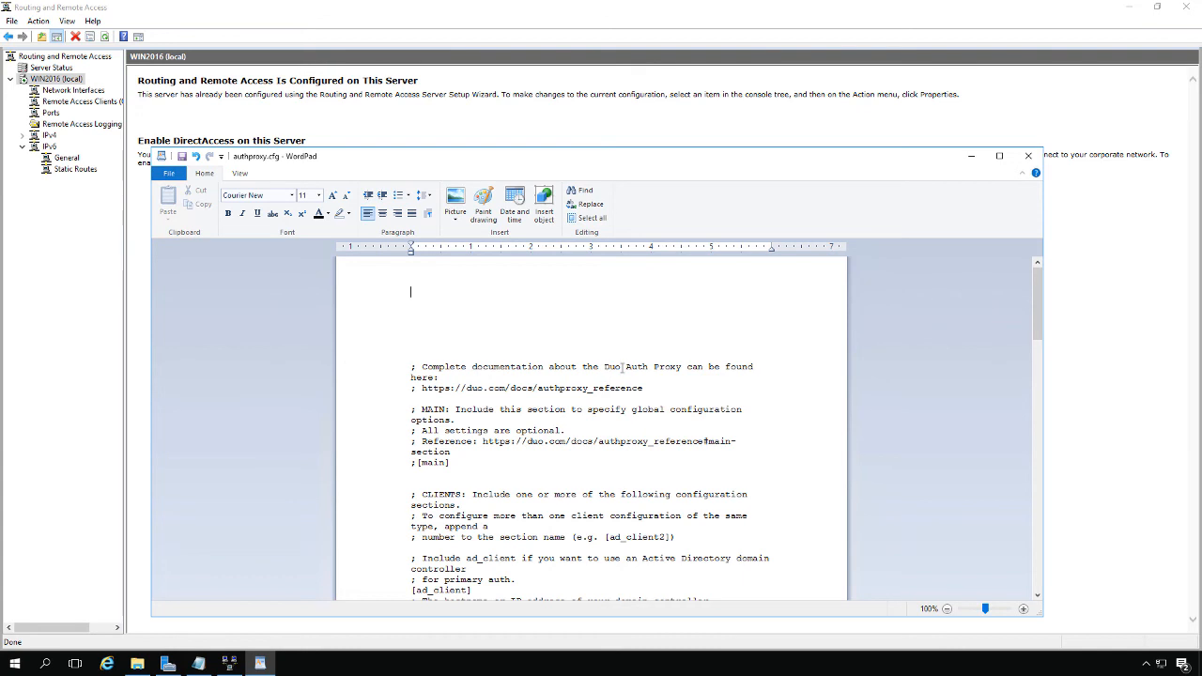
click(1000, 155)
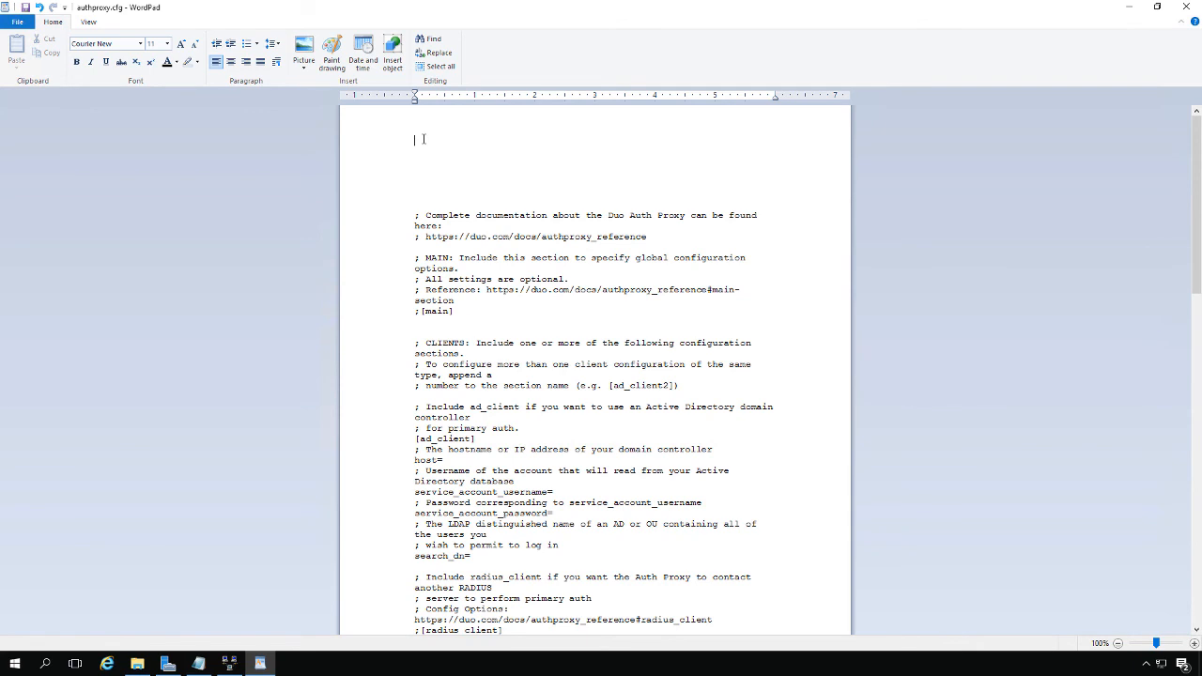
text([Ma)
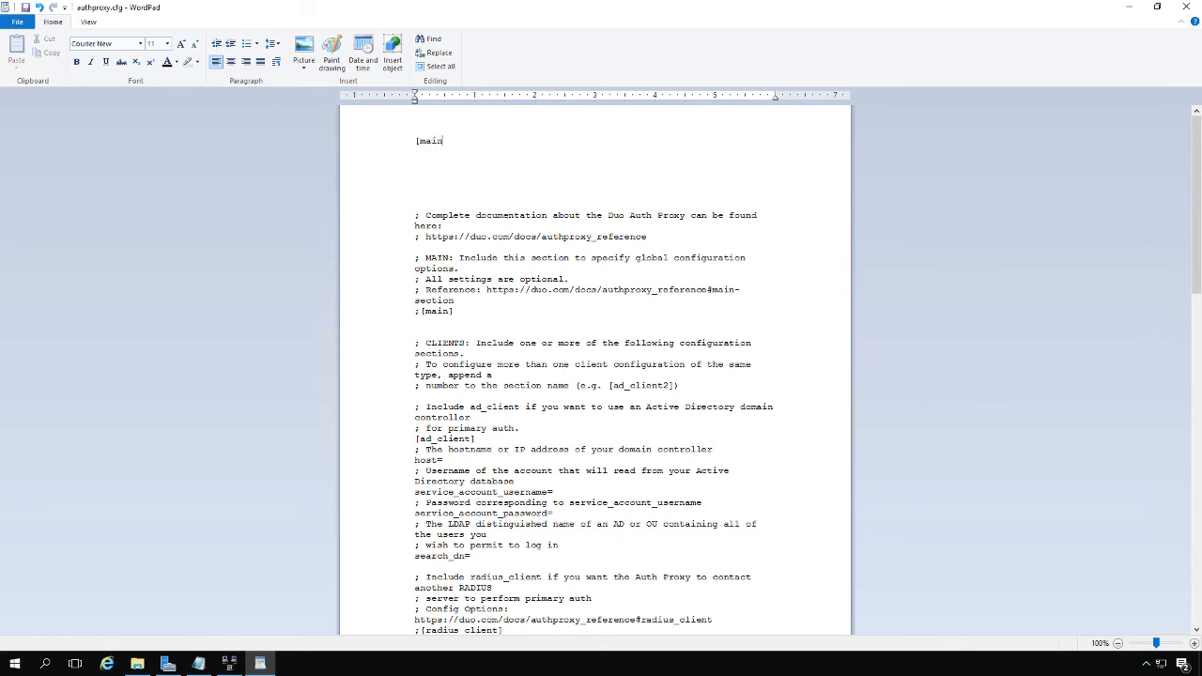
text(])
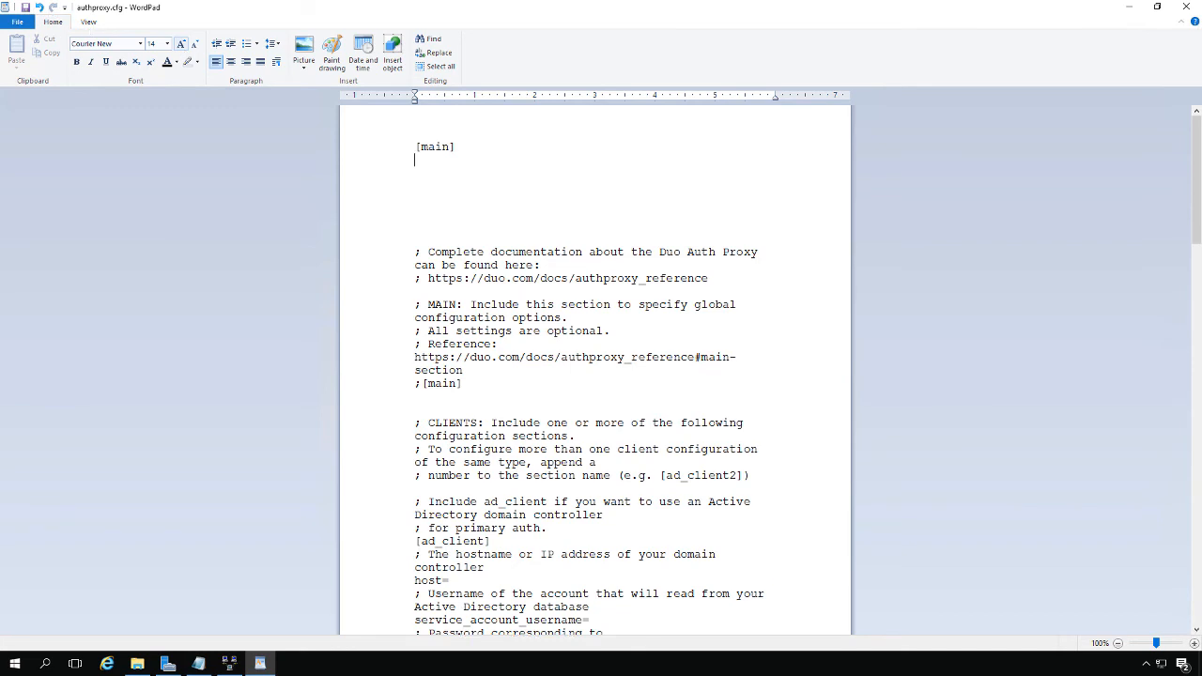
text(debug)
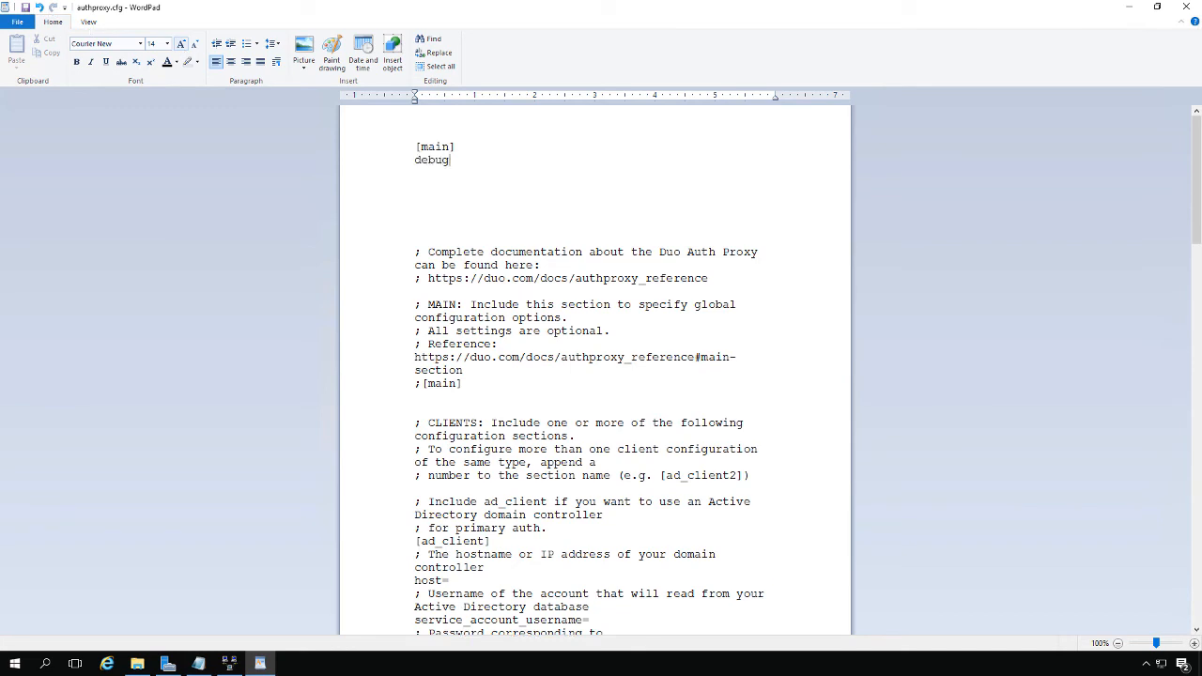
text(=tr)
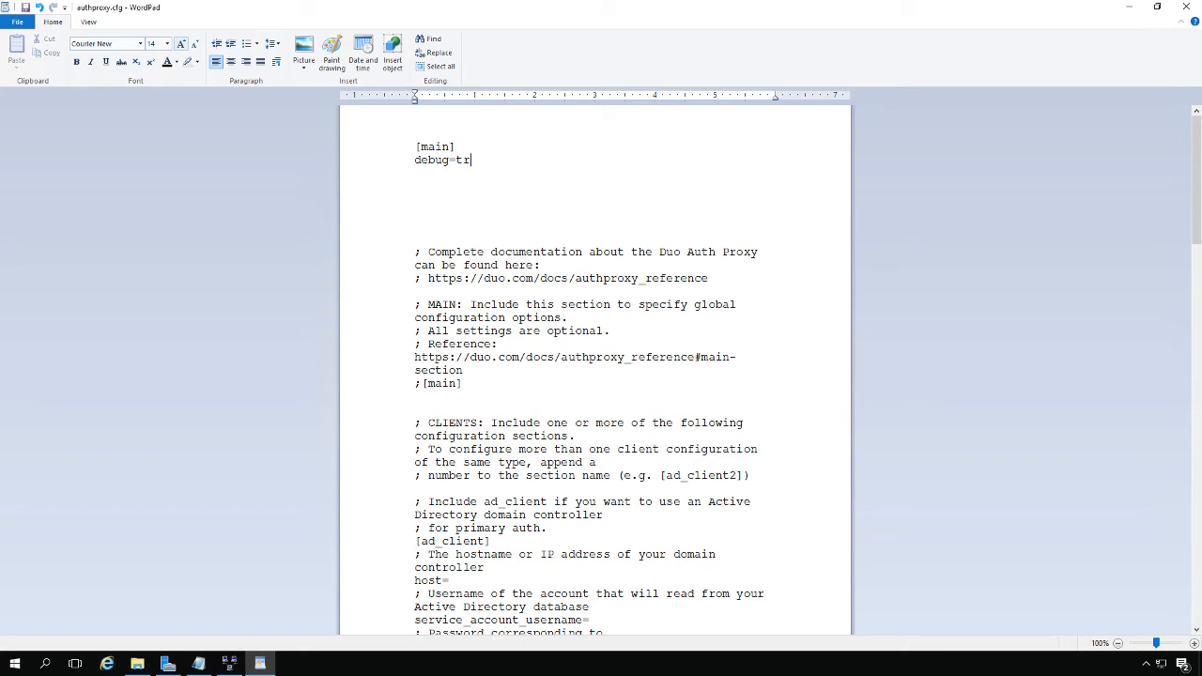
text(ue)
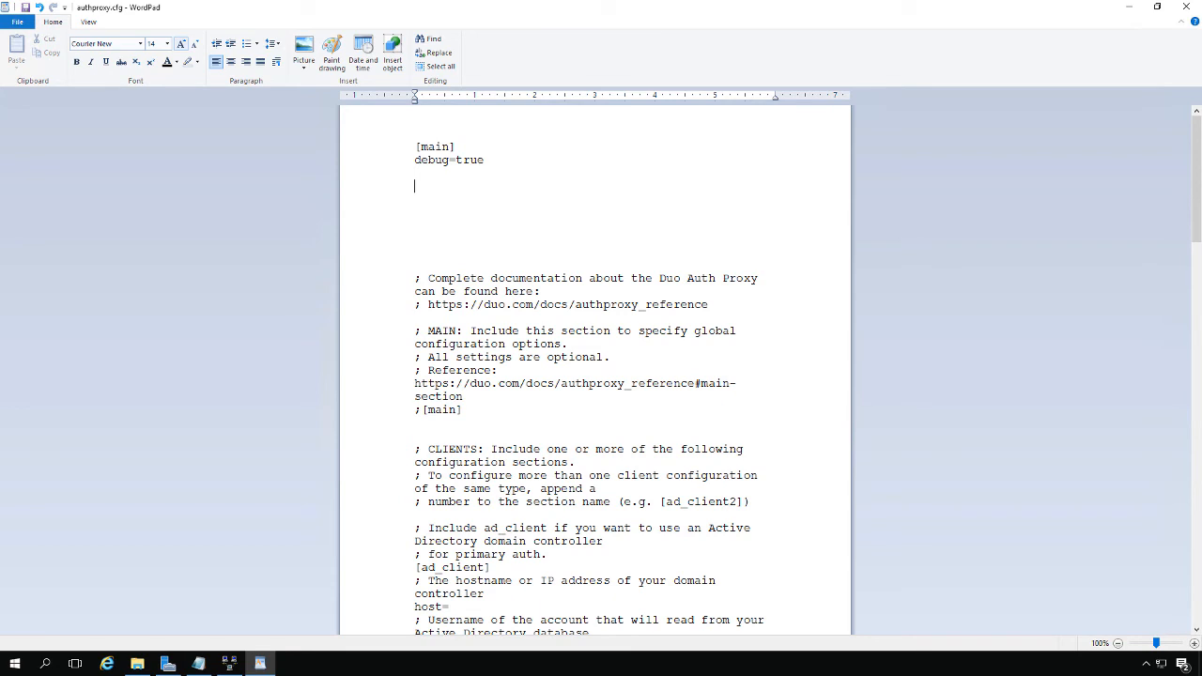
Add an [ad_client] heading followed by host=192.168.15.251.
text([ad)
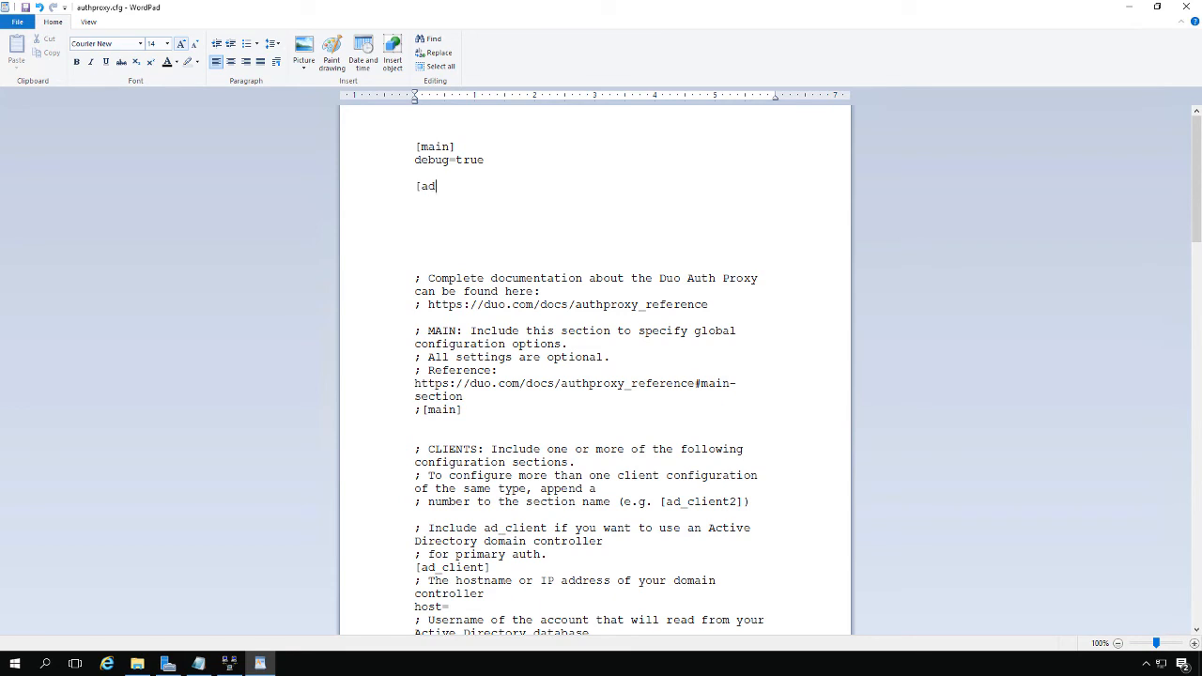
text(_client)
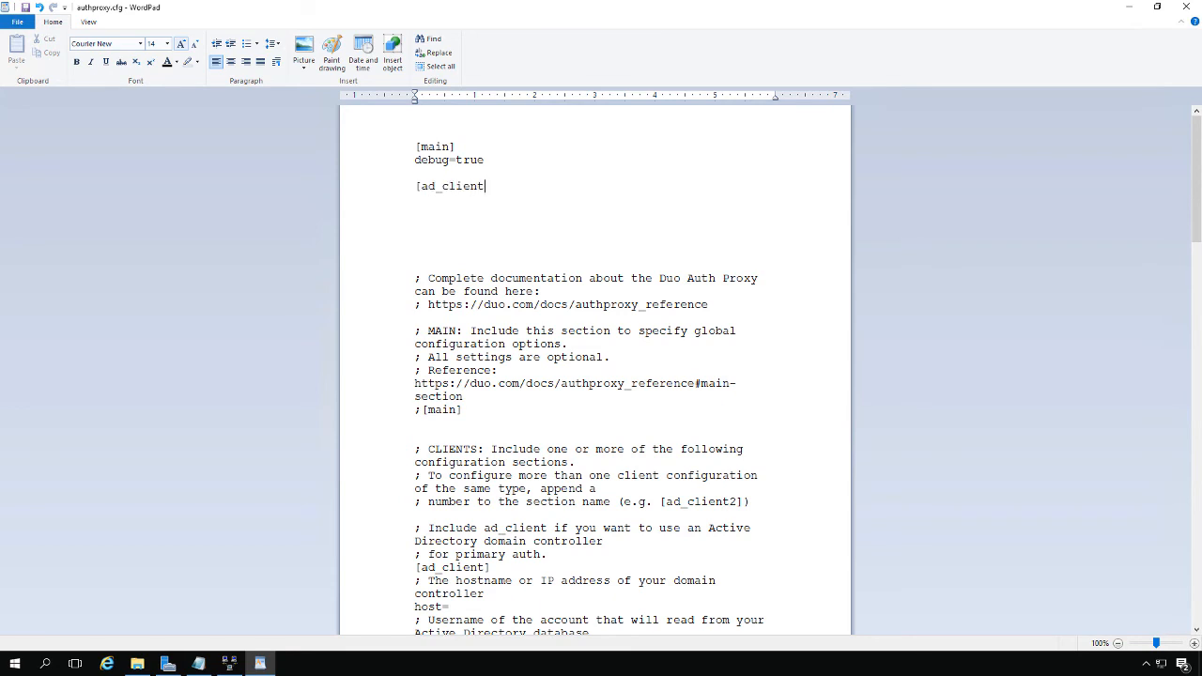
text(])
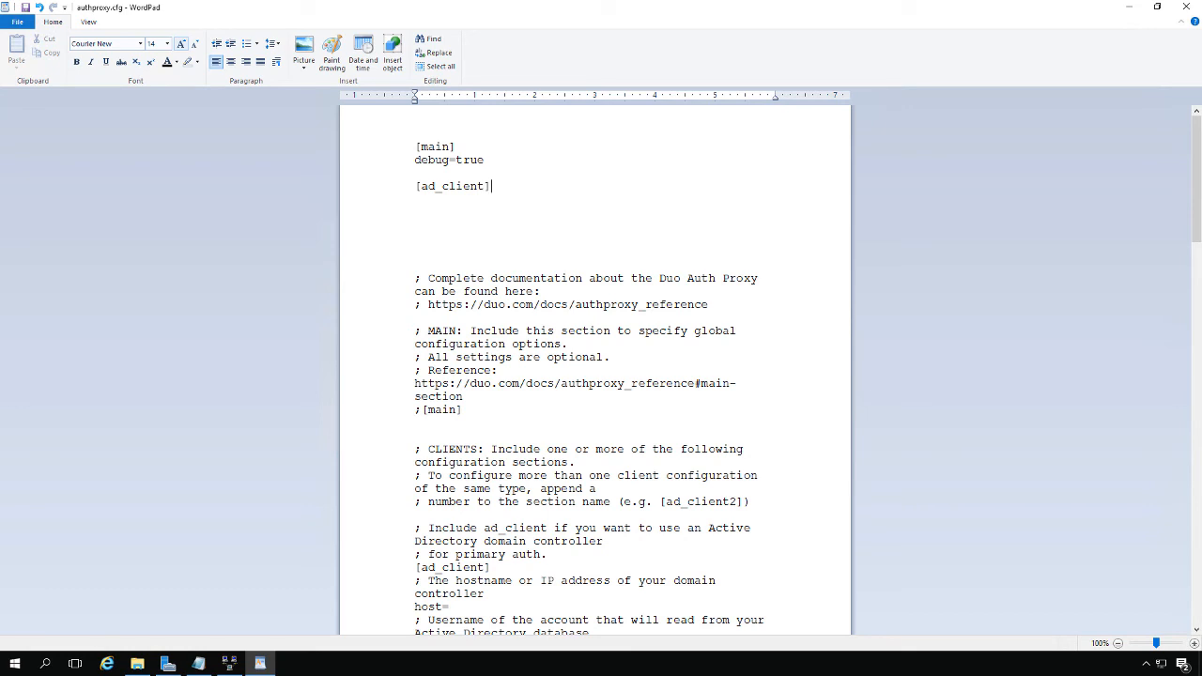
key(enter)
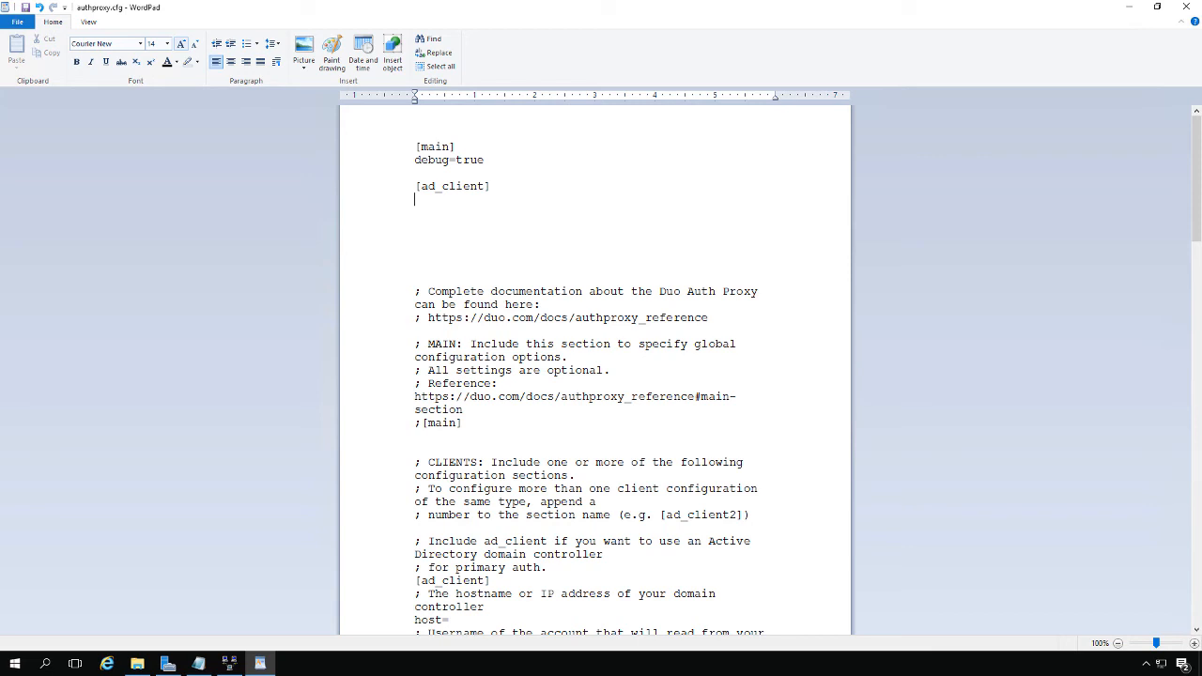
text(h)
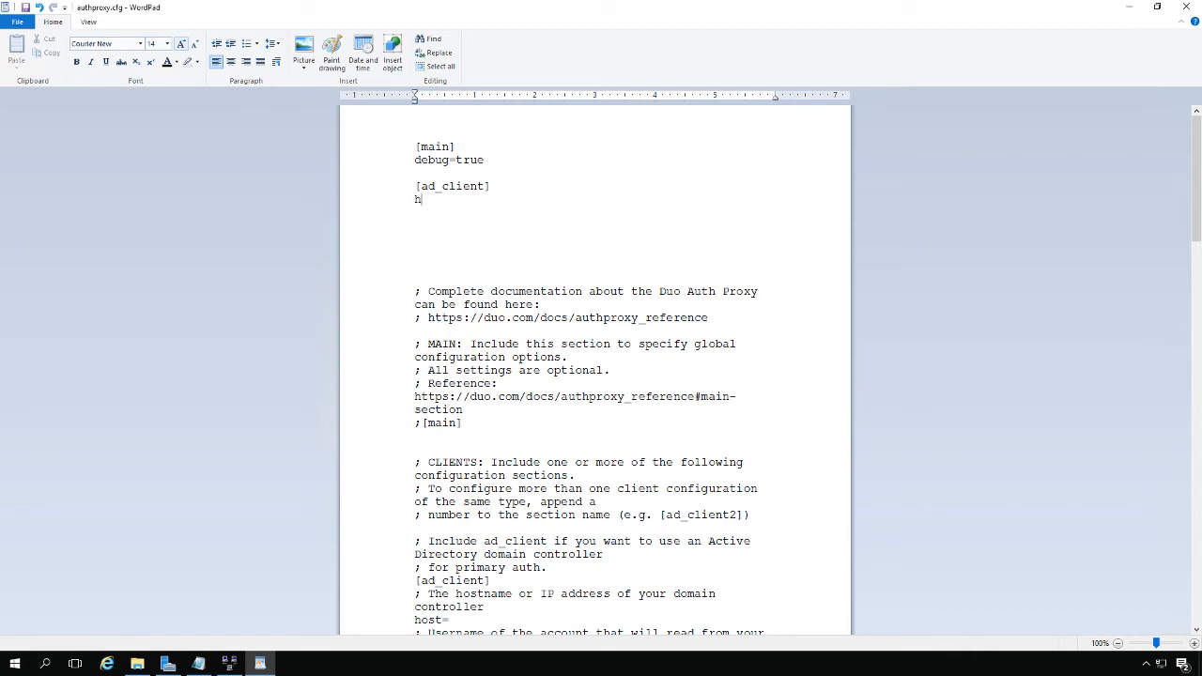
text(ost=)
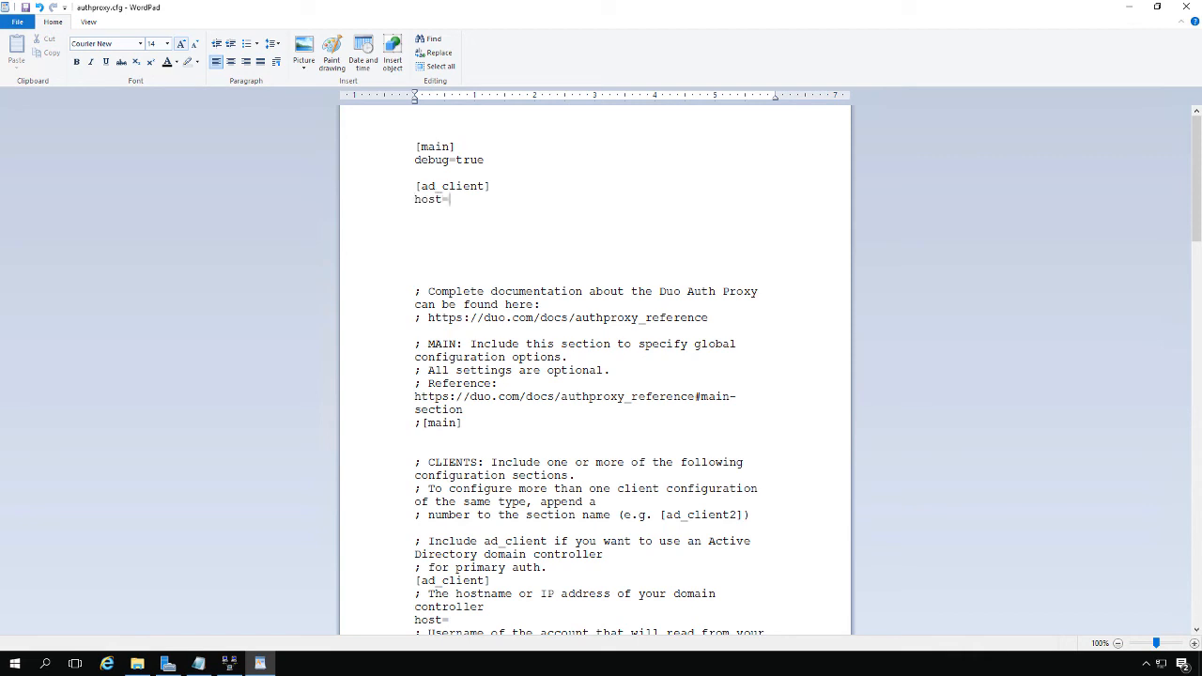
text(192)
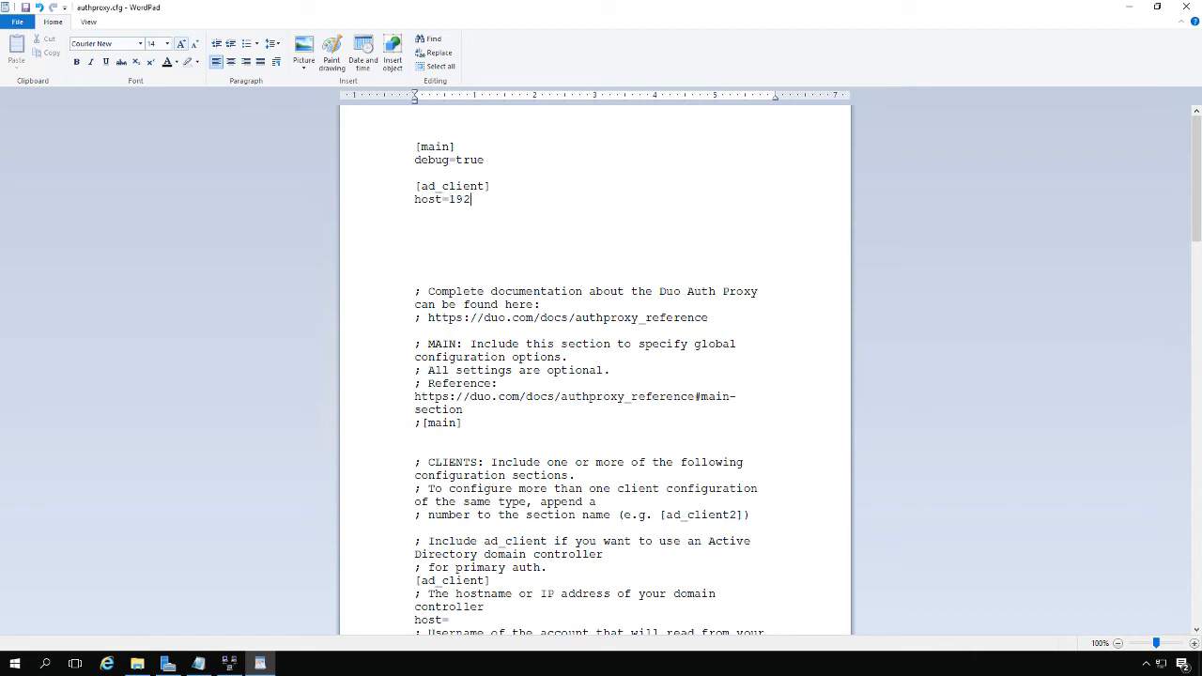
text(.168.15.)
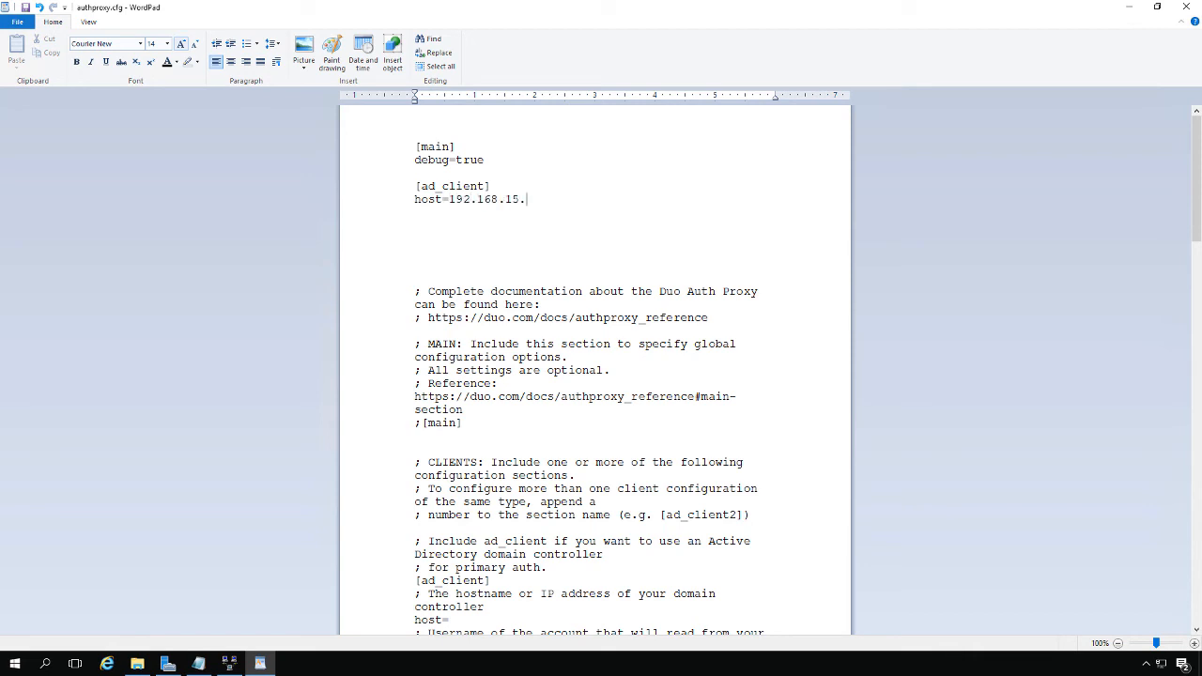
text(251)
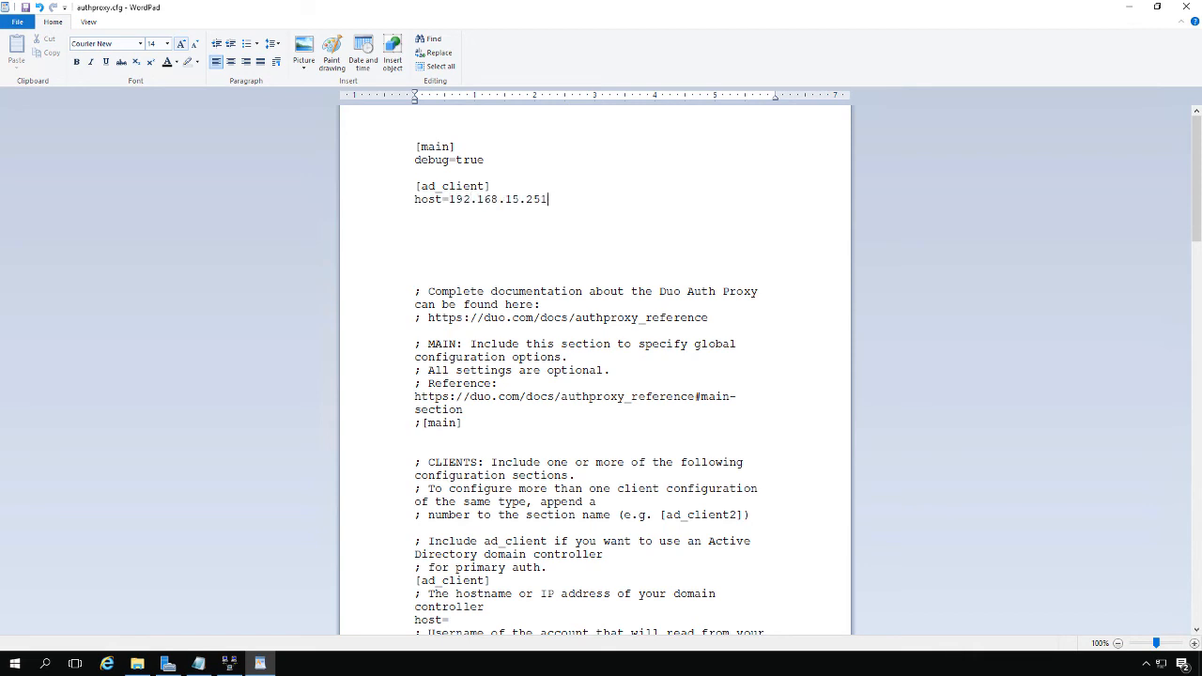
text(sev)
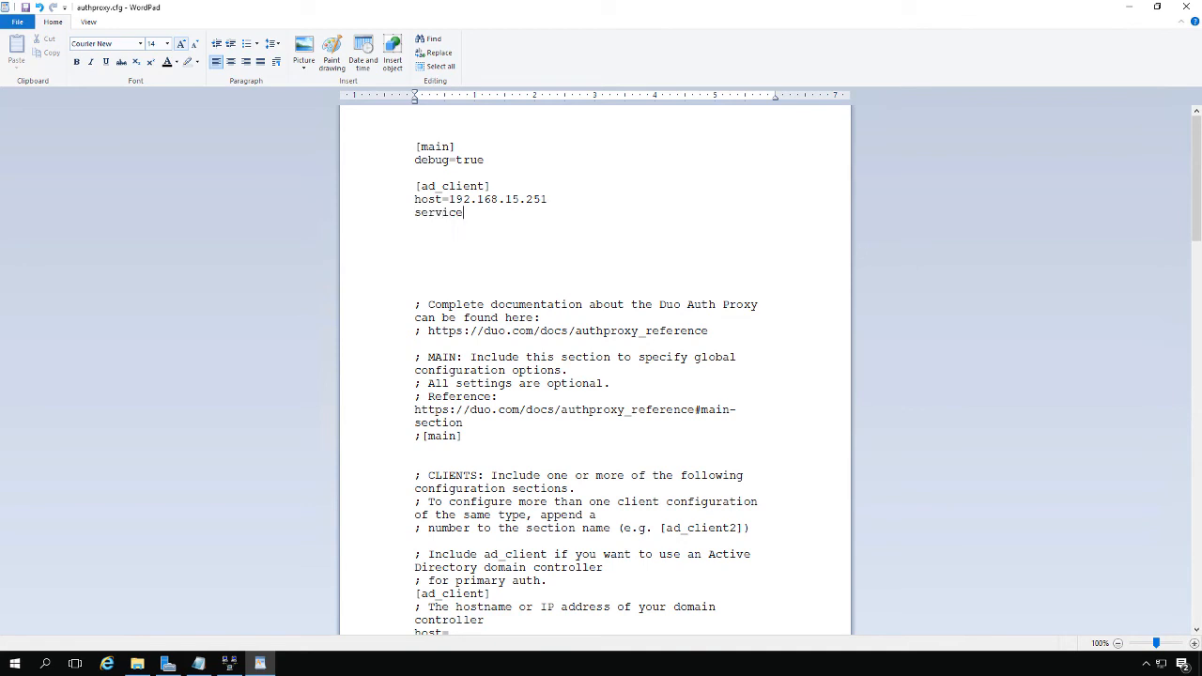
text(_account)
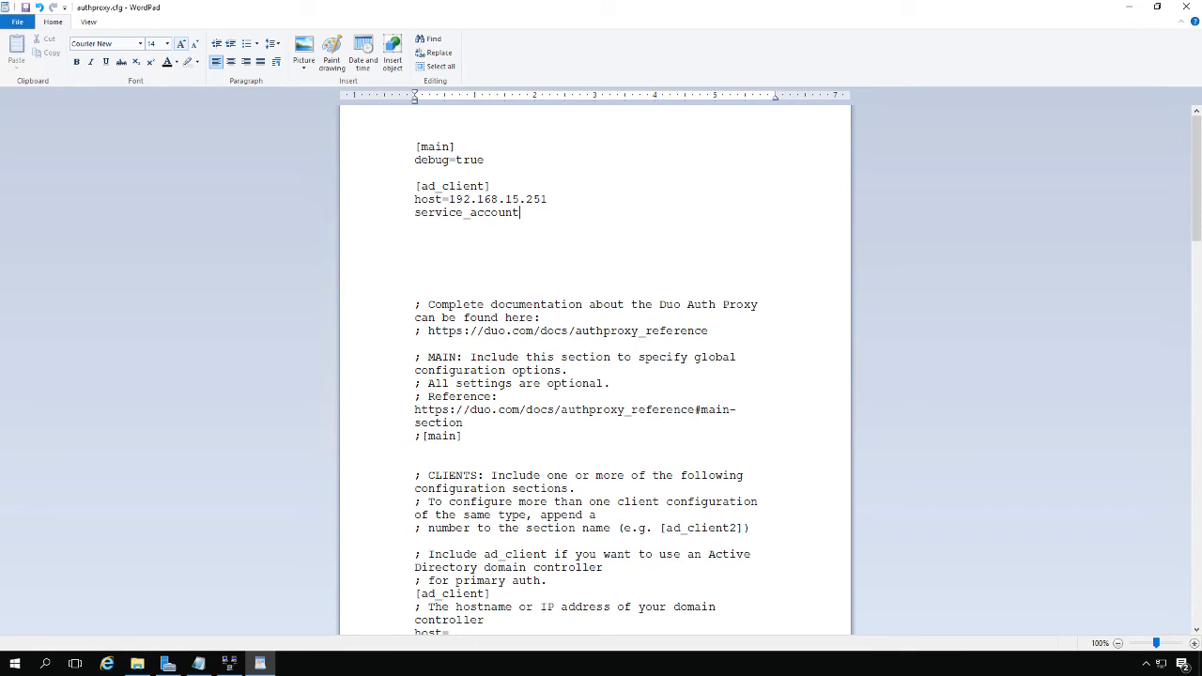
text(_)
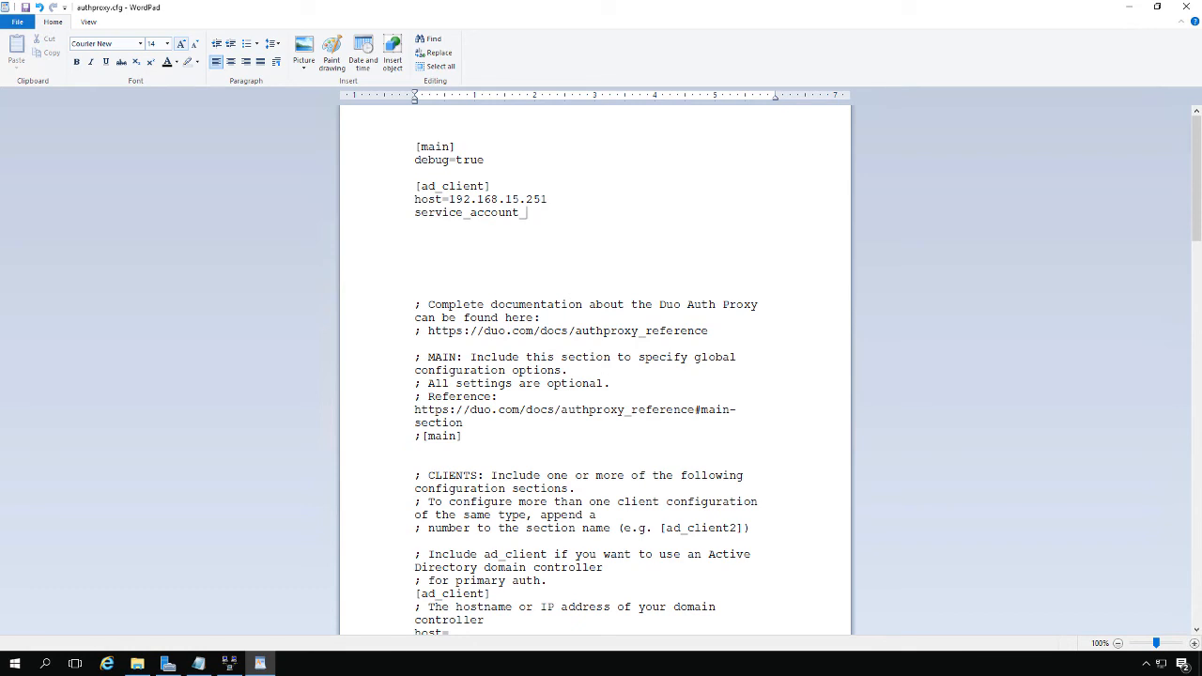
text(username)
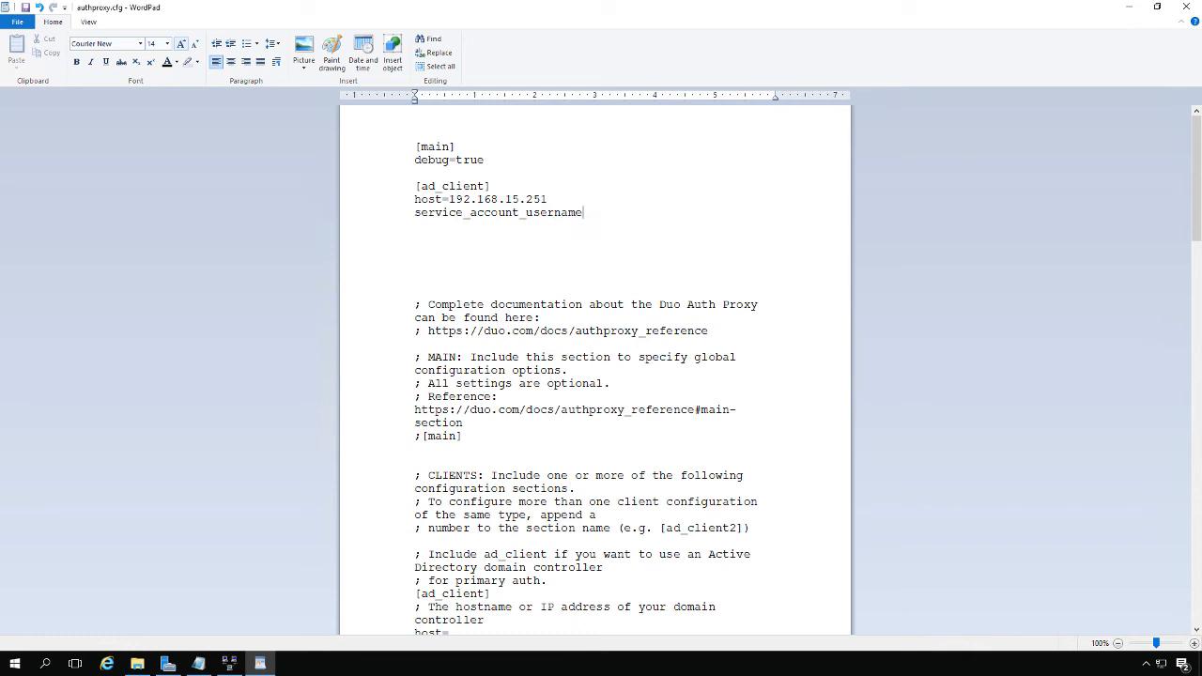
text(=)
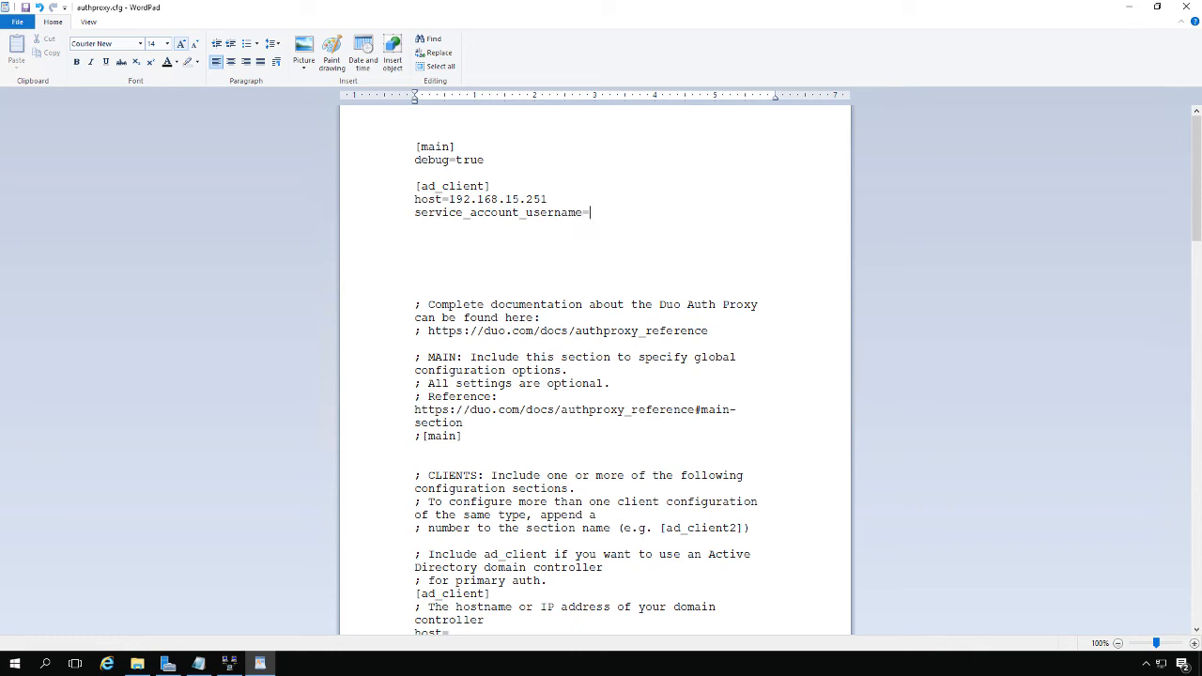
text(admin)
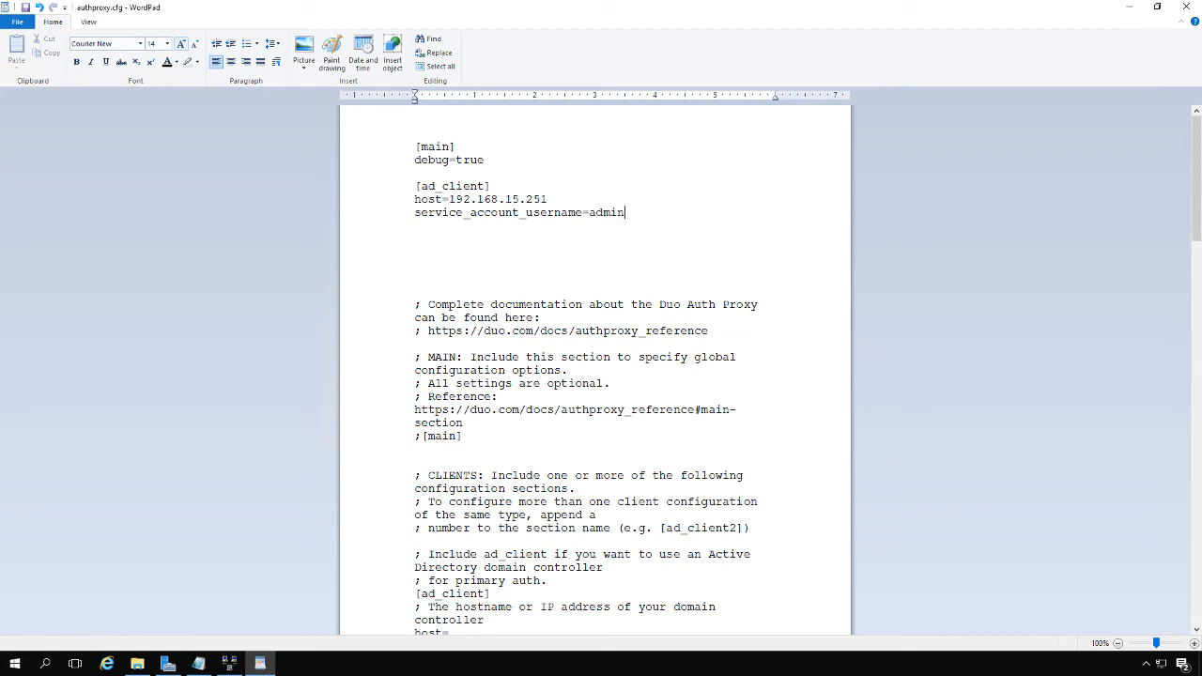
text(istrator)
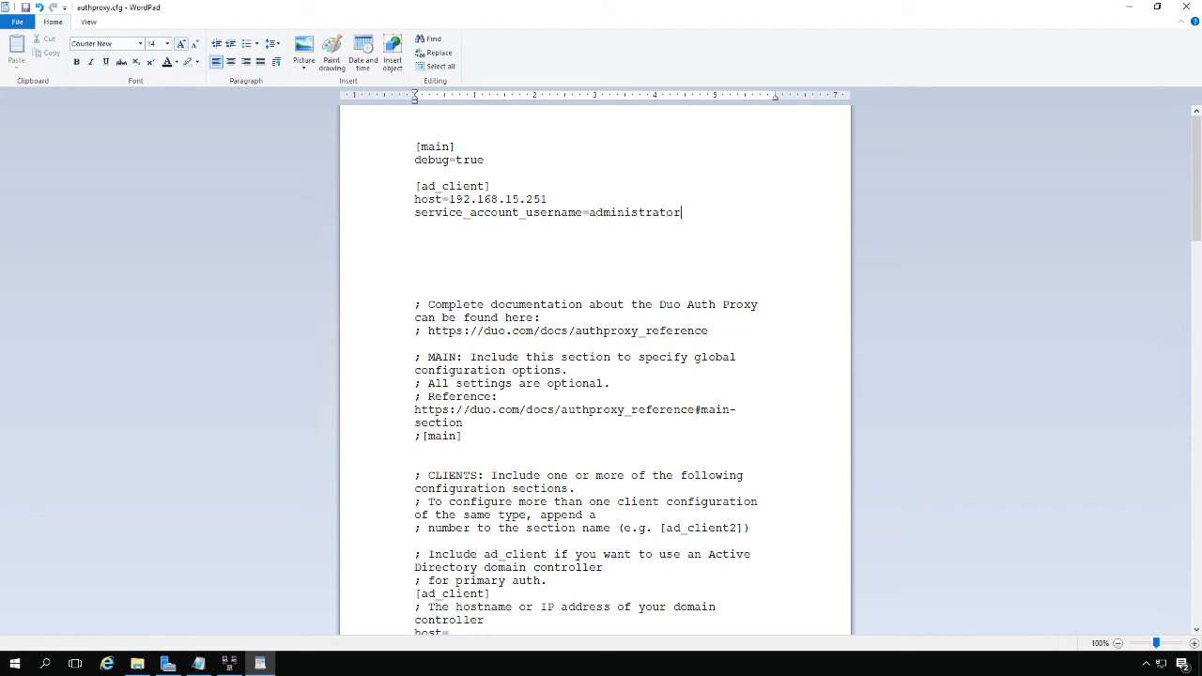
key(enter)
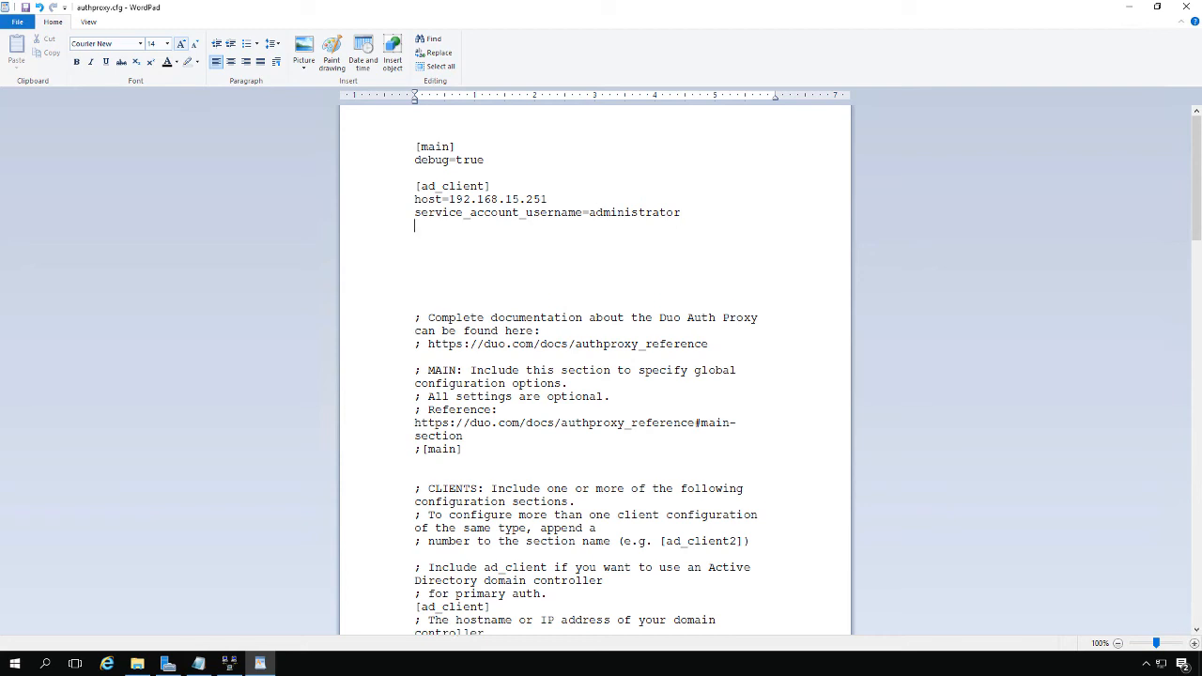
text(service)
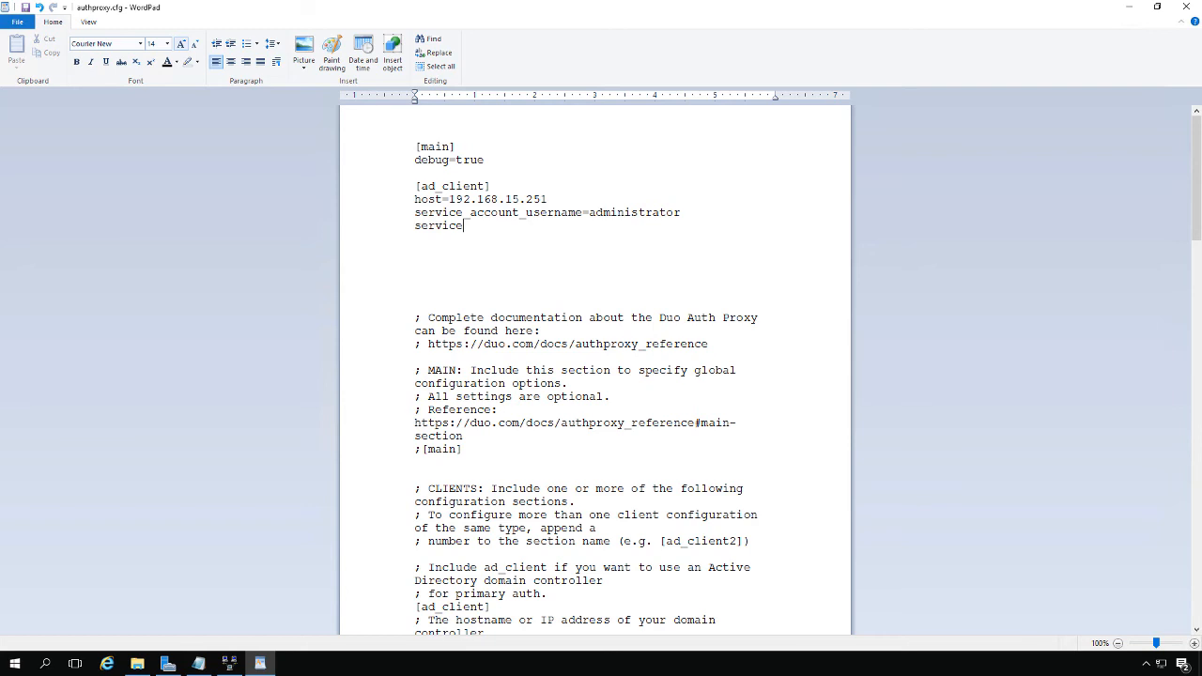
text(_account)
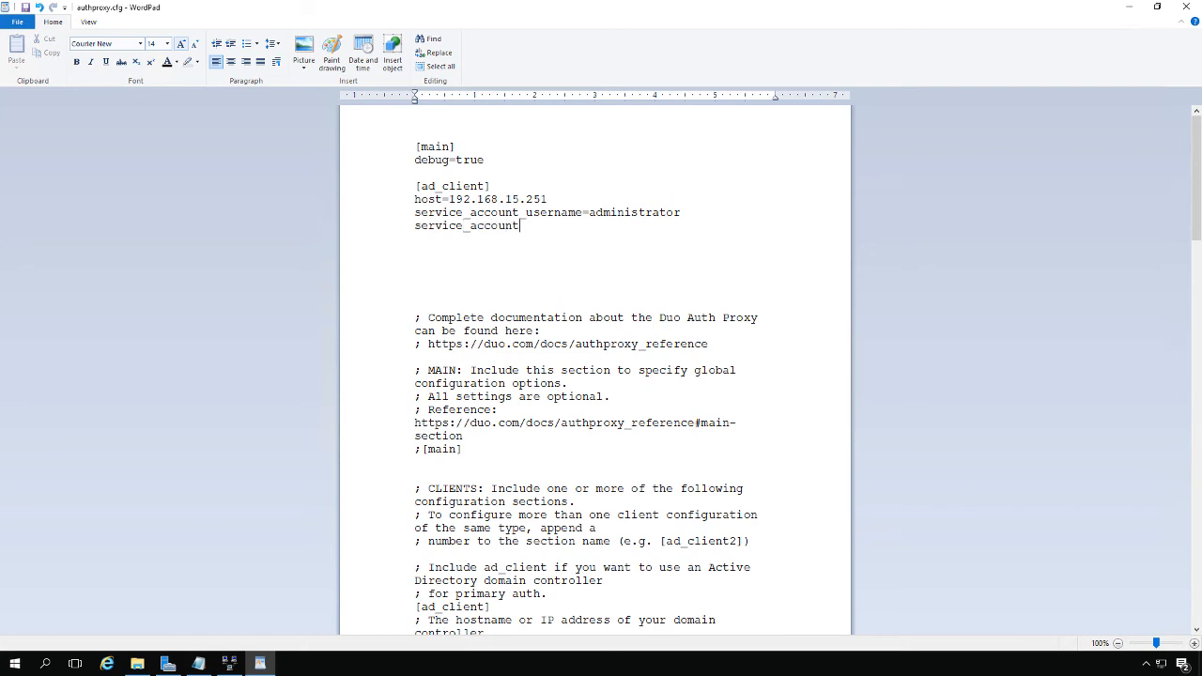
text(_passw)
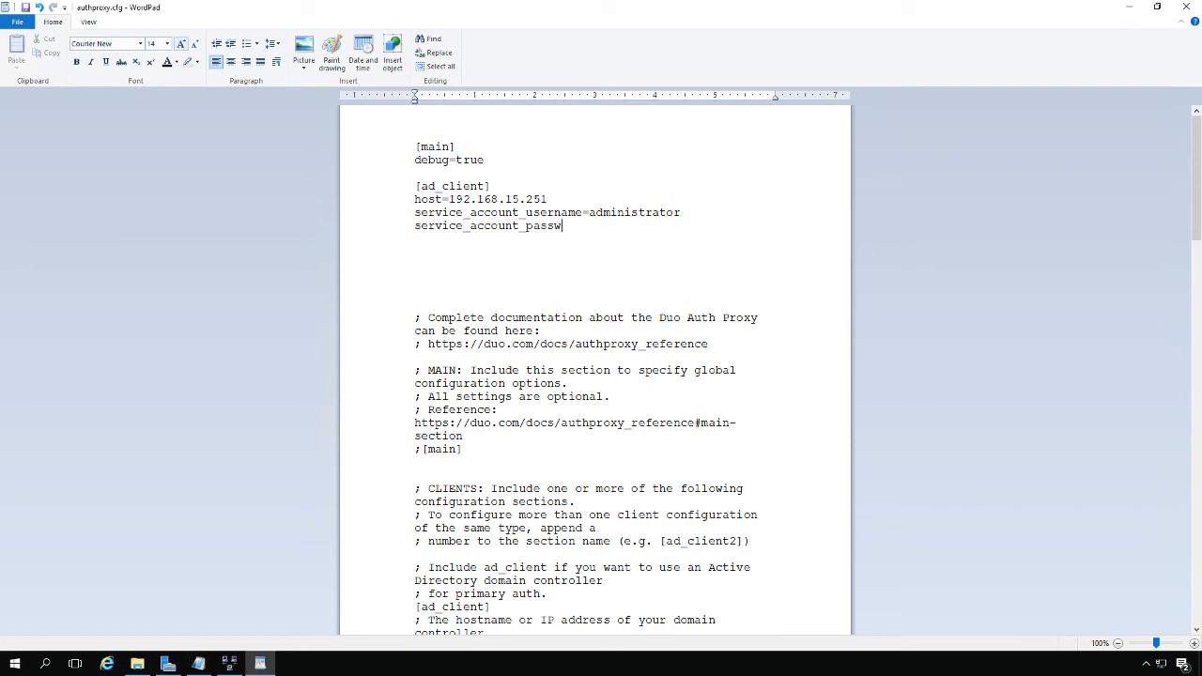
text(ord=)
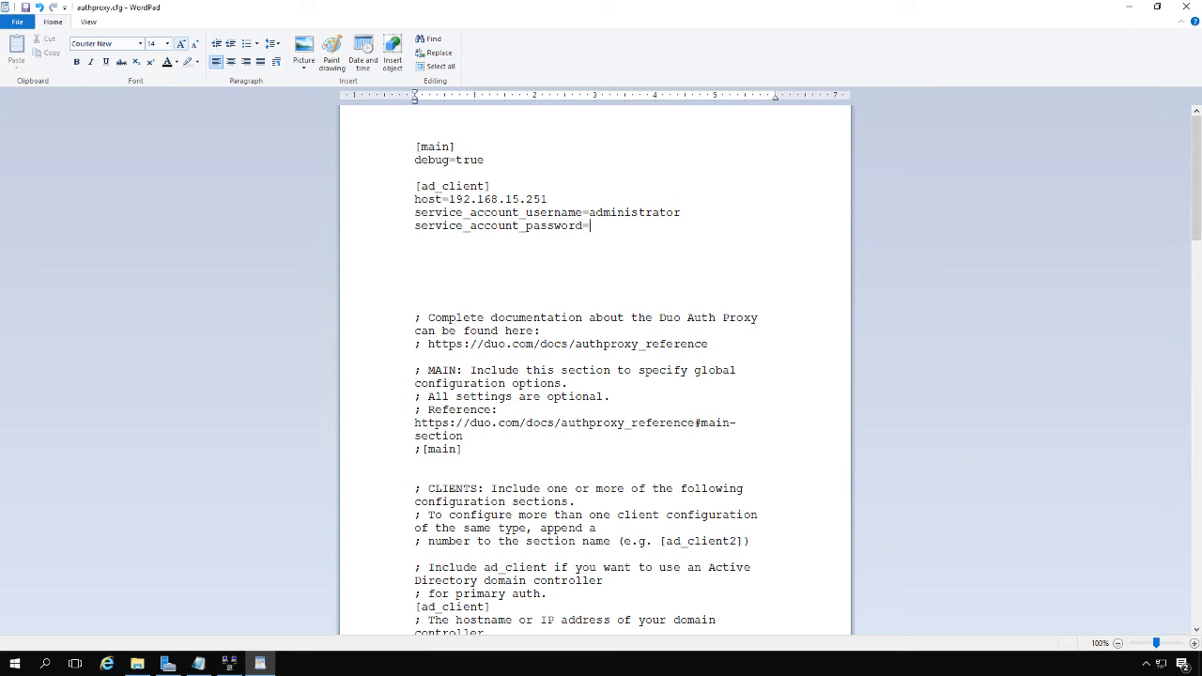
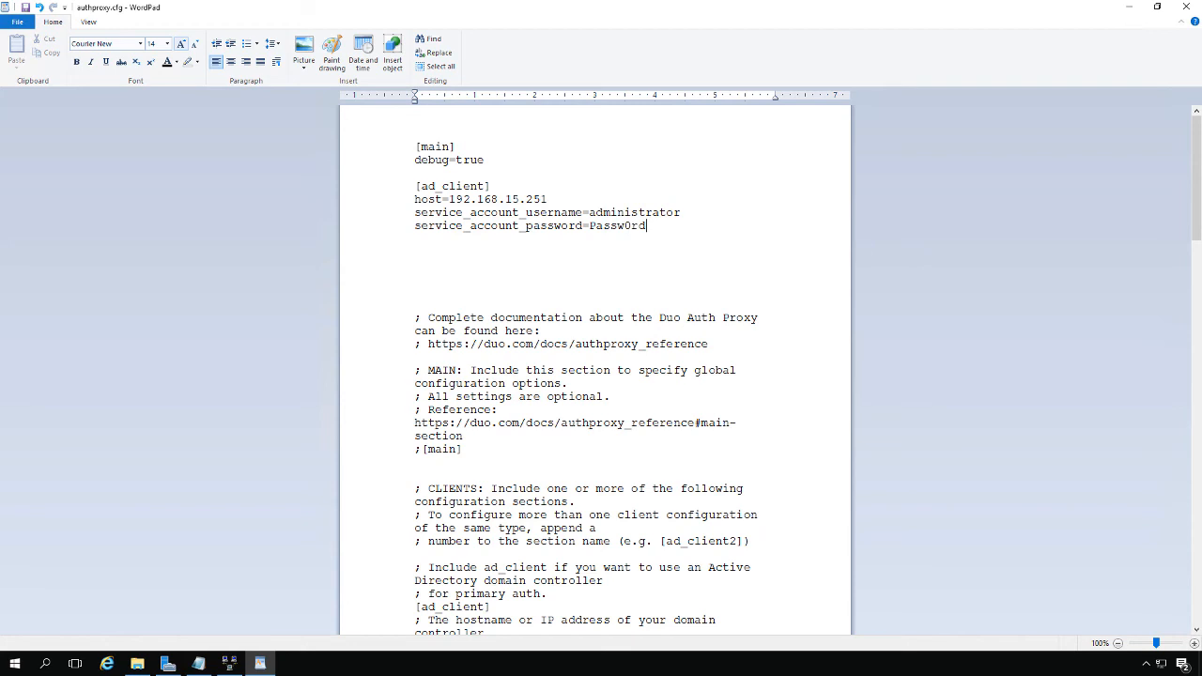
Add the line search_dn=DC=Widget,DC=Internal to the ad_client section.
text(s)
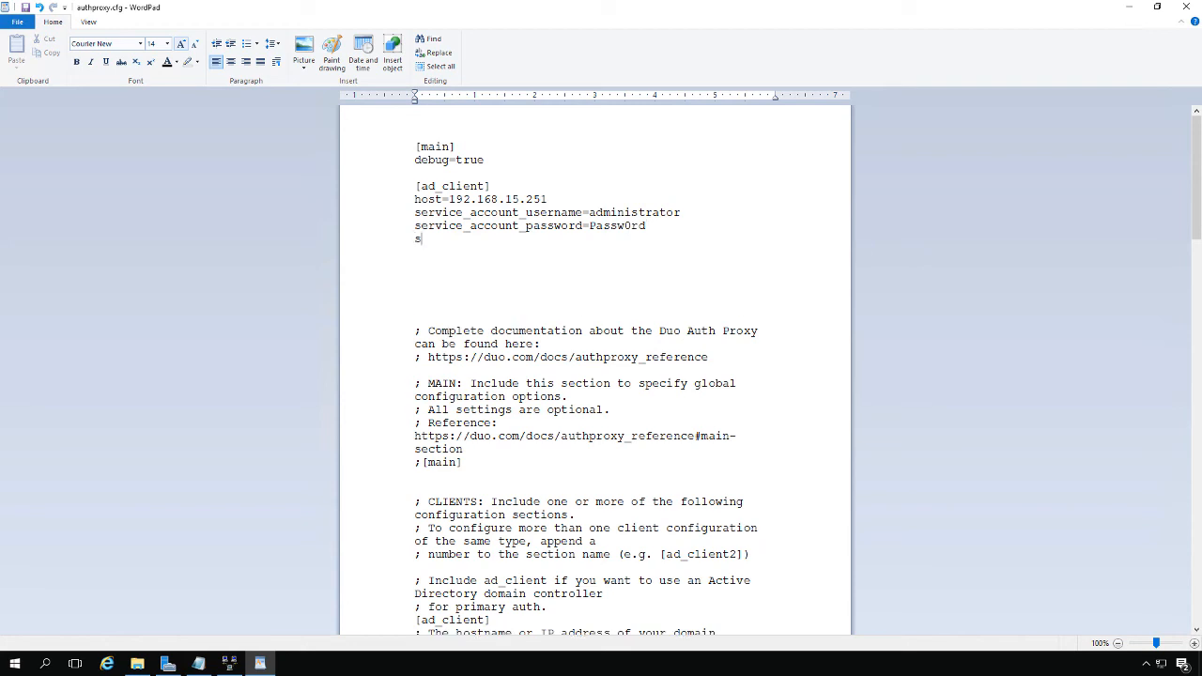
text(earch)
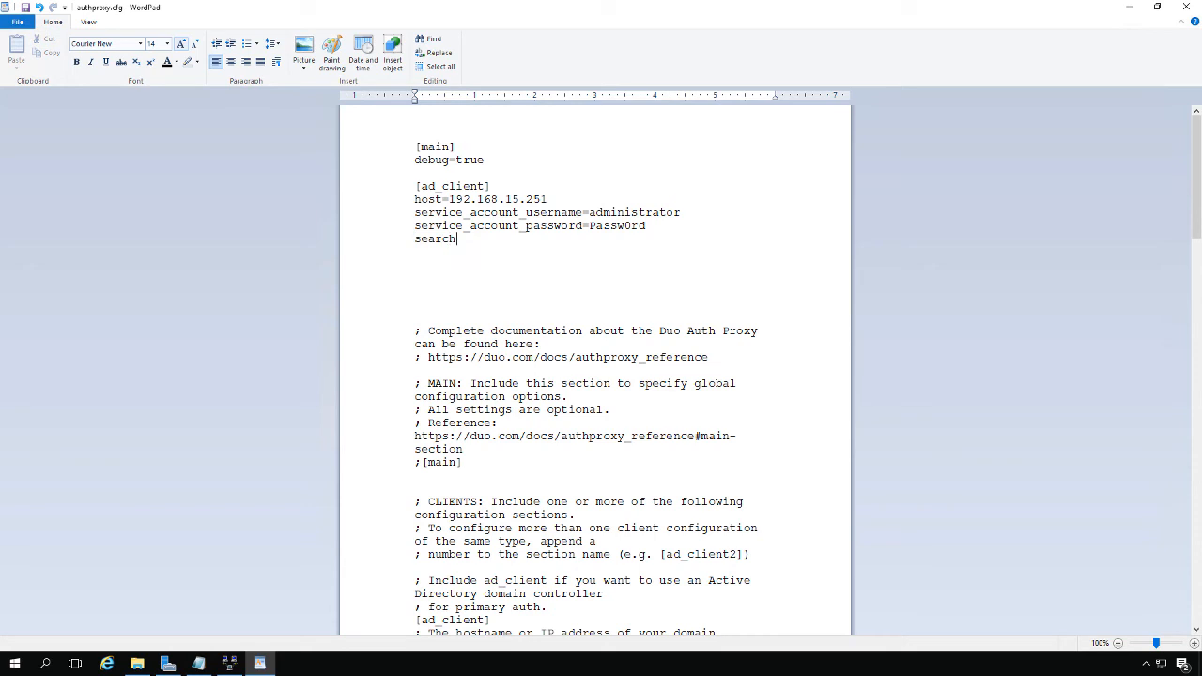
text(_dn)
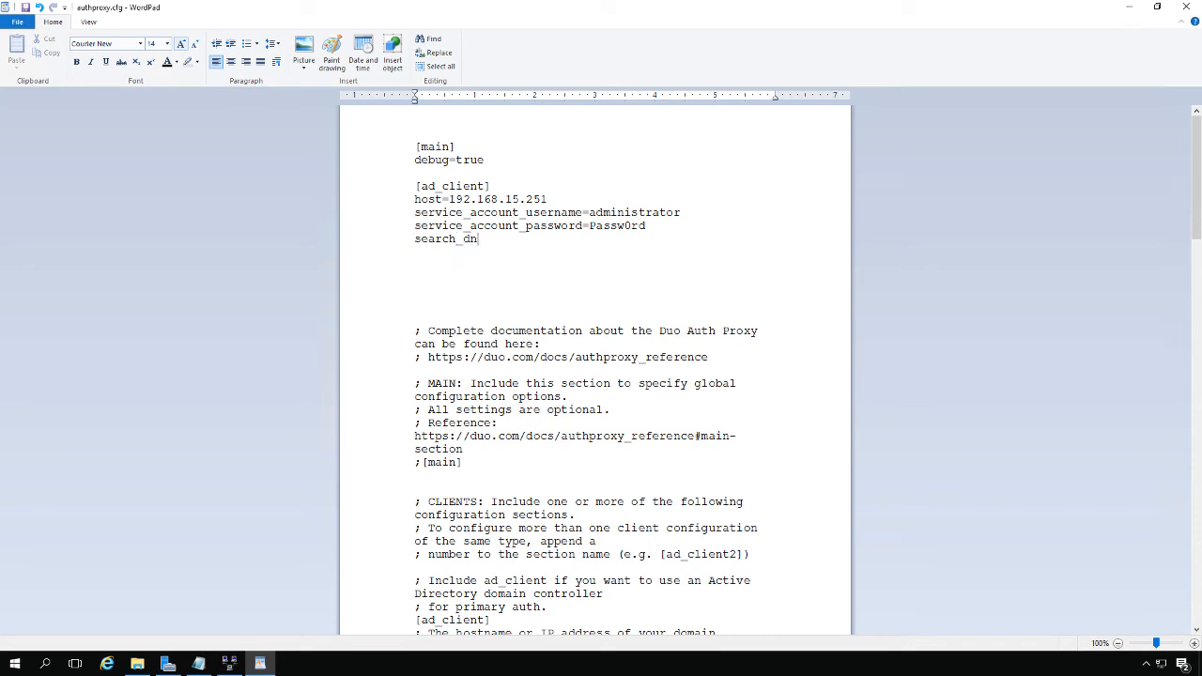
text(=)
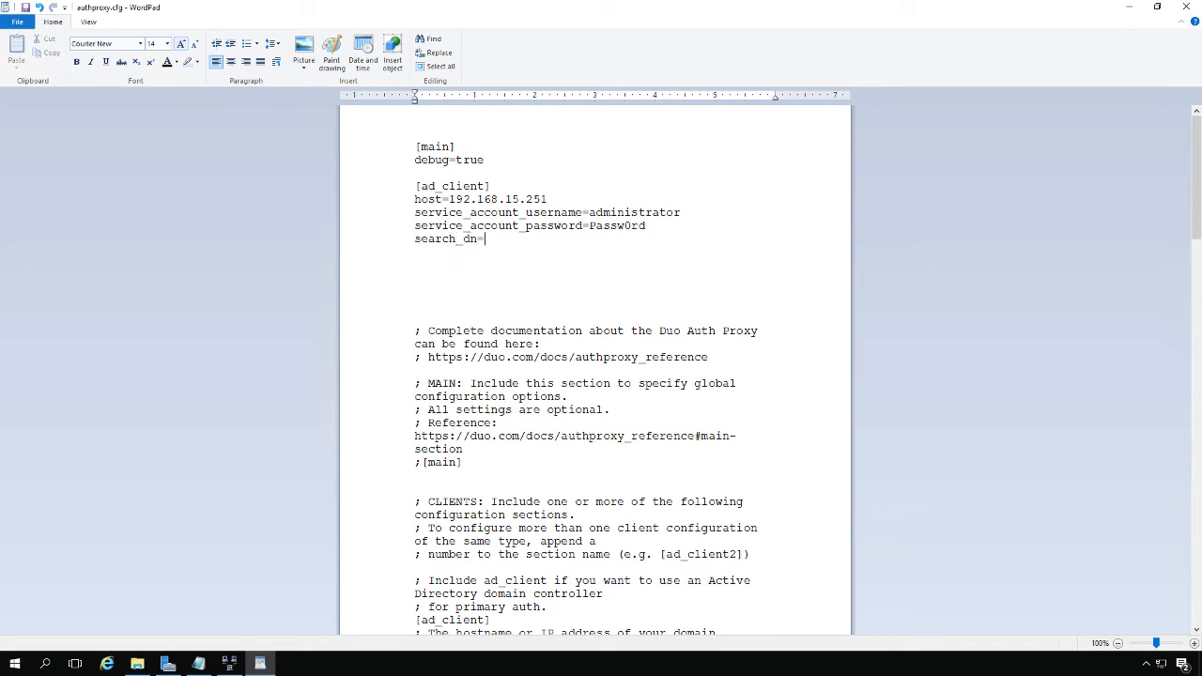
text(DC)
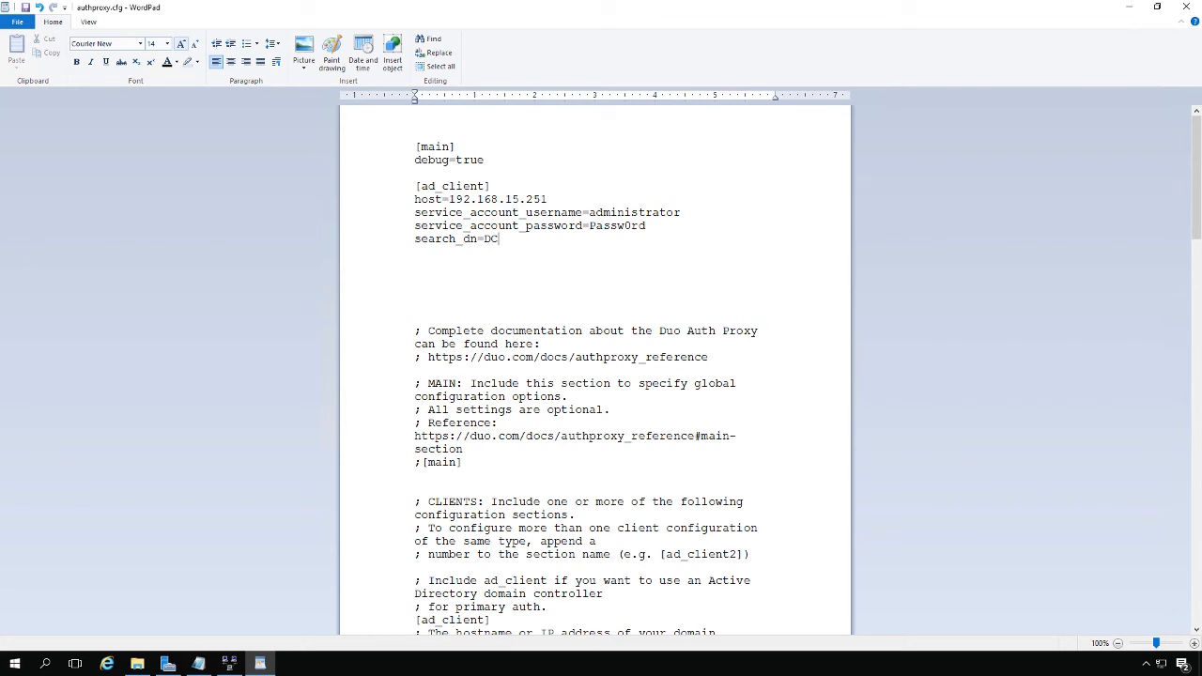
text(=)
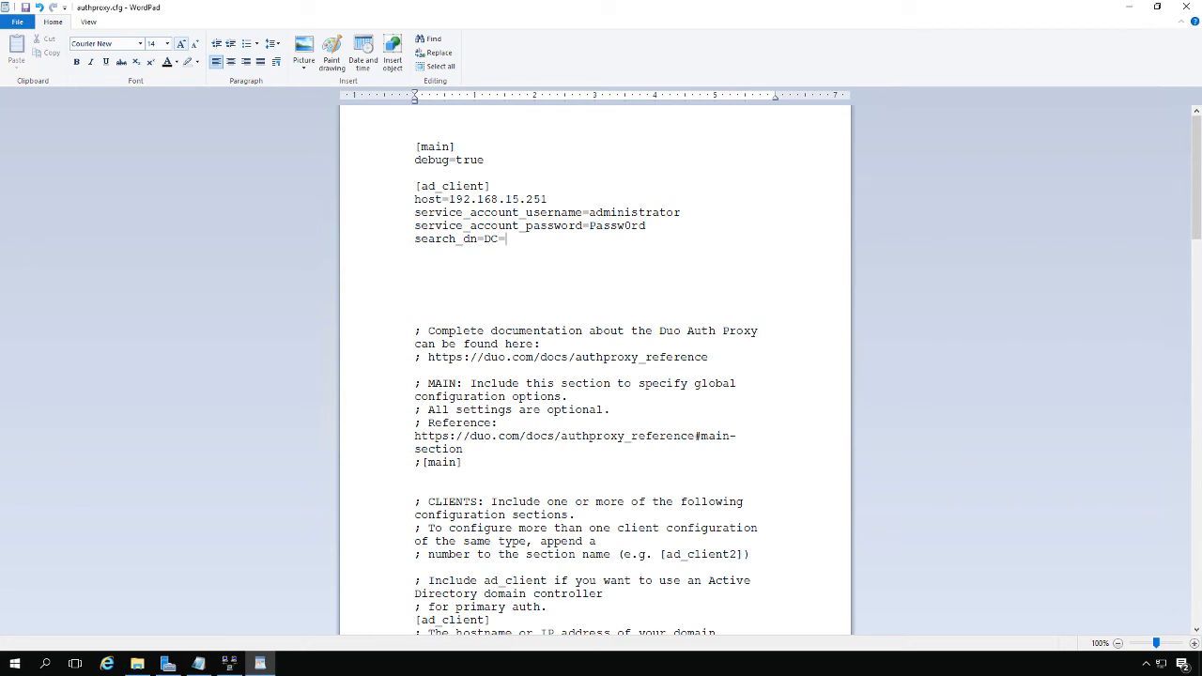
text(Widget)
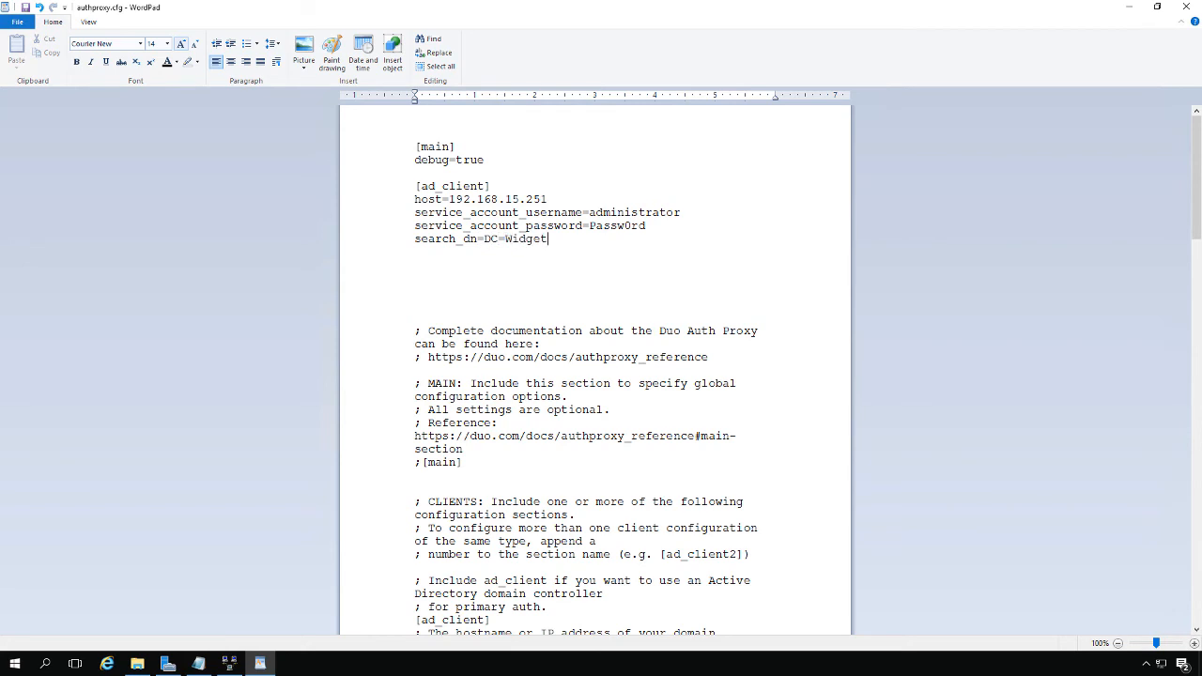
text(,D)
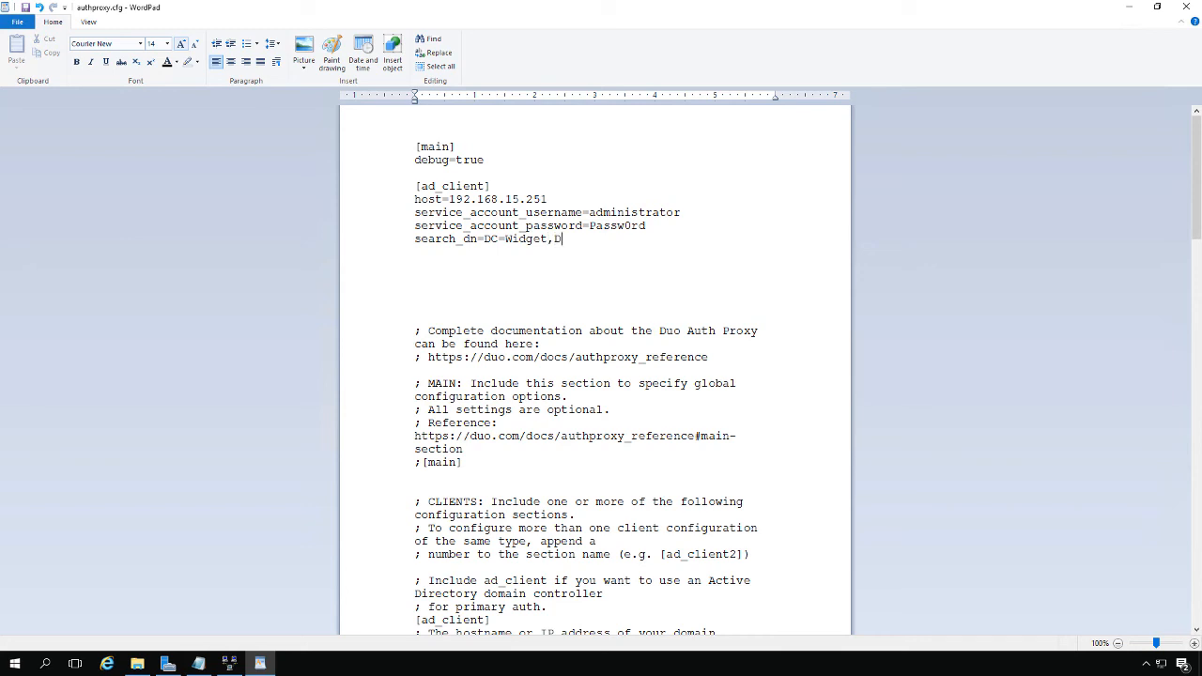
text(C=1)
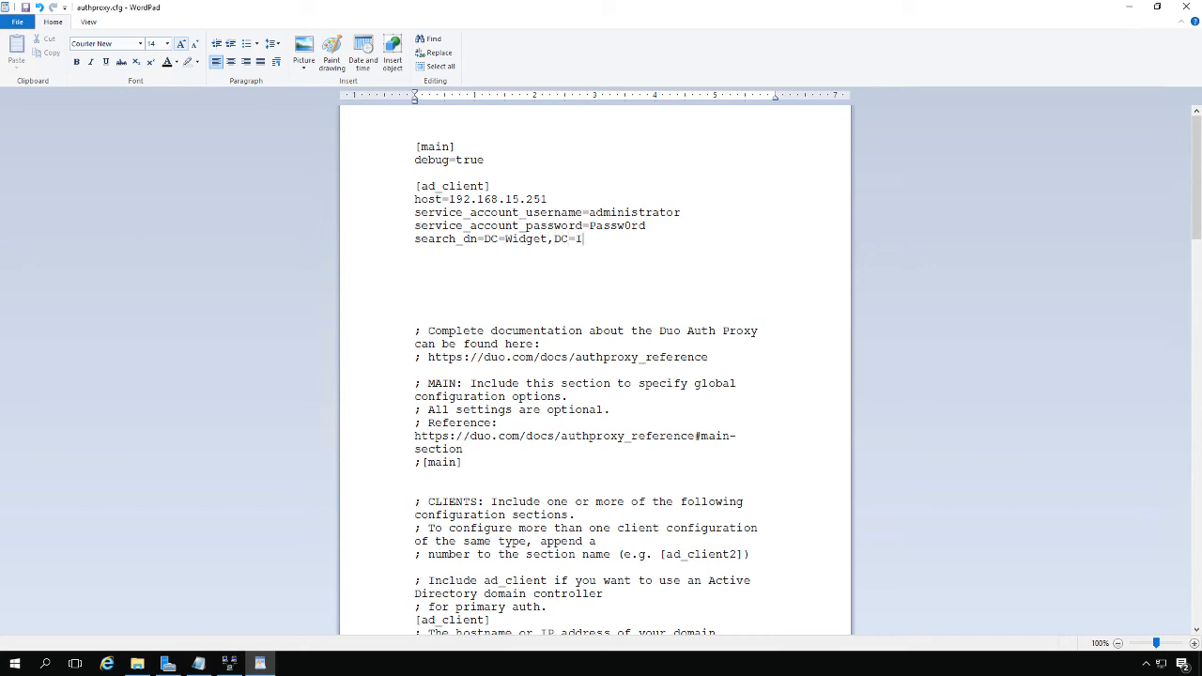
text(nternal)
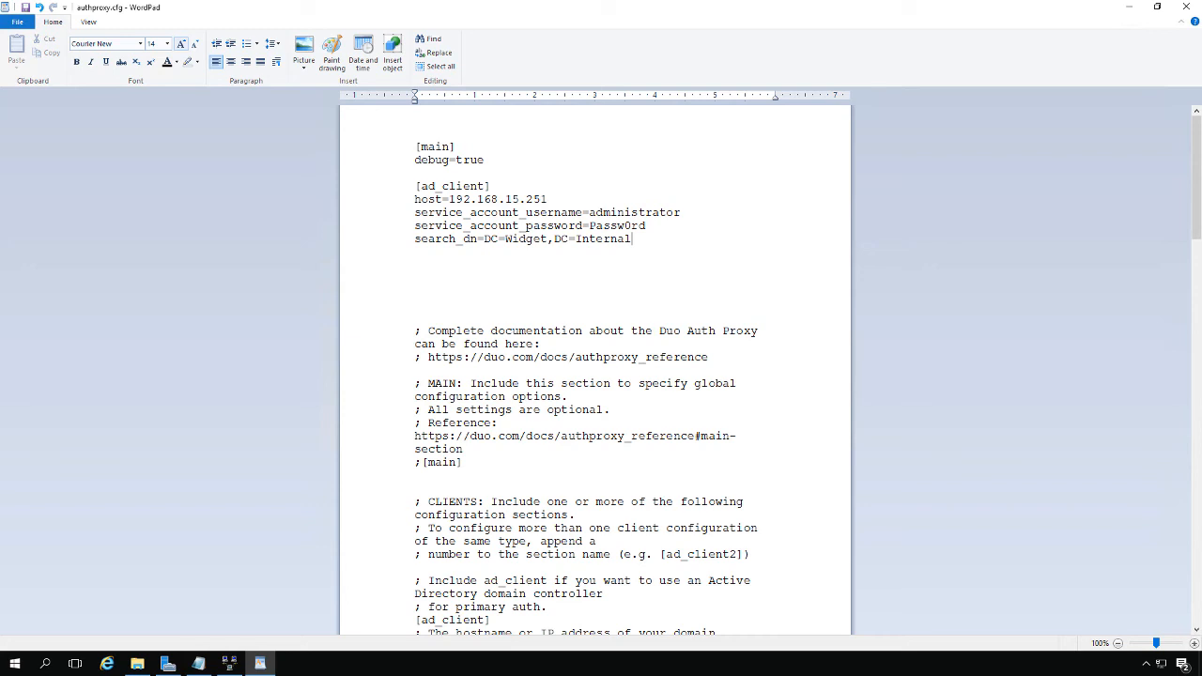
Add a [radius_server_auto] section with ikey and skey entries, giving ikey the value x.
key(enter)
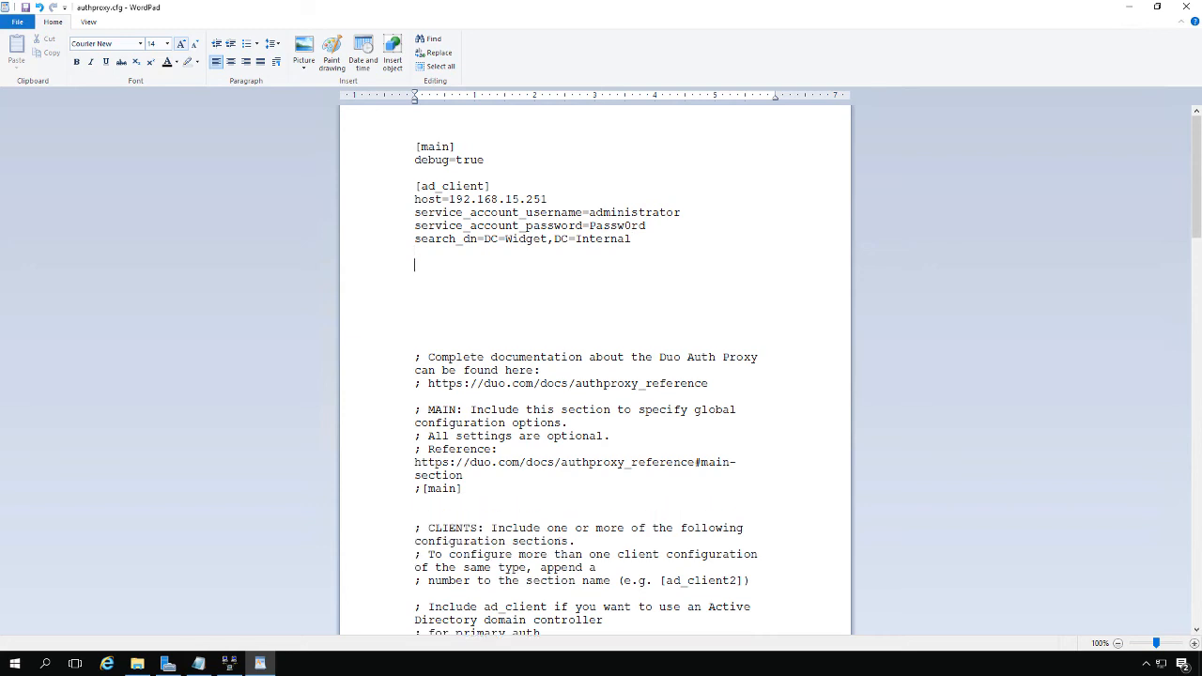
text([)
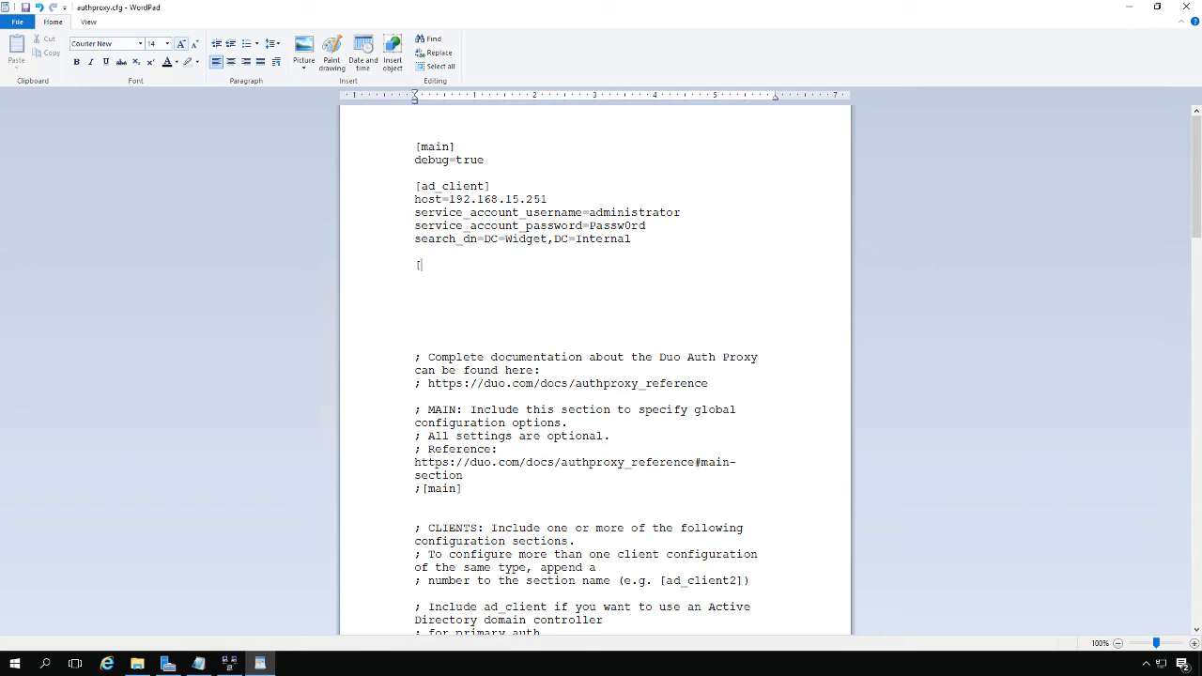
text(radius)
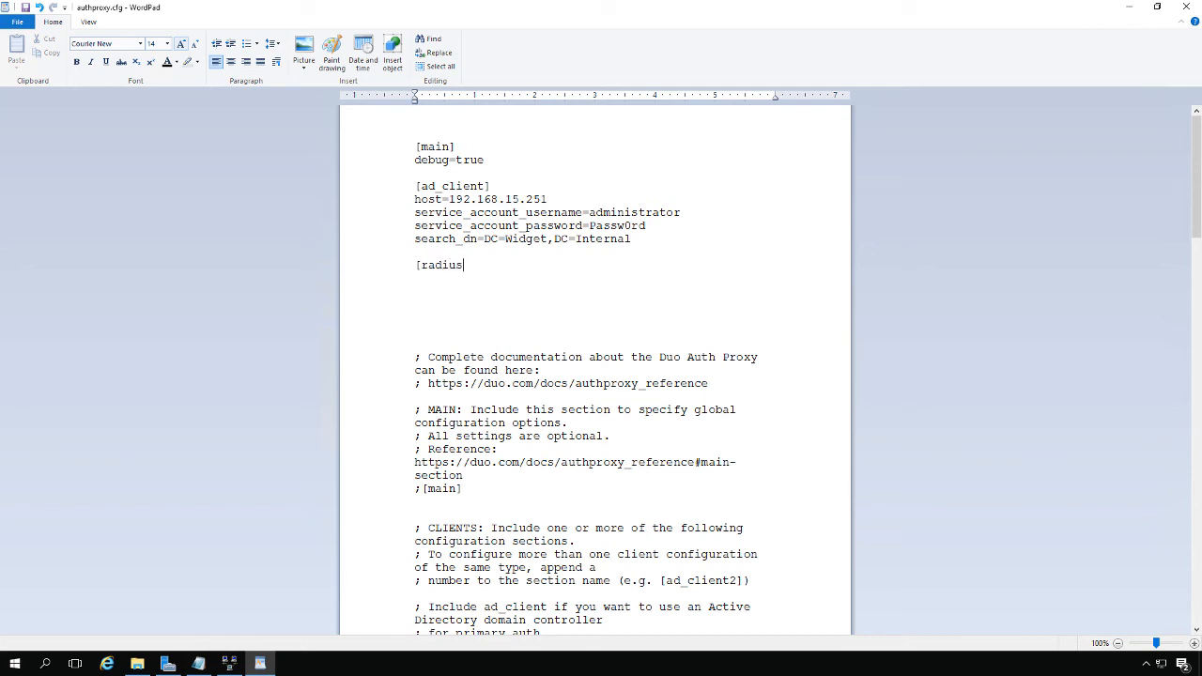
text(_server)
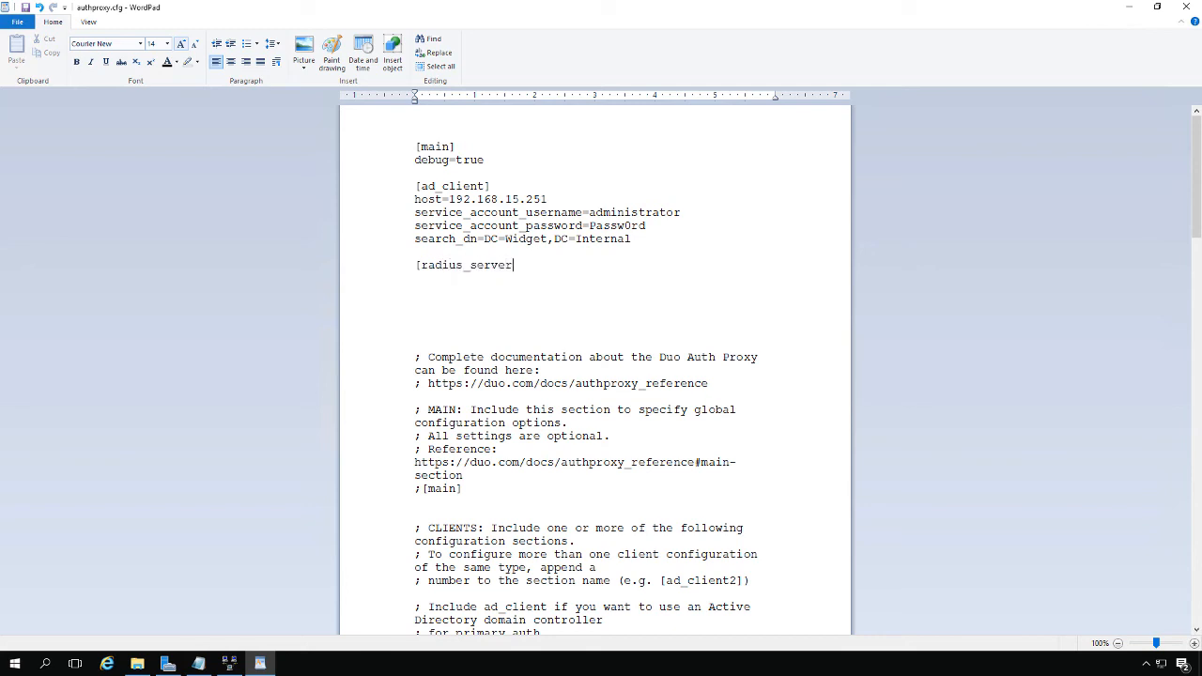
text(_au)
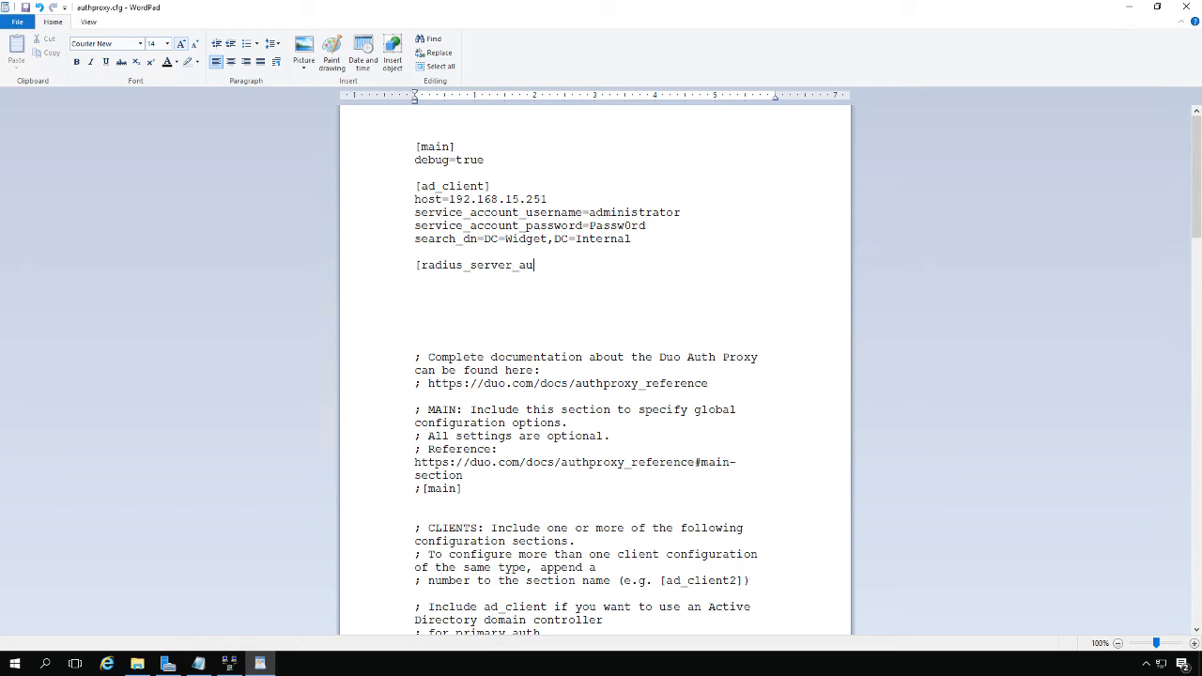
text(to])
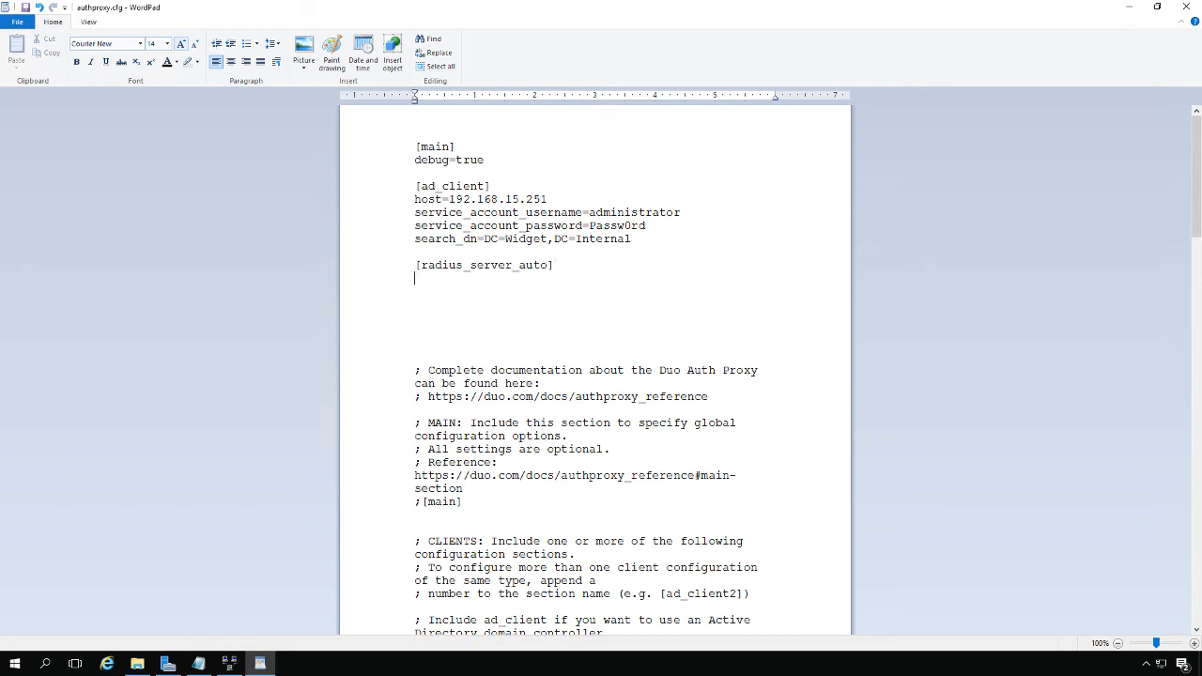
text(ikey)
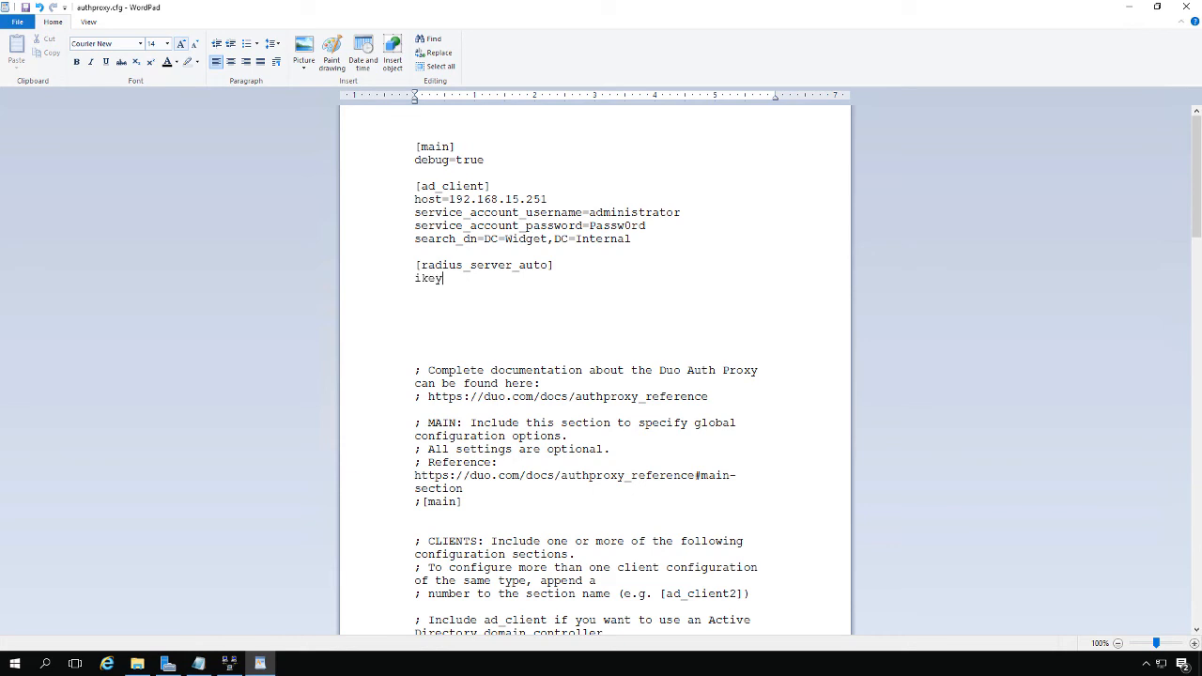
text(=)
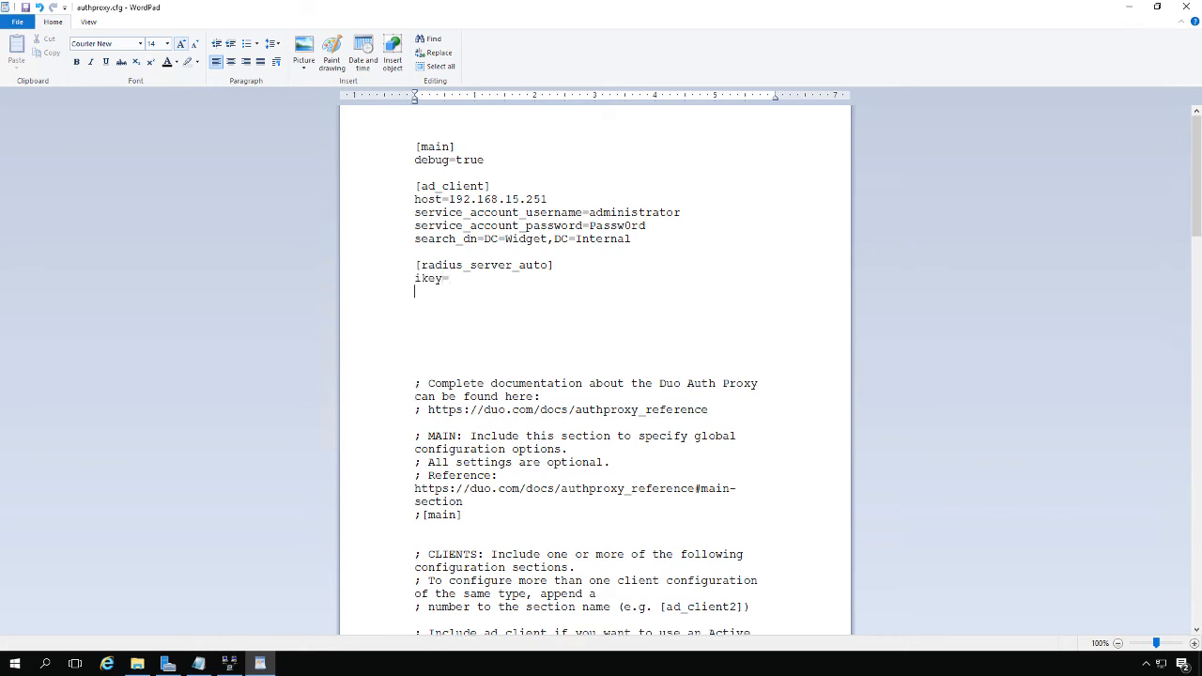
text(skey=)
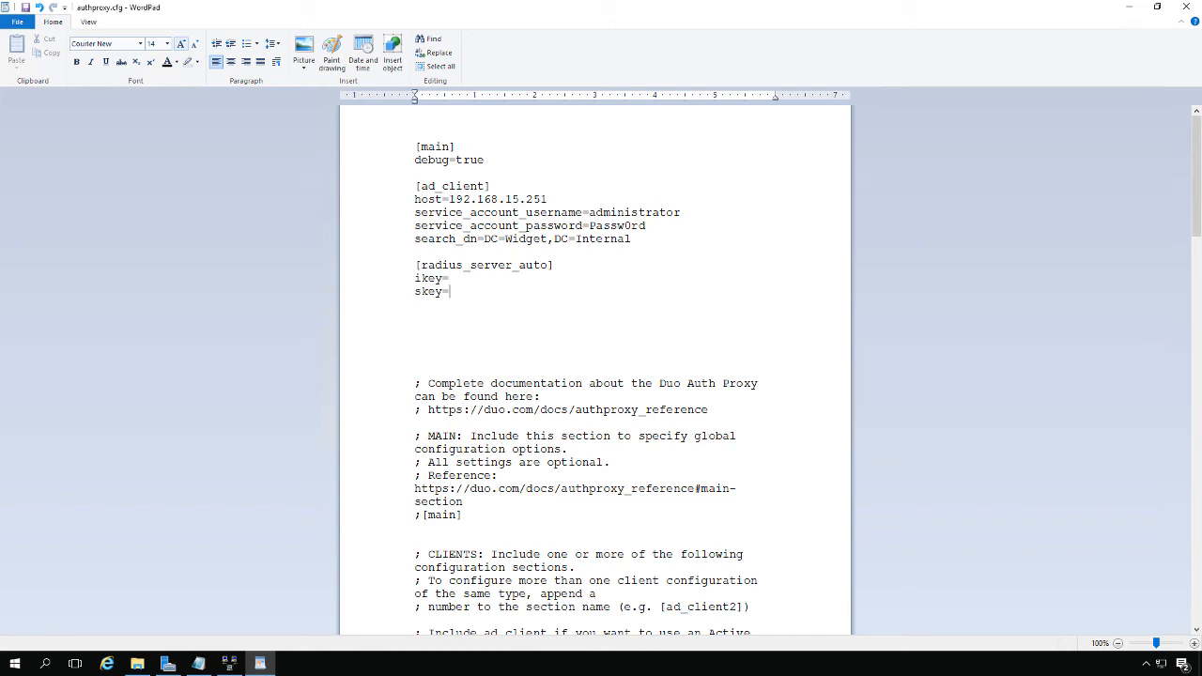
click(450, 278)
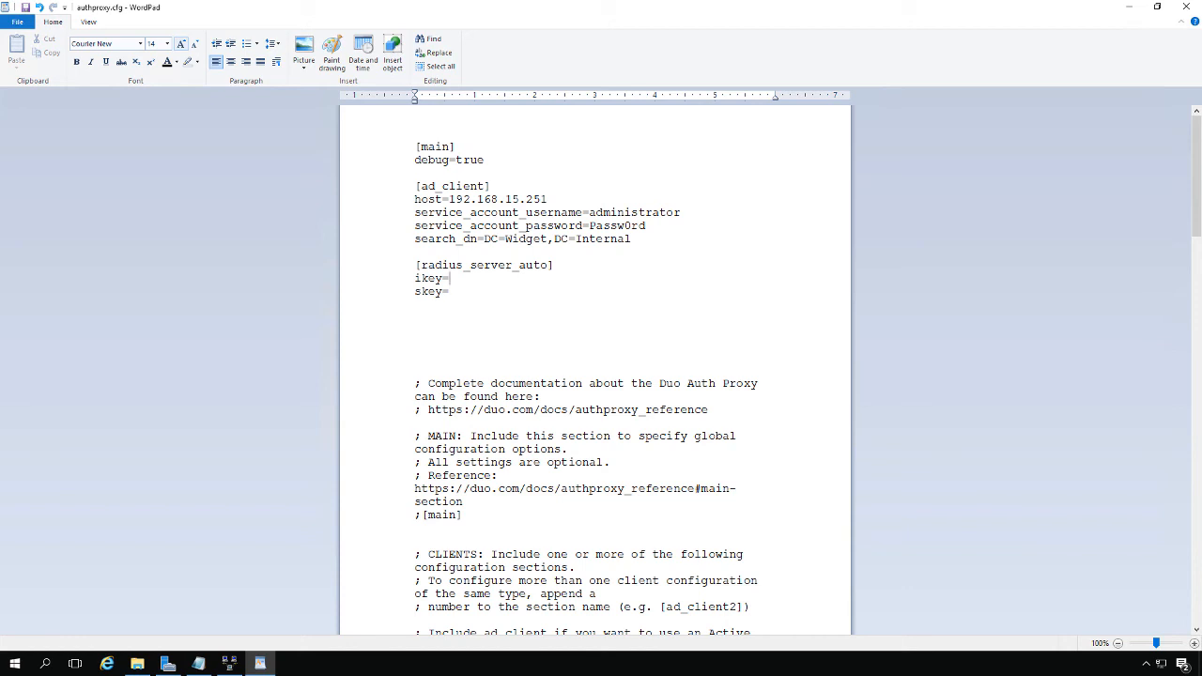
text(x)
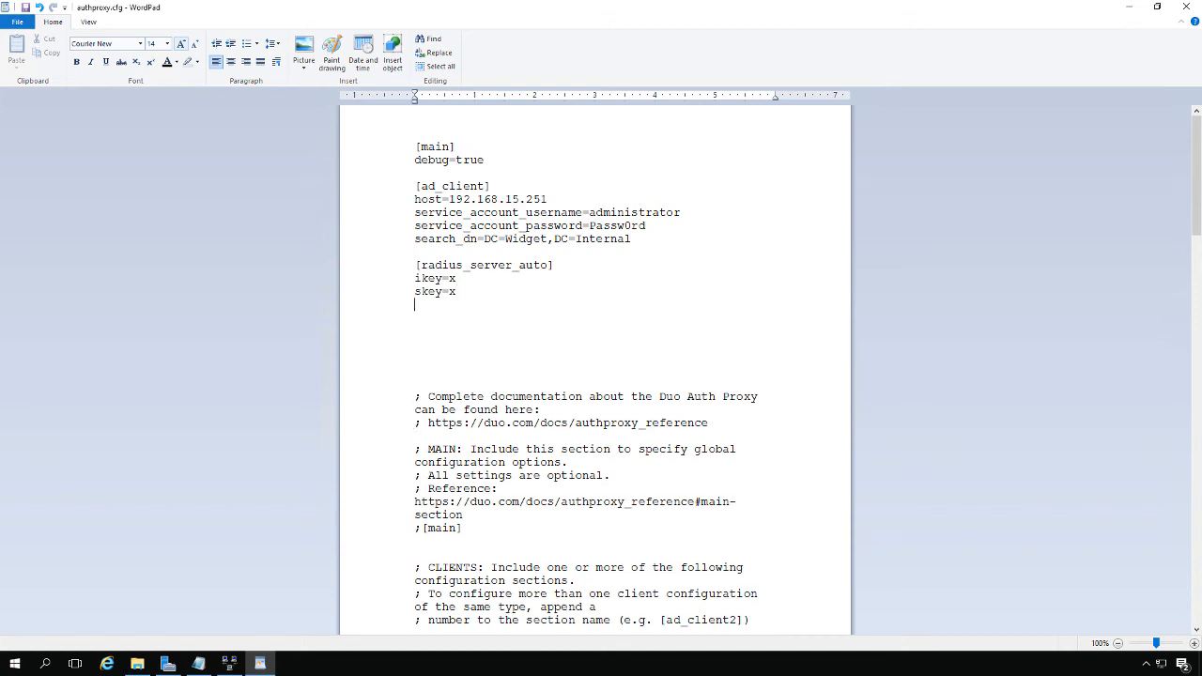
Add api_host=api-57524b97.duosecurity.com to the radius_server_auto section.
text(a)
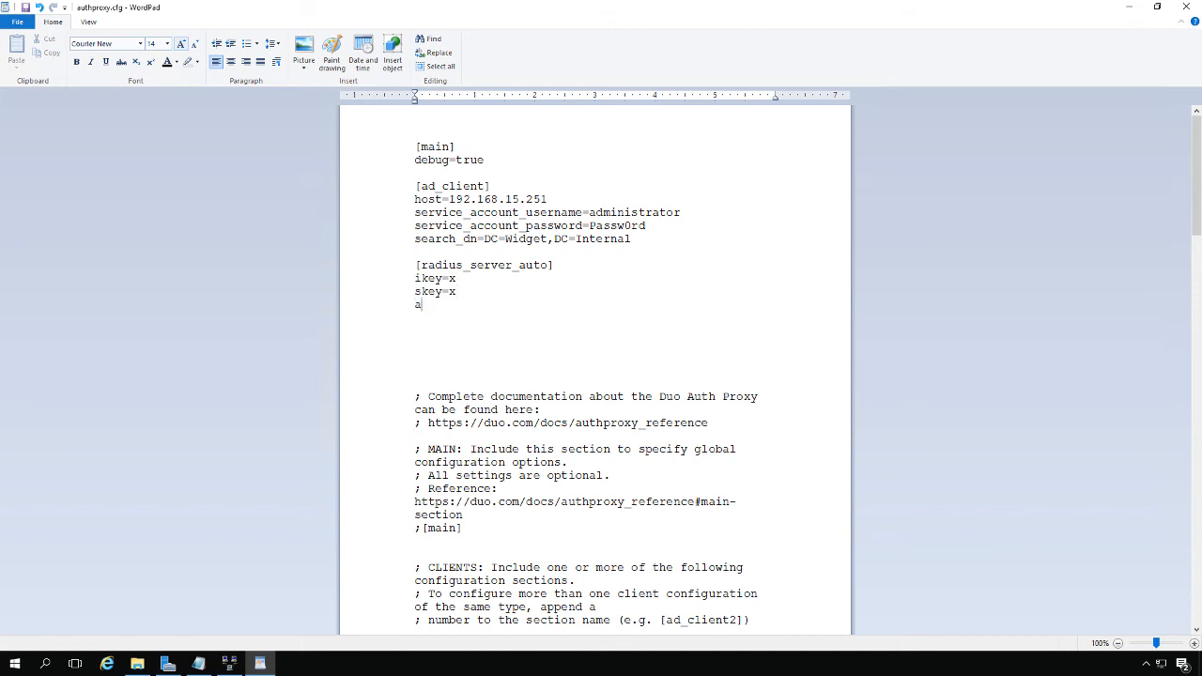
text(pi_)
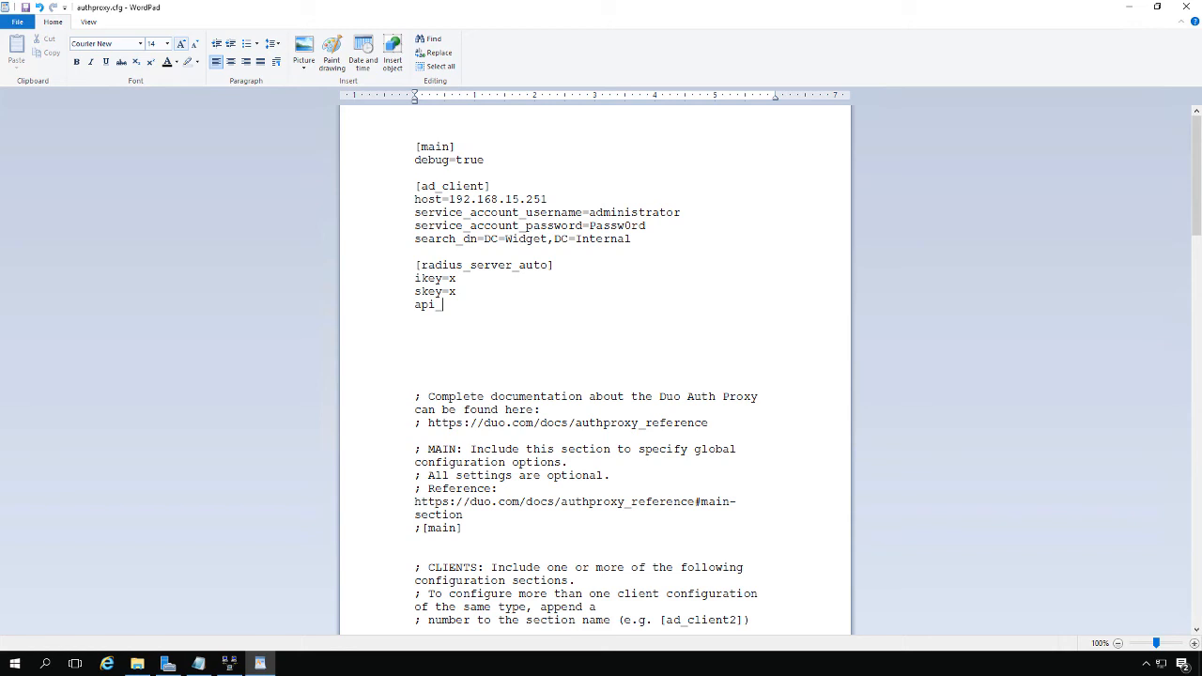
text(host)
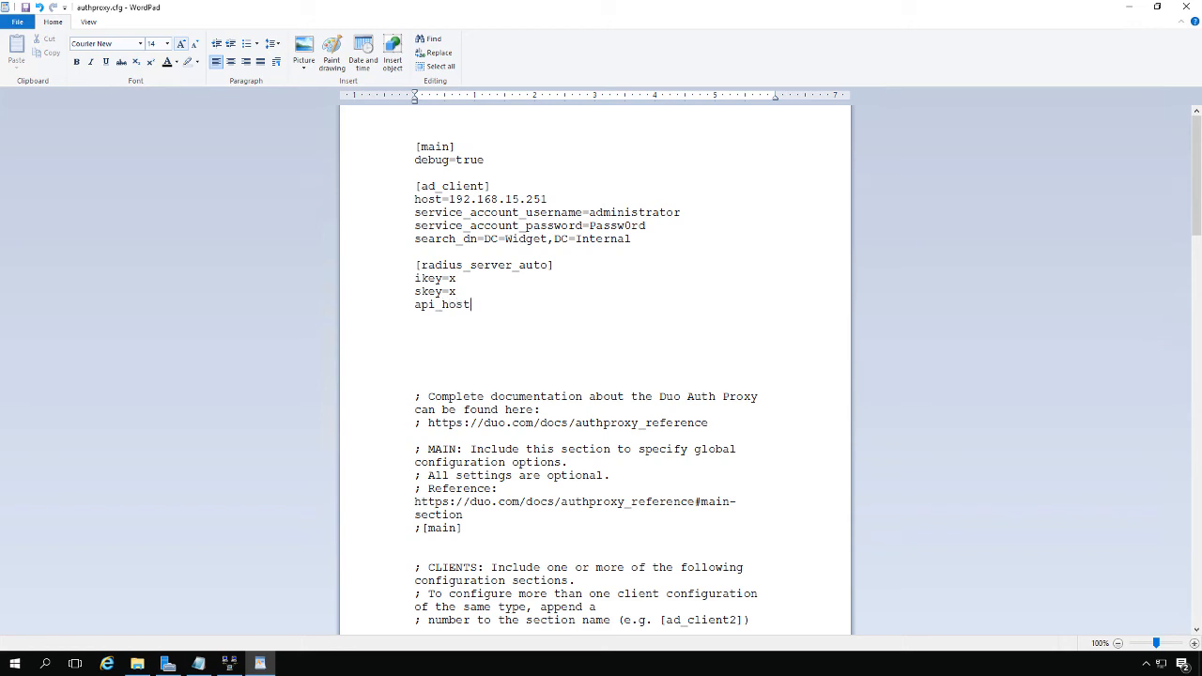
text(=)
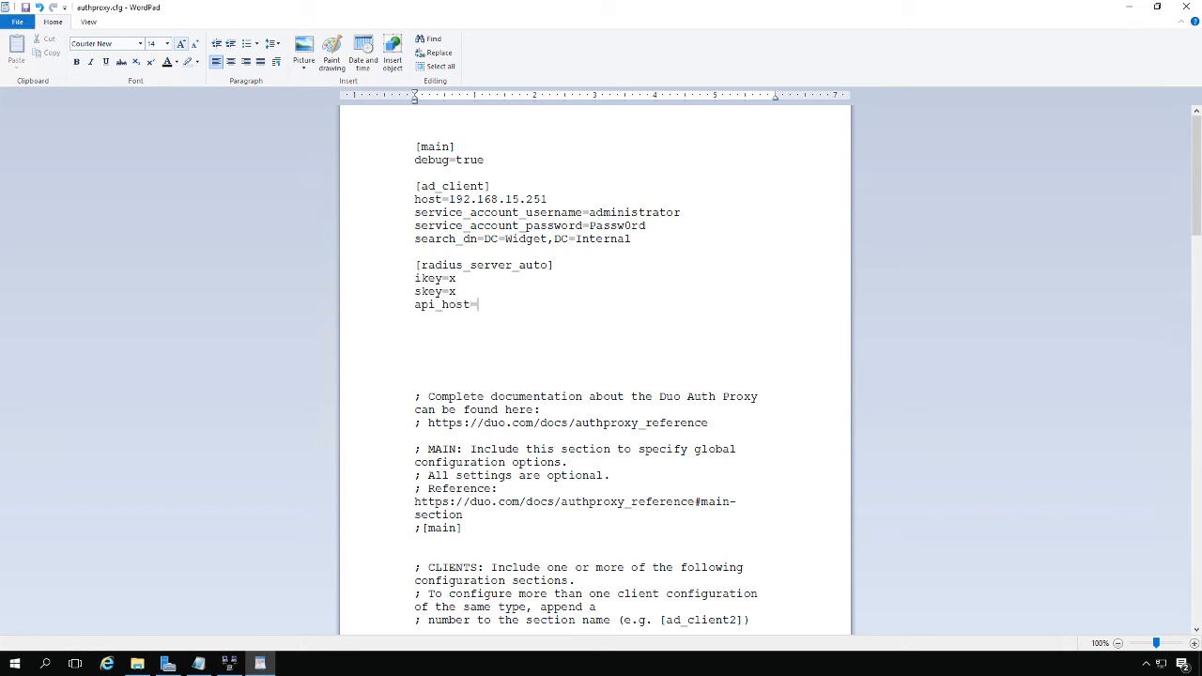
text(ap)
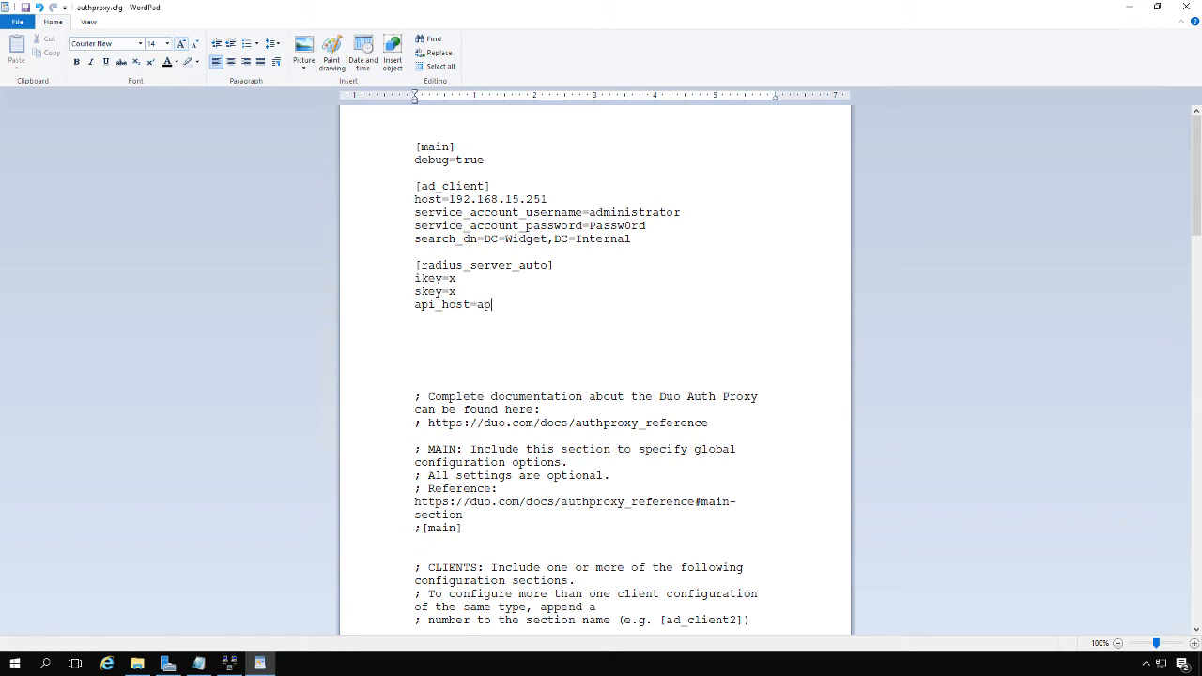
text(i)
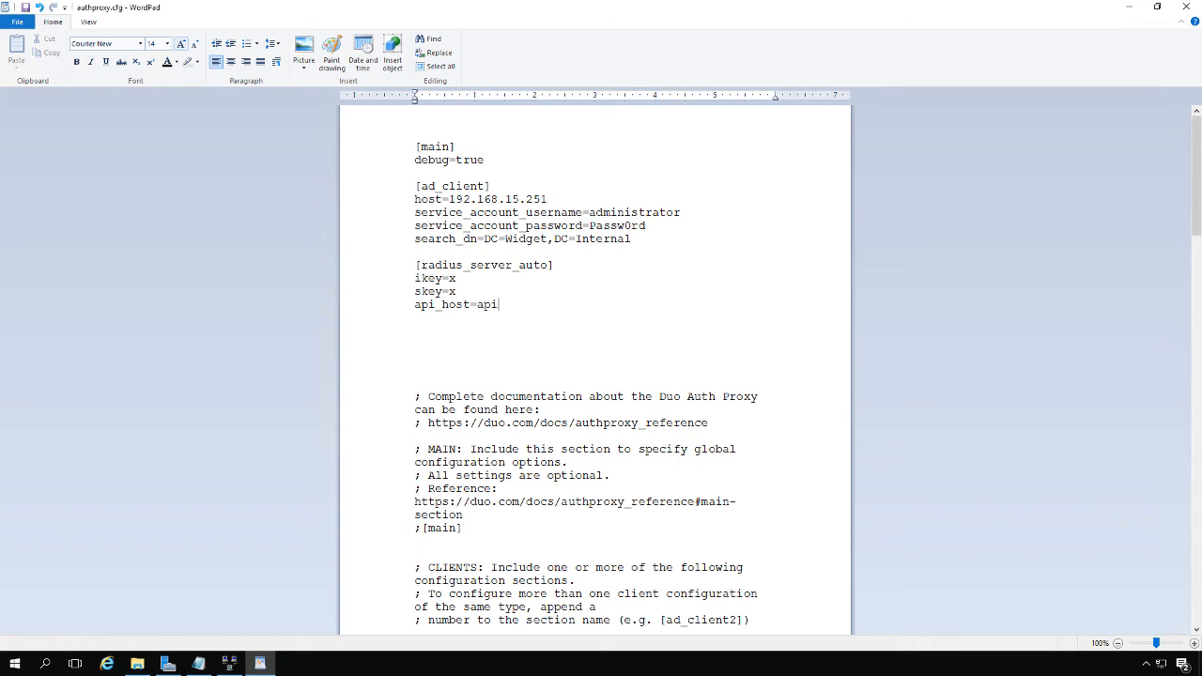
text(-)
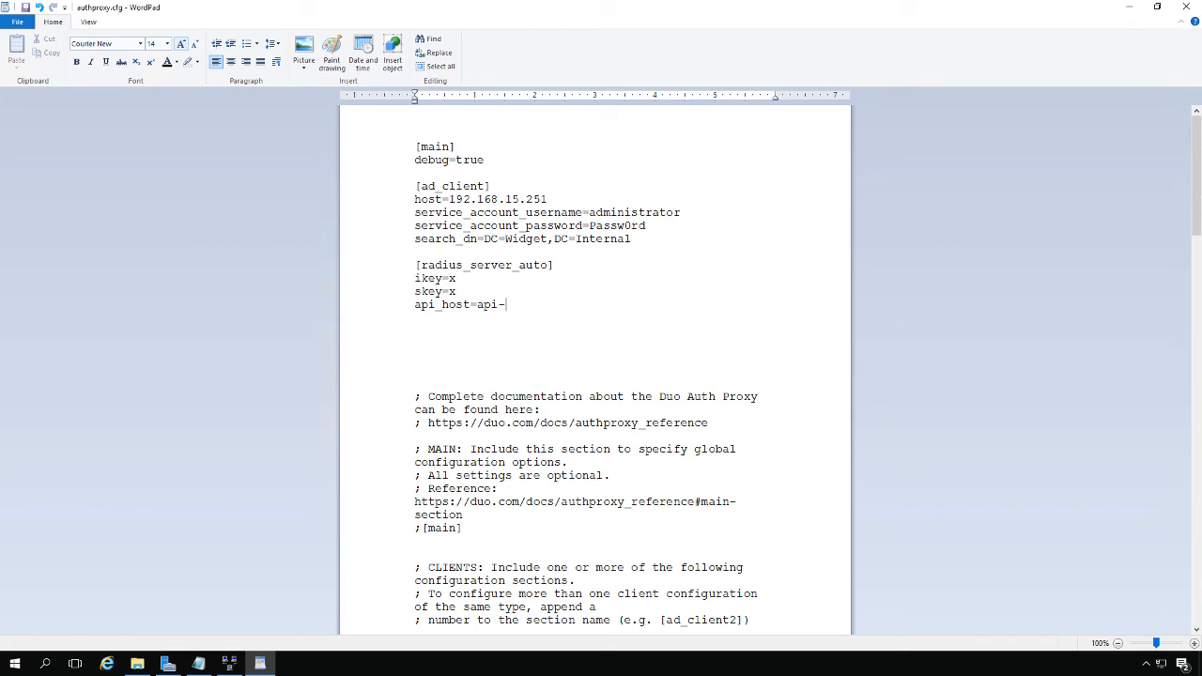
text(57524b97.duosecurity.com)
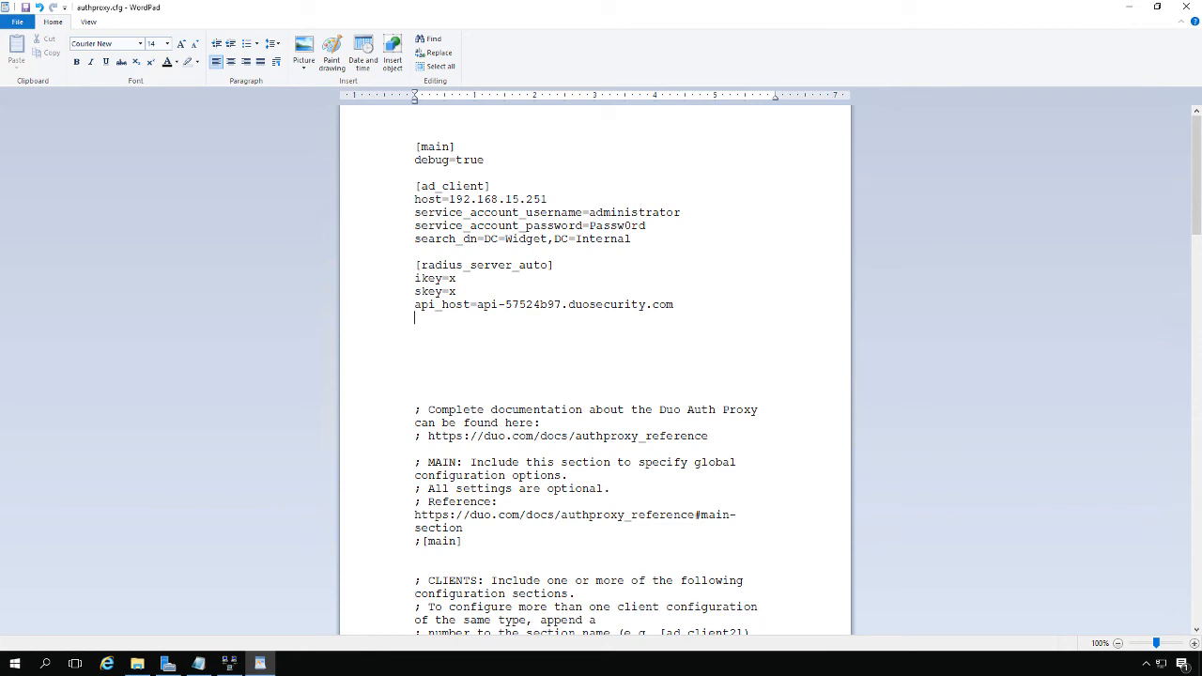
Add radius_ip=127.0.0.1 and start a fresh line after it.
text(r)
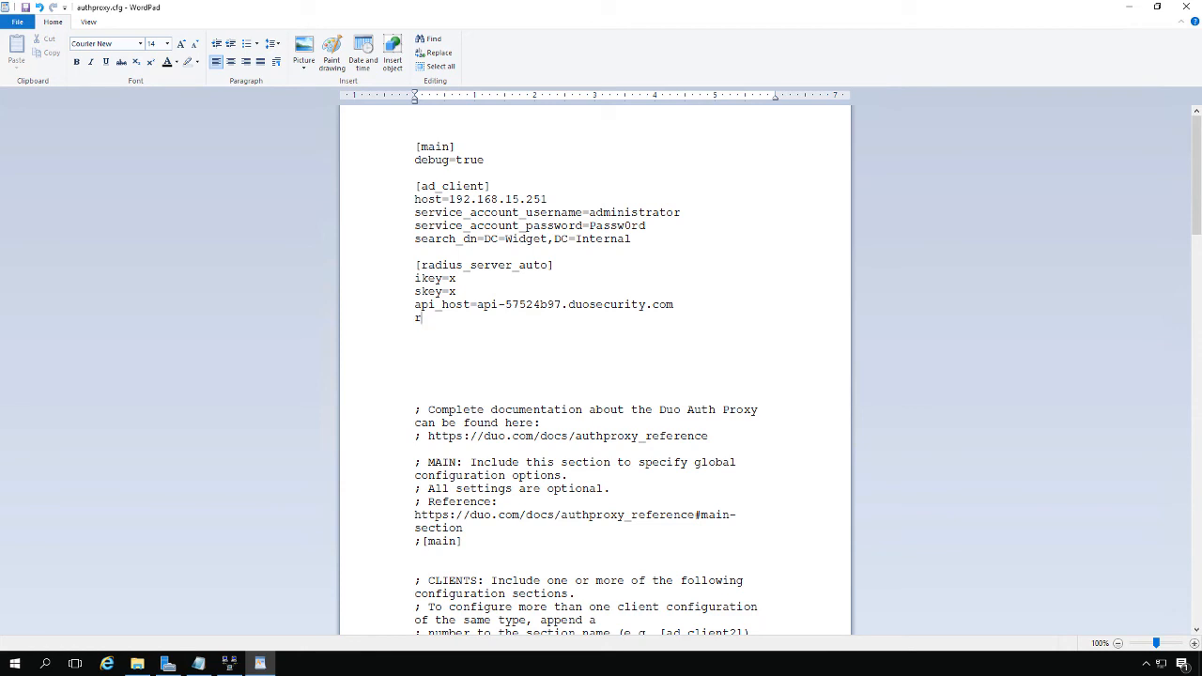
text(adius)
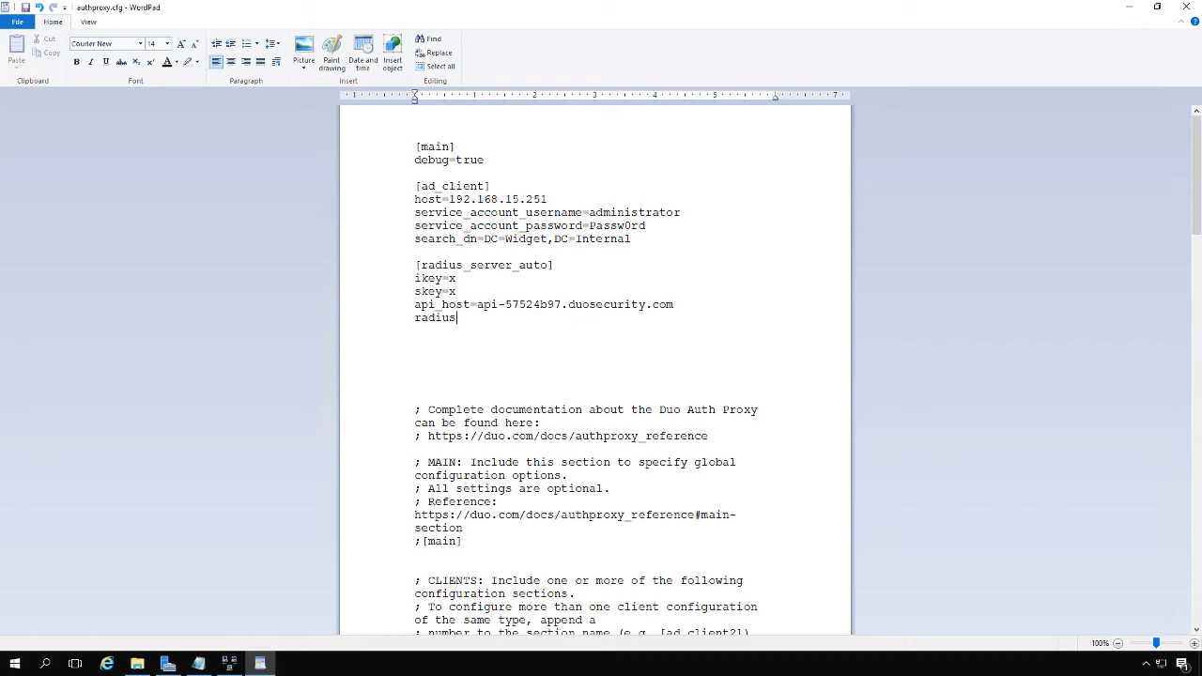
text(_ip)
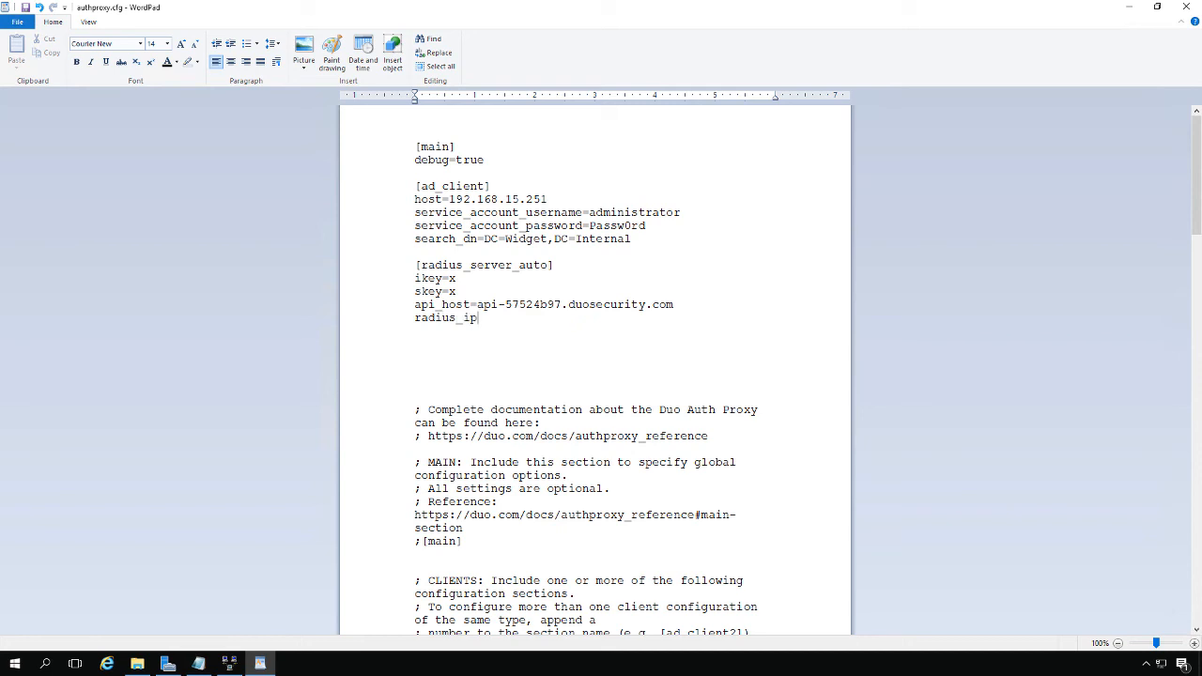
text(=12)
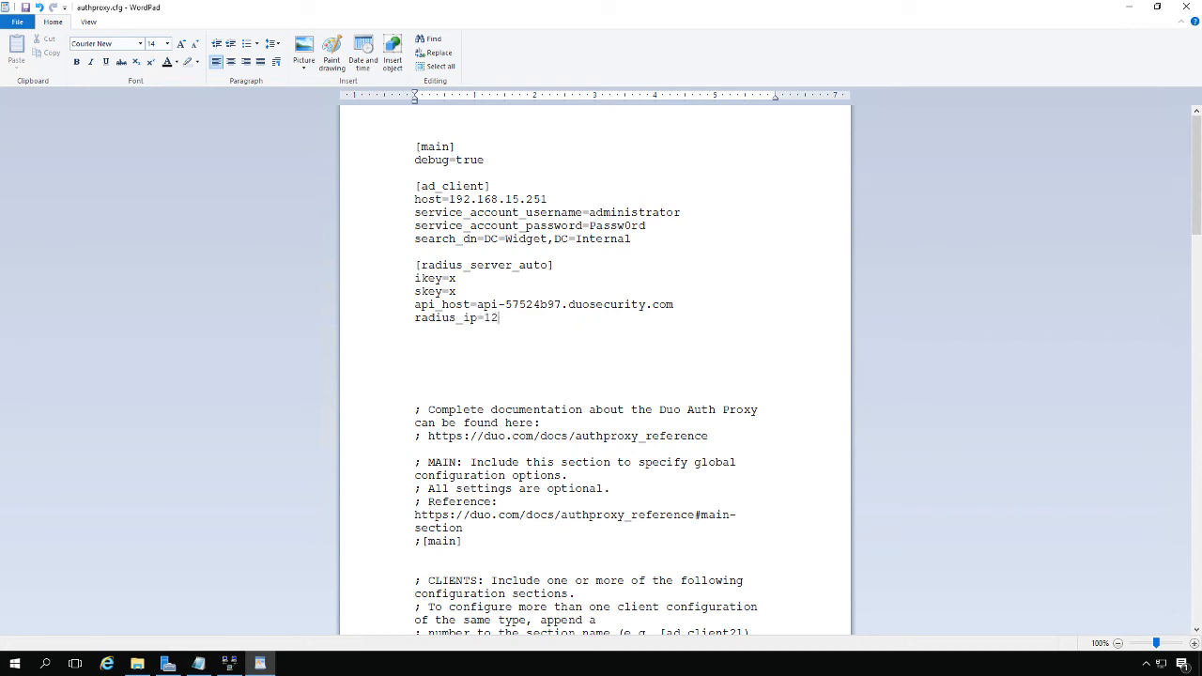
text(7.0.0.1)
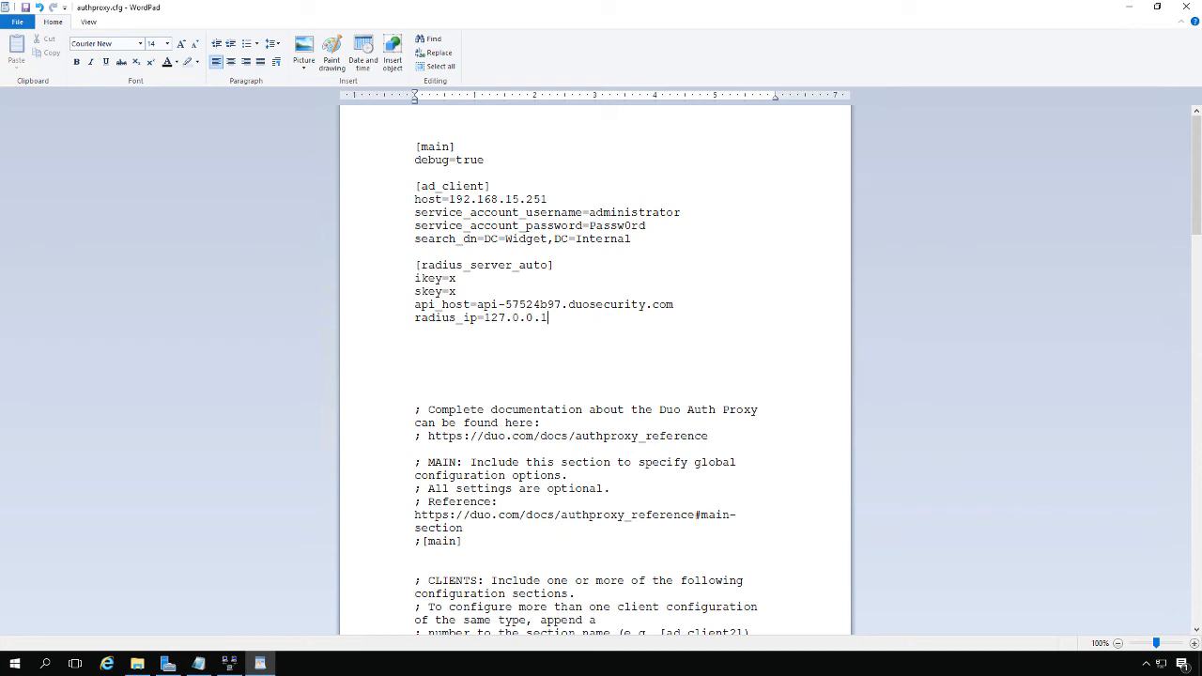
key(enter)
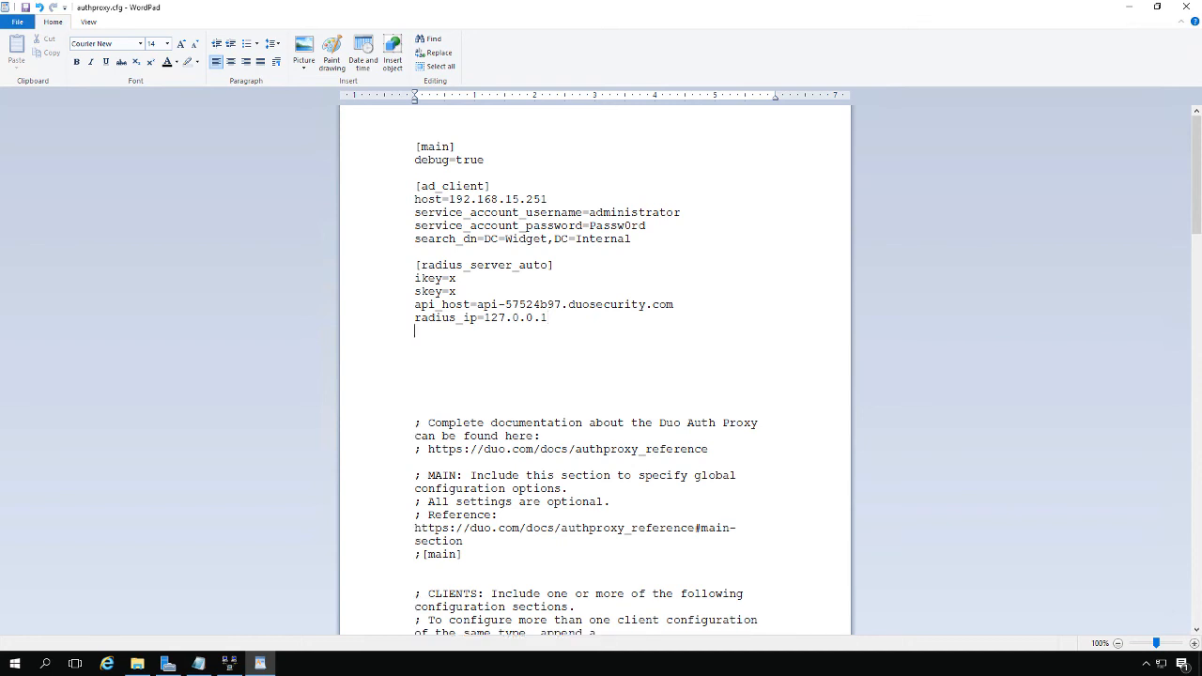
text(radius)
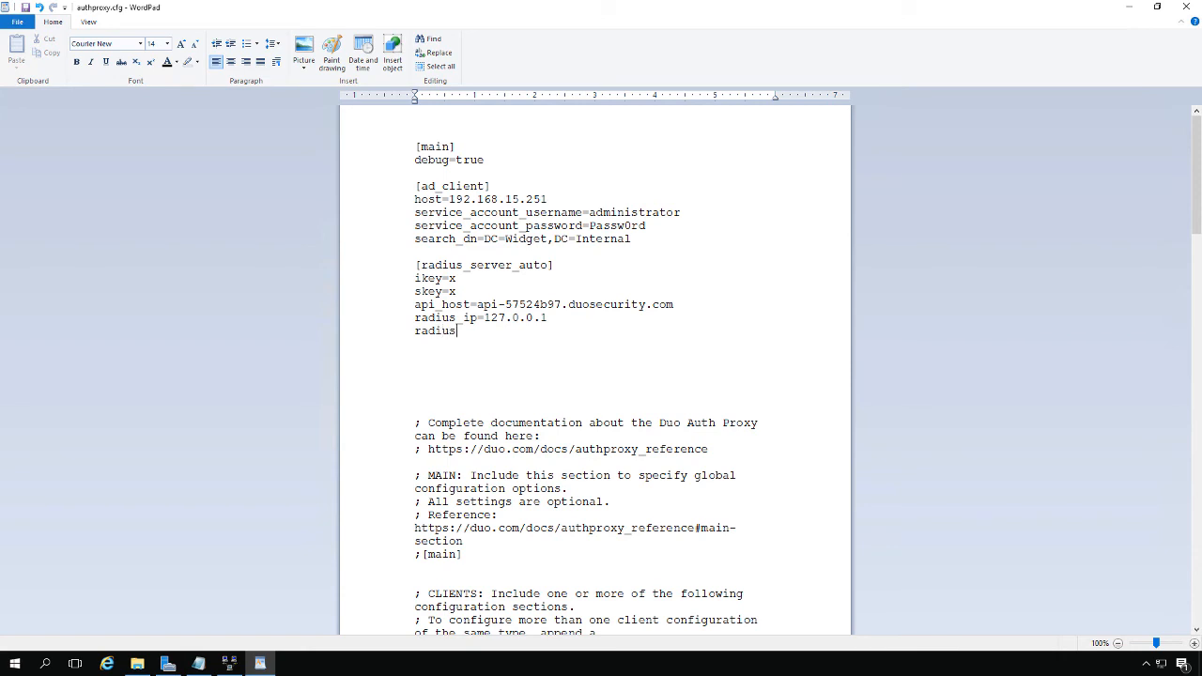
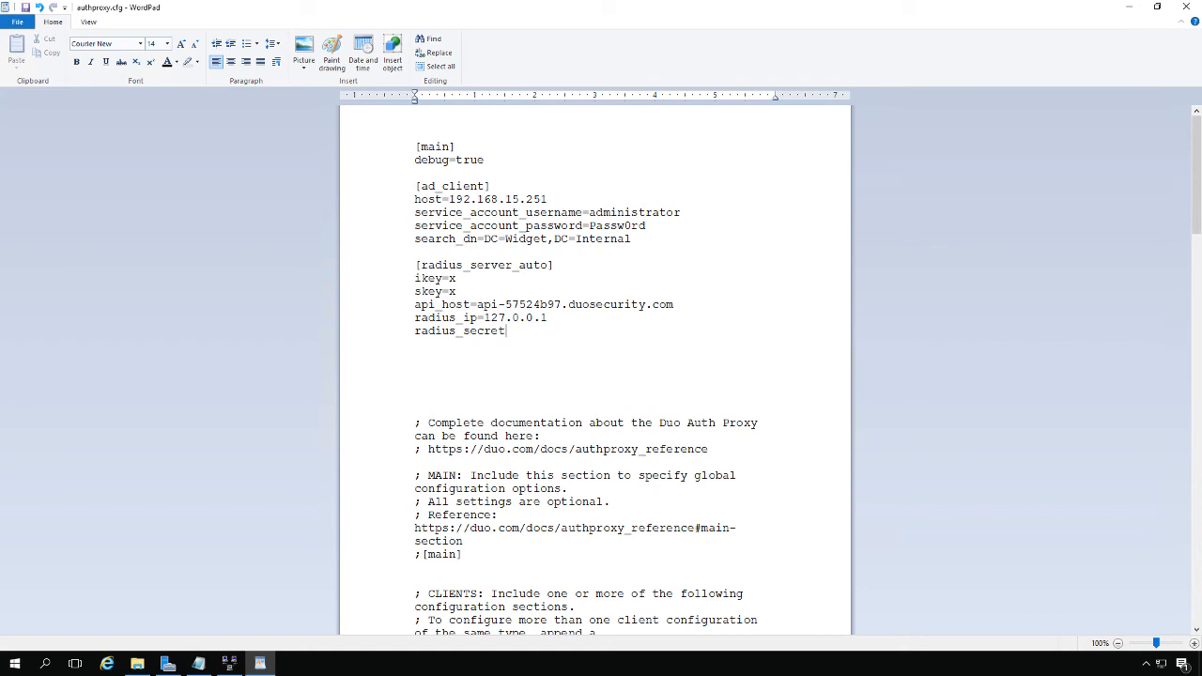
text(_1)
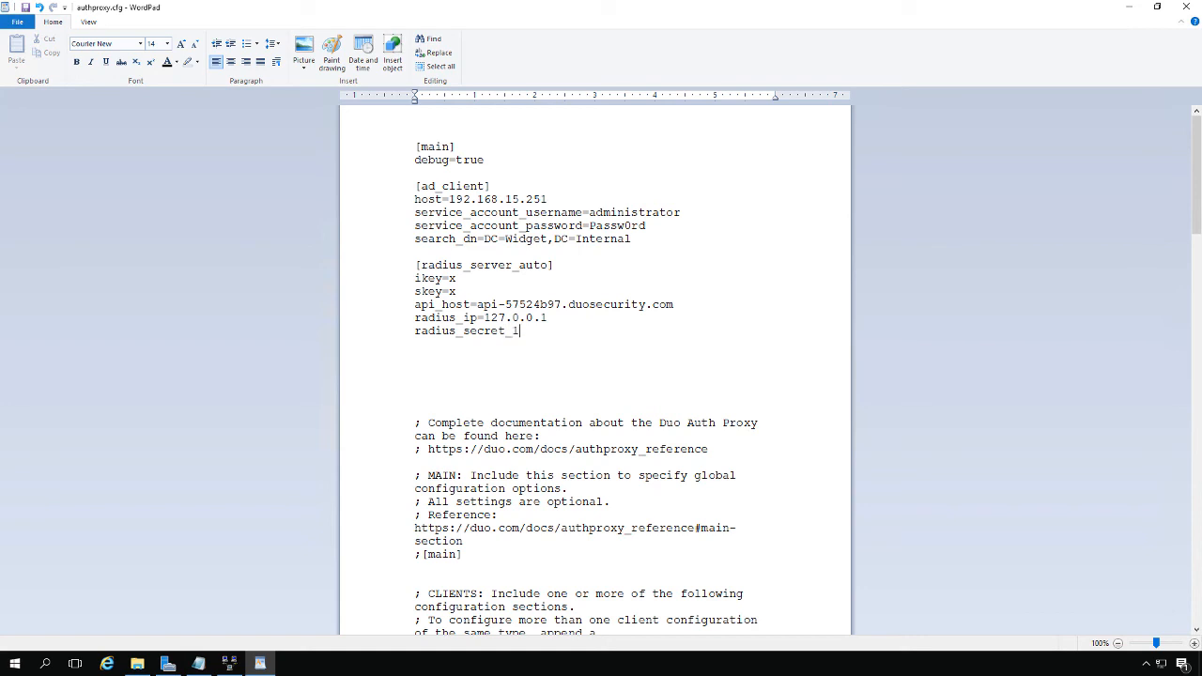
text(=)
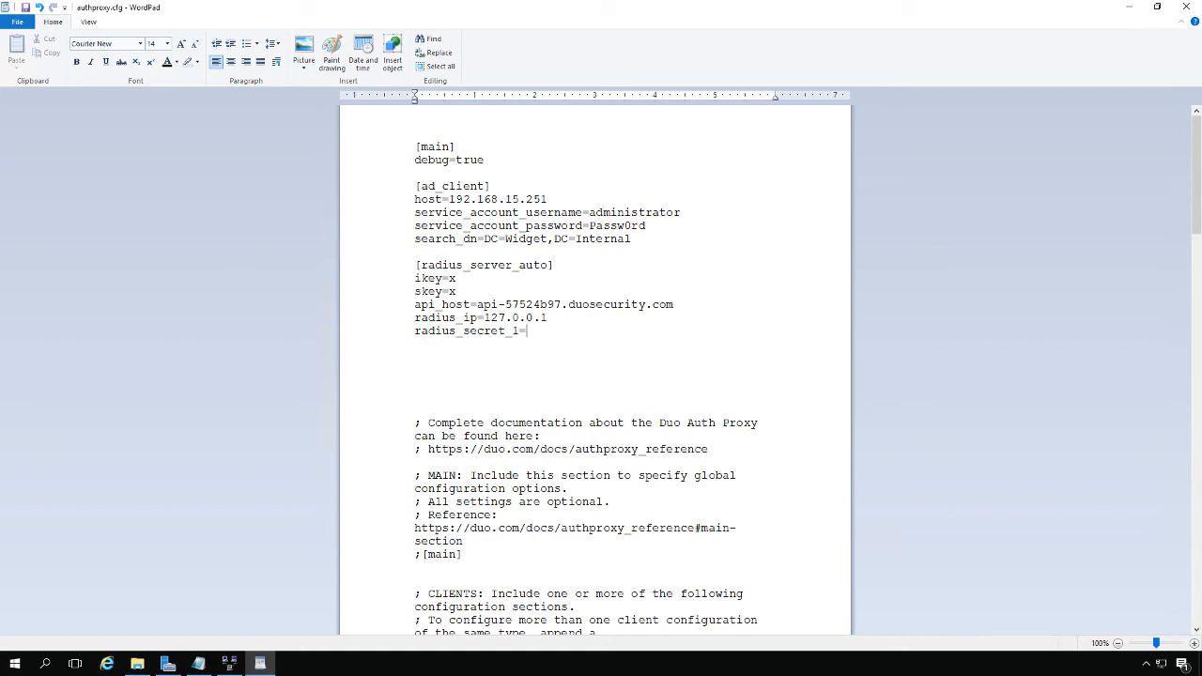
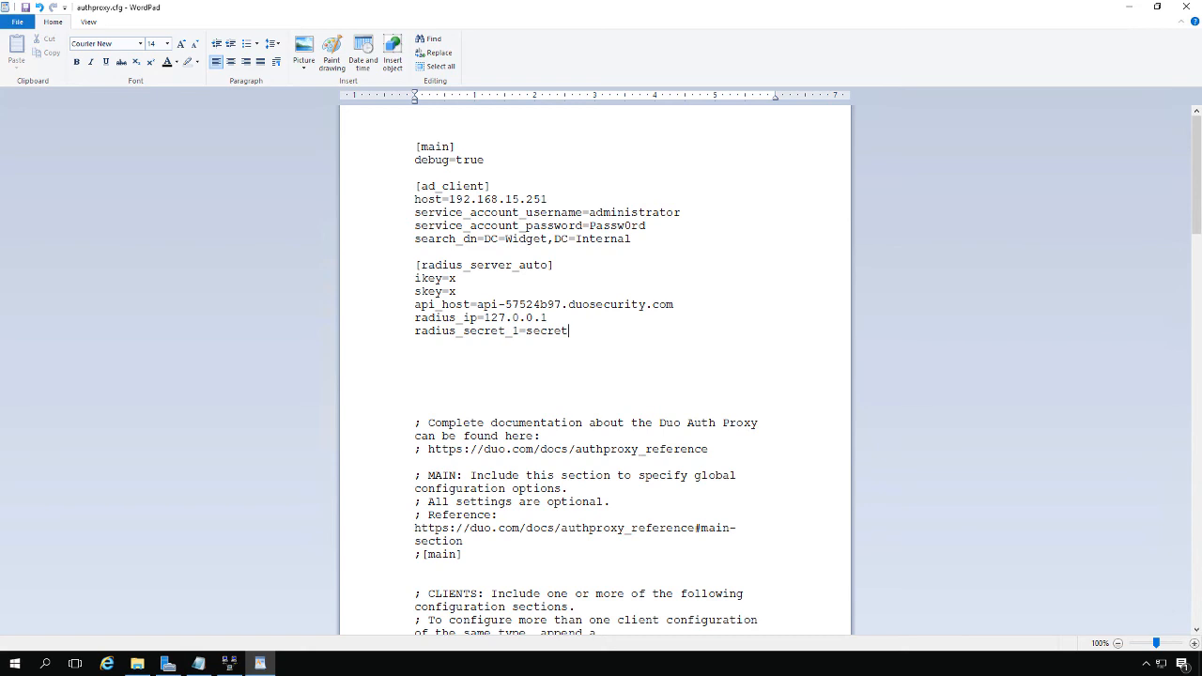
key(enter)
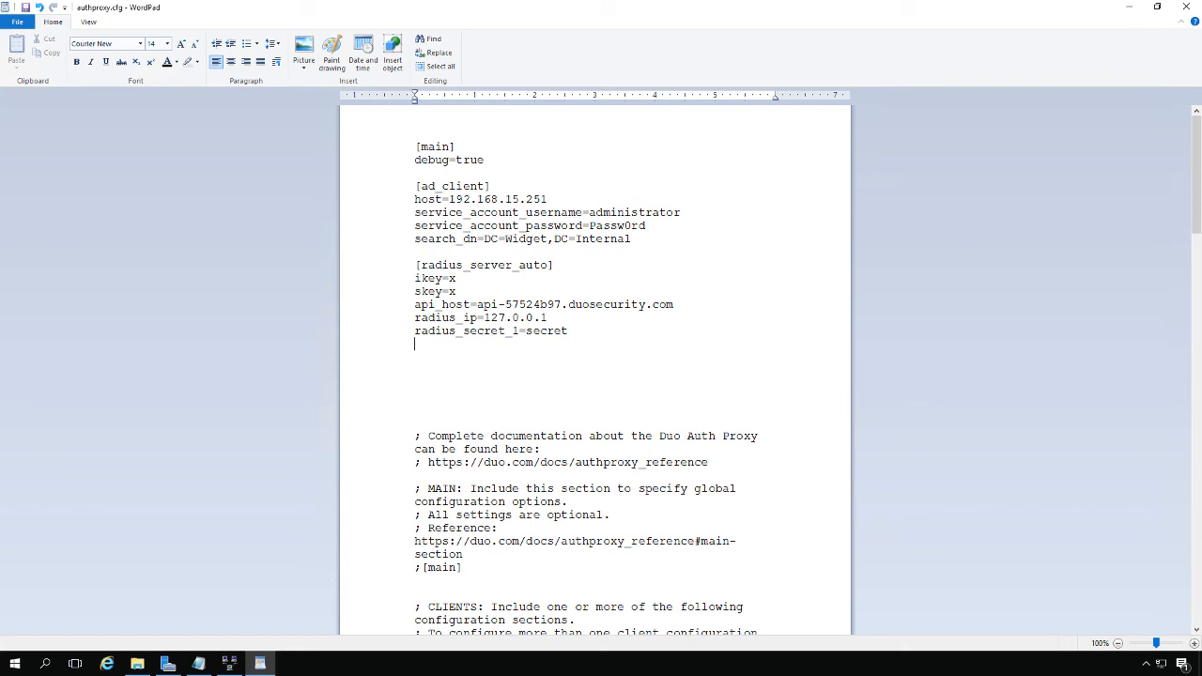
Add client=ad_client, port=1812 (fixing a typo) and failmode=safe.
text(client)
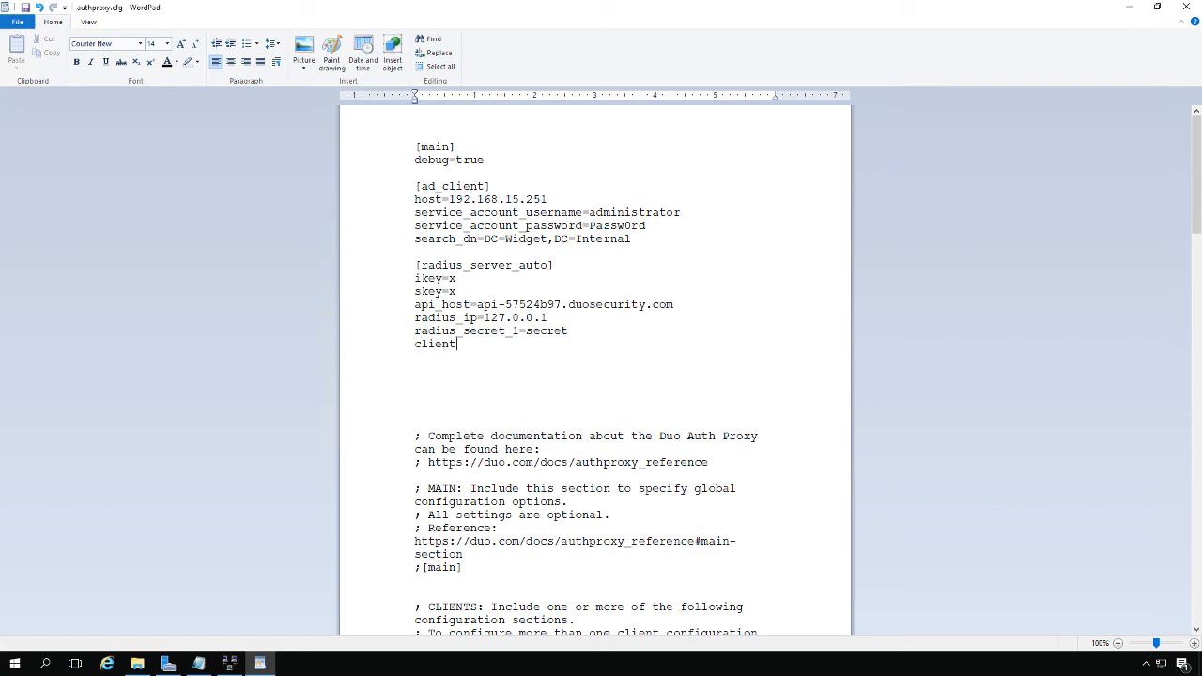
text(=ad)
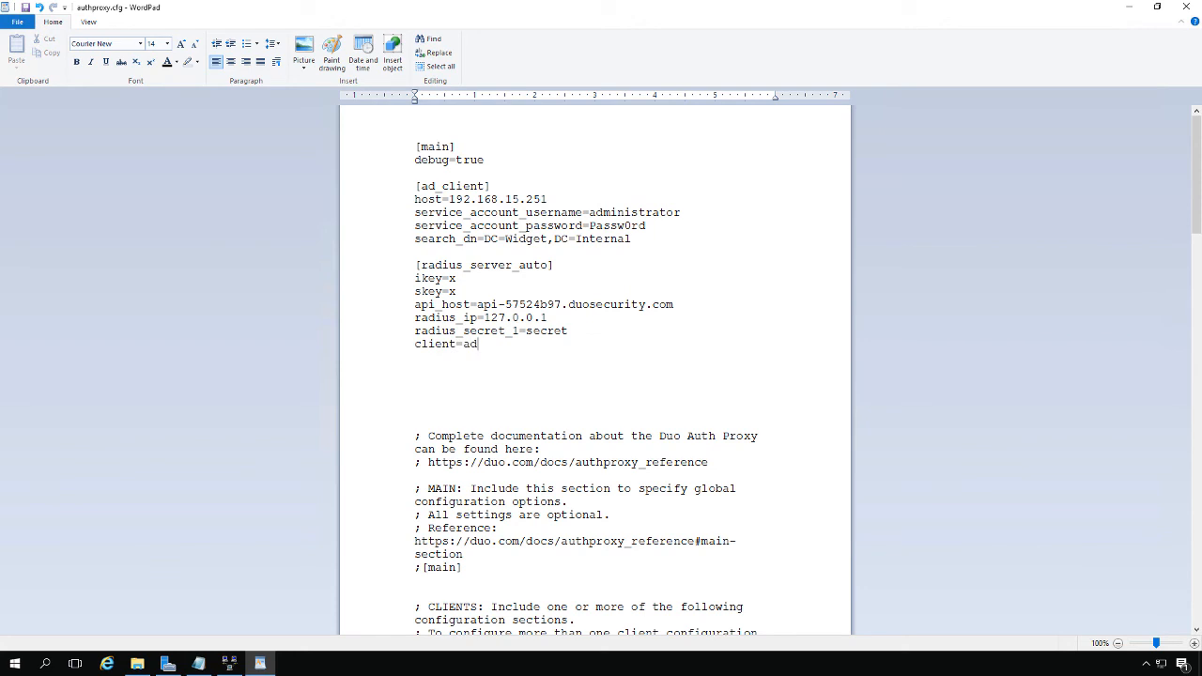
text(_client)
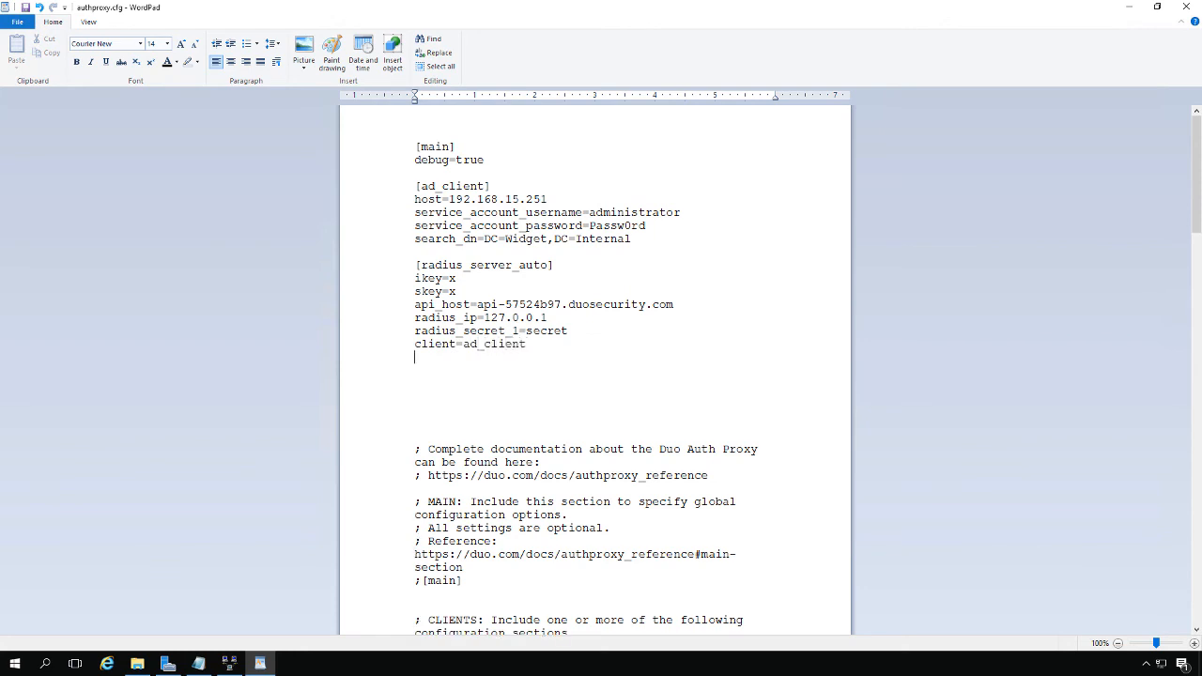
text(port=)
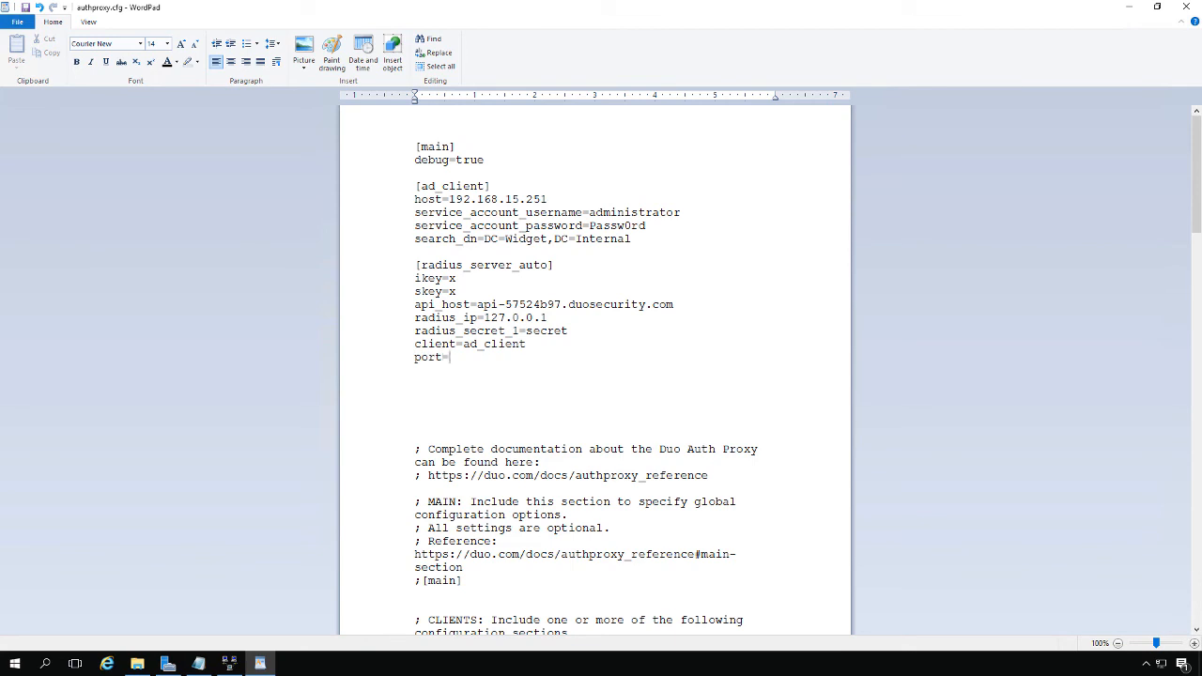
text(1812)
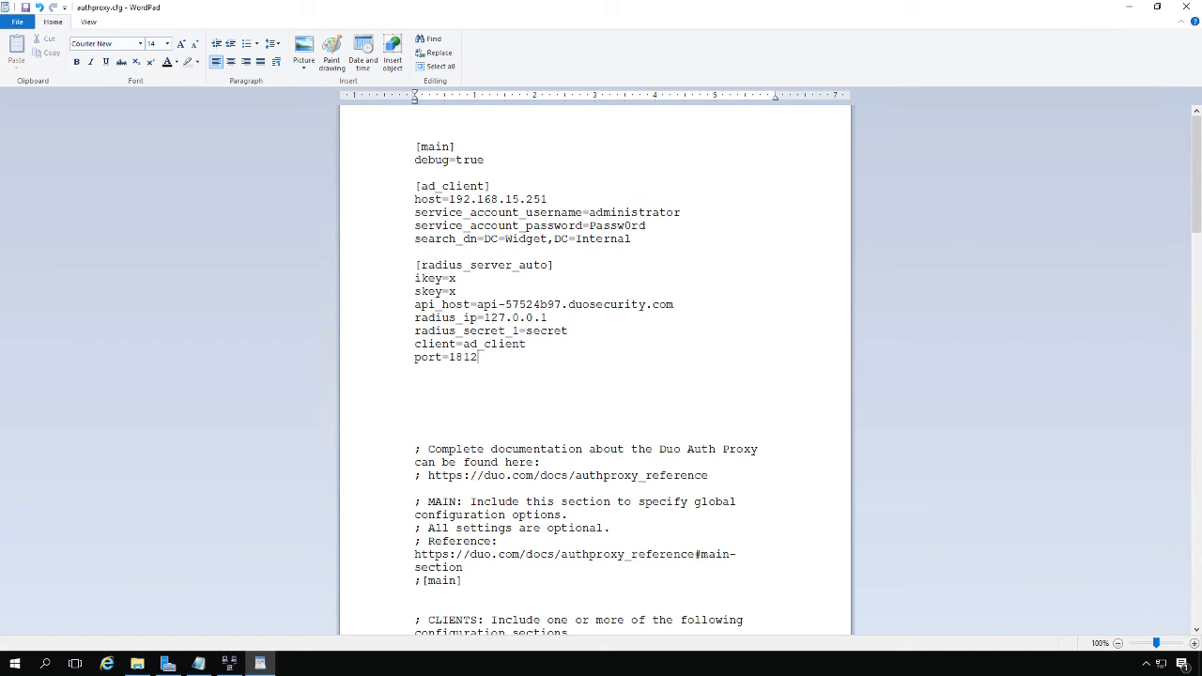
text(0)
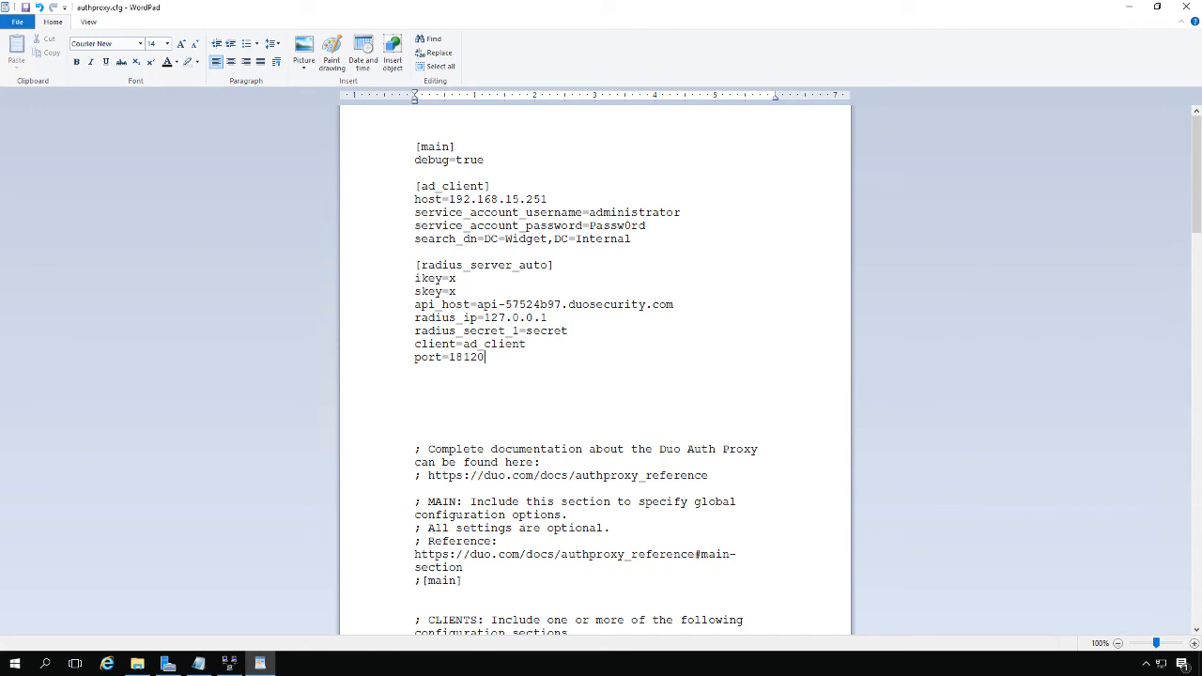
key(BackSpace)
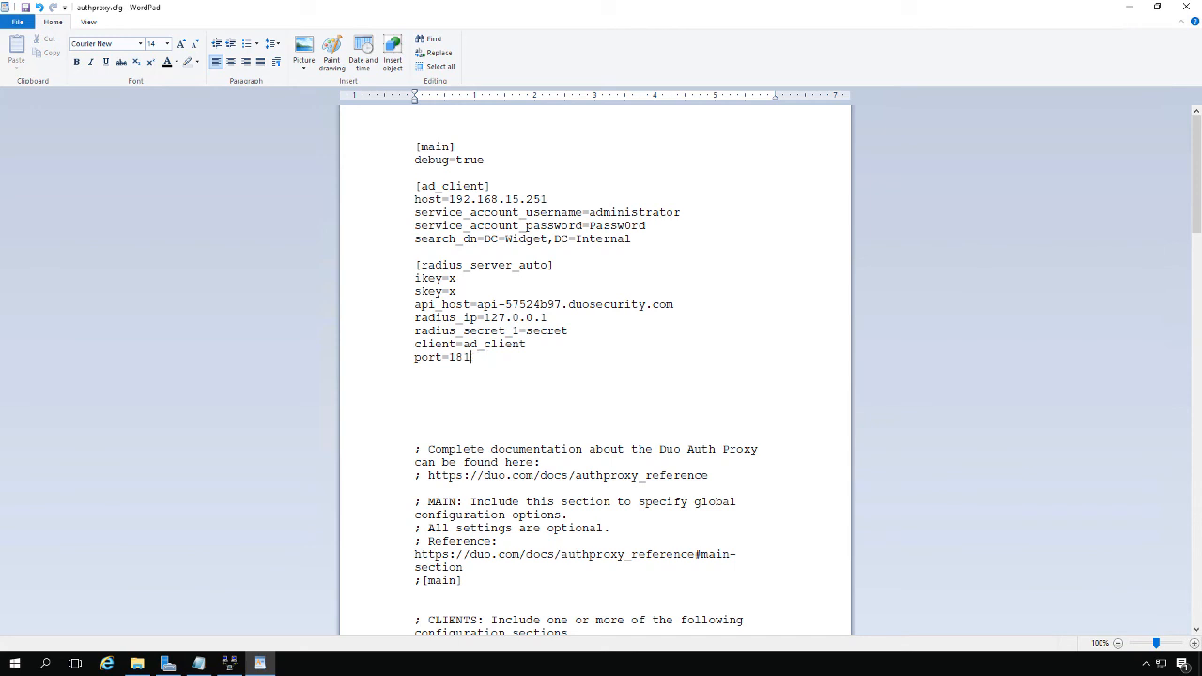
text(2)
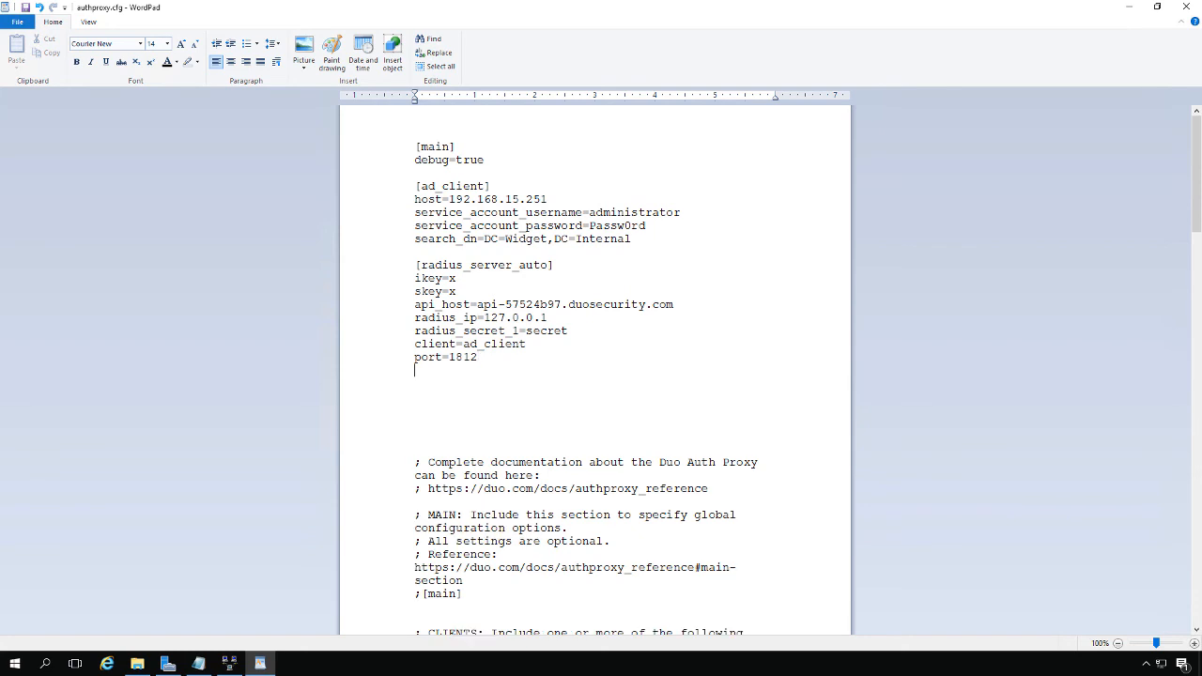
text(fa)
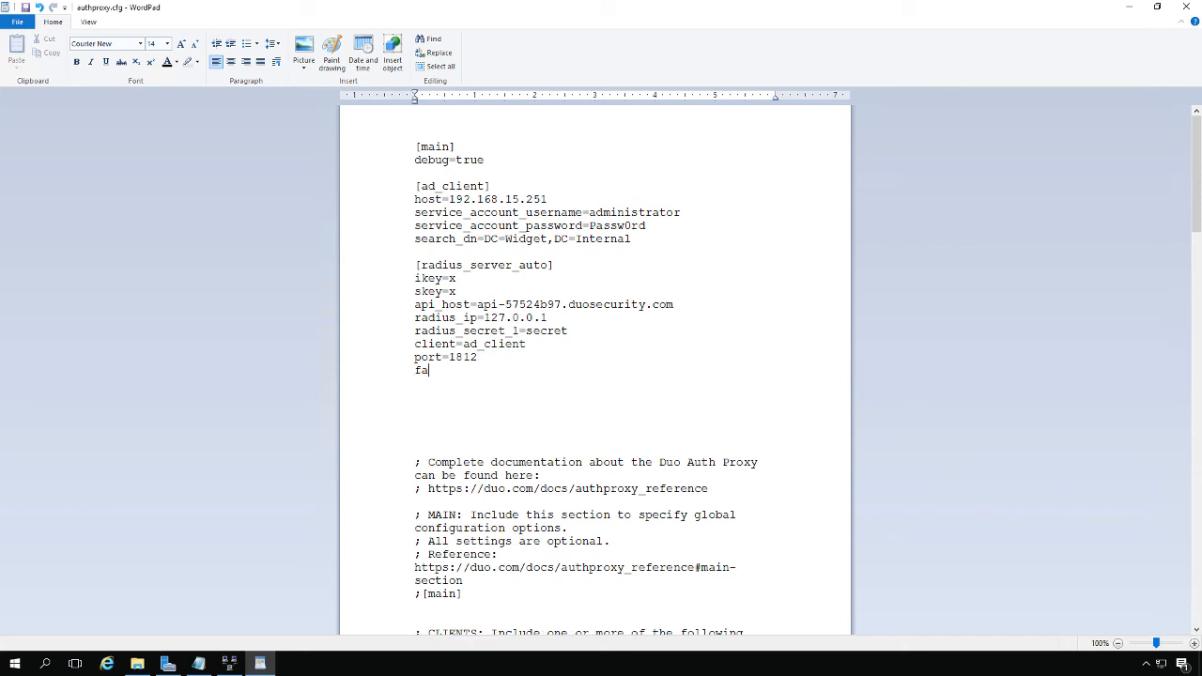
text(ilmode)
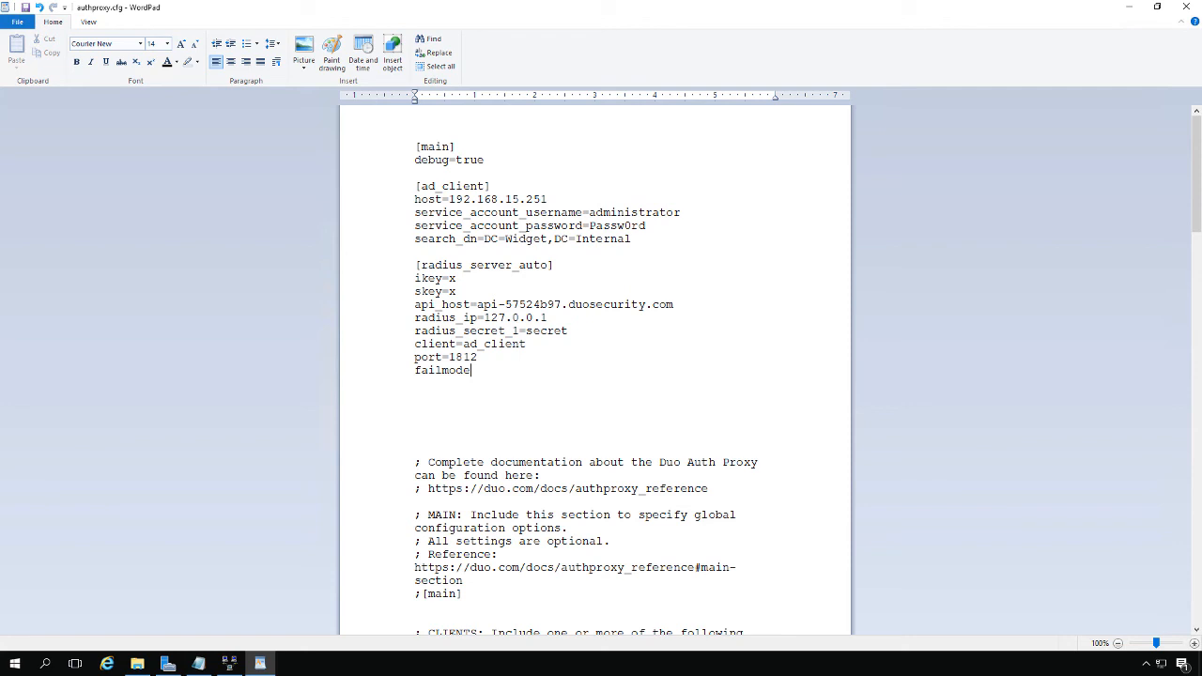
text(=safe)
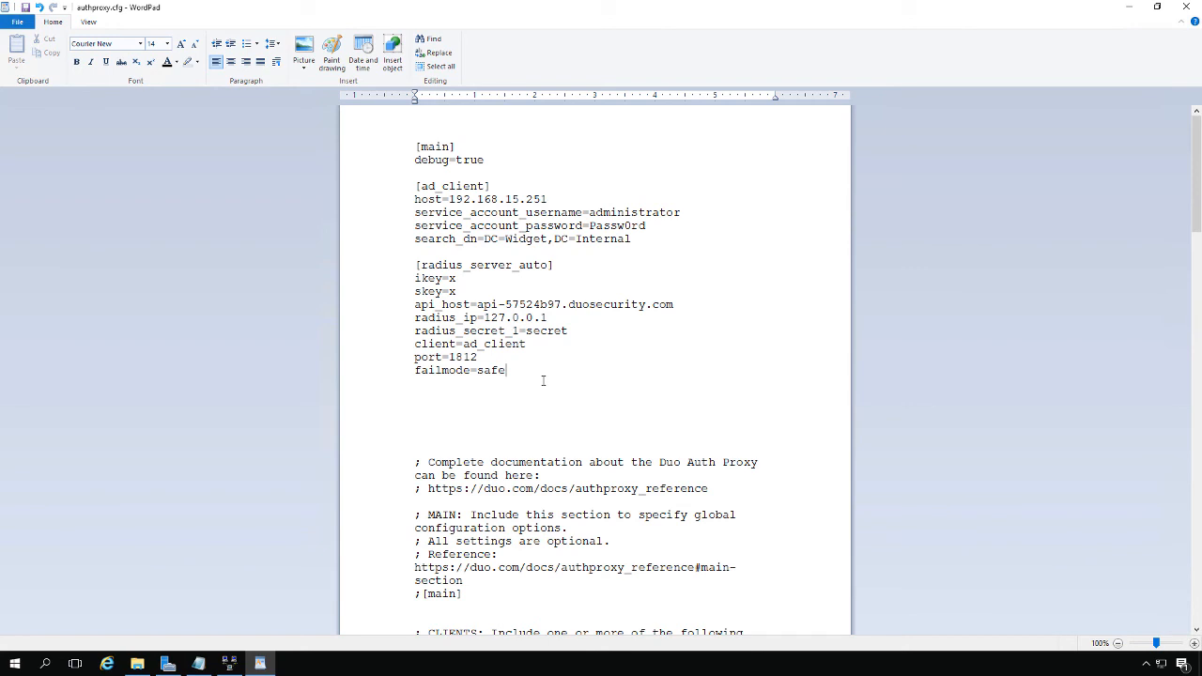
mouse_move(589, 407)
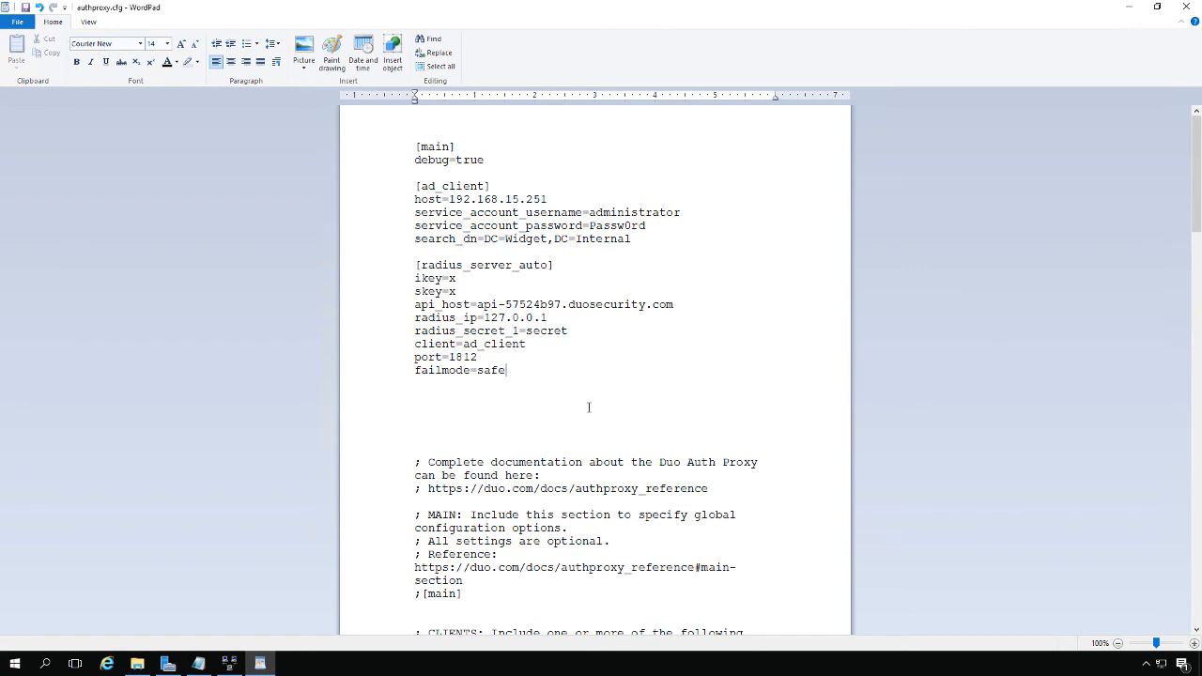
mouse_move(589, 407)
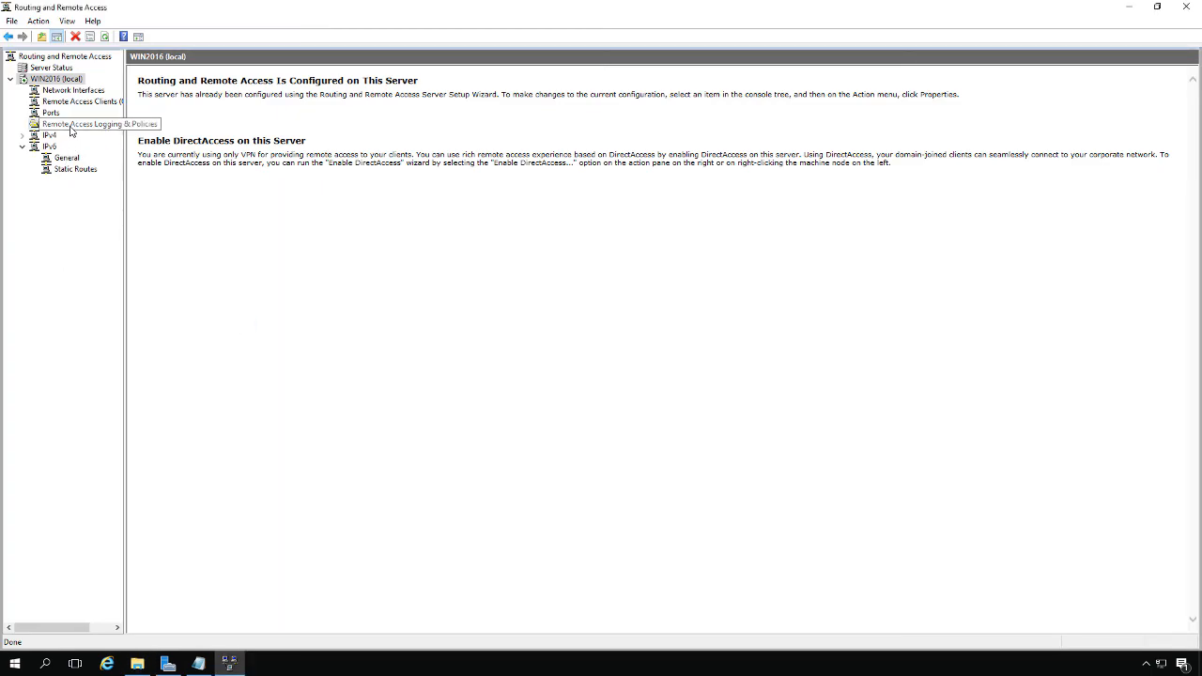
Select Remote Access Logging & Policies and bring up its menu to launch NPS.
click(83, 123)
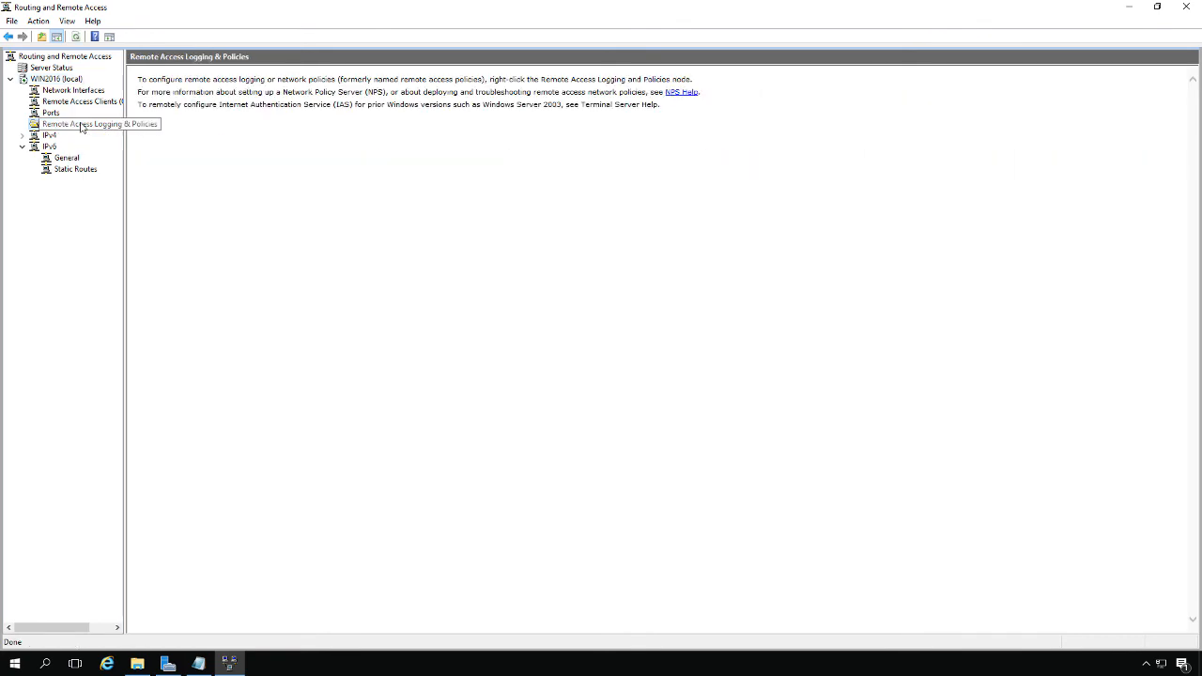
right_click(99, 123)
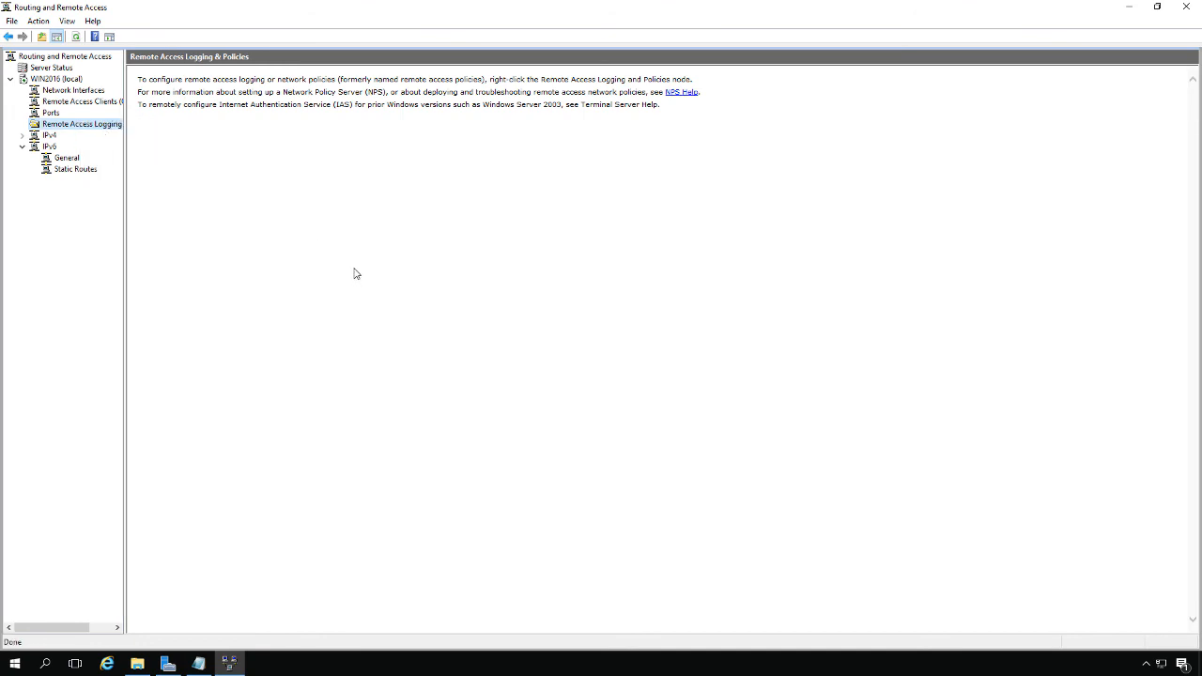
mouse_move(357, 293)
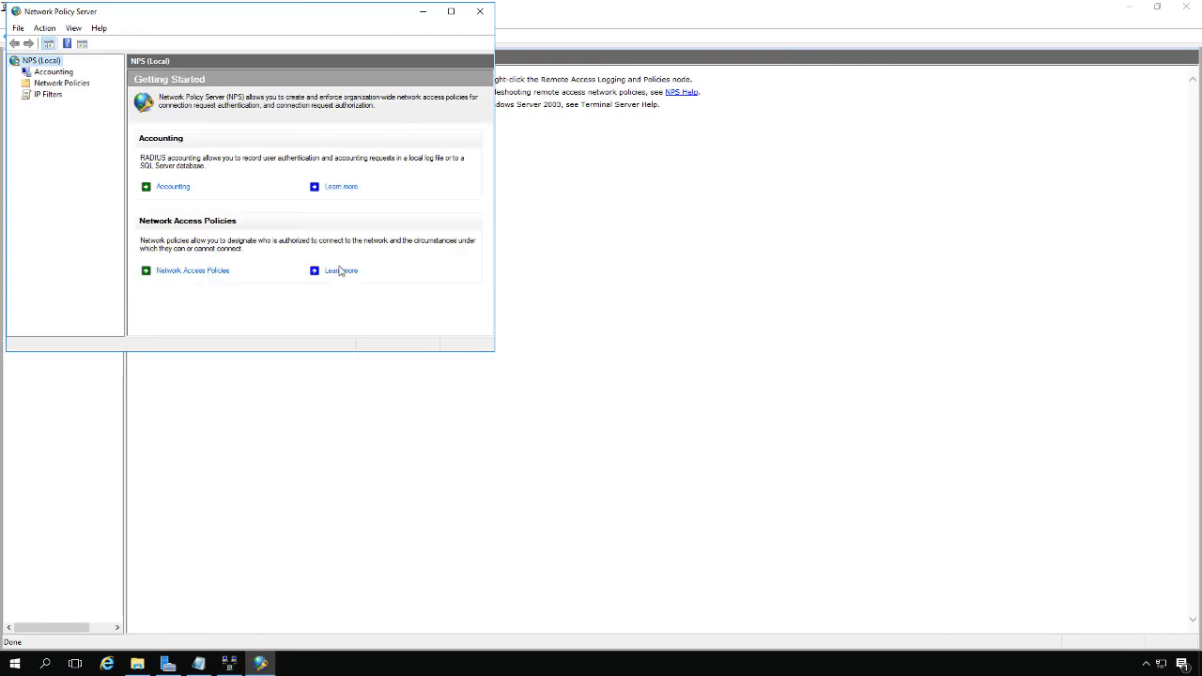
Maximize NPS and disable the 'Connections to Microsoft Routing and Remote Access server' policy.
click(451, 11)
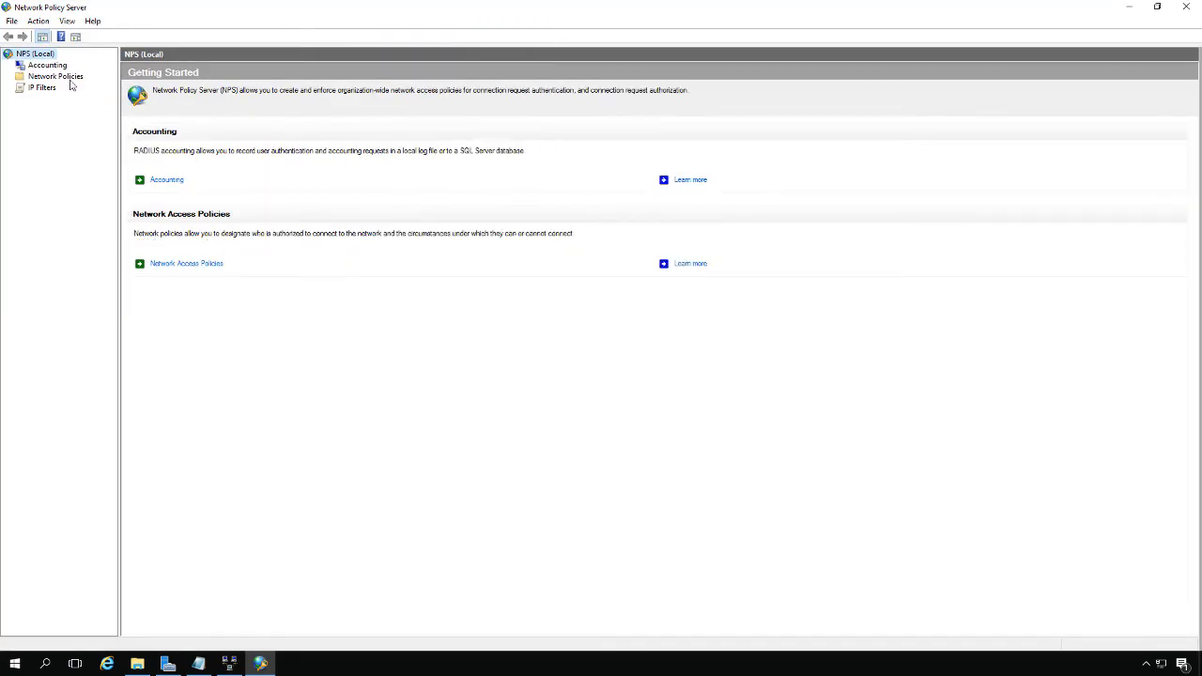
click(54, 76)
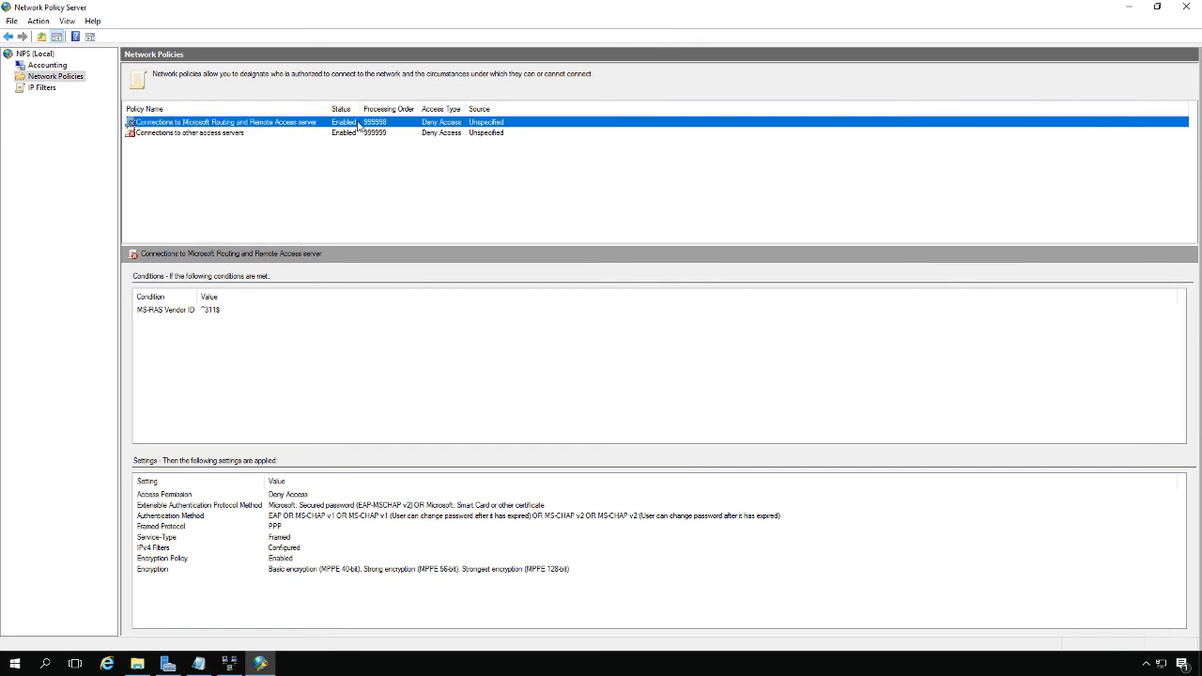
double_click(226, 121)
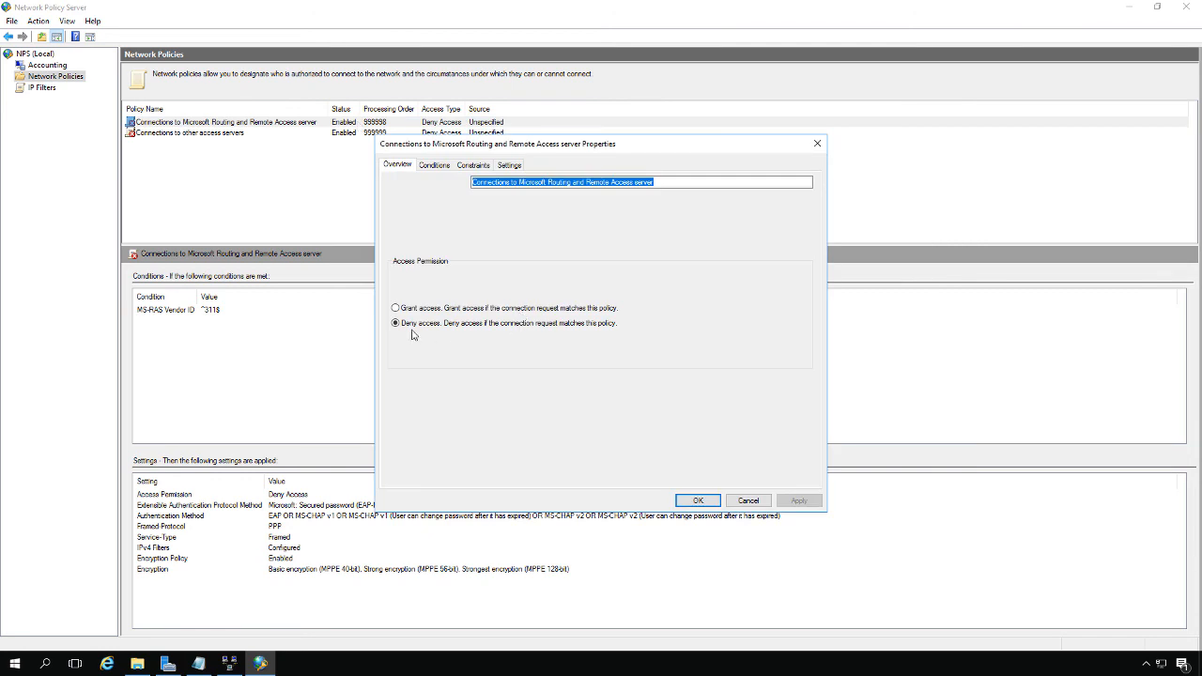
click(697, 500)
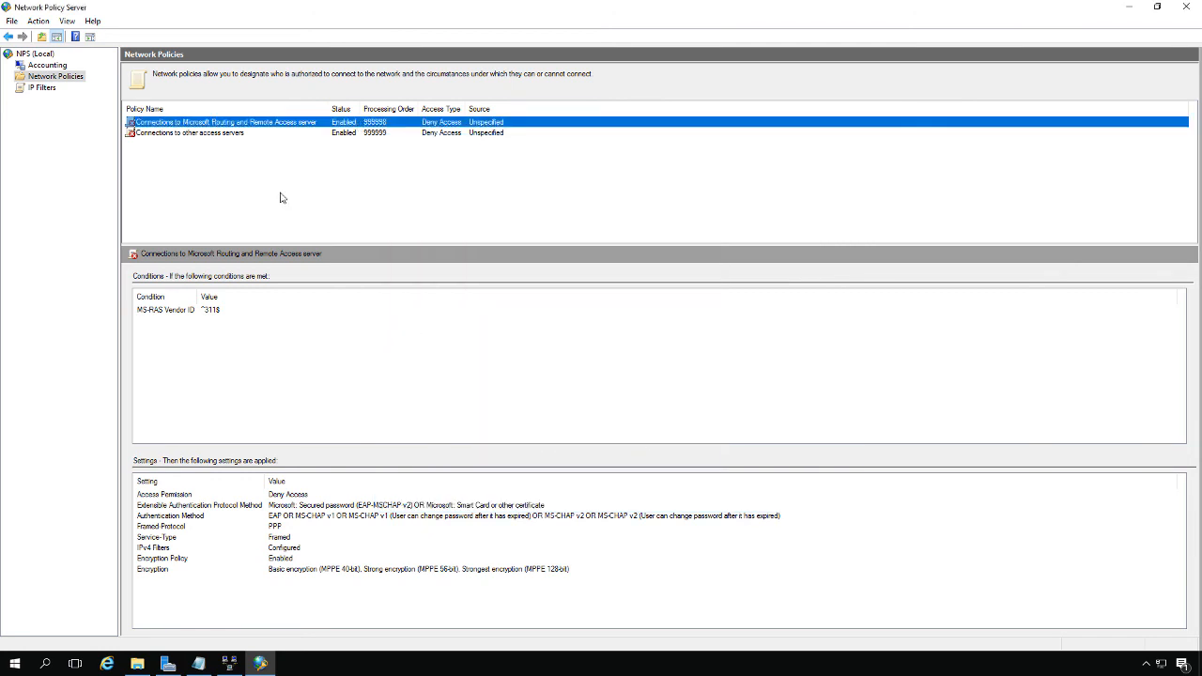
right_click(226, 122)
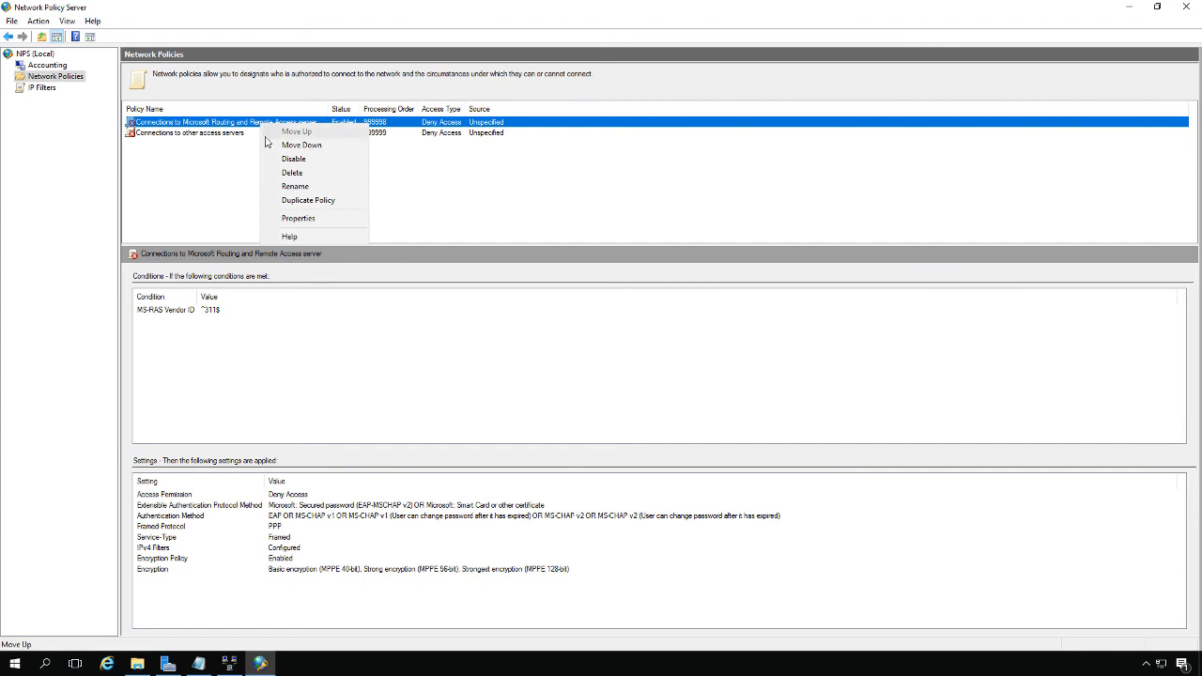
click(293, 158)
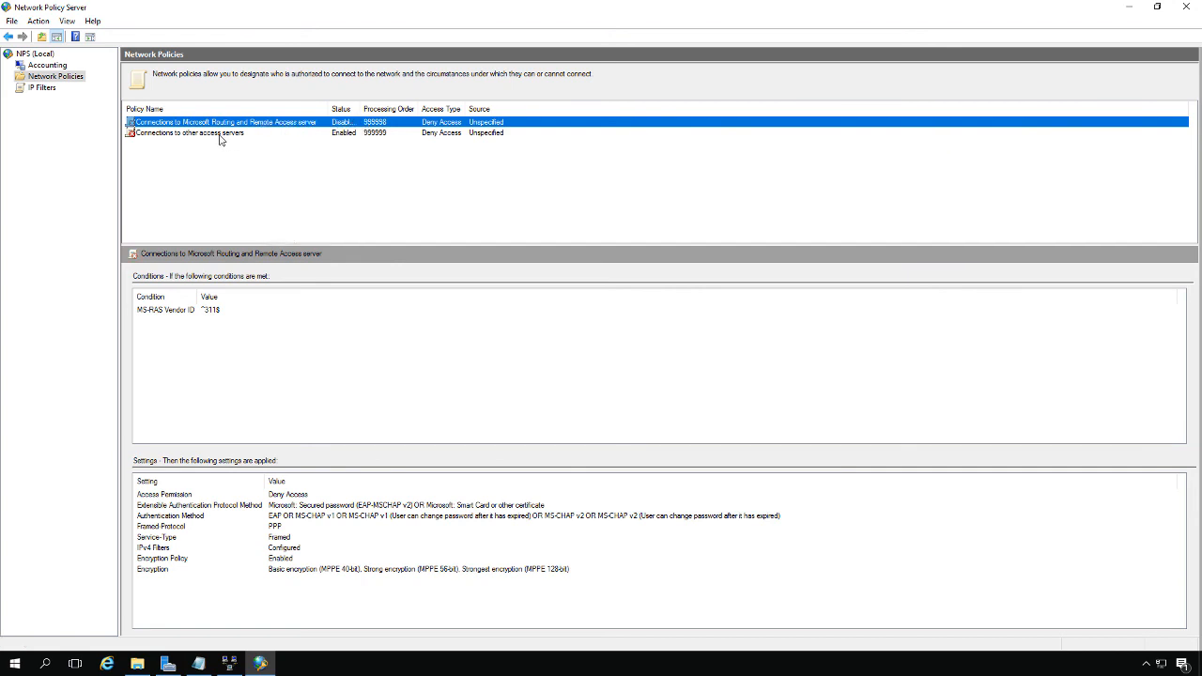
right_click(188, 133)
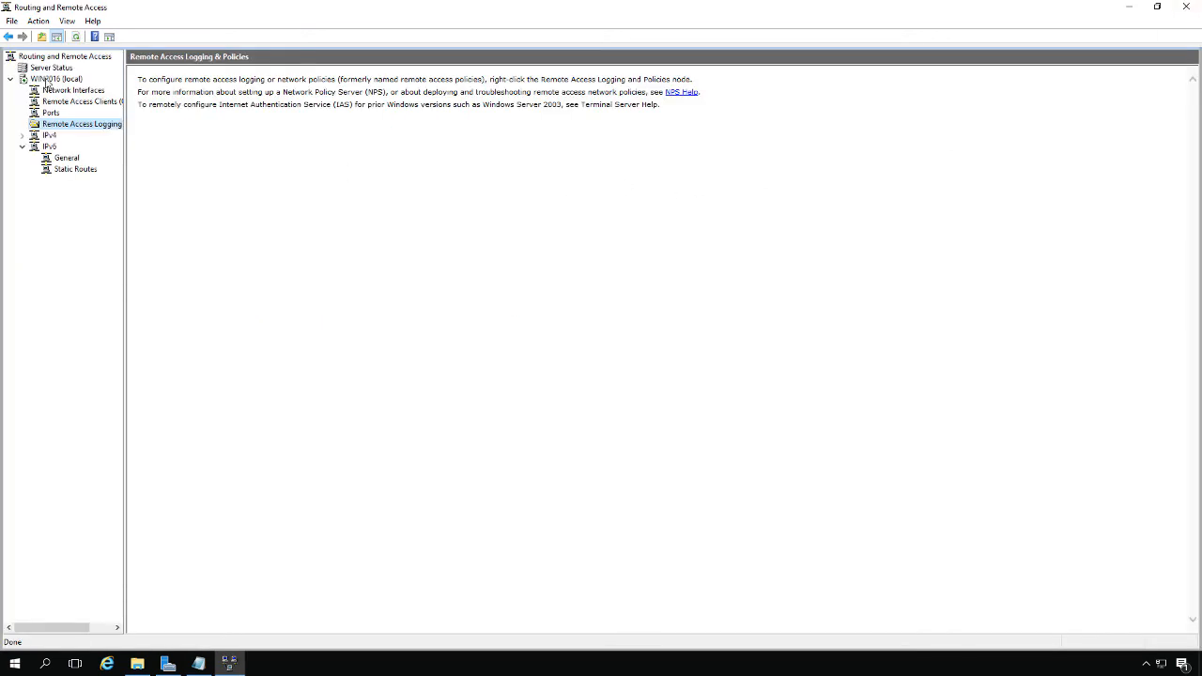
Set the WIN2016 (local) server's authentication provider to RADIUS Authentication and bring up its server list.
right_click(54, 79)
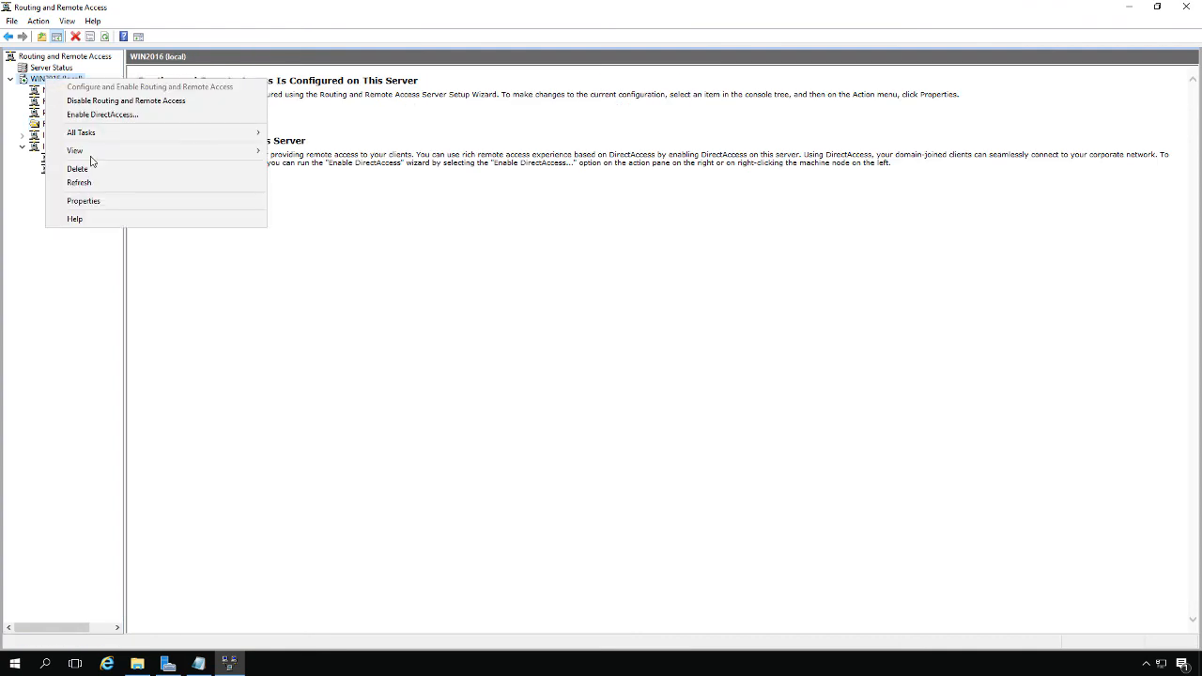
click(84, 200)
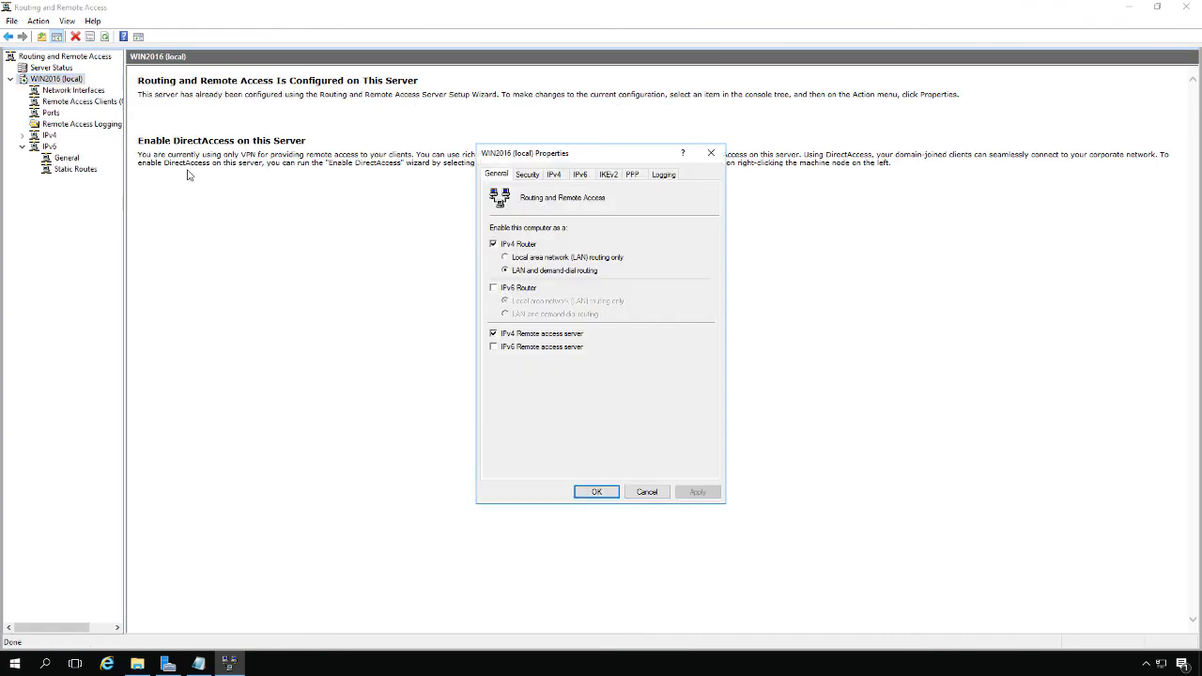
click(527, 174)
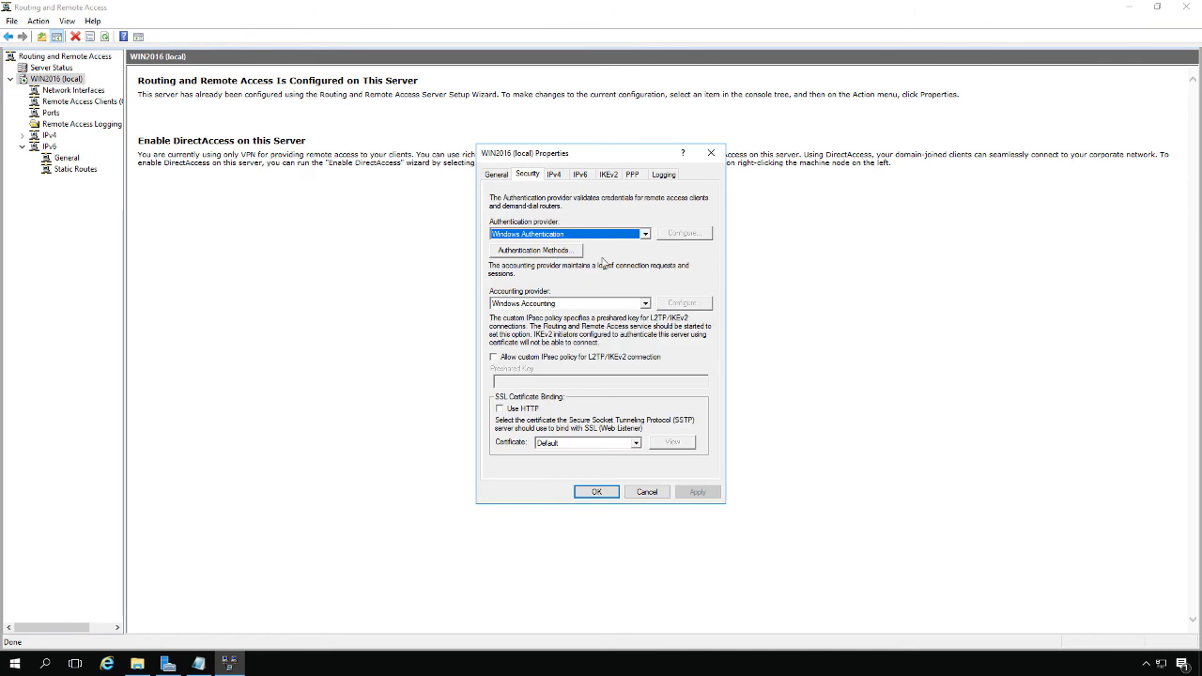
click(645, 233)
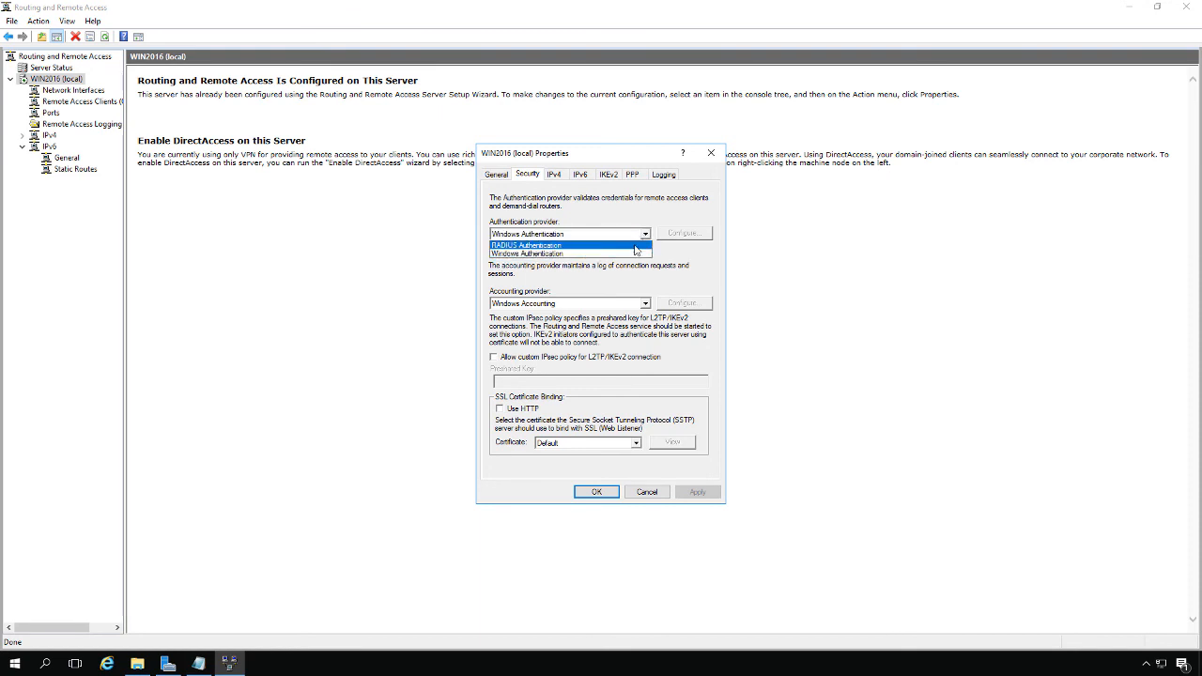
click(526, 245)
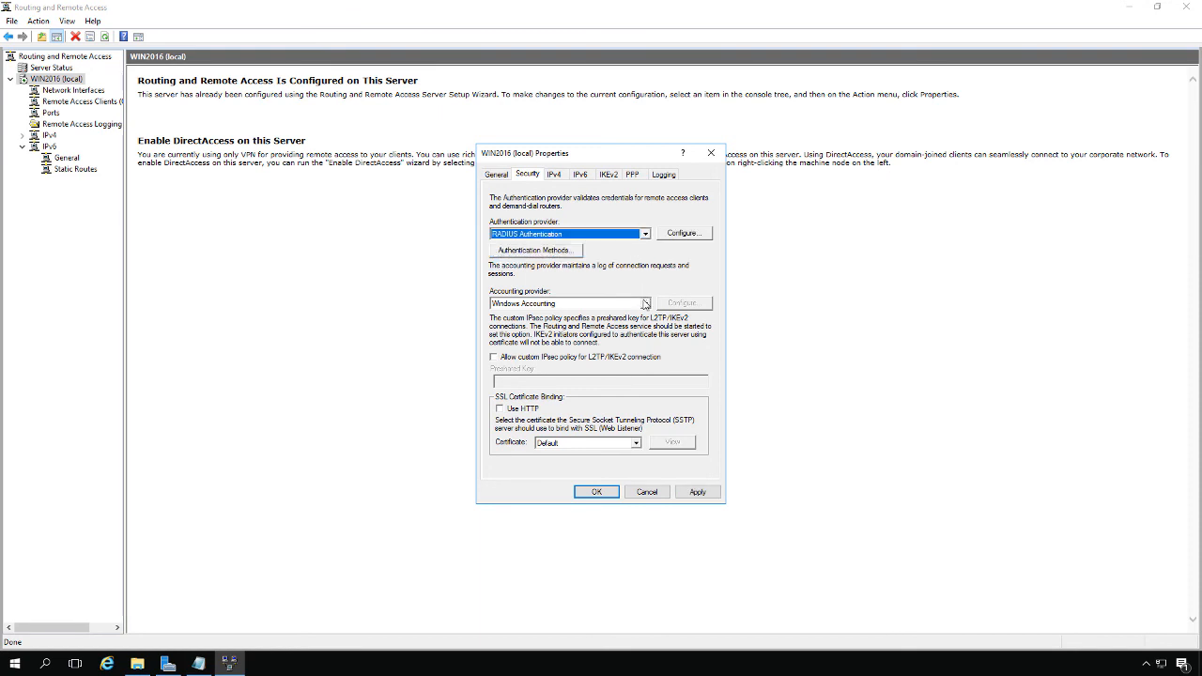
click(568, 303)
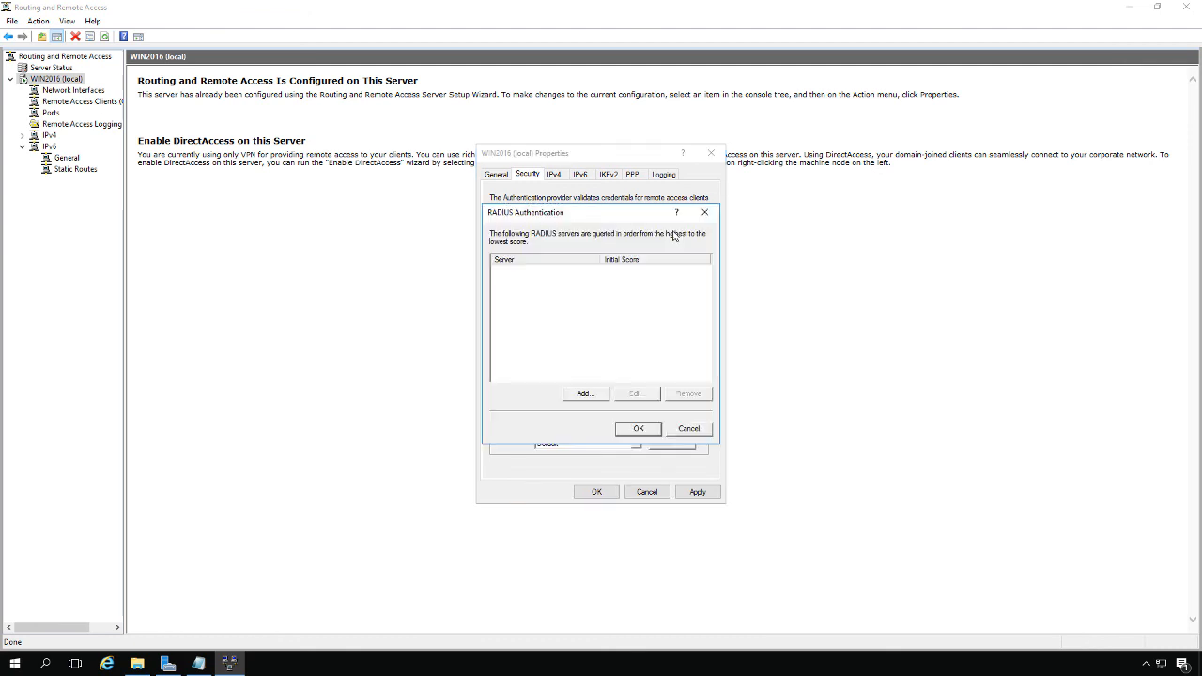
Add RADIUS server win2016 with a shared secret on port 1812.
click(585, 394)
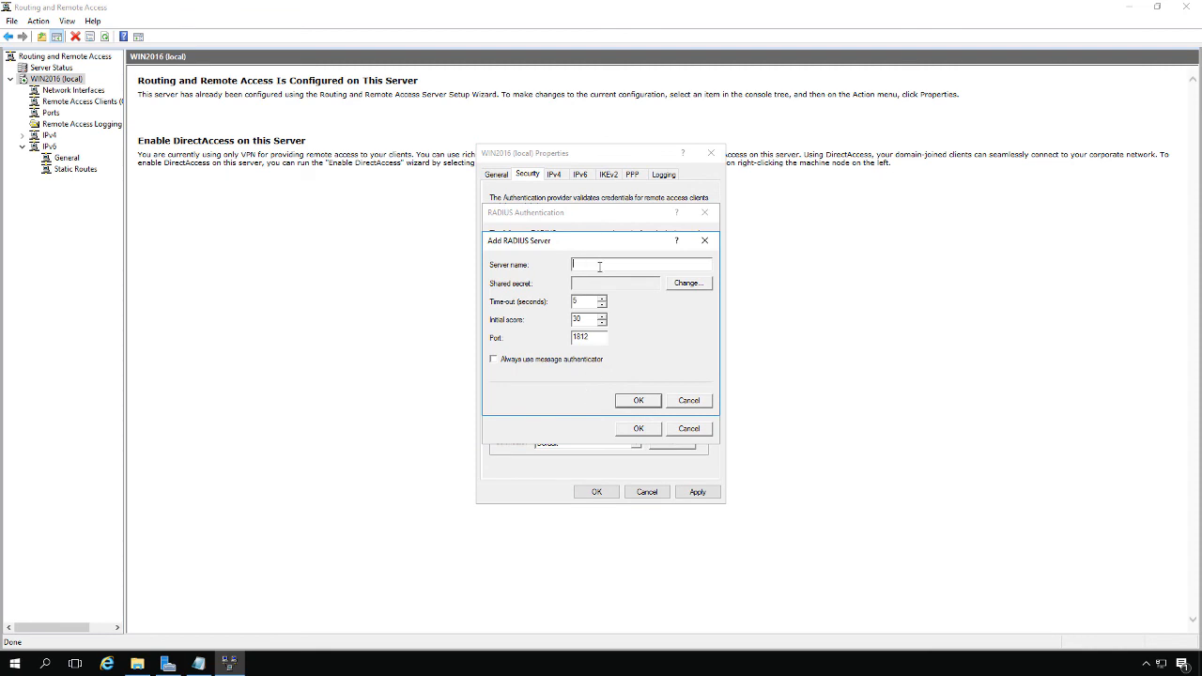
text(win2016)
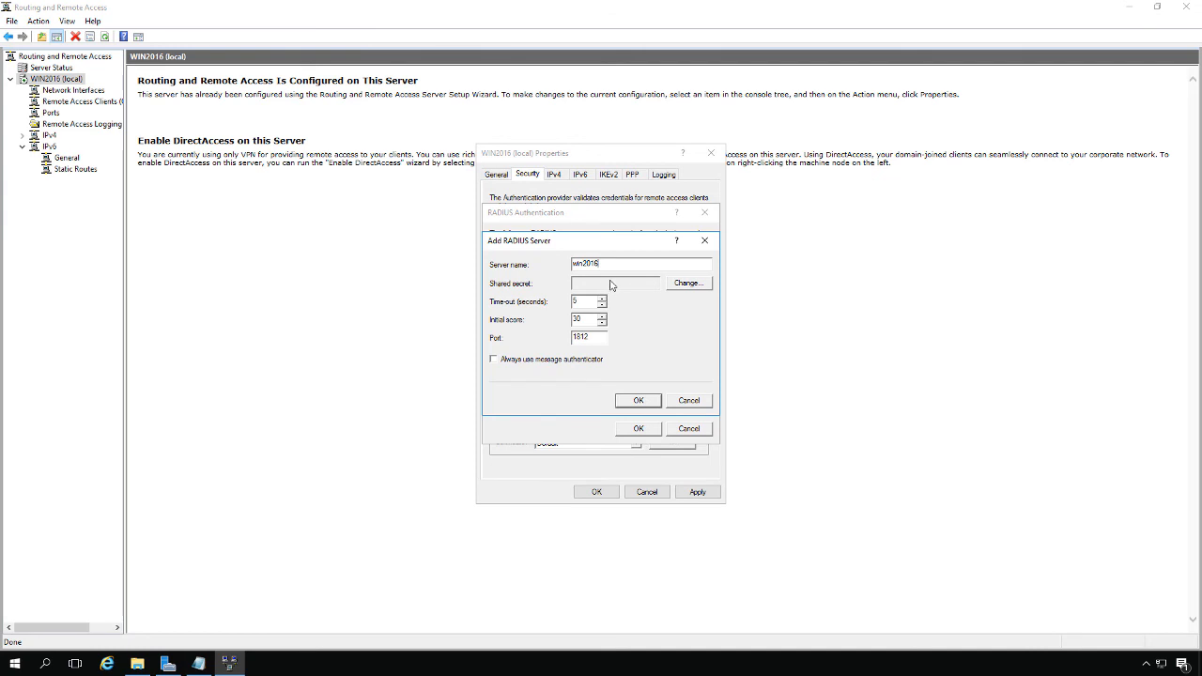
click(688, 283)
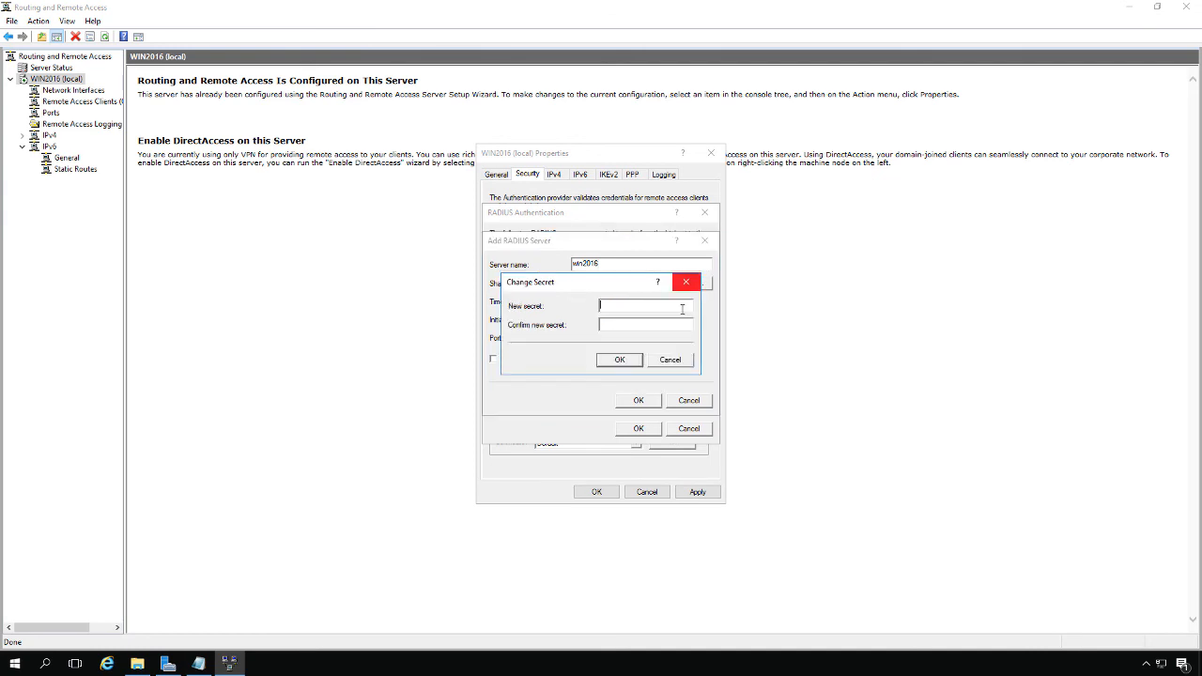
text(1)
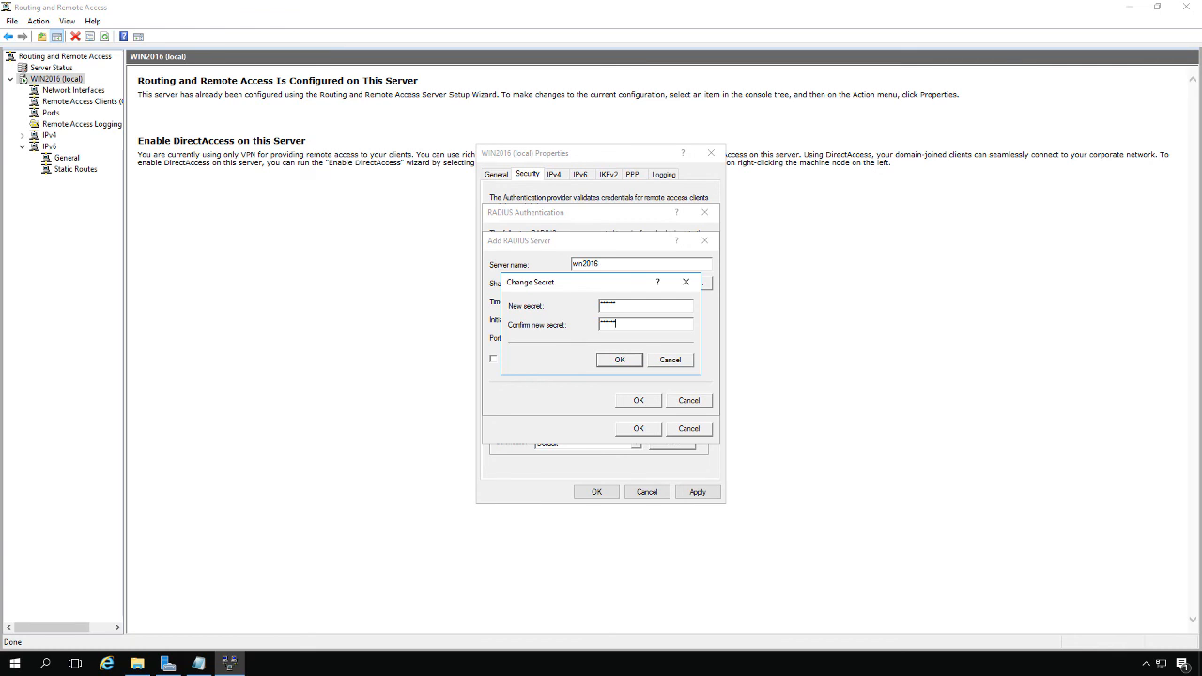
click(618, 360)
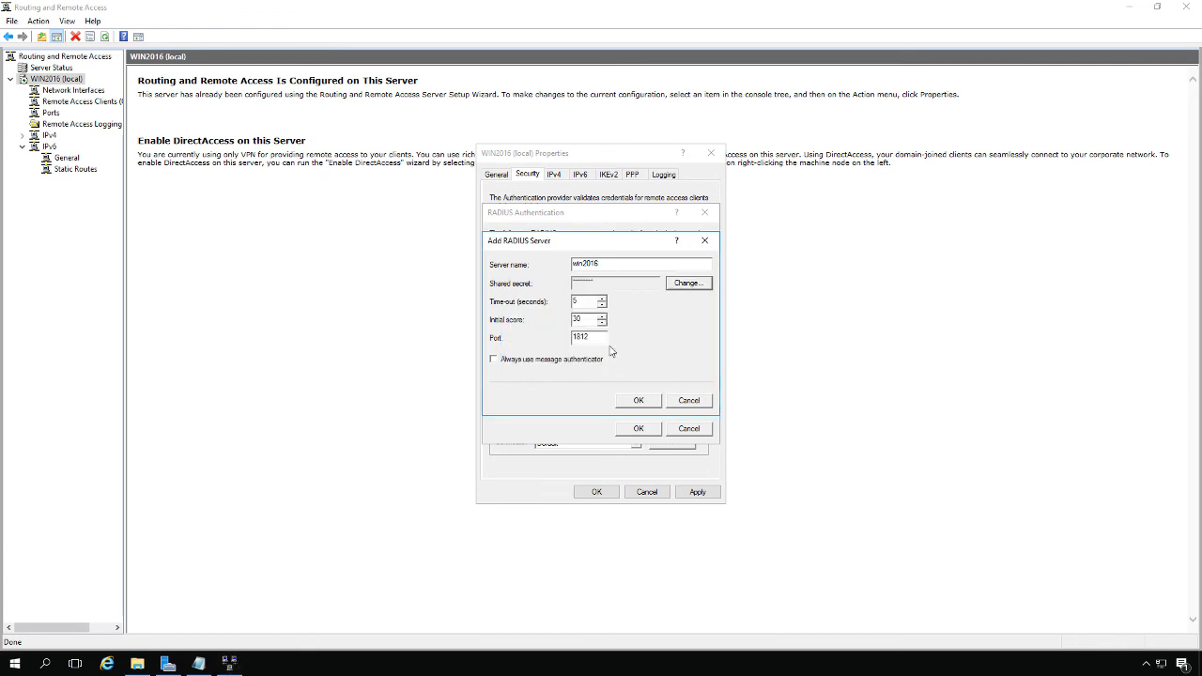
click(587, 337)
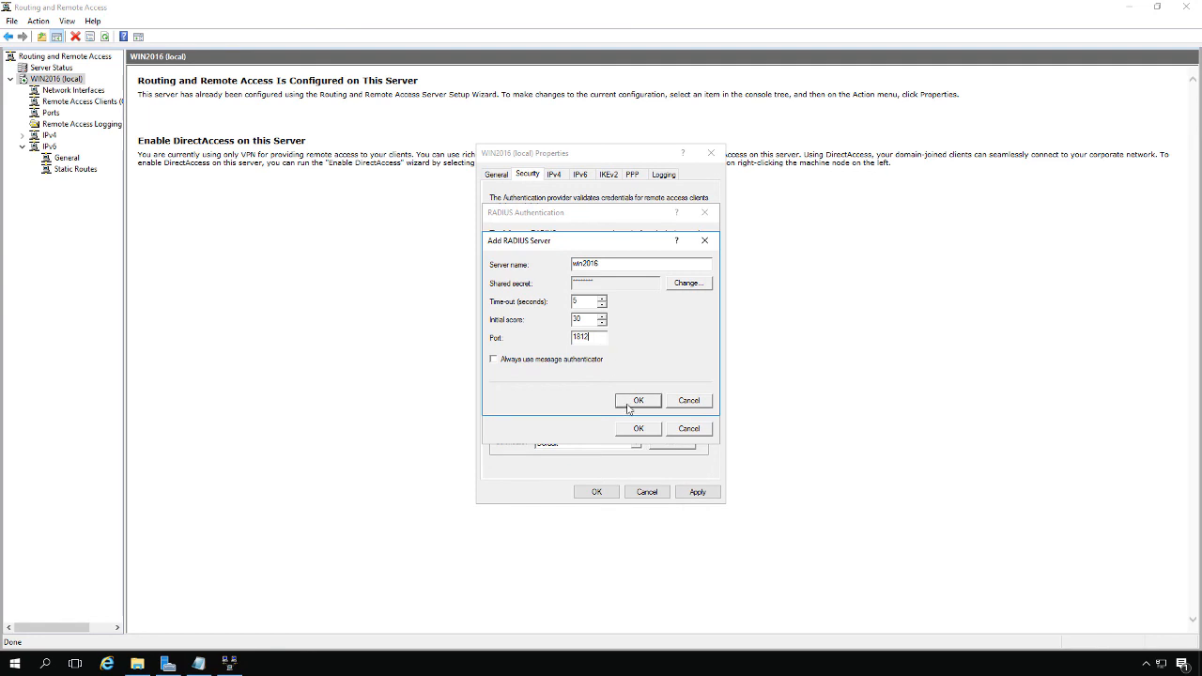
click(637, 400)
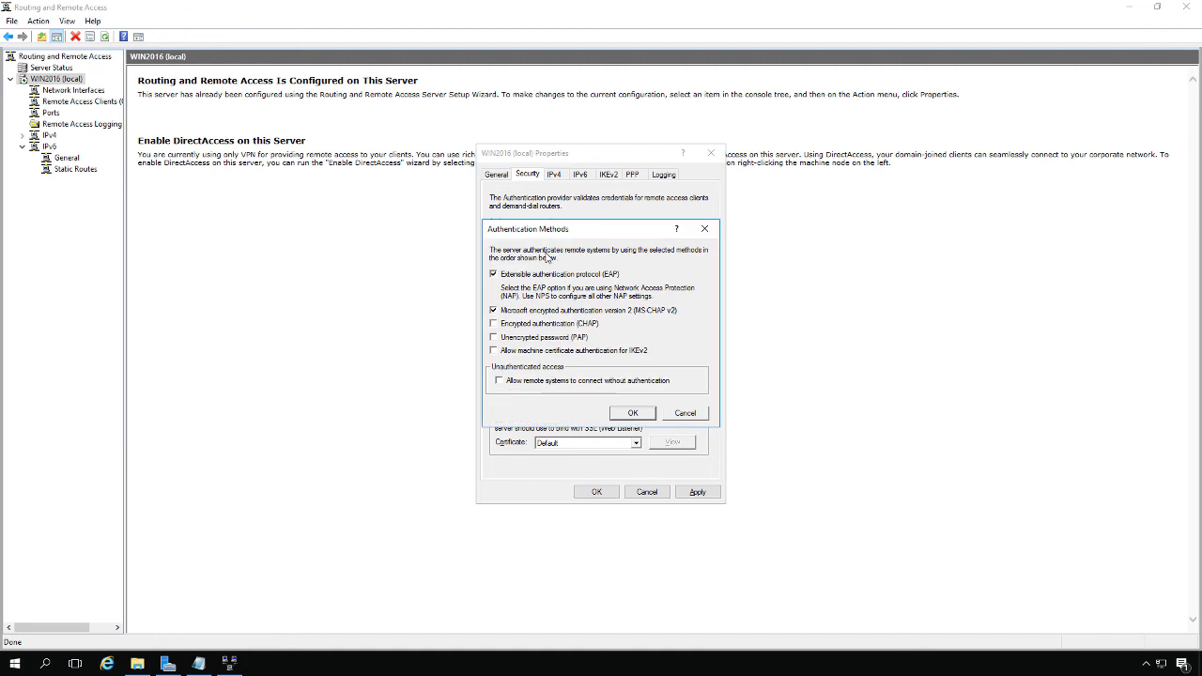
Turn off EAP and MS-CHAP v2, leaving only PAP authentication, and confirm.
click(493, 273)
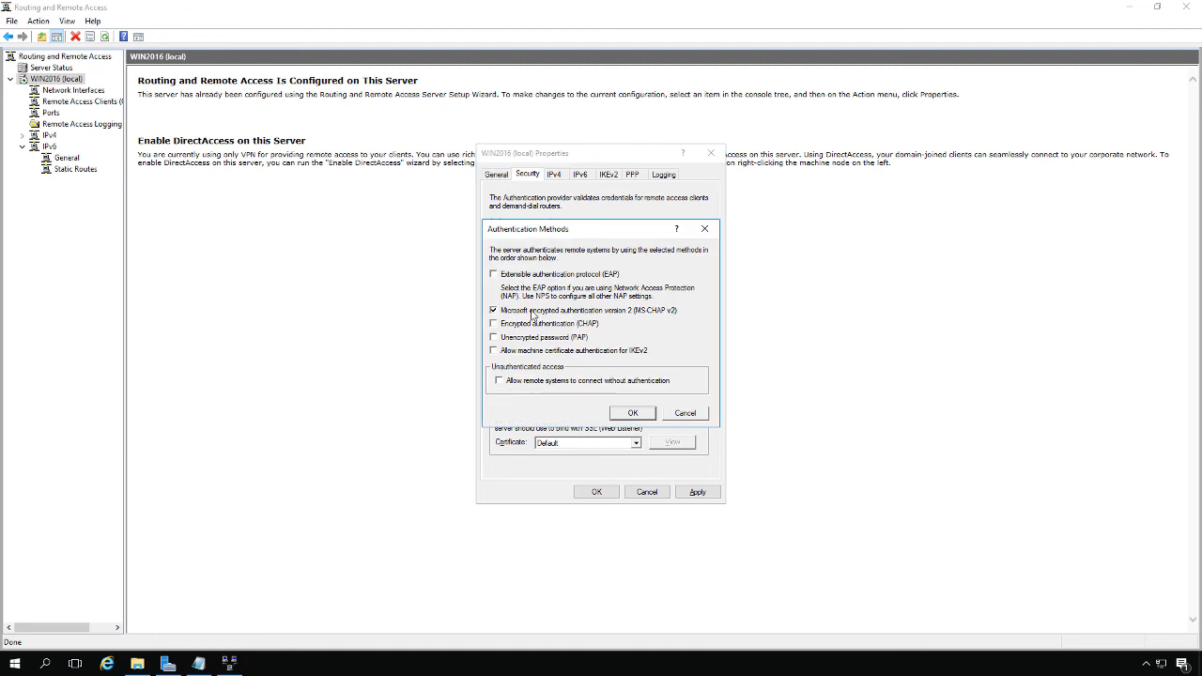
click(493, 337)
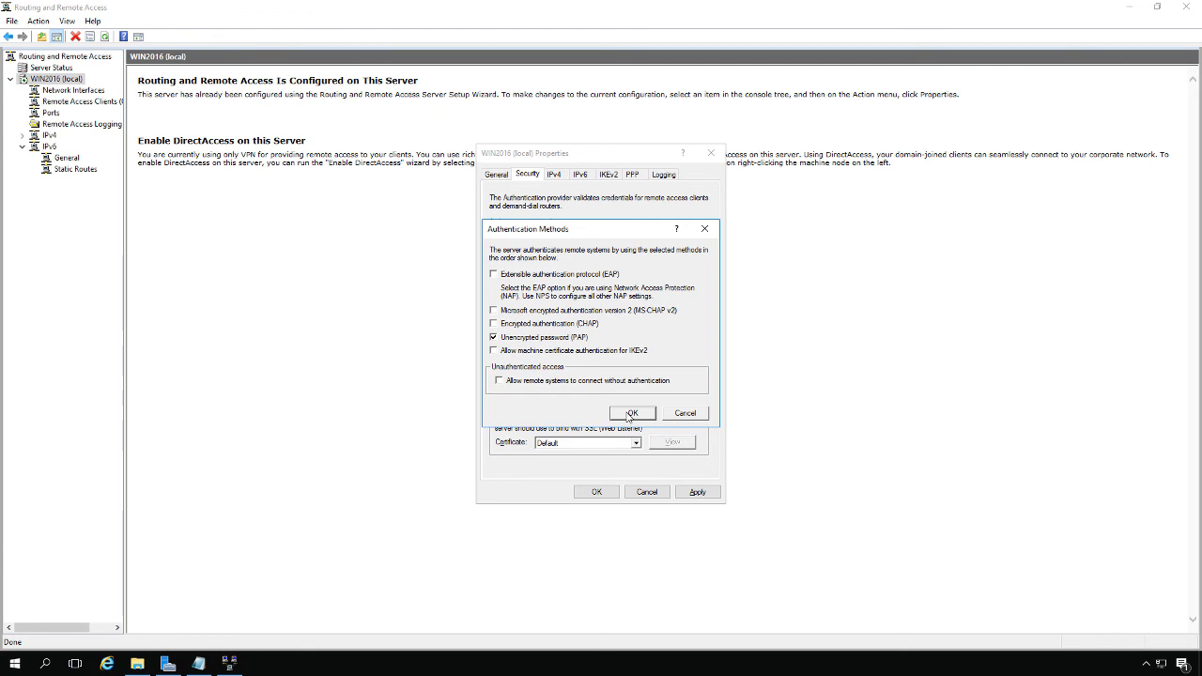
click(632, 413)
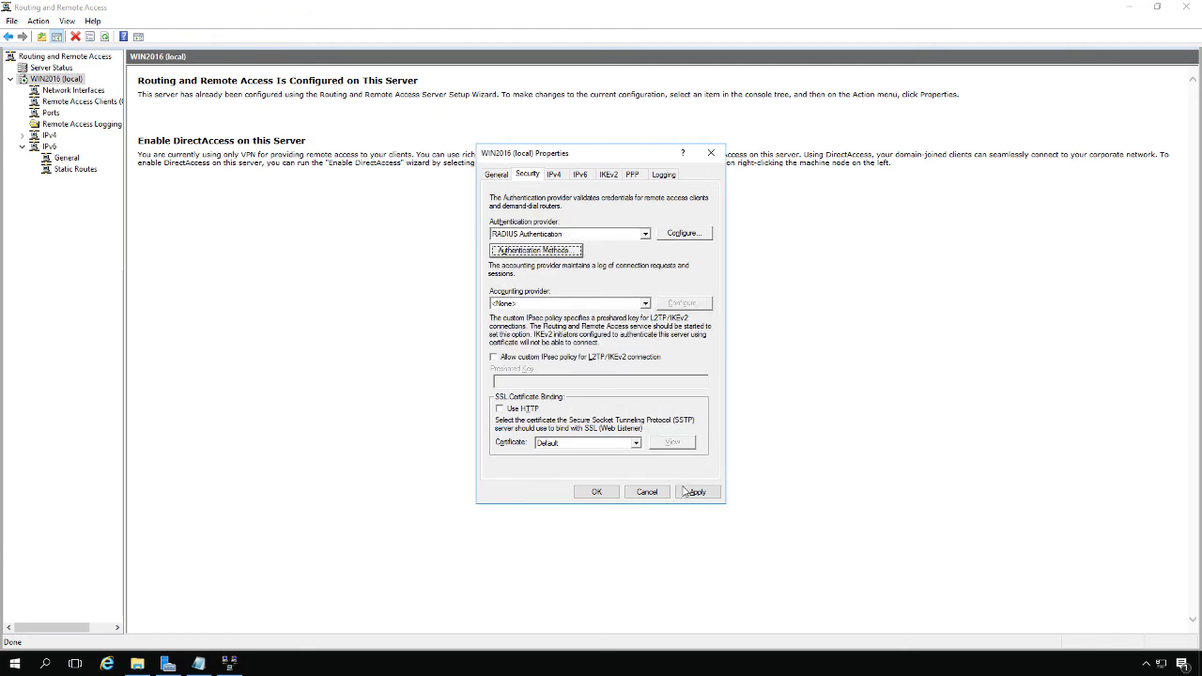
Apply the authentication changes, skip the help topic, and accept restarting the routing service.
click(536, 250)
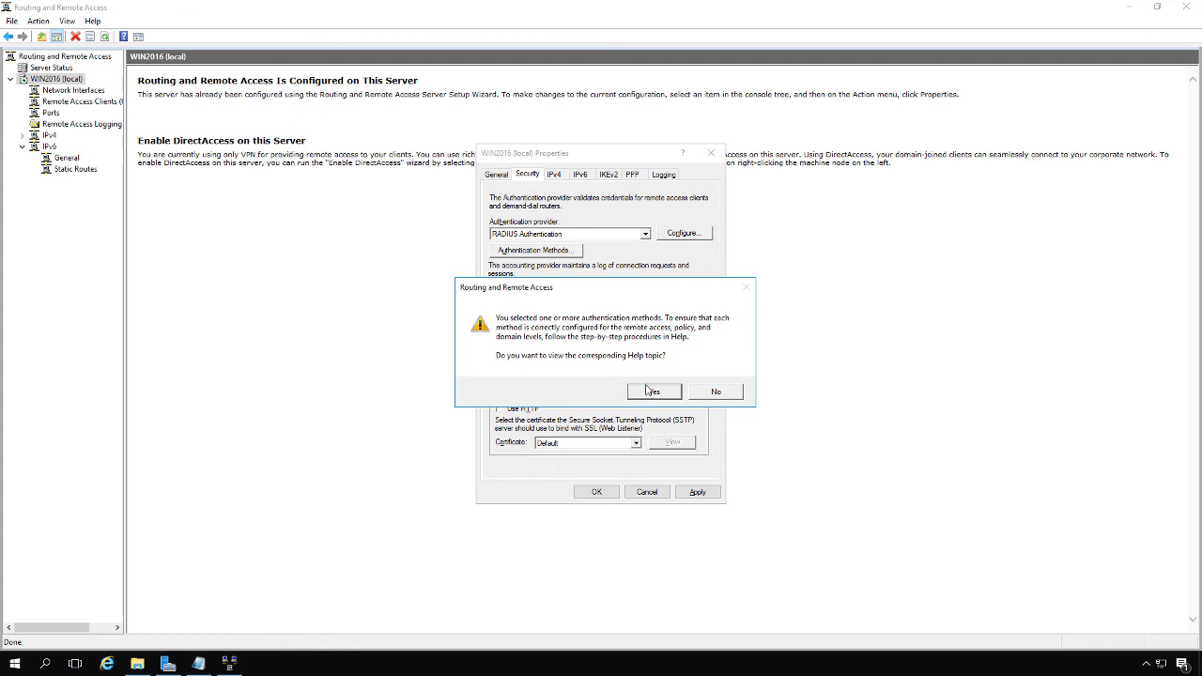
mouse_move(647, 374)
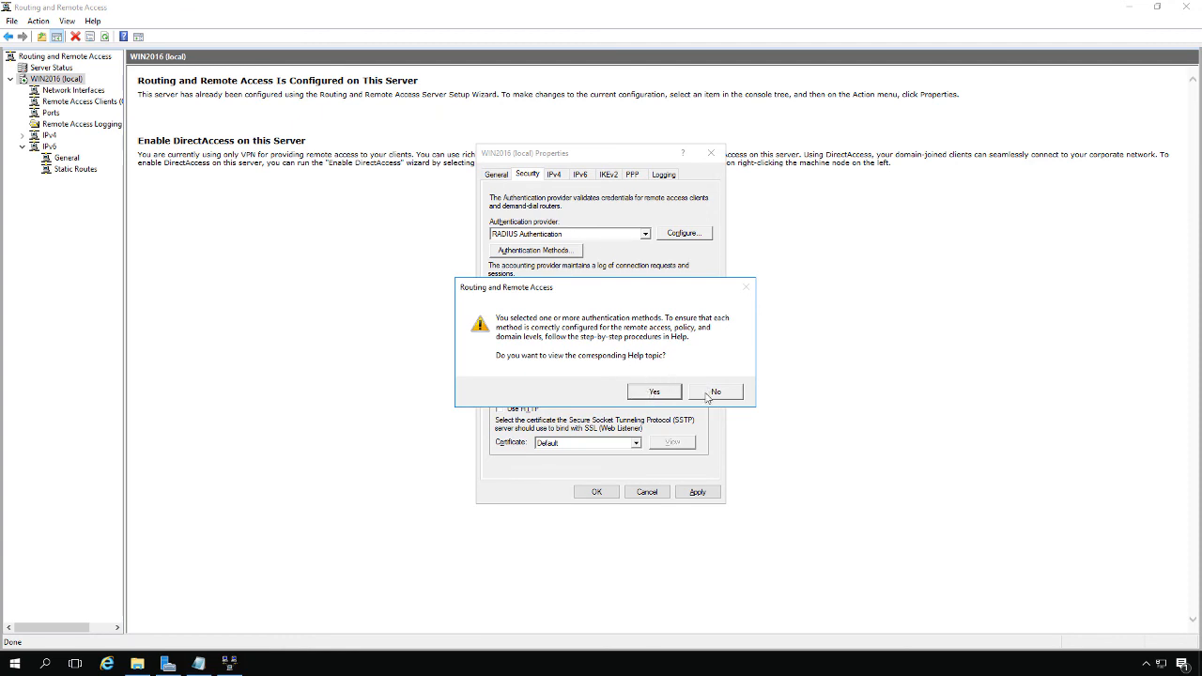
click(716, 392)
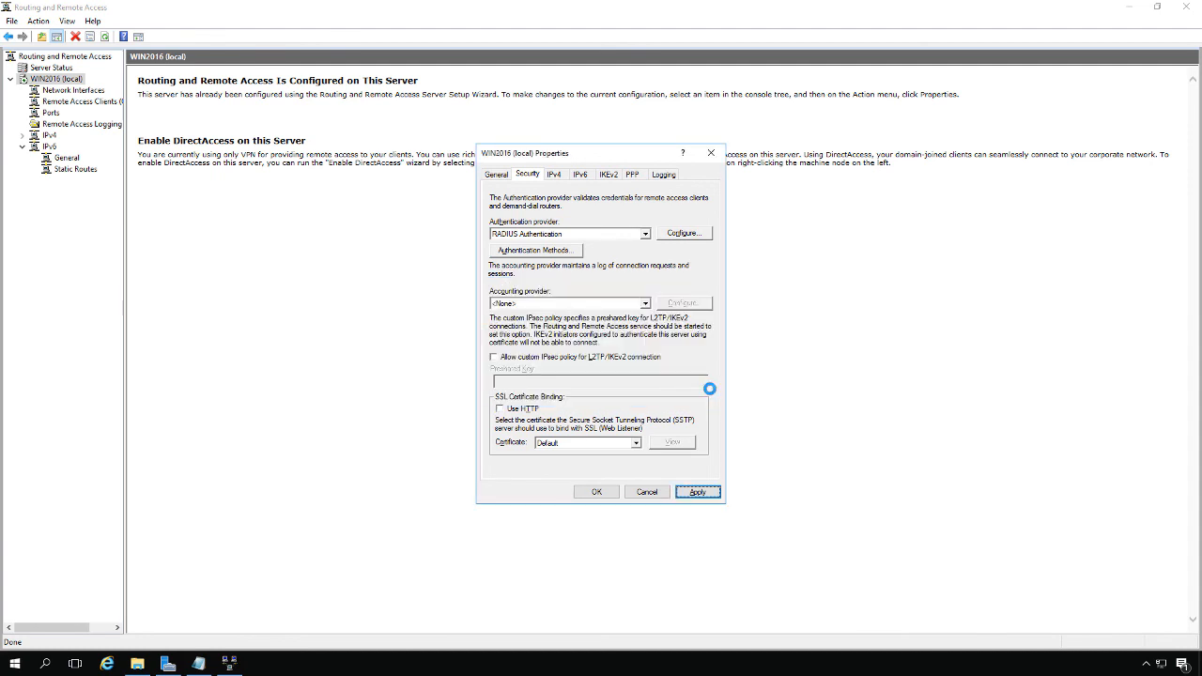
click(697, 492)
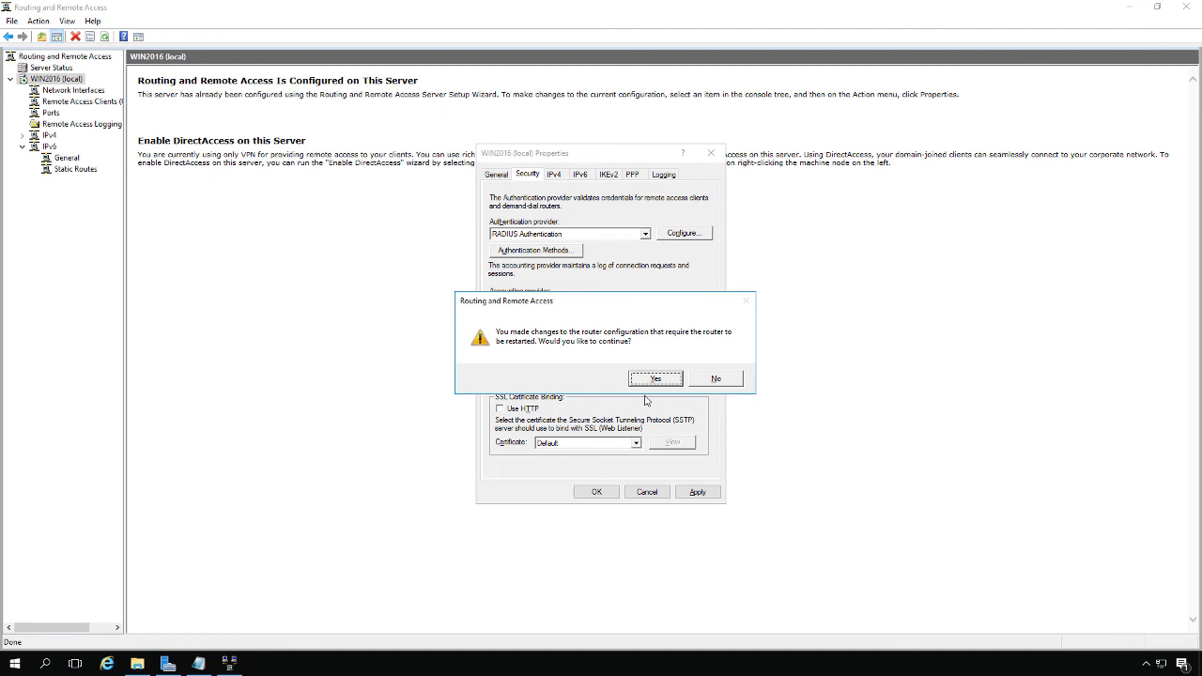
click(654, 378)
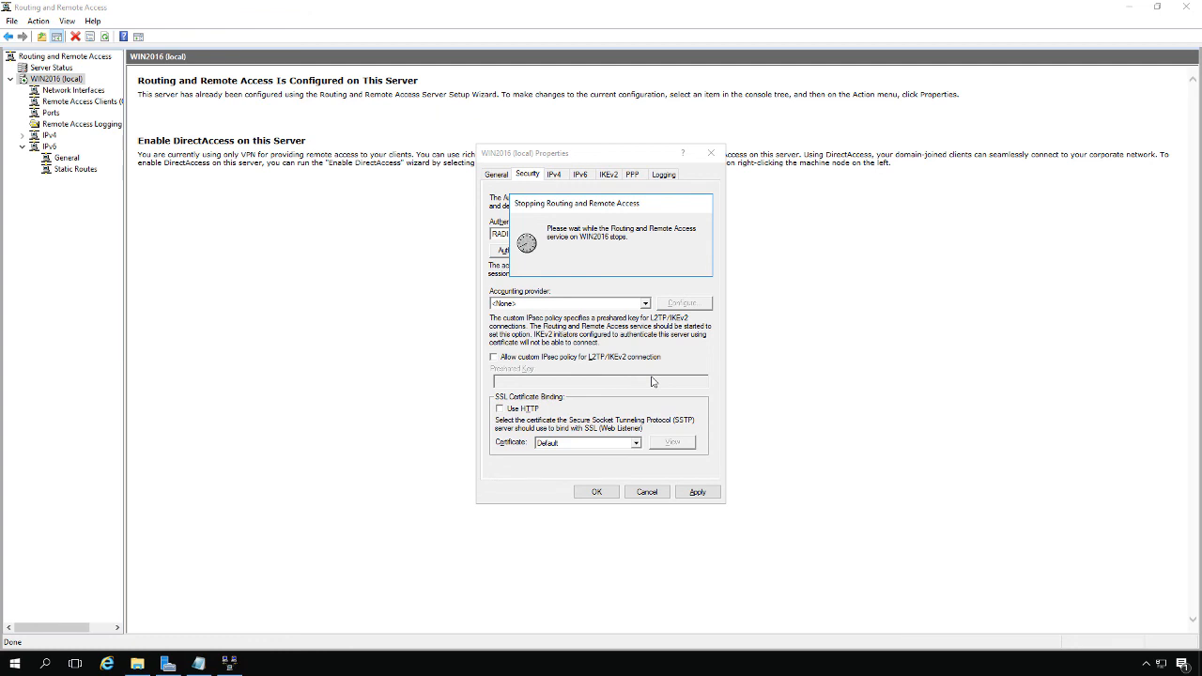
mouse_move(638, 407)
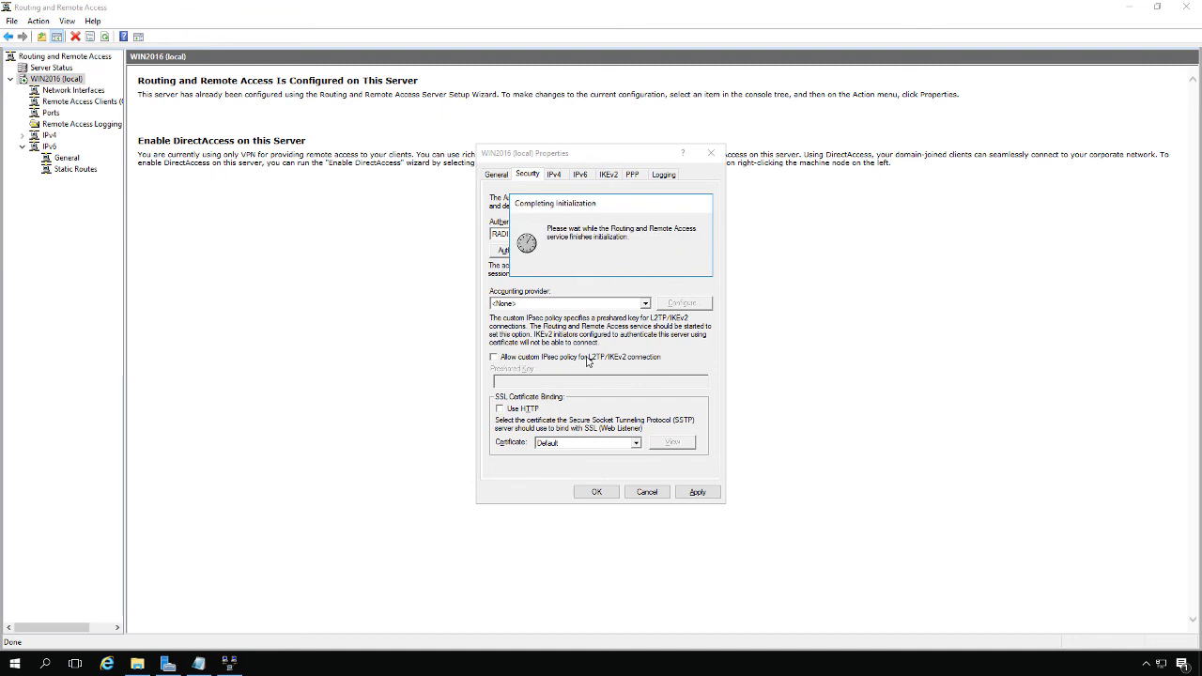
click(697, 492)
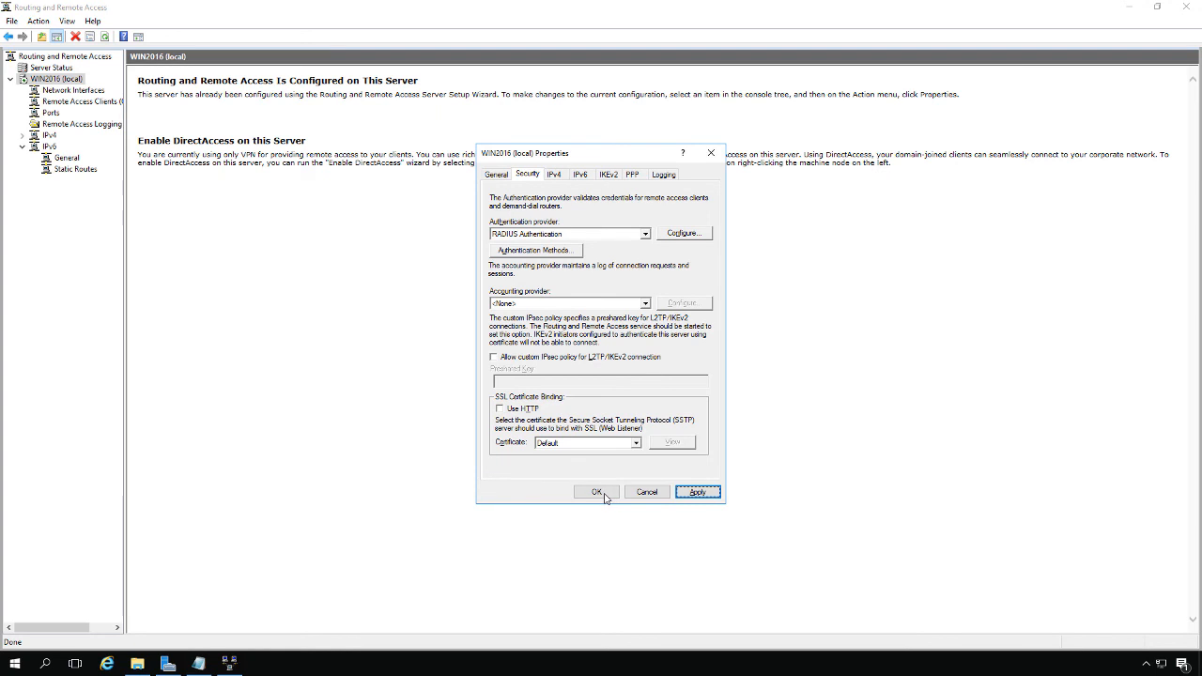
Confirm the server Properties with OK and bring up the Run box.
click(596, 492)
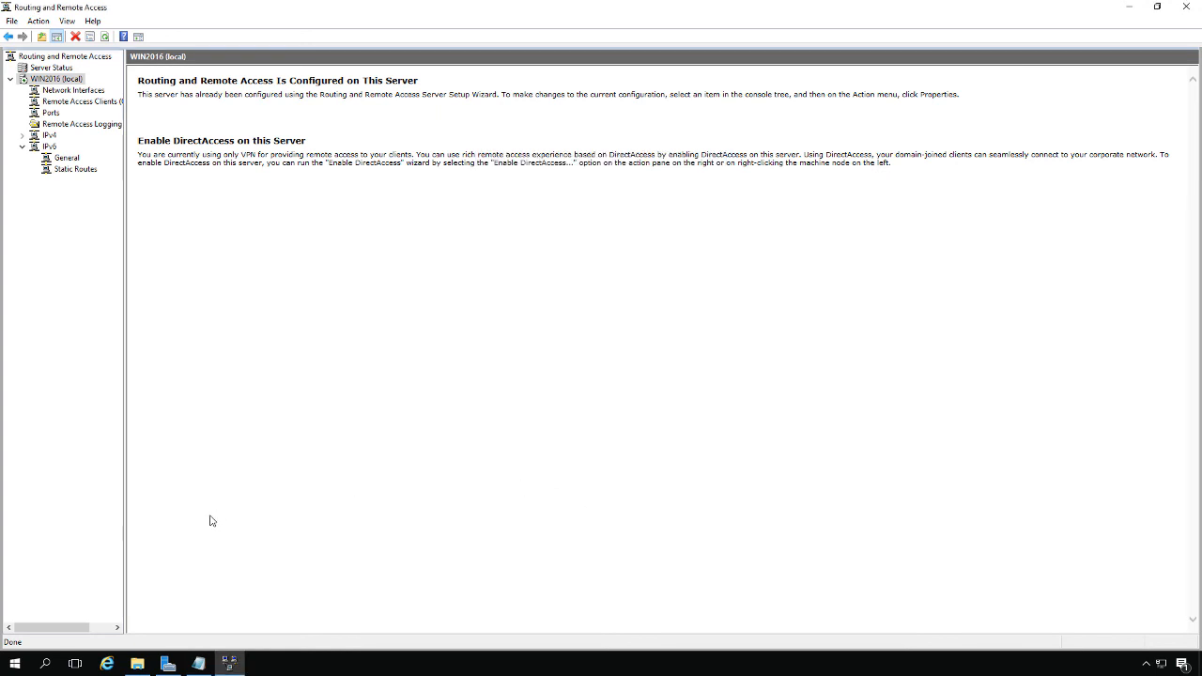
right_click(15, 663)
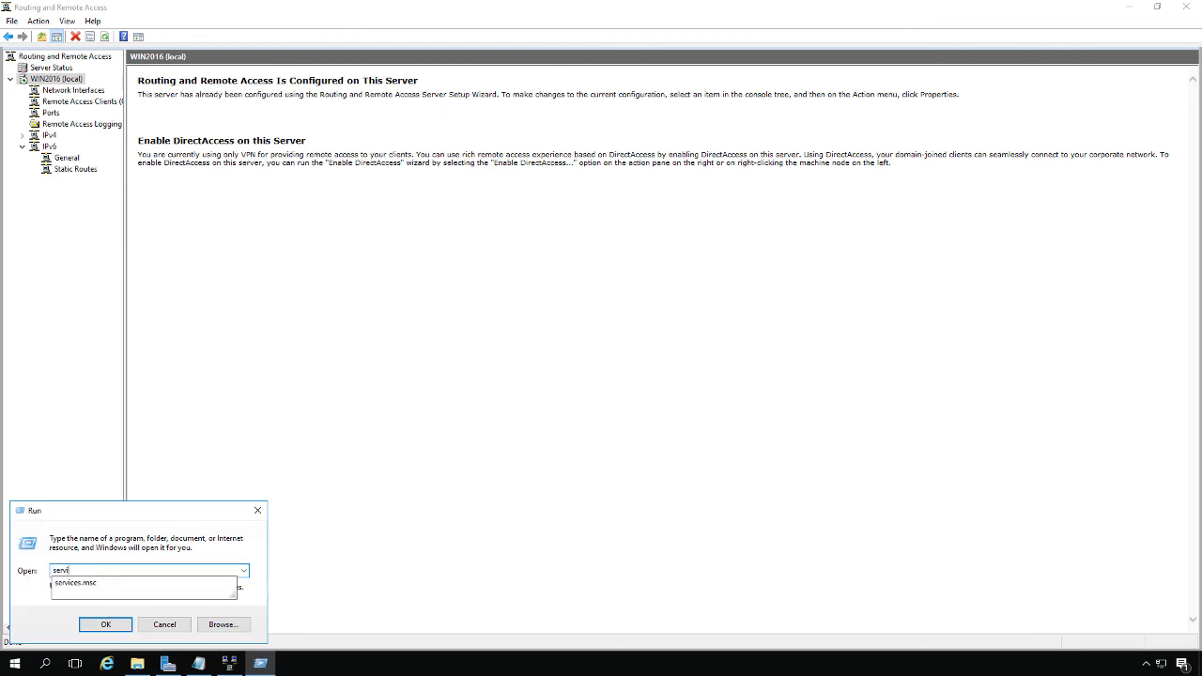
Launch services.msc, start Duo Security Authentication Proxy Service, and return to Routing and Remote Access.
click(76, 583)
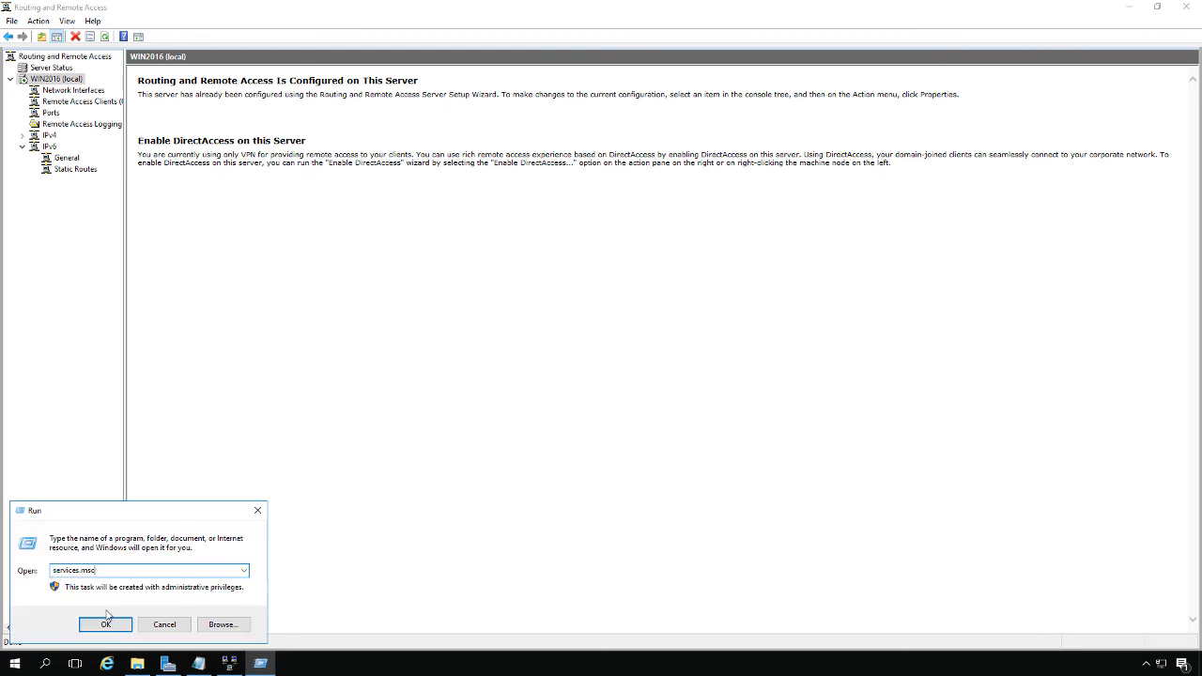
click(105, 625)
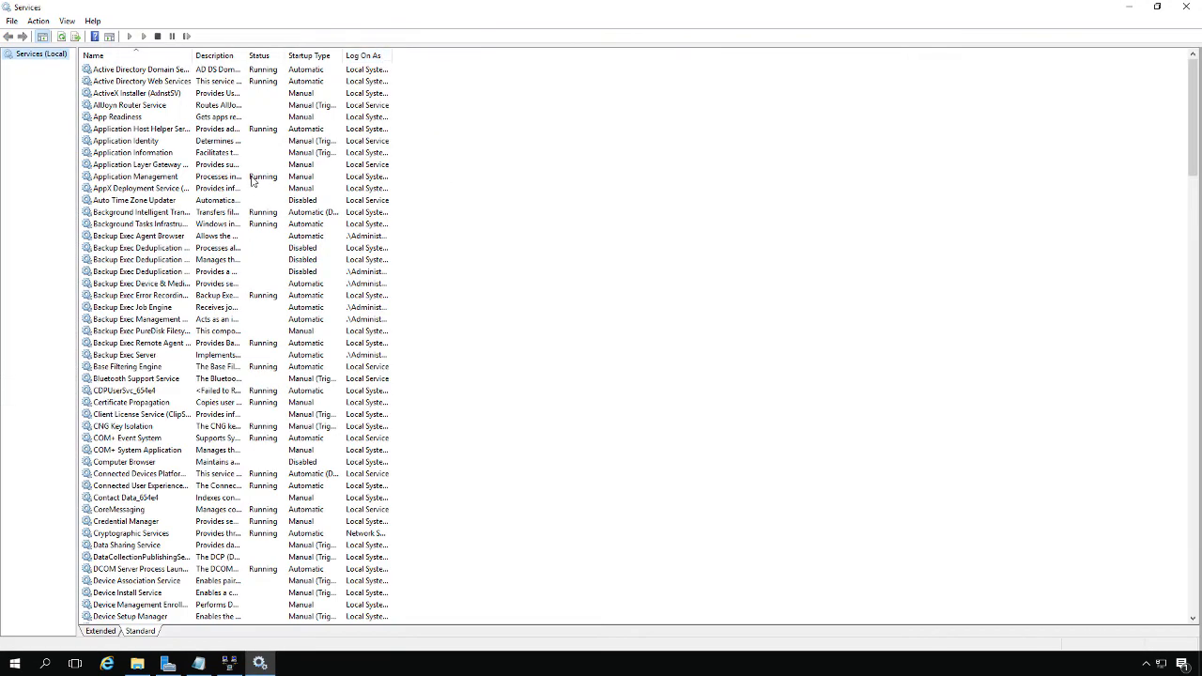
mouse_move(148, 352)
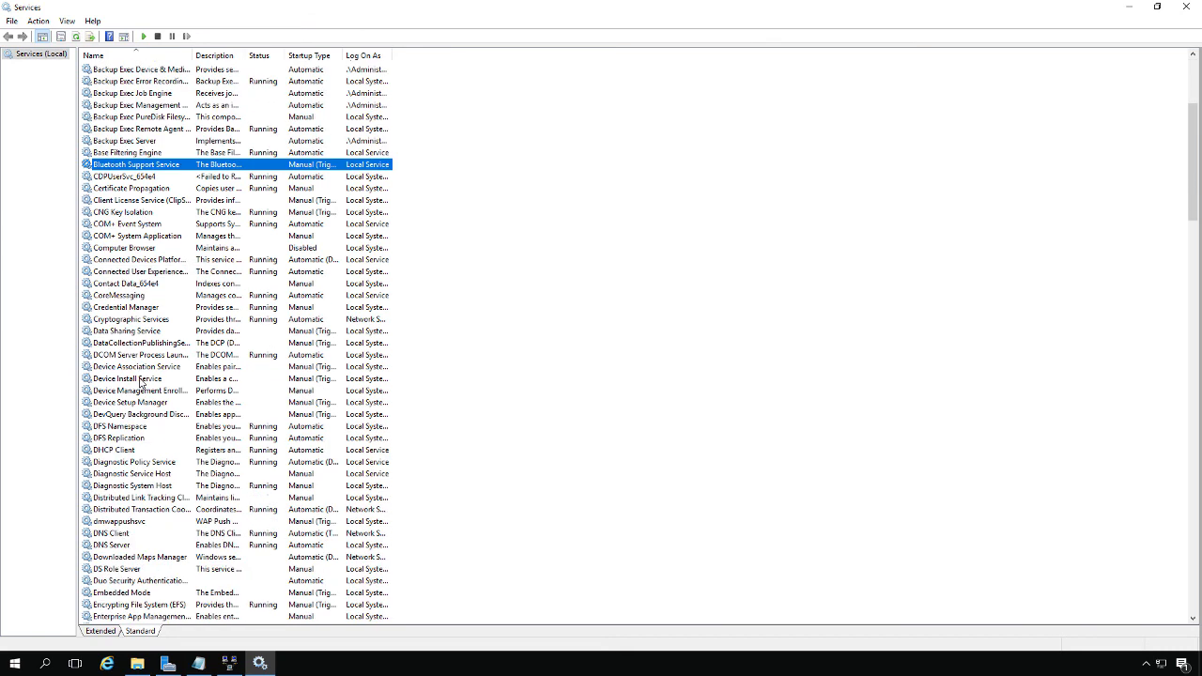
scroll(down, 3)
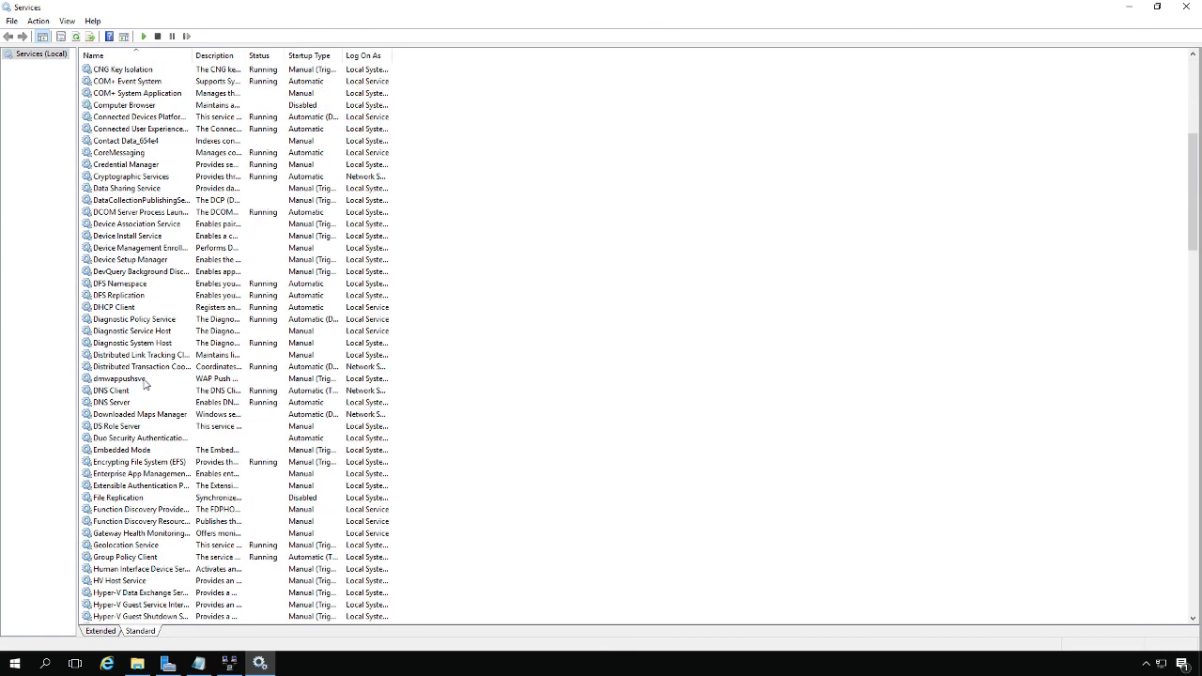
scroll(down, 3)
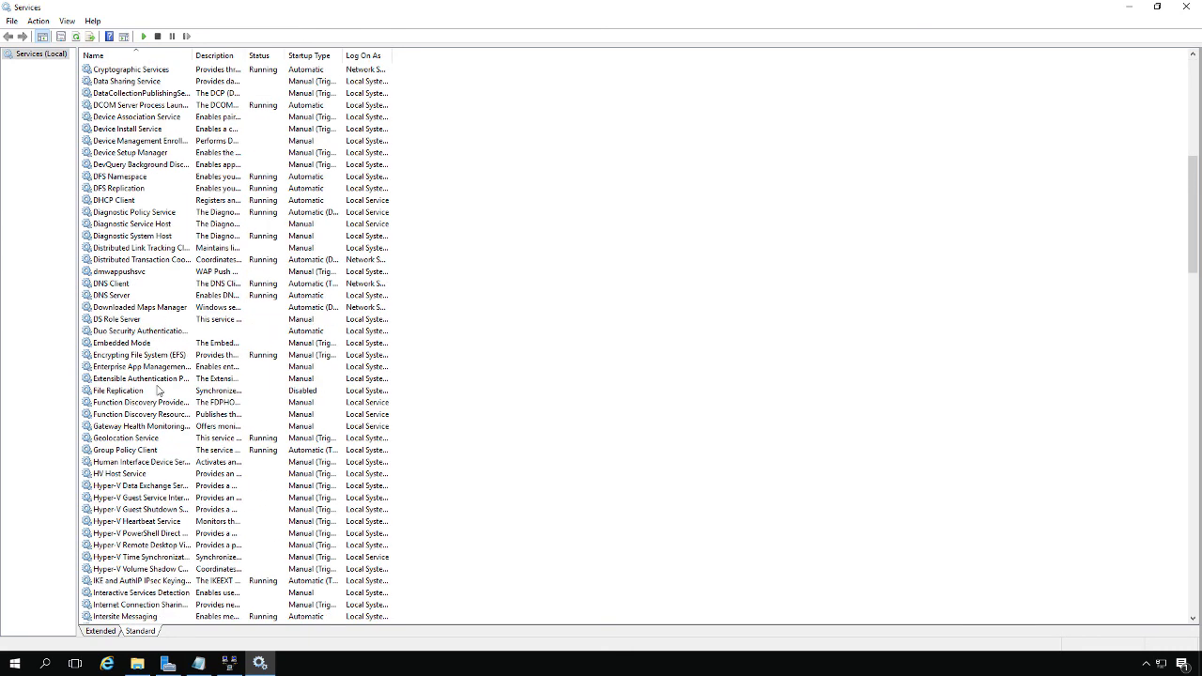
click(139, 331)
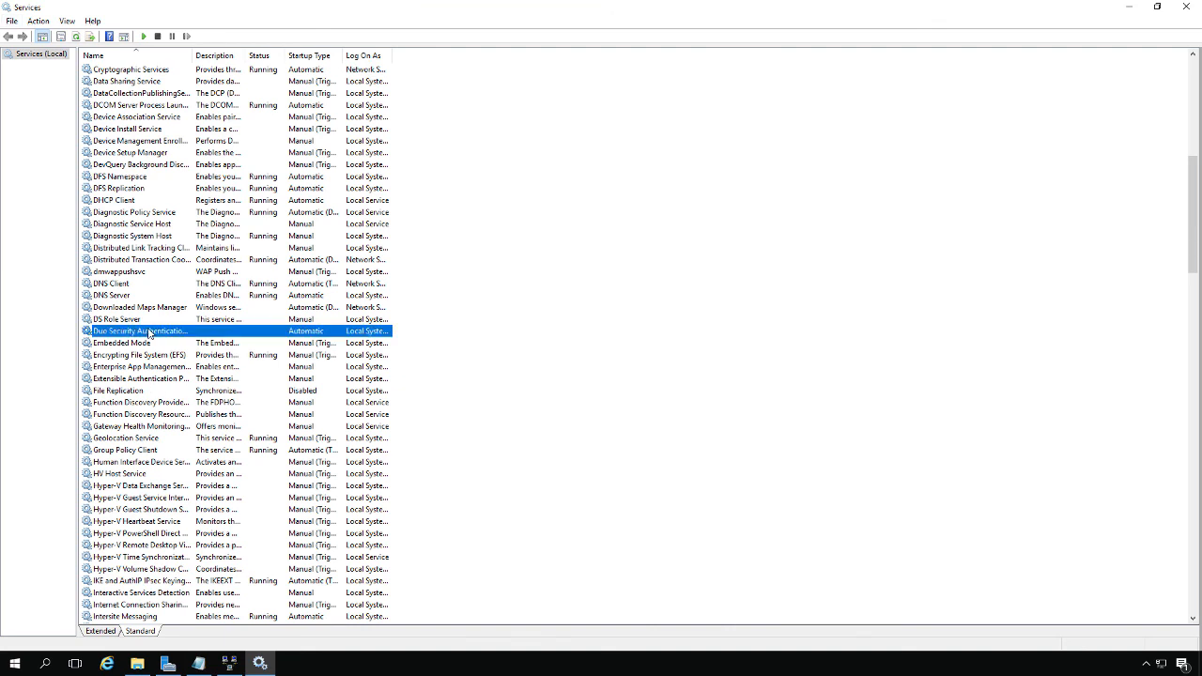
right_click(141, 330)
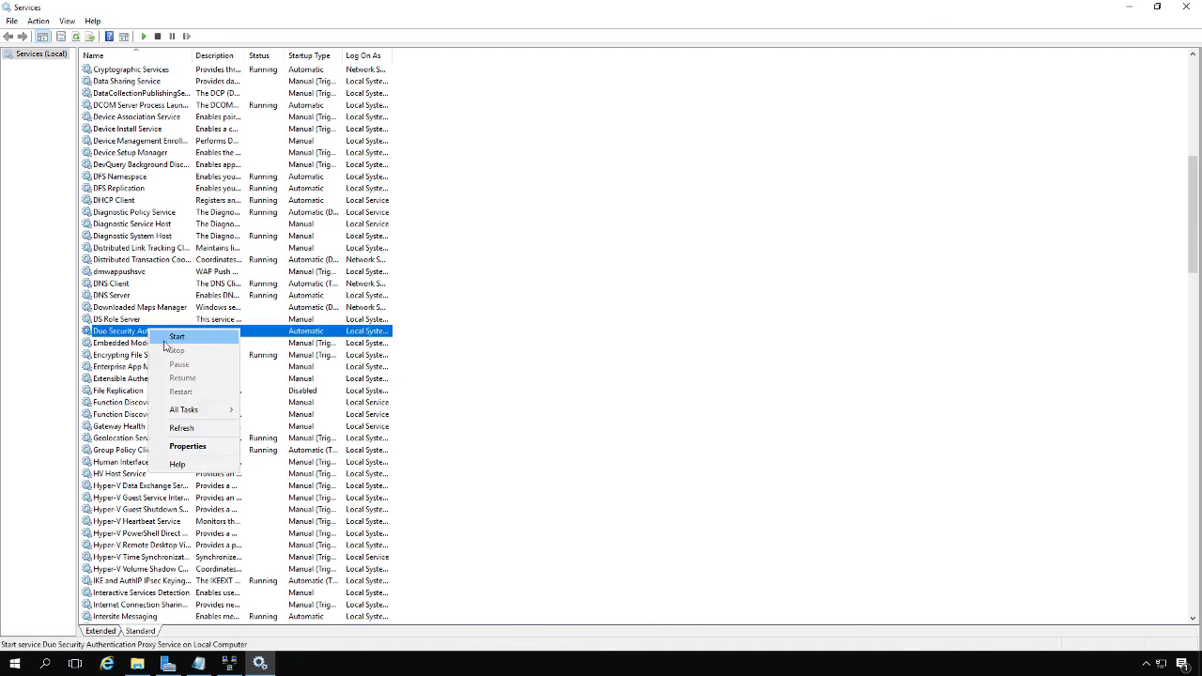
click(177, 337)
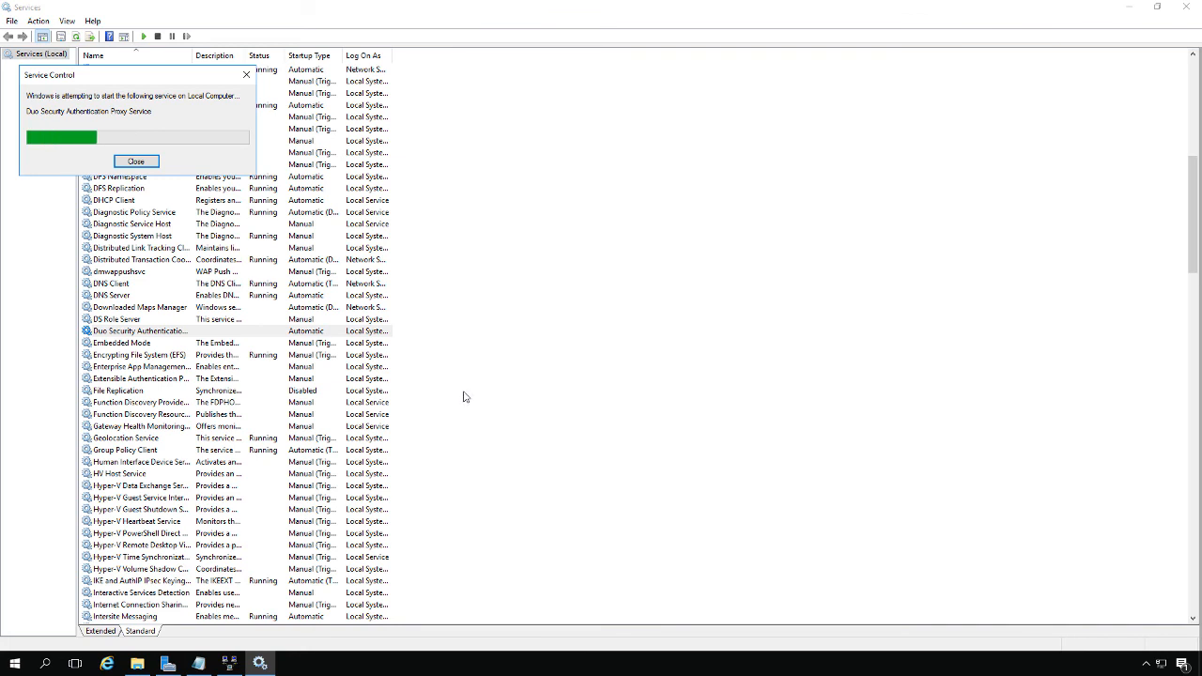
click(136, 162)
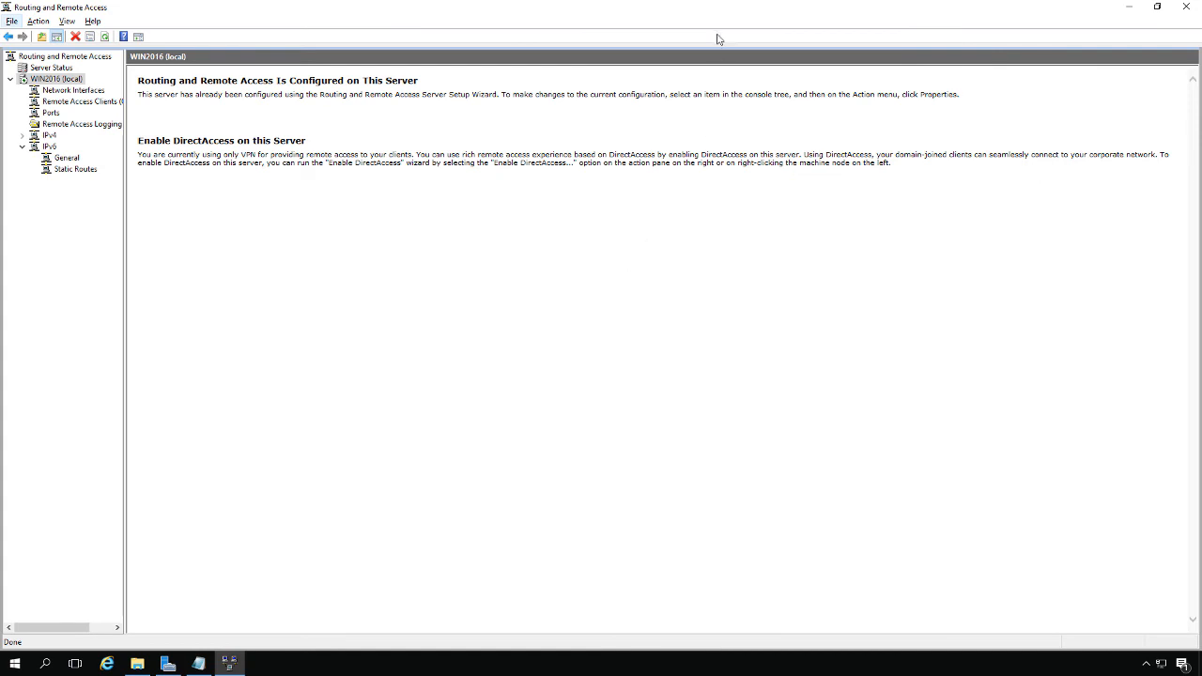
mouse_move(725, 21)
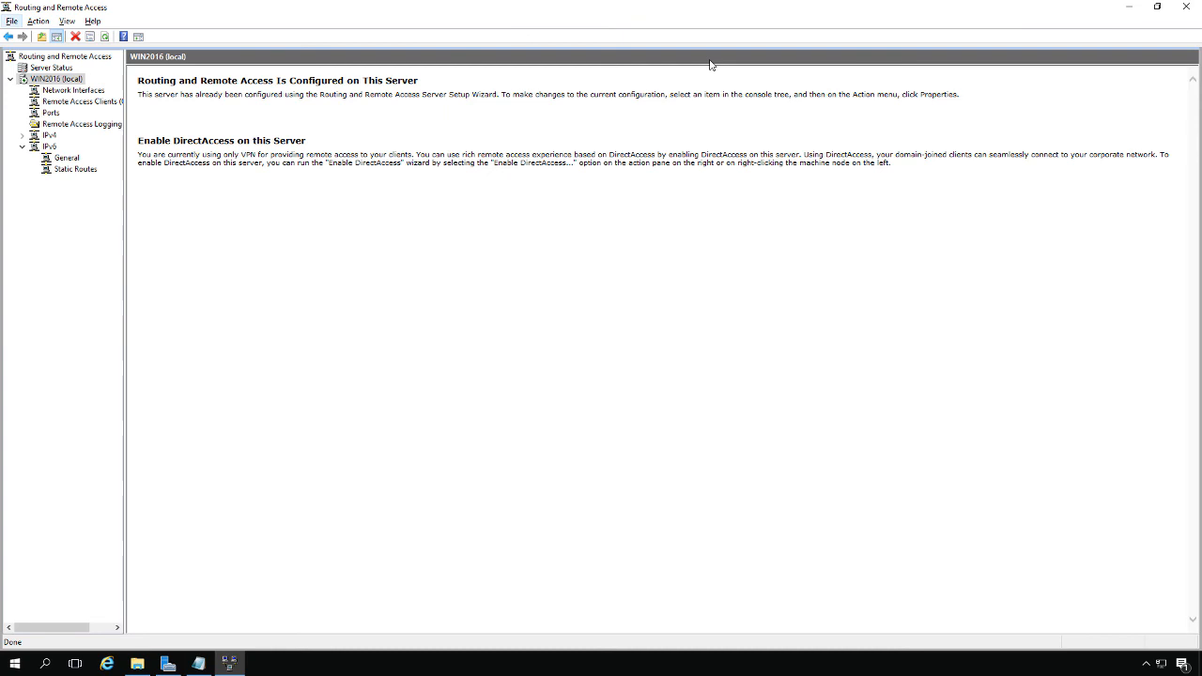
mouse_move(702, 72)
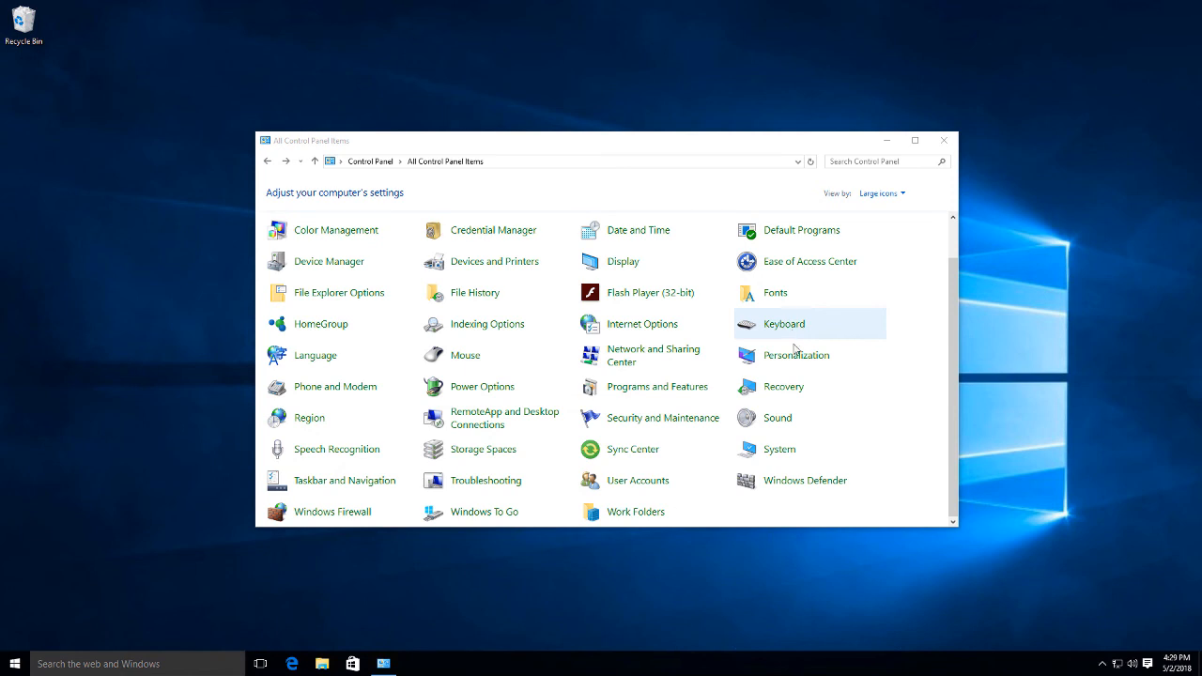
Open Network and Sharing Center from All Control Panel Items.
click(13, 663)
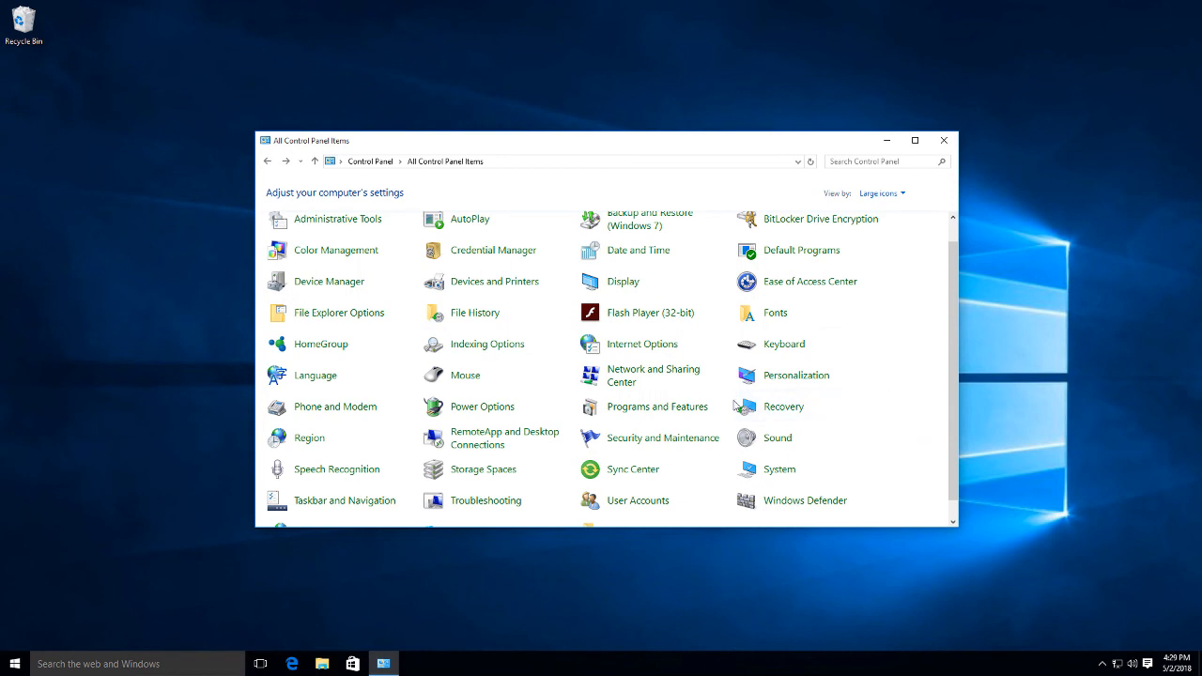
click(643, 374)
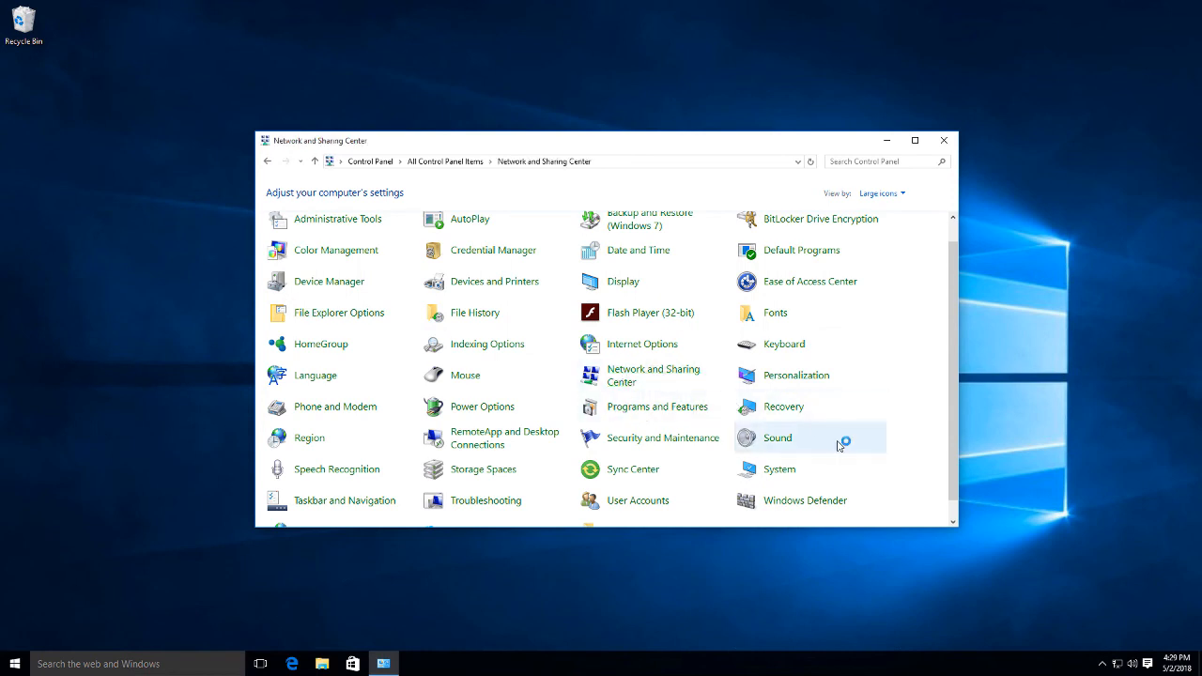
click(640, 375)
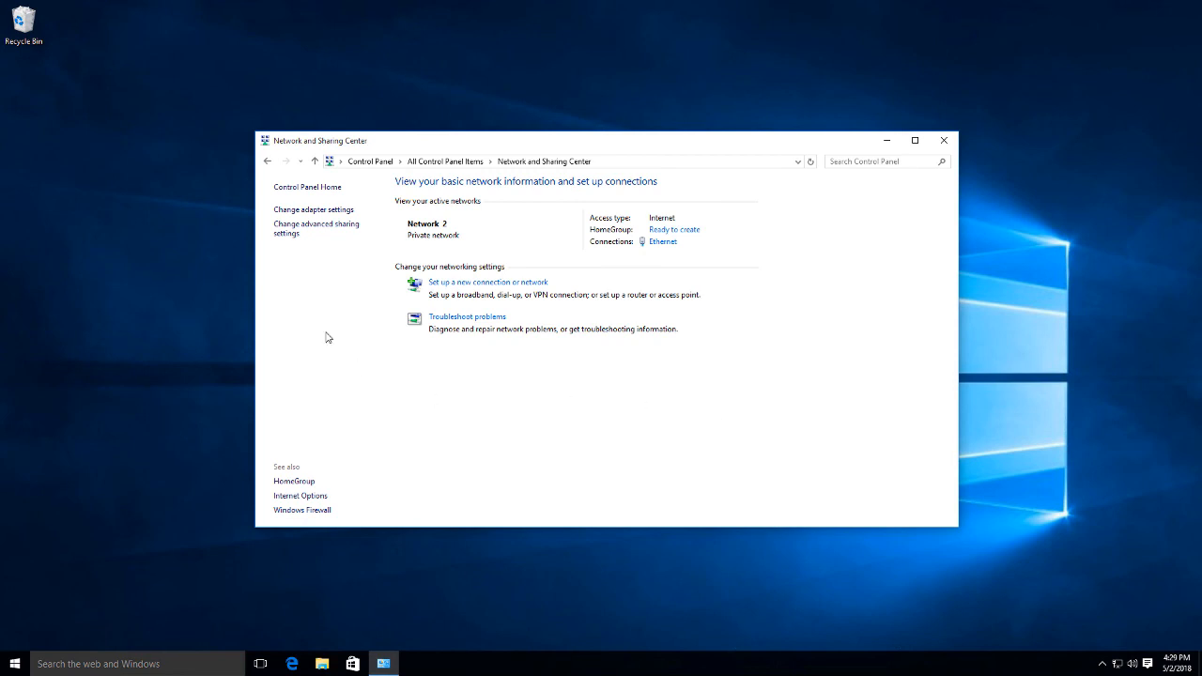
mouse_move(332, 337)
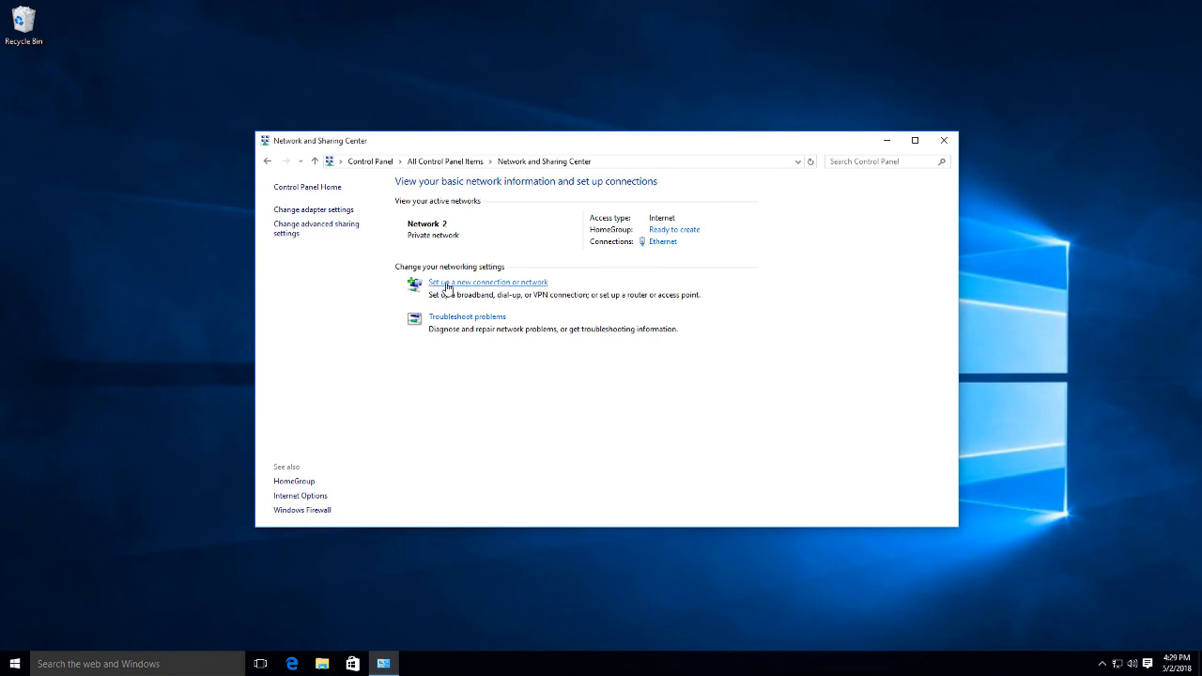
Set up a workplace VPN-over-Internet connection to duo.widget.com named 'Office vpn'.
click(488, 282)
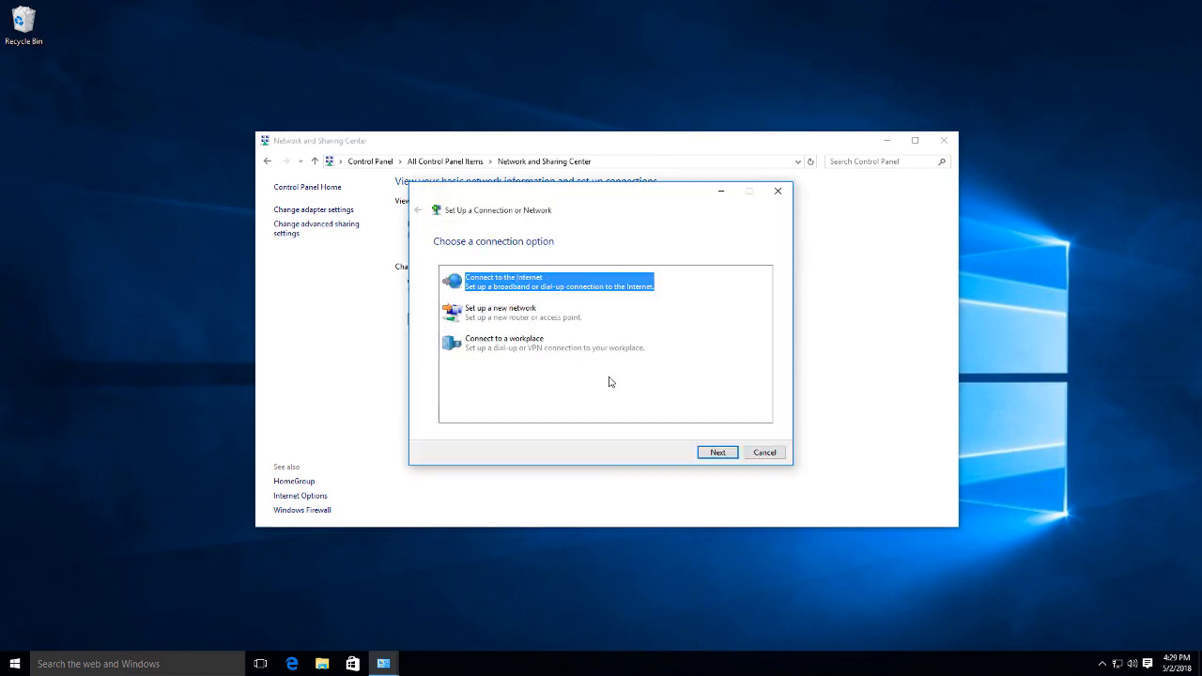
click(717, 452)
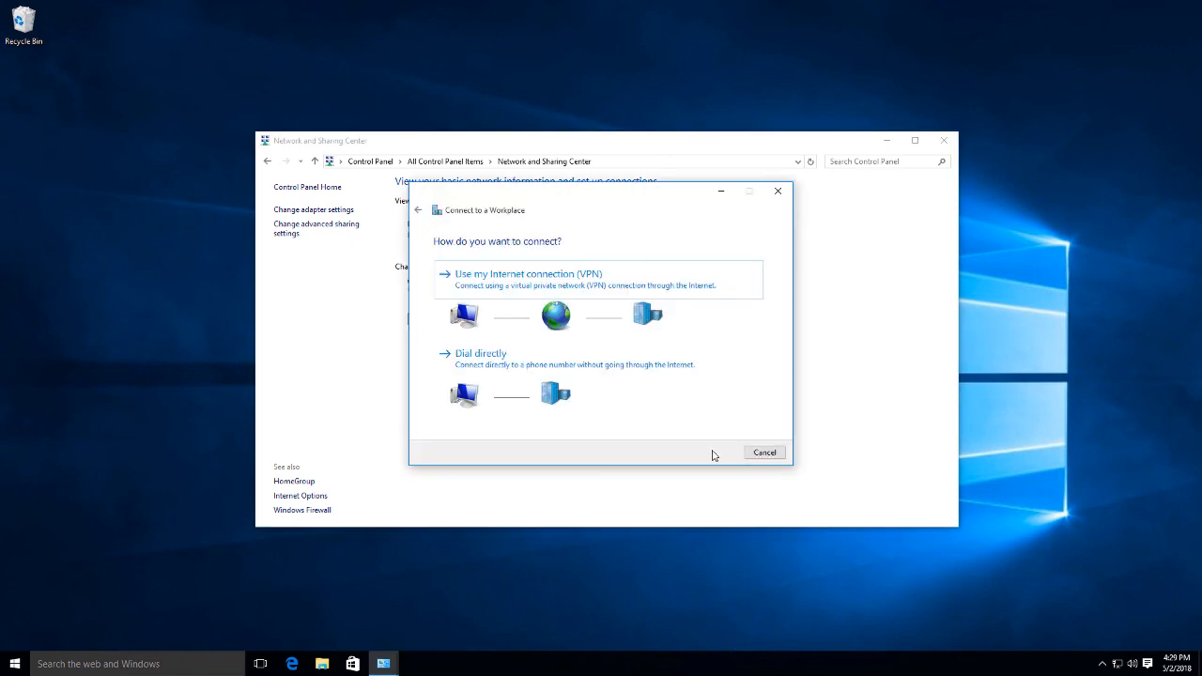
click(526, 274)
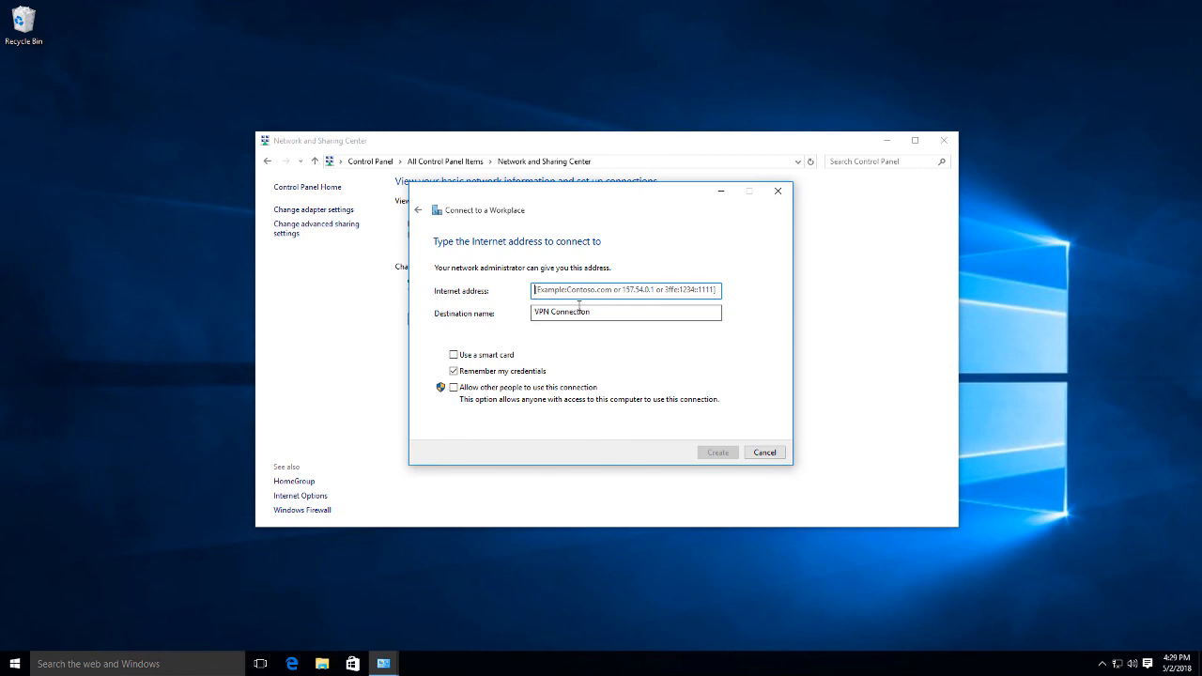
click(626, 290)
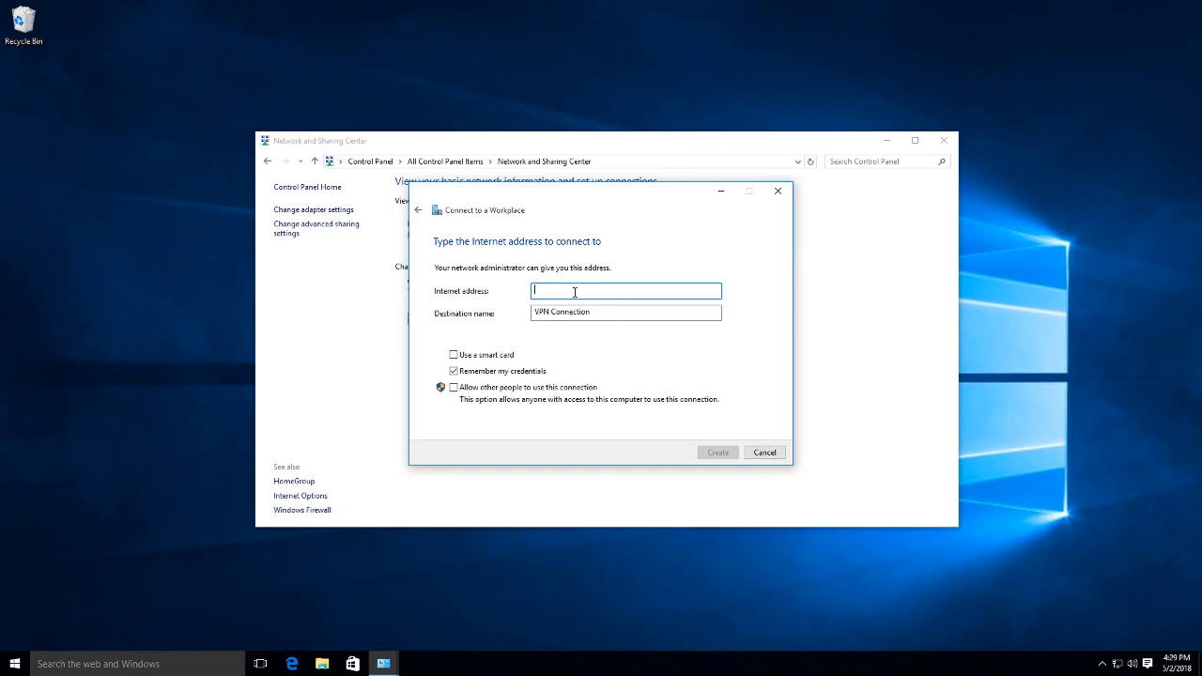
text(duo)
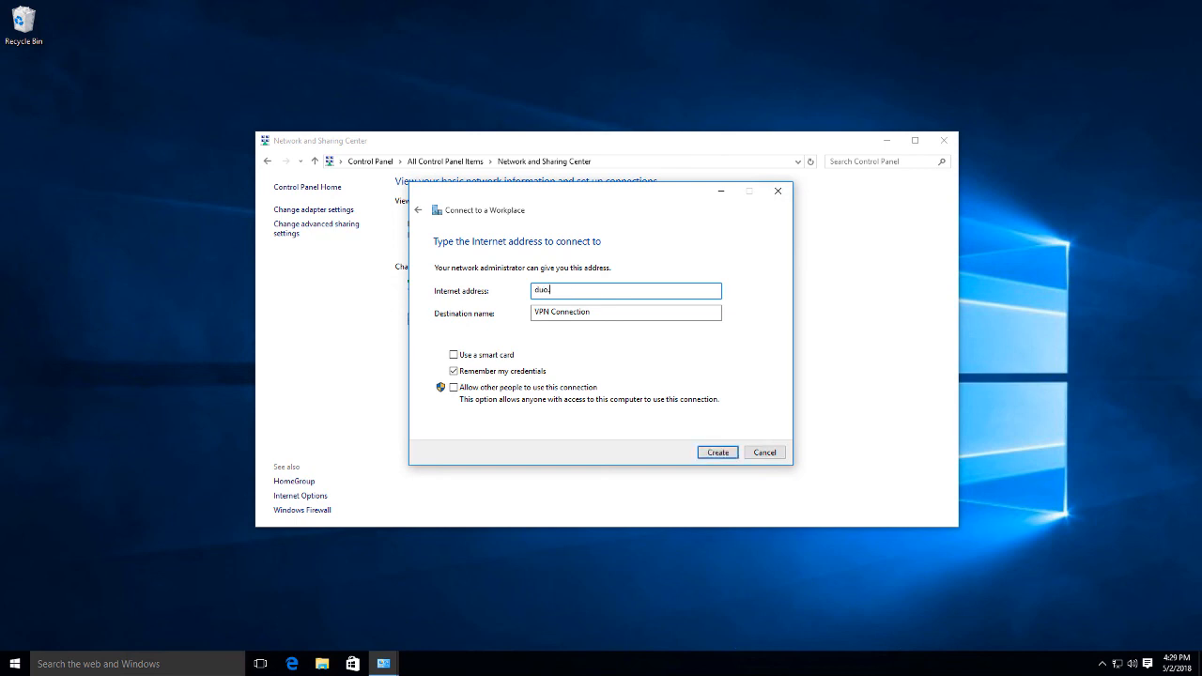
text(.widget.com)
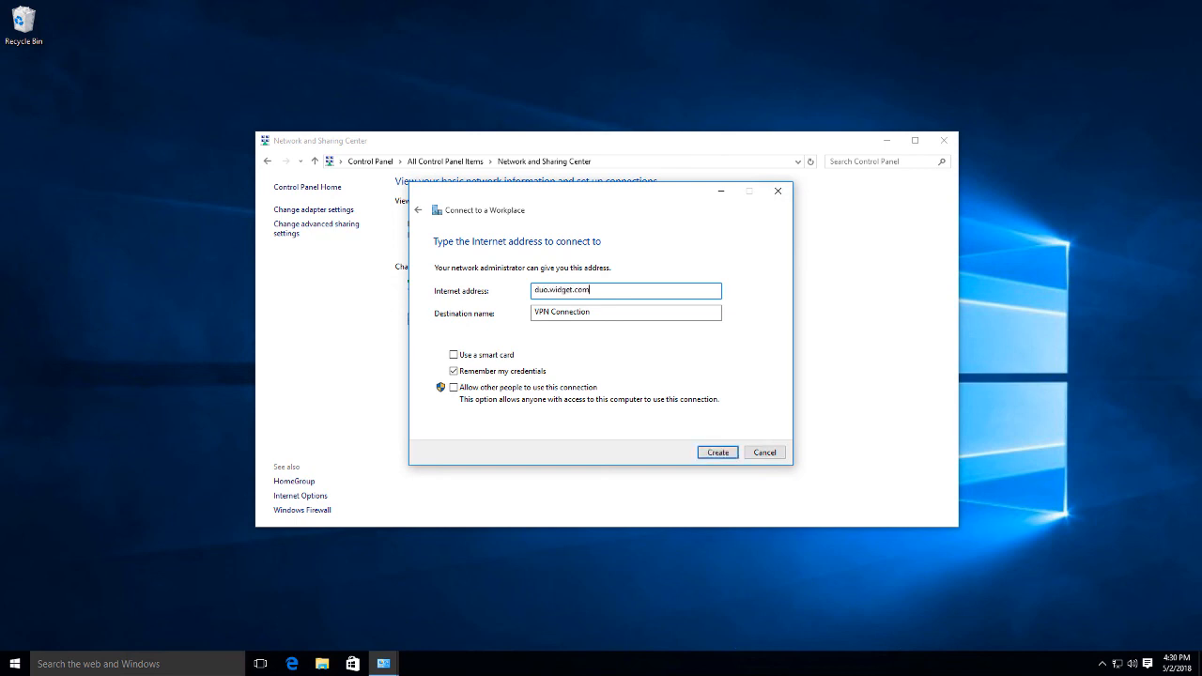
click(625, 311)
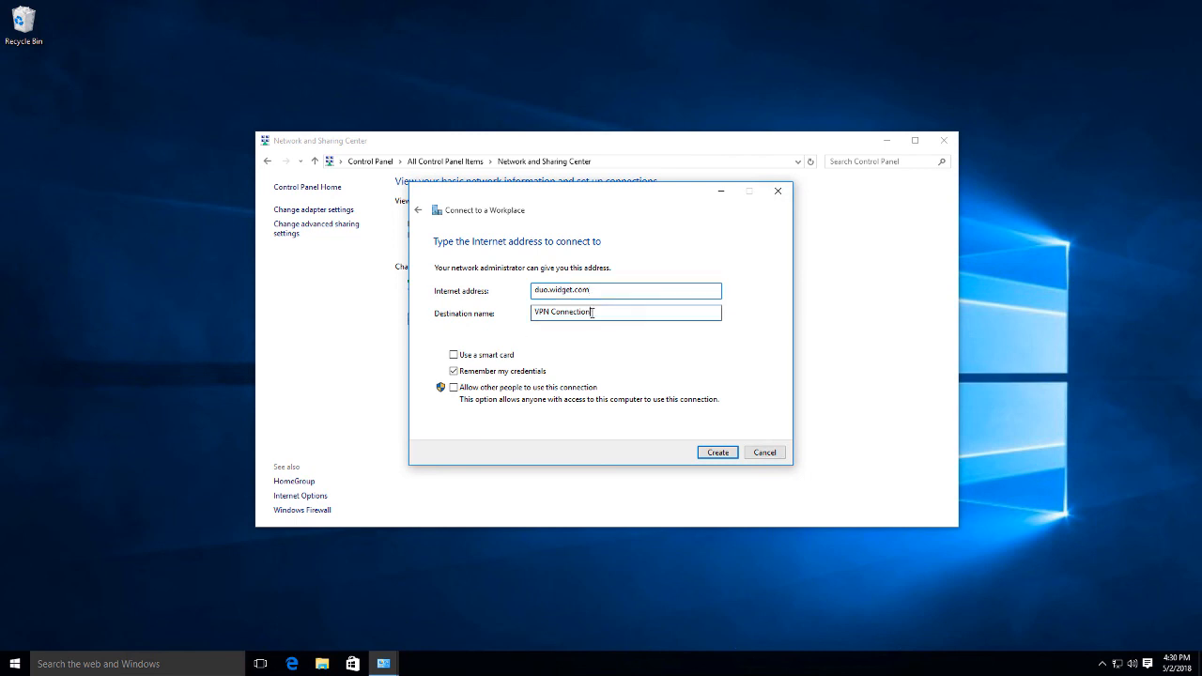
text(Office)
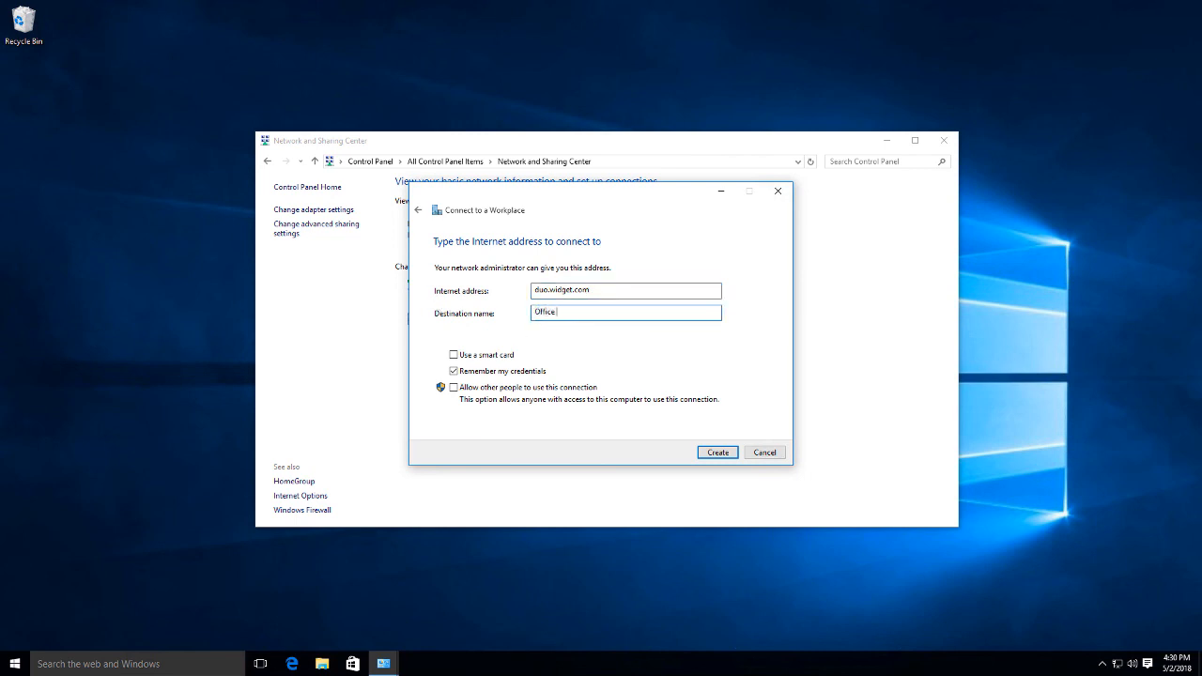
text(vpn)
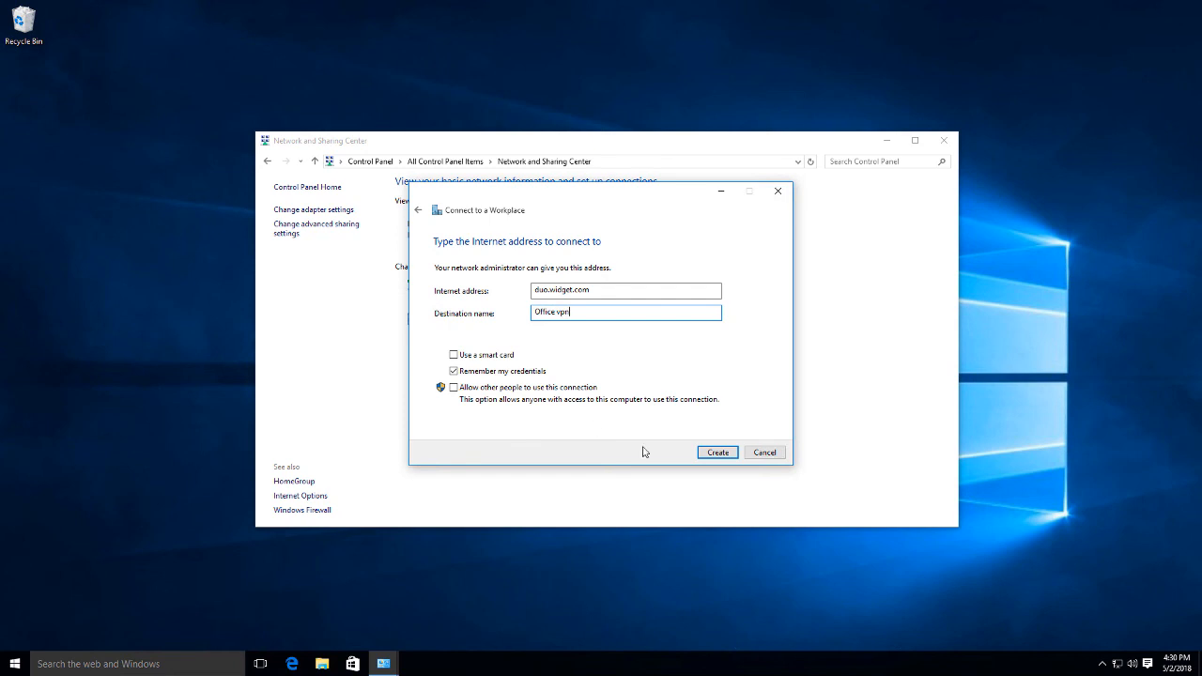
click(717, 451)
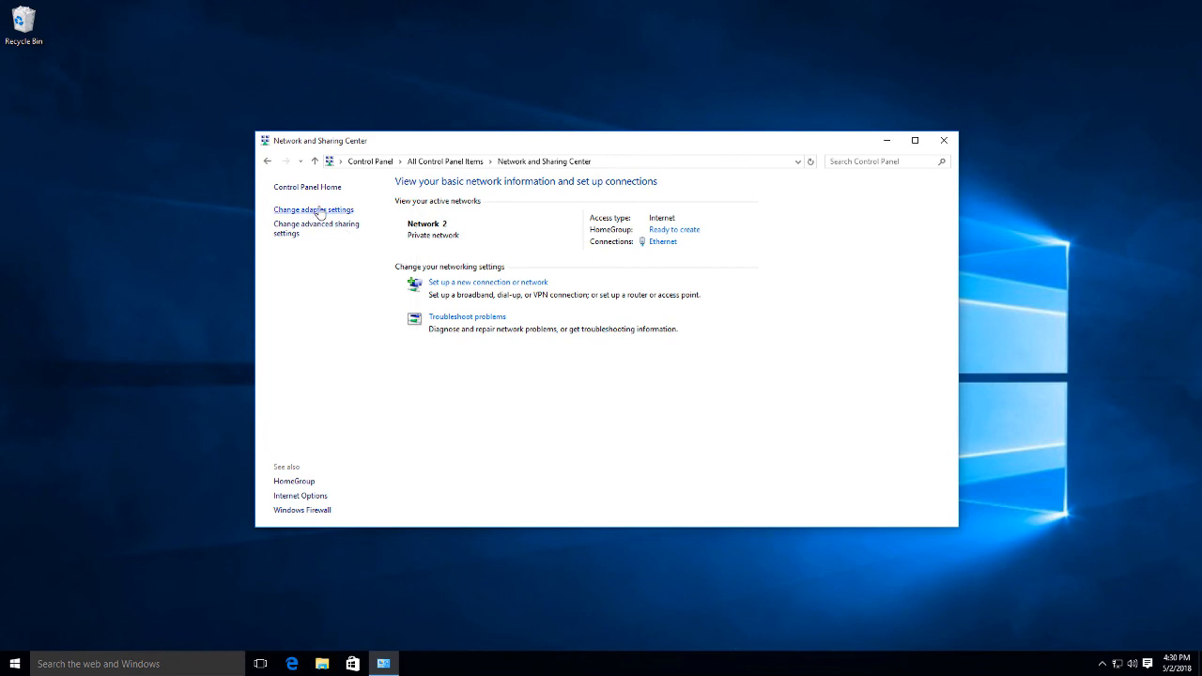
In Network Connections, open the Office vpn connection's Properties dialog.
click(314, 209)
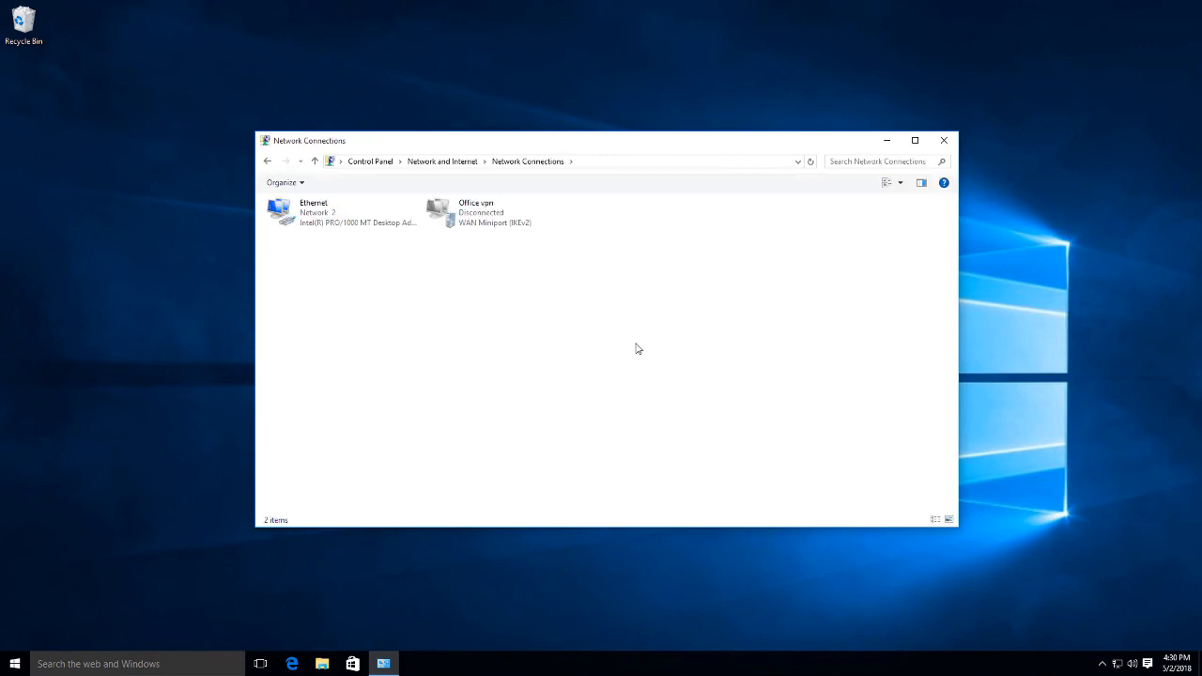
click(338, 212)
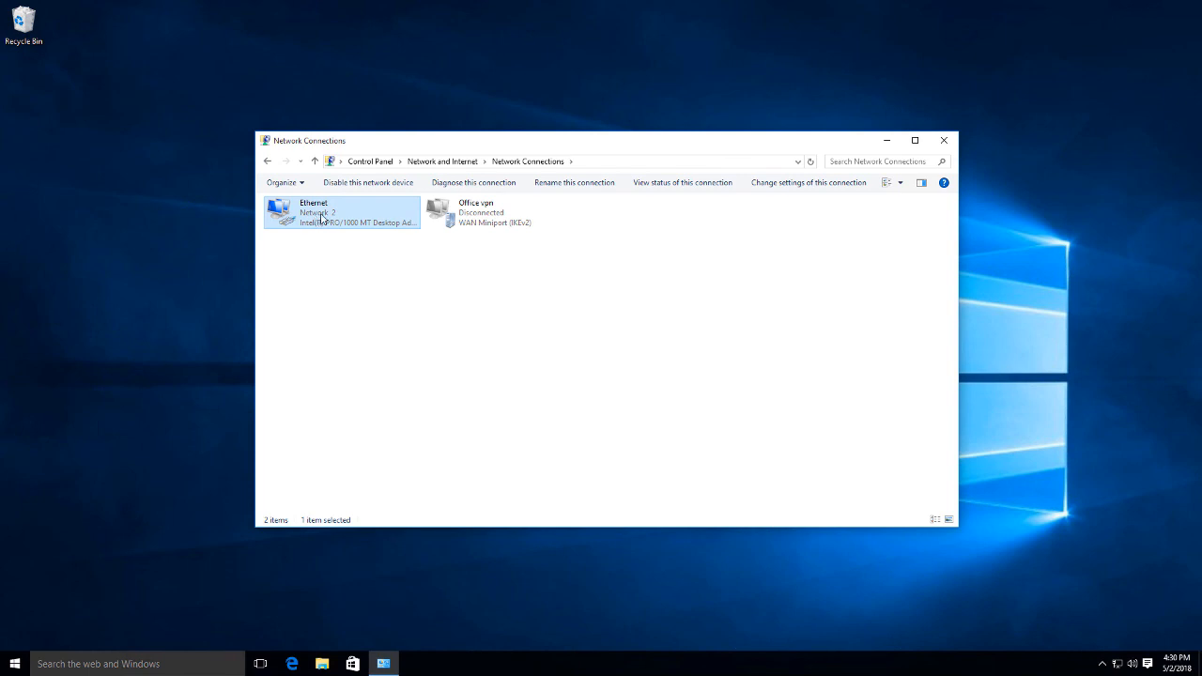
click(502, 213)
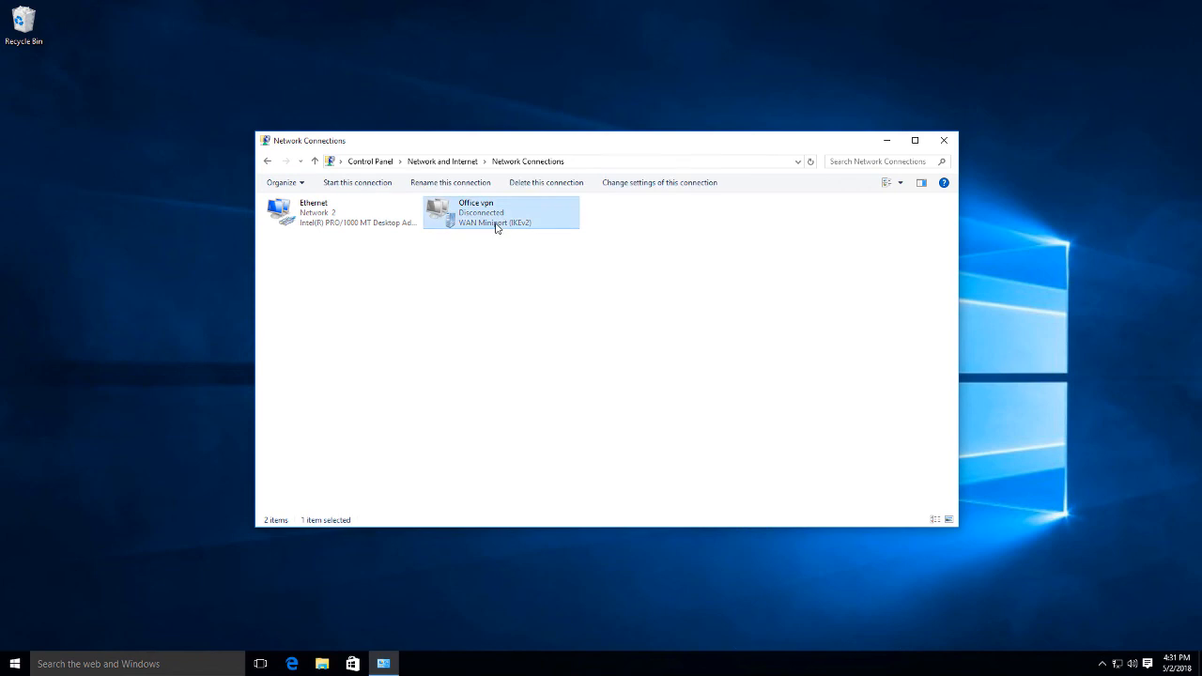
right_click(498, 214)
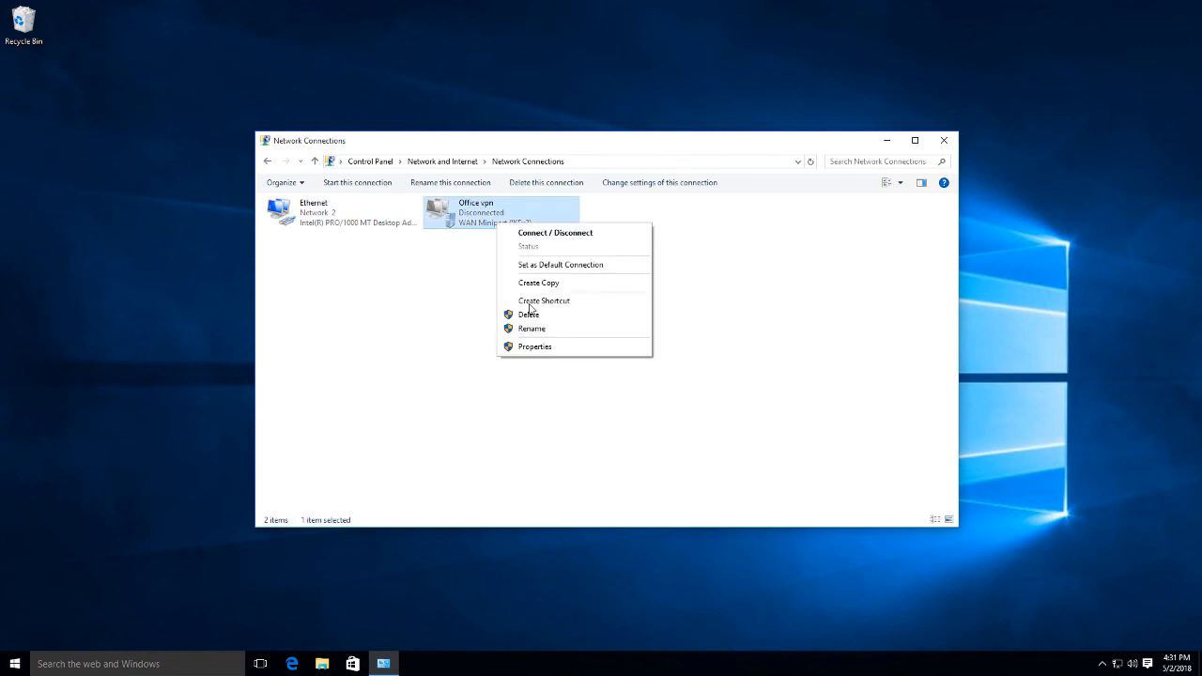
click(534, 347)
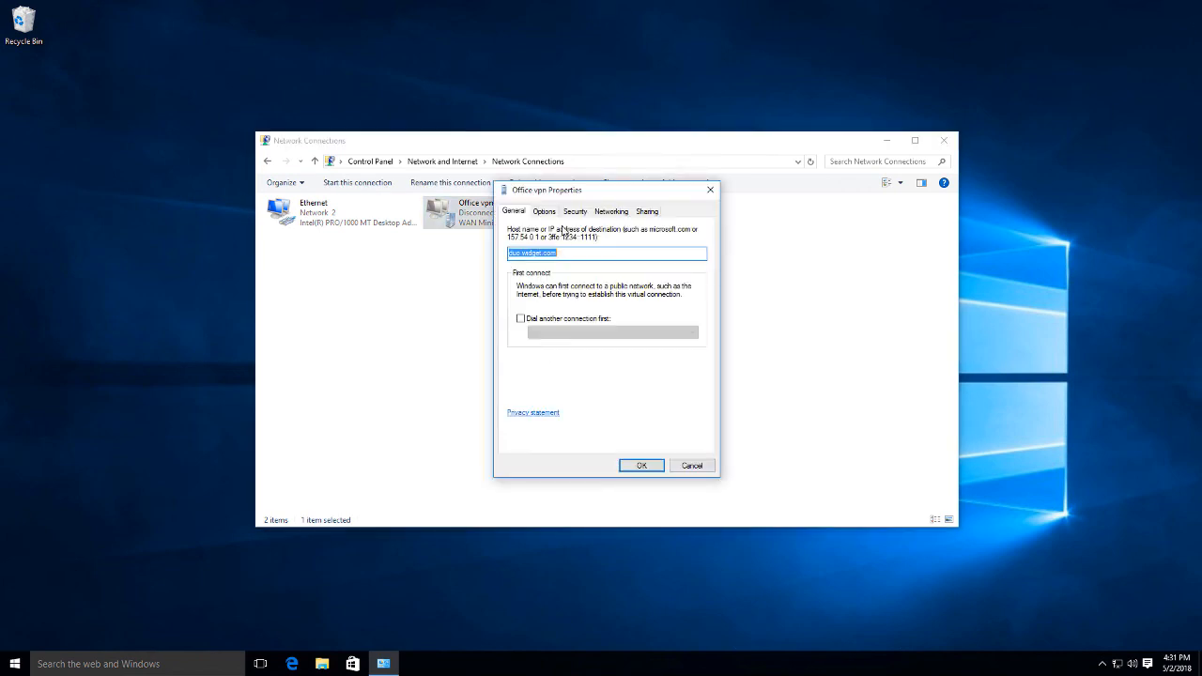
On the Security tab, allow only PAP, disable MS-CHAP v2, and accept the encryption warning.
click(574, 210)
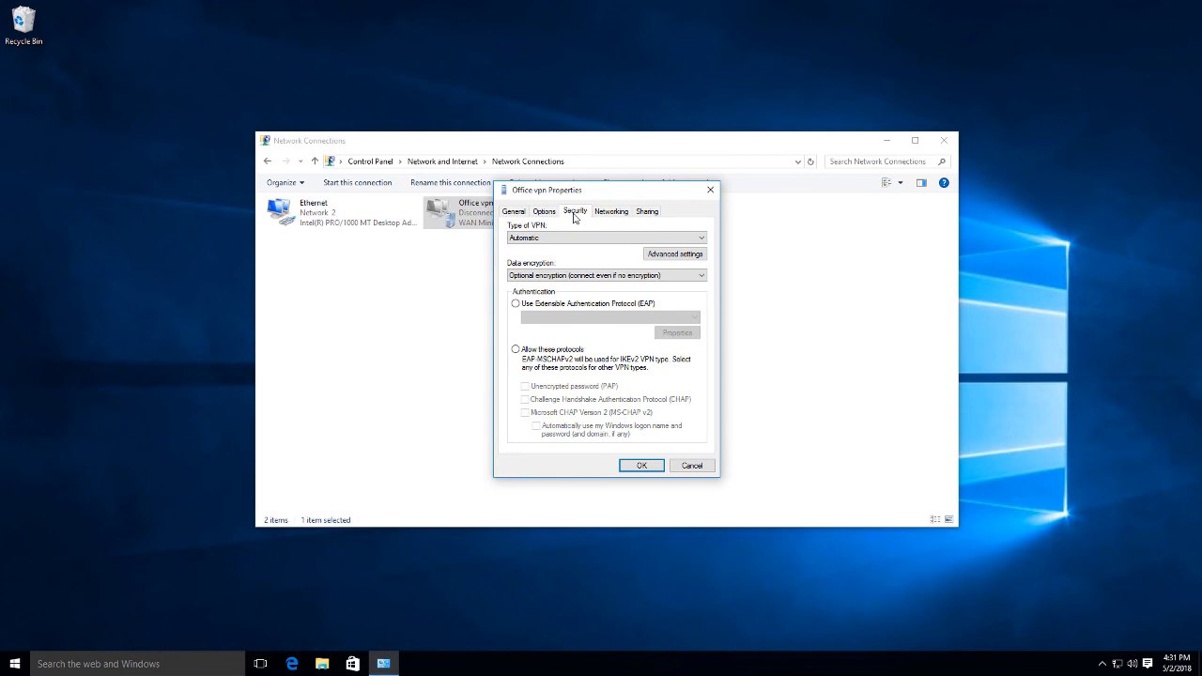
mouse_move(578, 226)
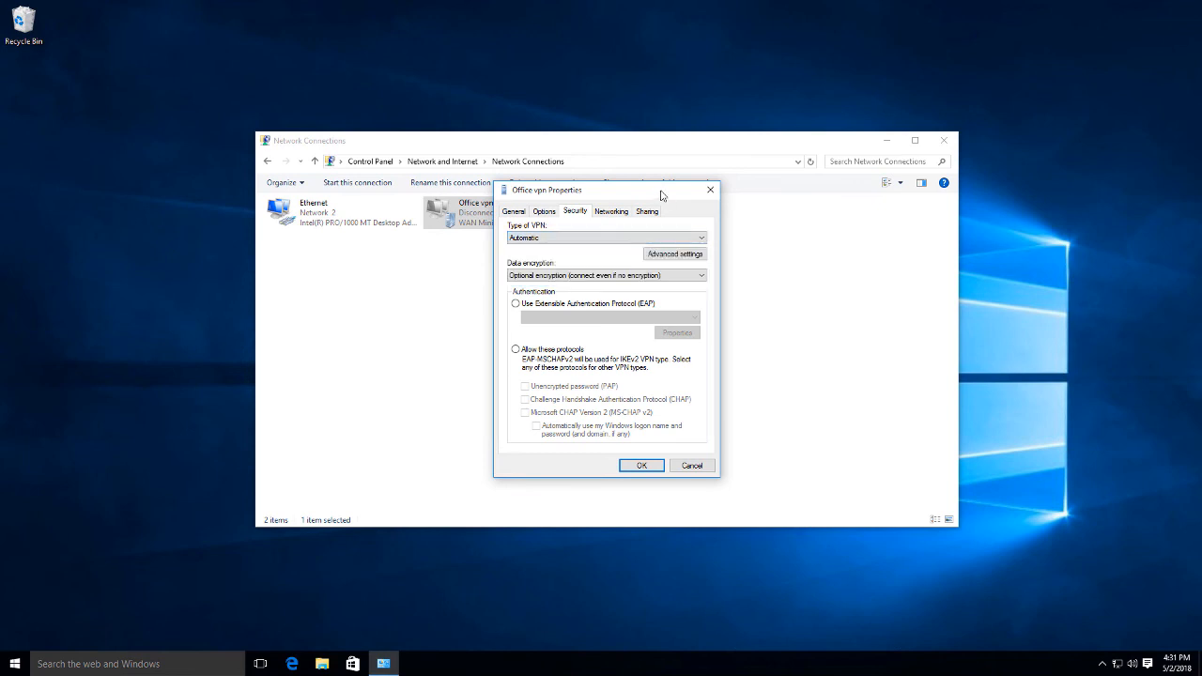
mouse_move(618, 262)
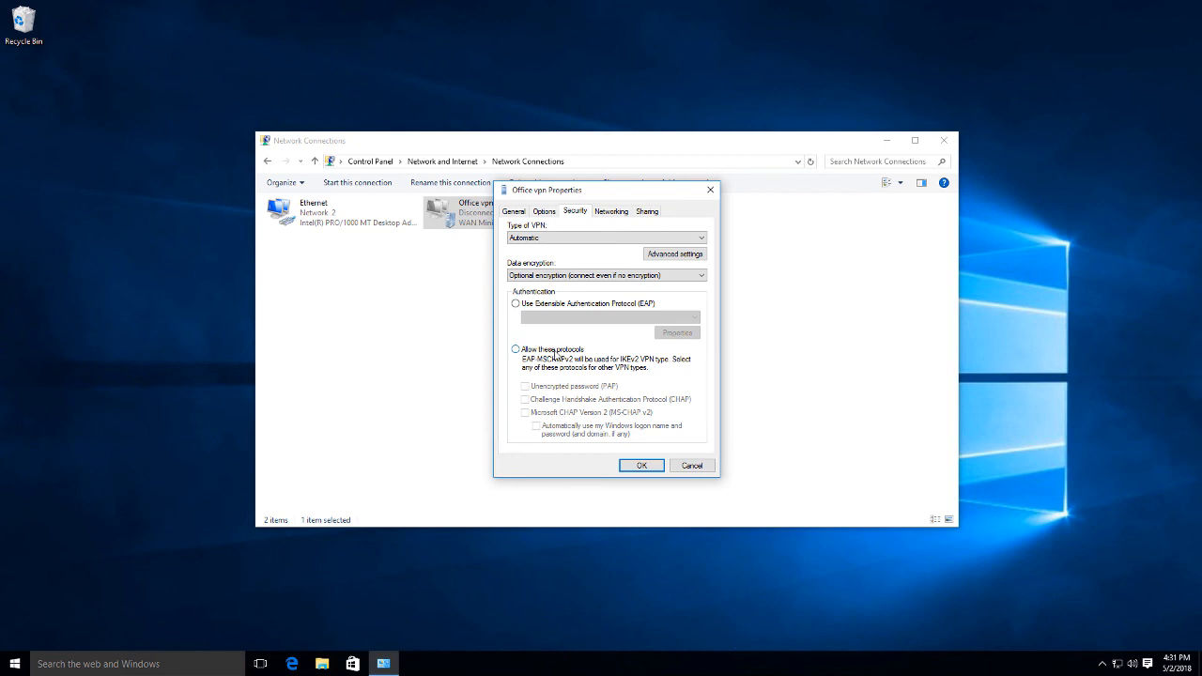
click(516, 349)
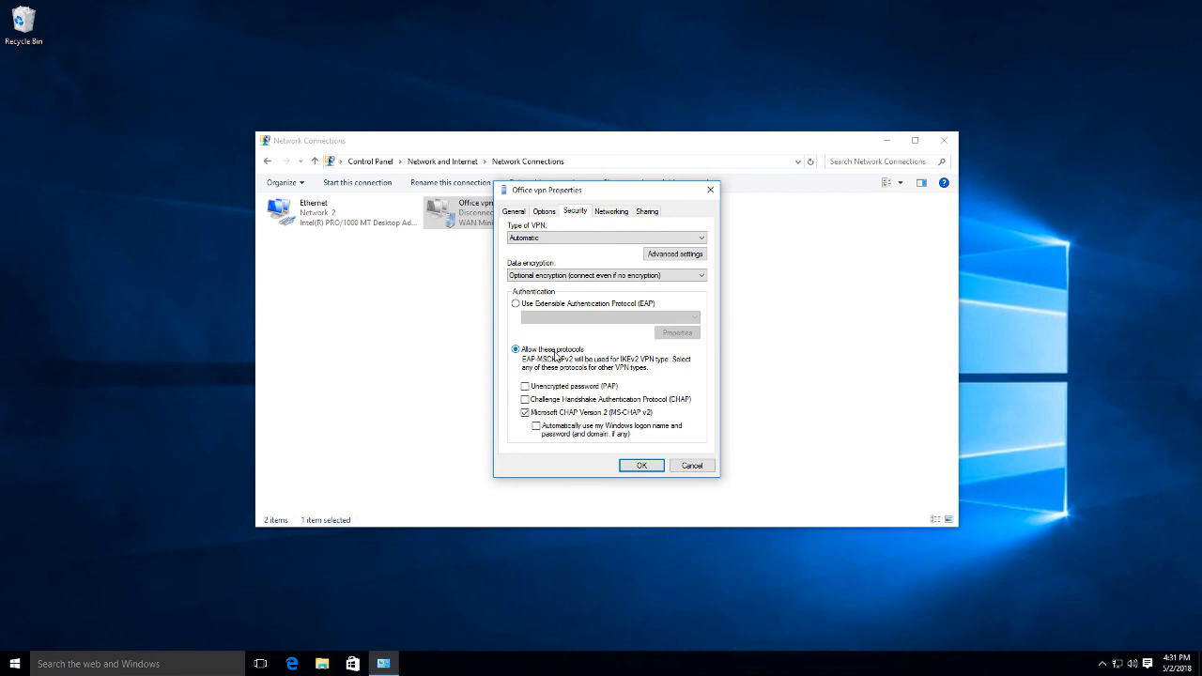
click(525, 386)
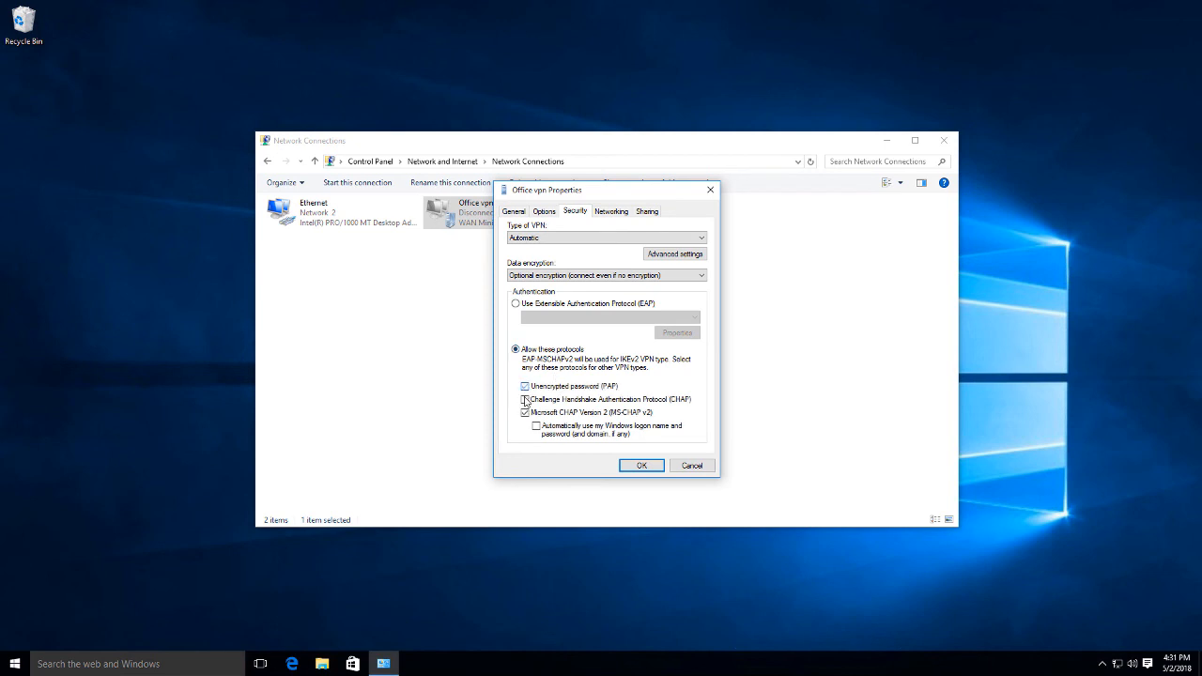
click(525, 386)
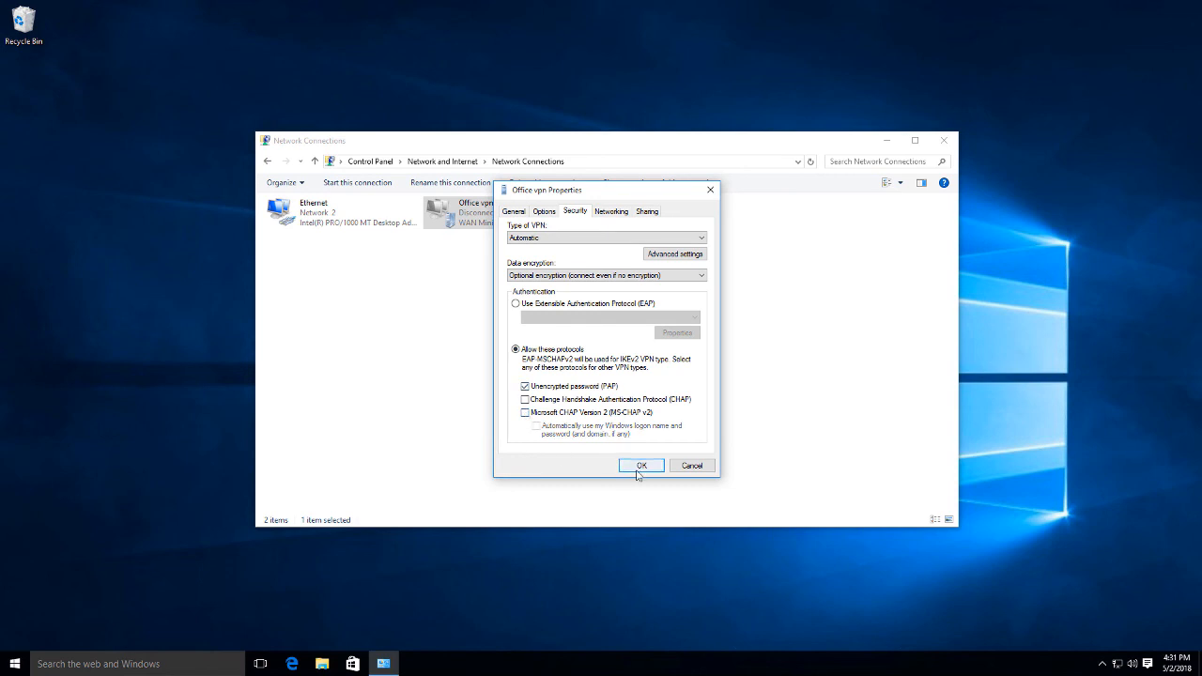
click(642, 466)
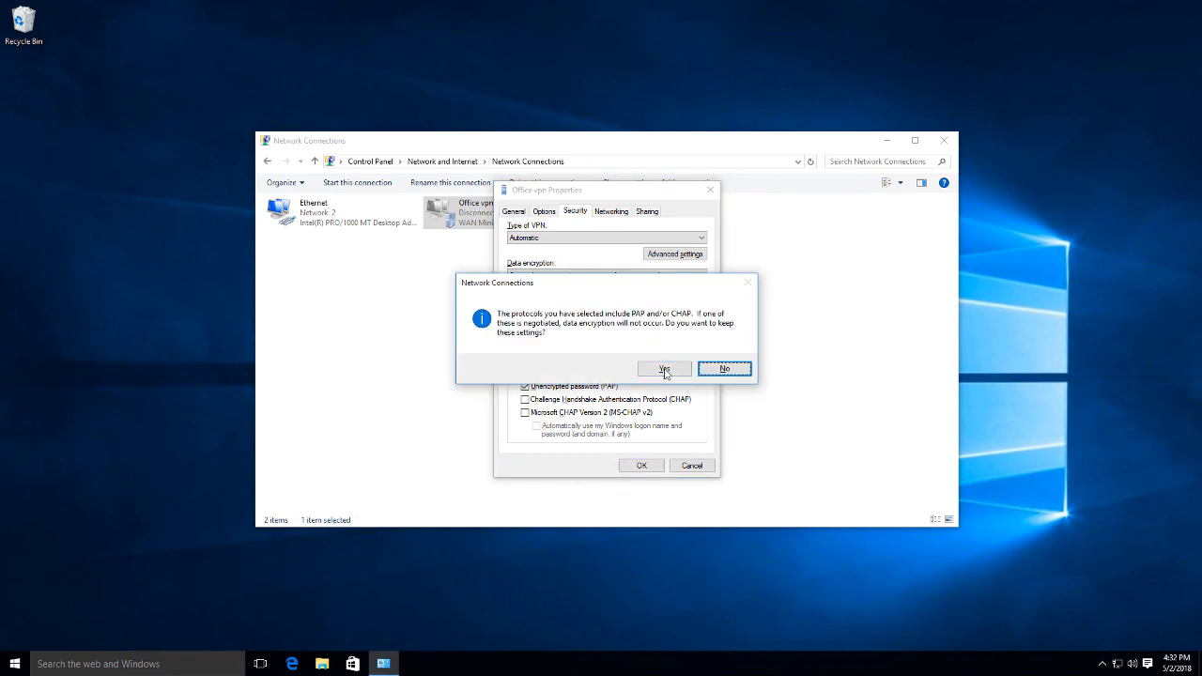
click(664, 369)
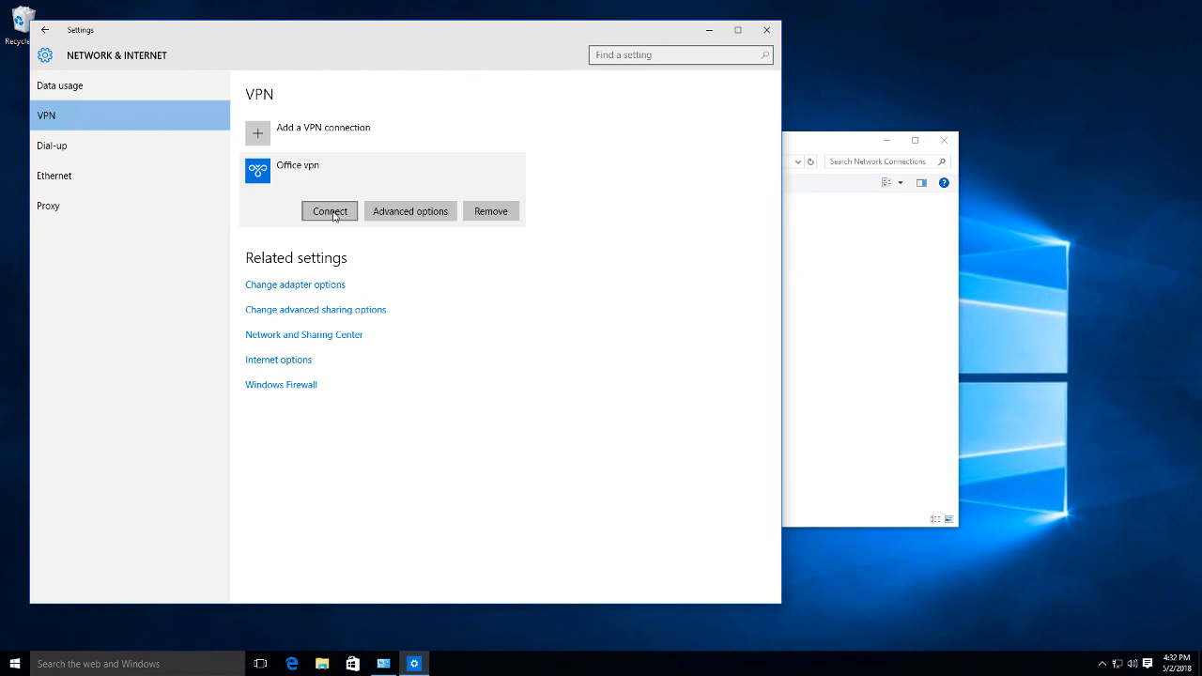
click(330, 211)
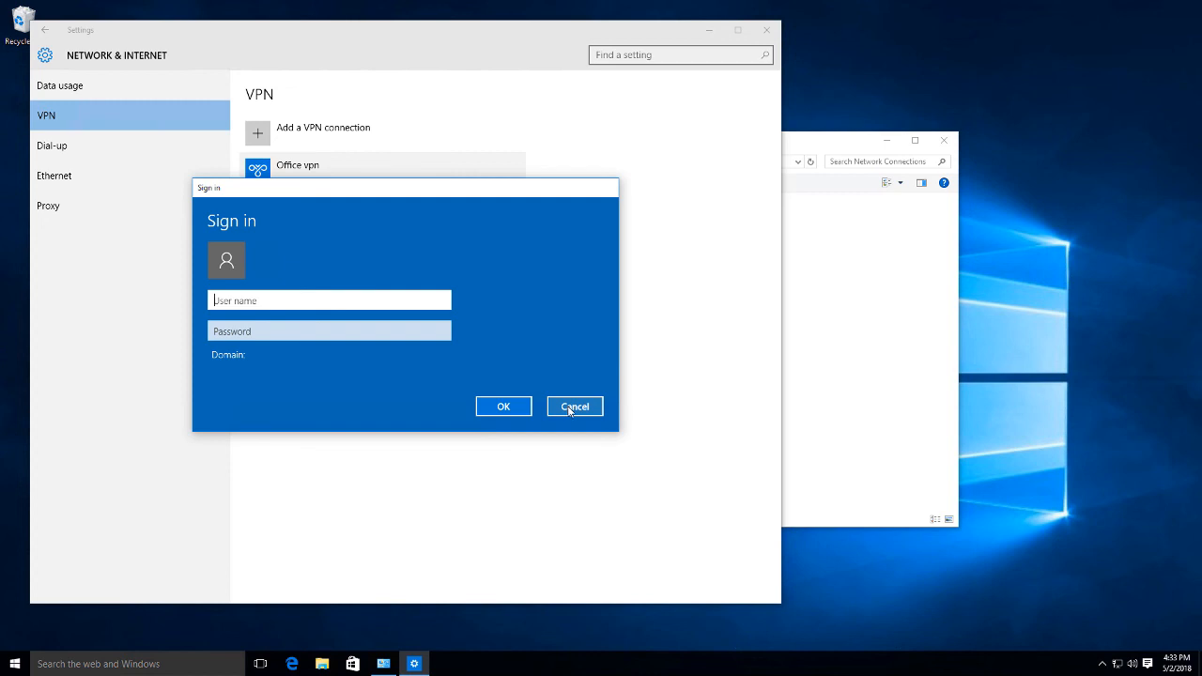
click(574, 406)
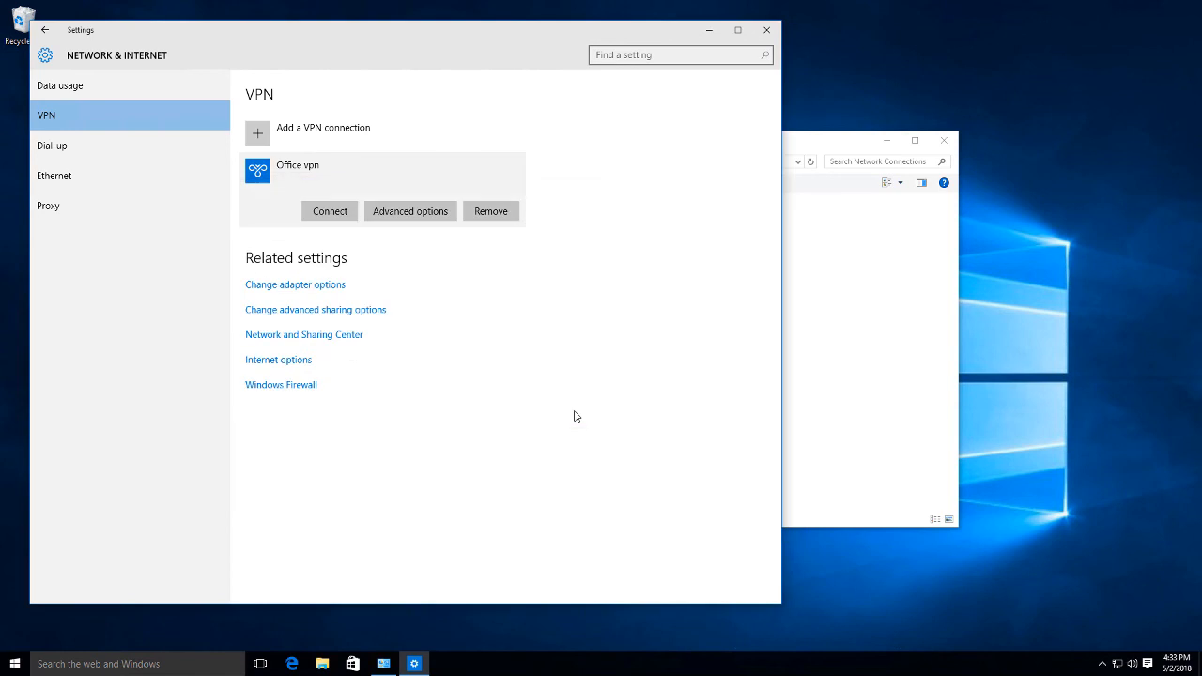